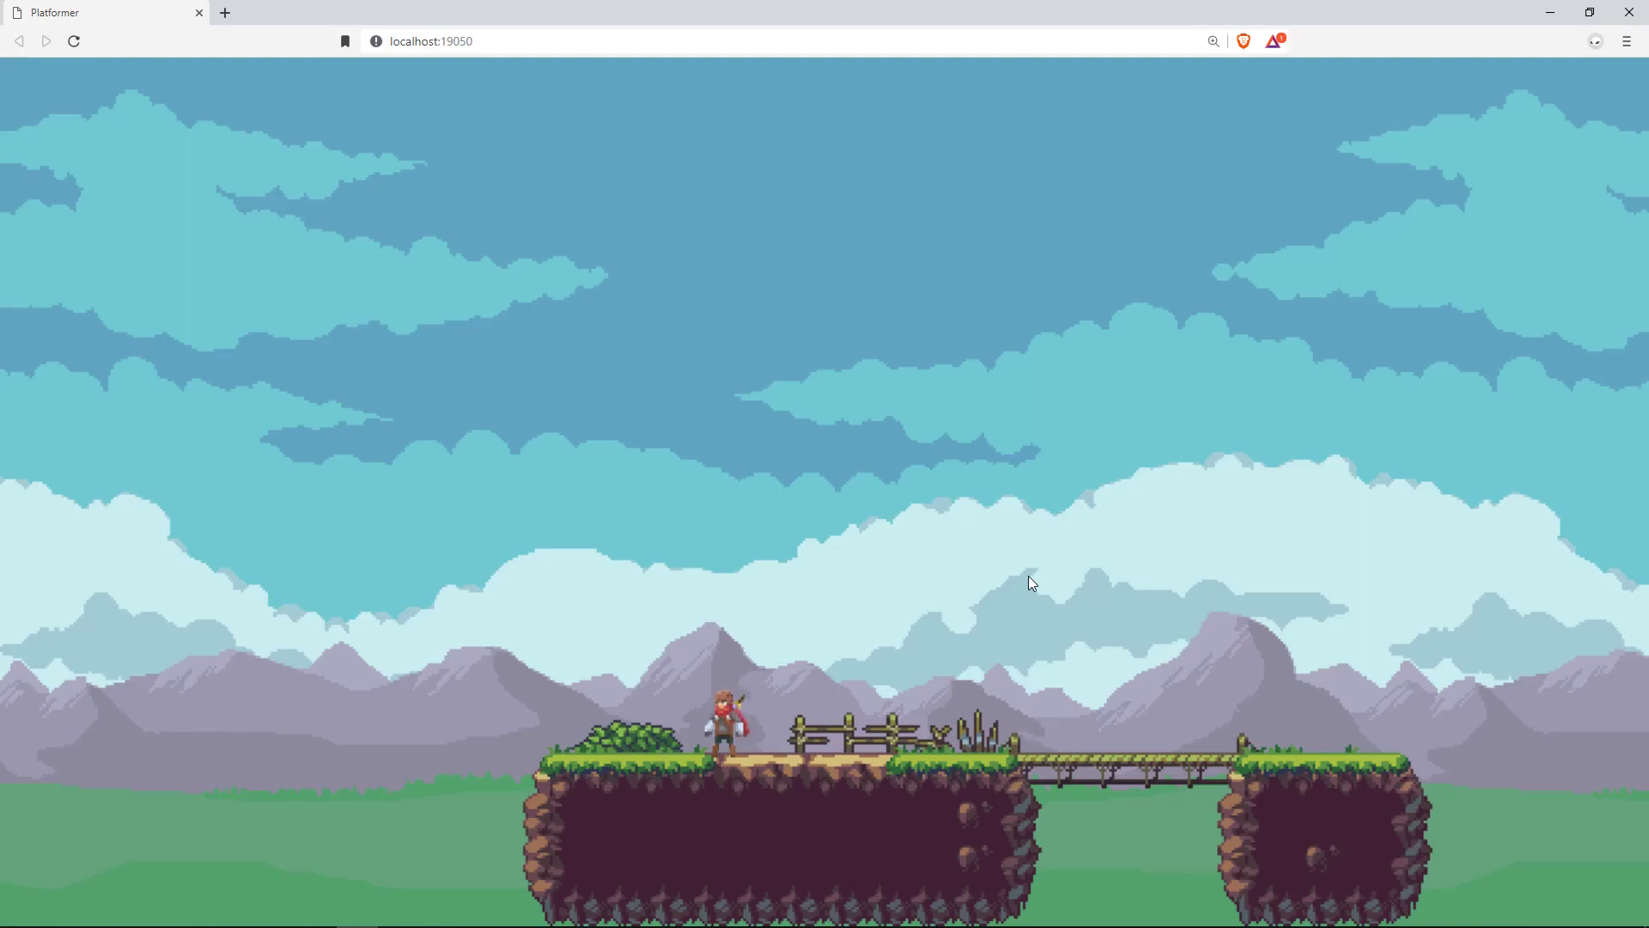
Run the player right toward the bridge and back left with the arrow keys
key(right)
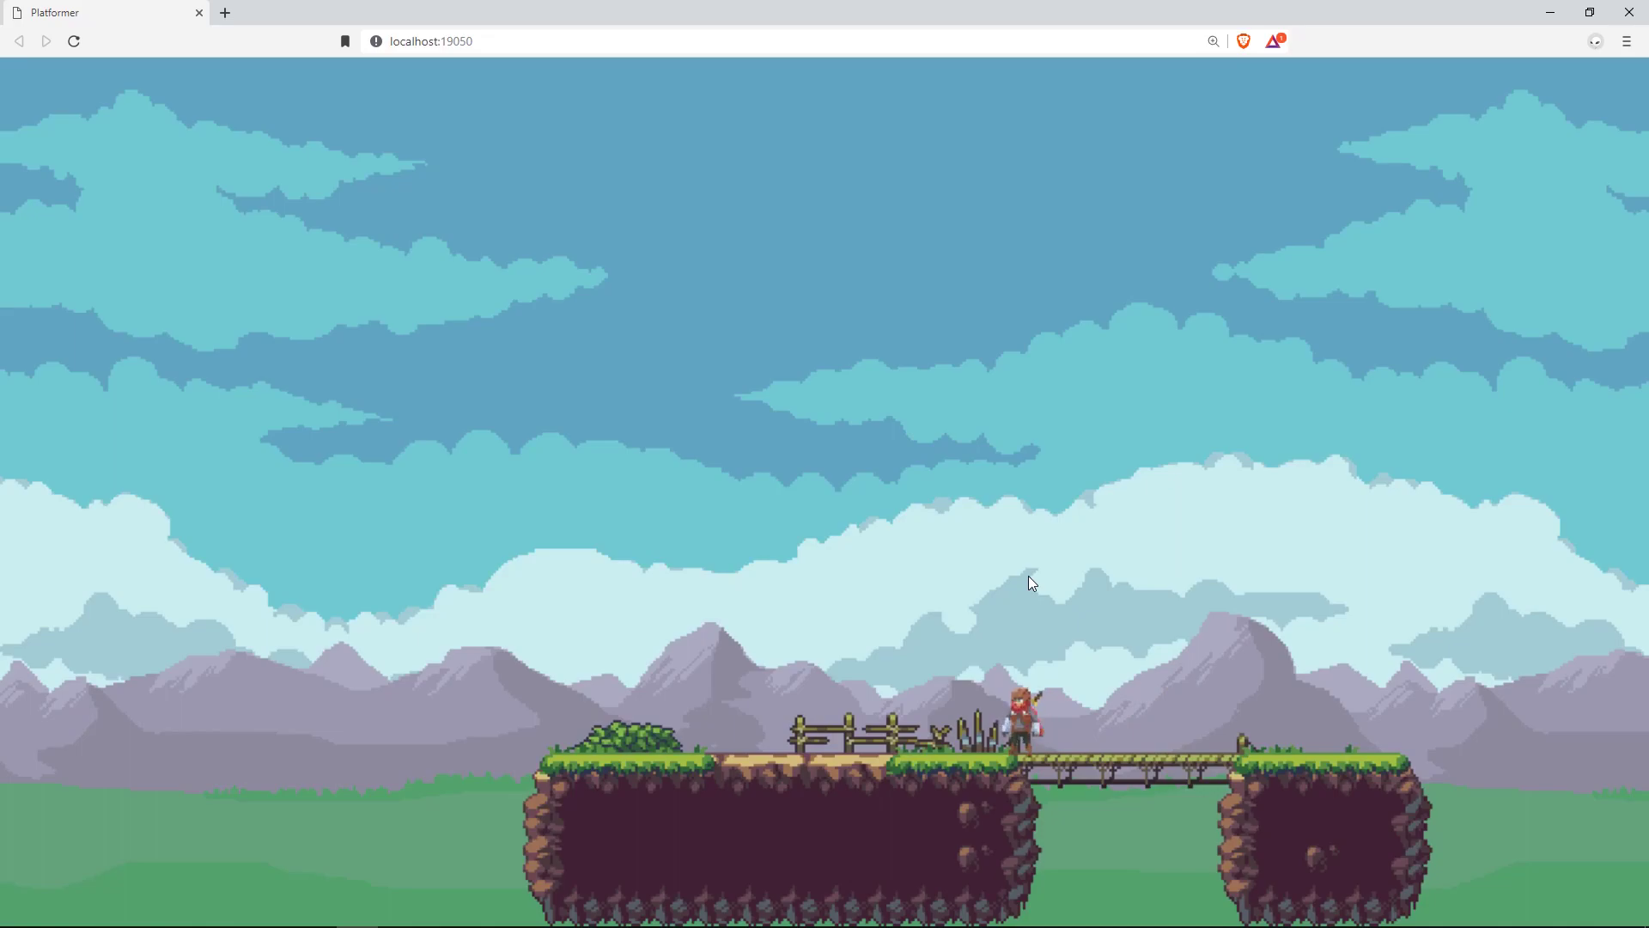
key(Left)
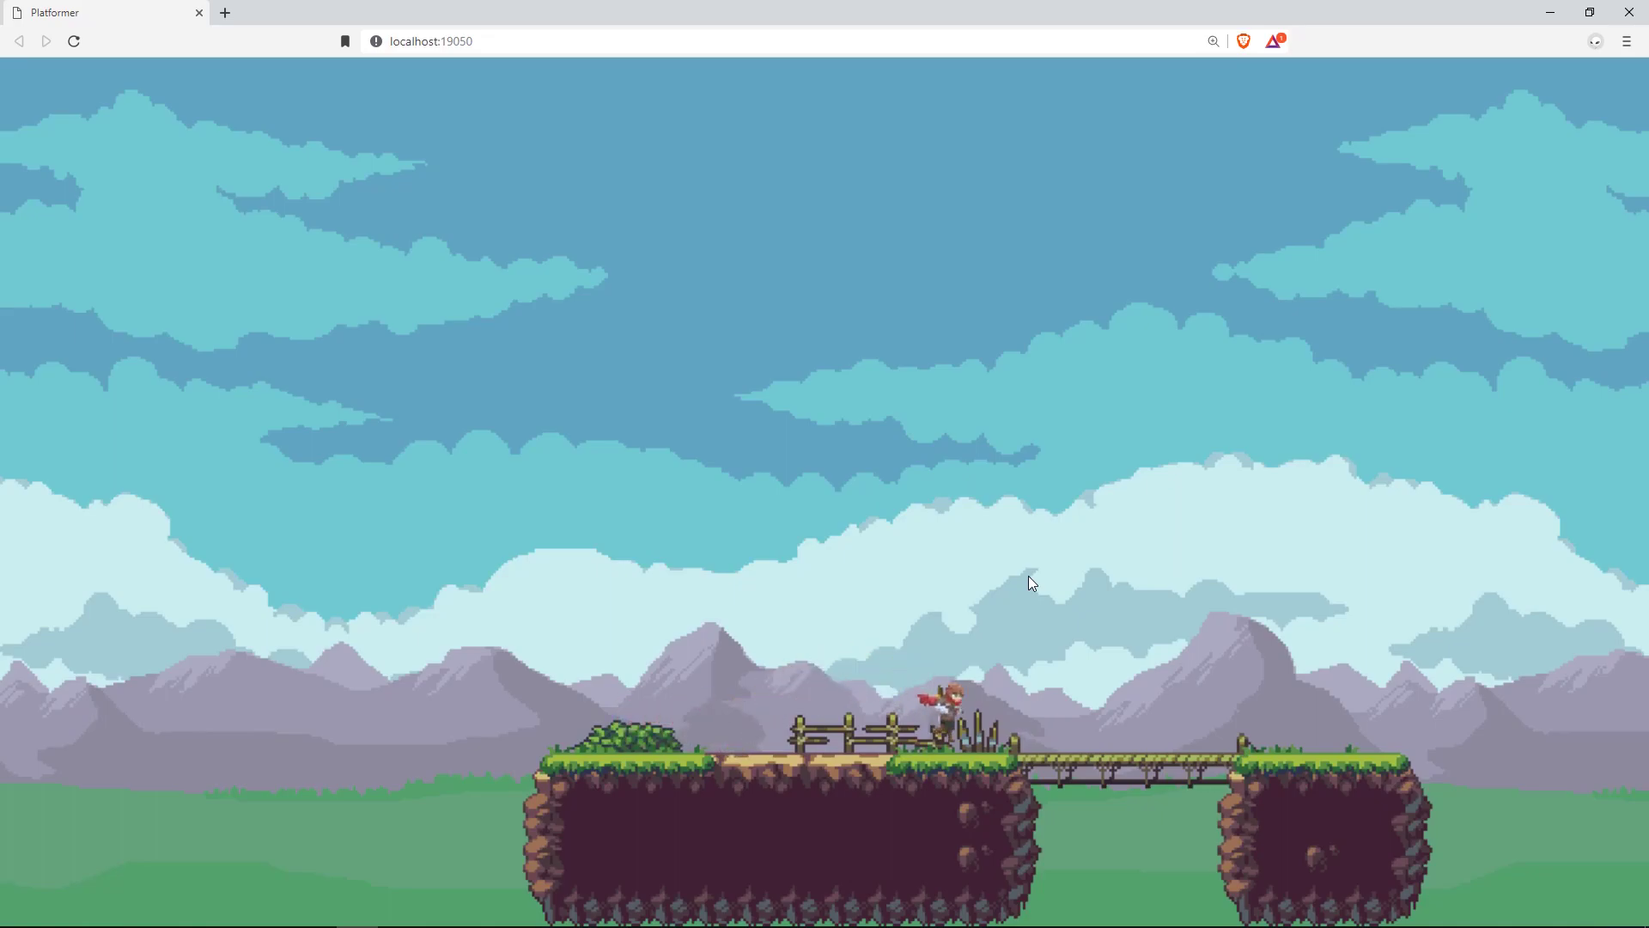
key(Right)
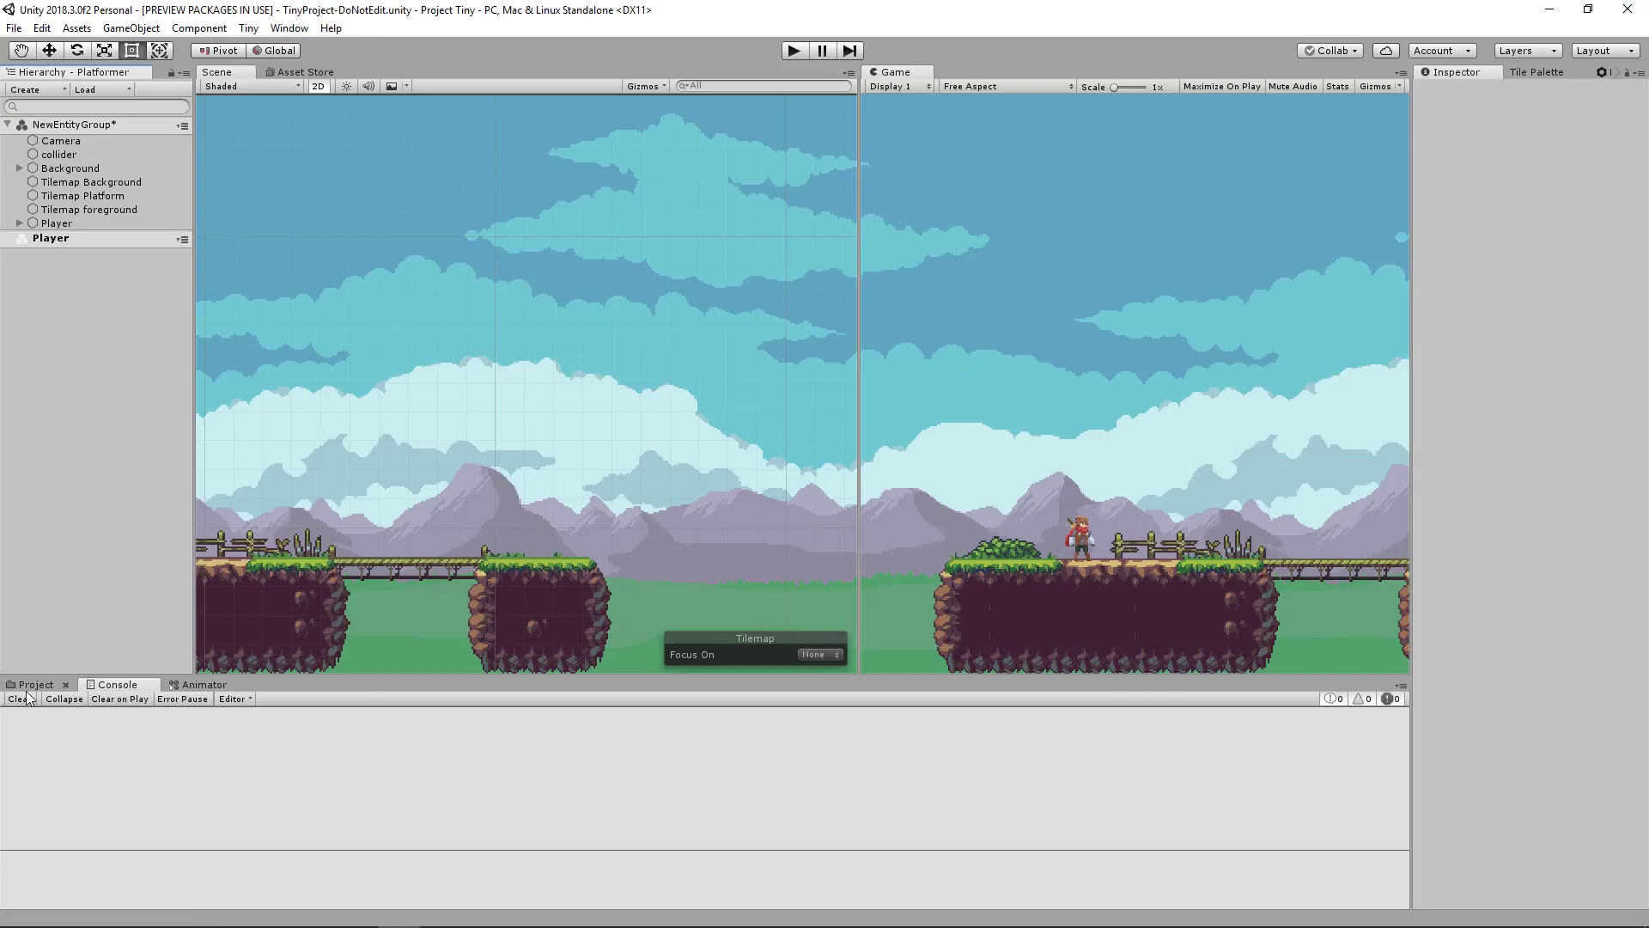
Show the project assets and inspect the collider entity's BoxCollider2D and static RigidBody2D
click(36, 686)
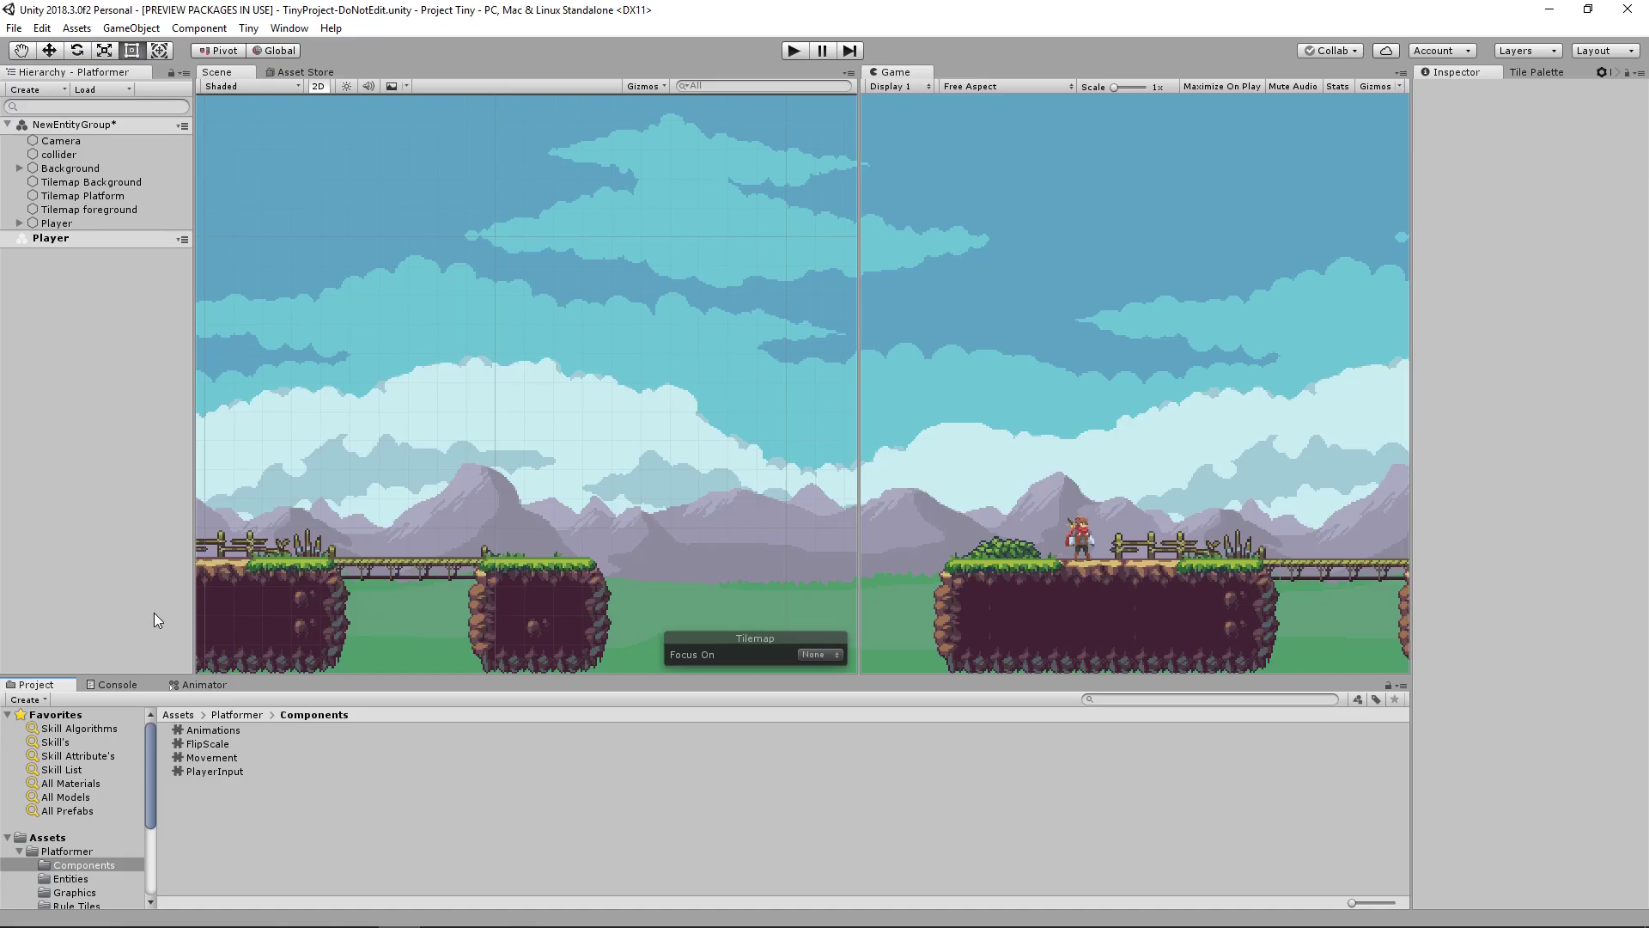
mouse_move(90, 167)
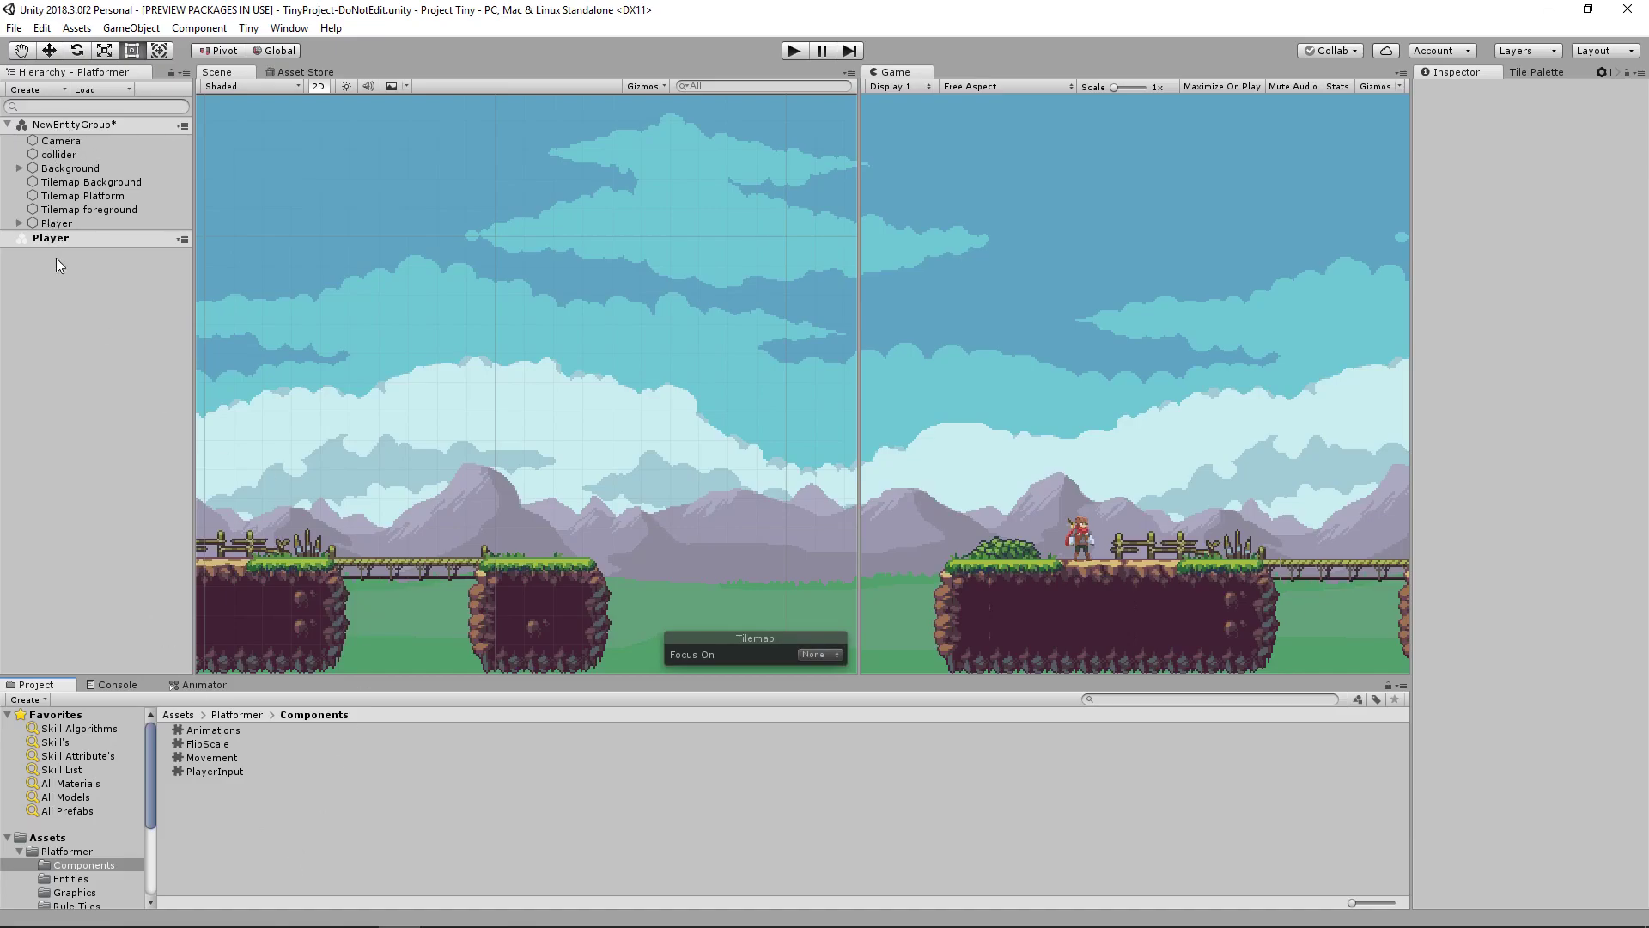
click(58, 155)
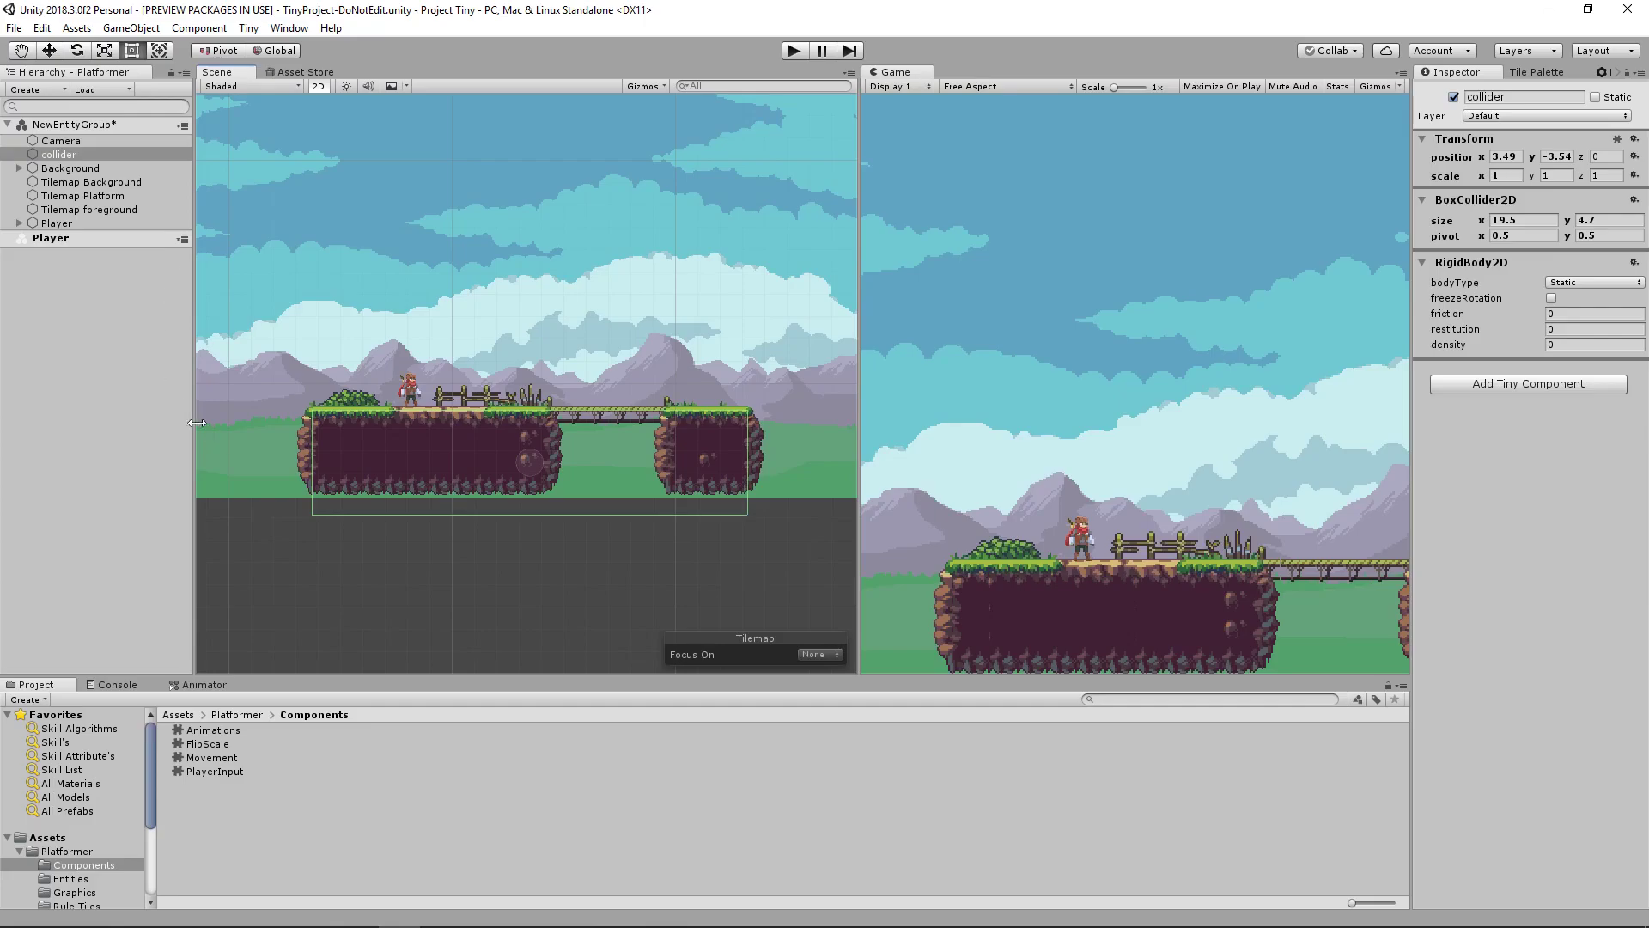
mouse_move(208, 345)
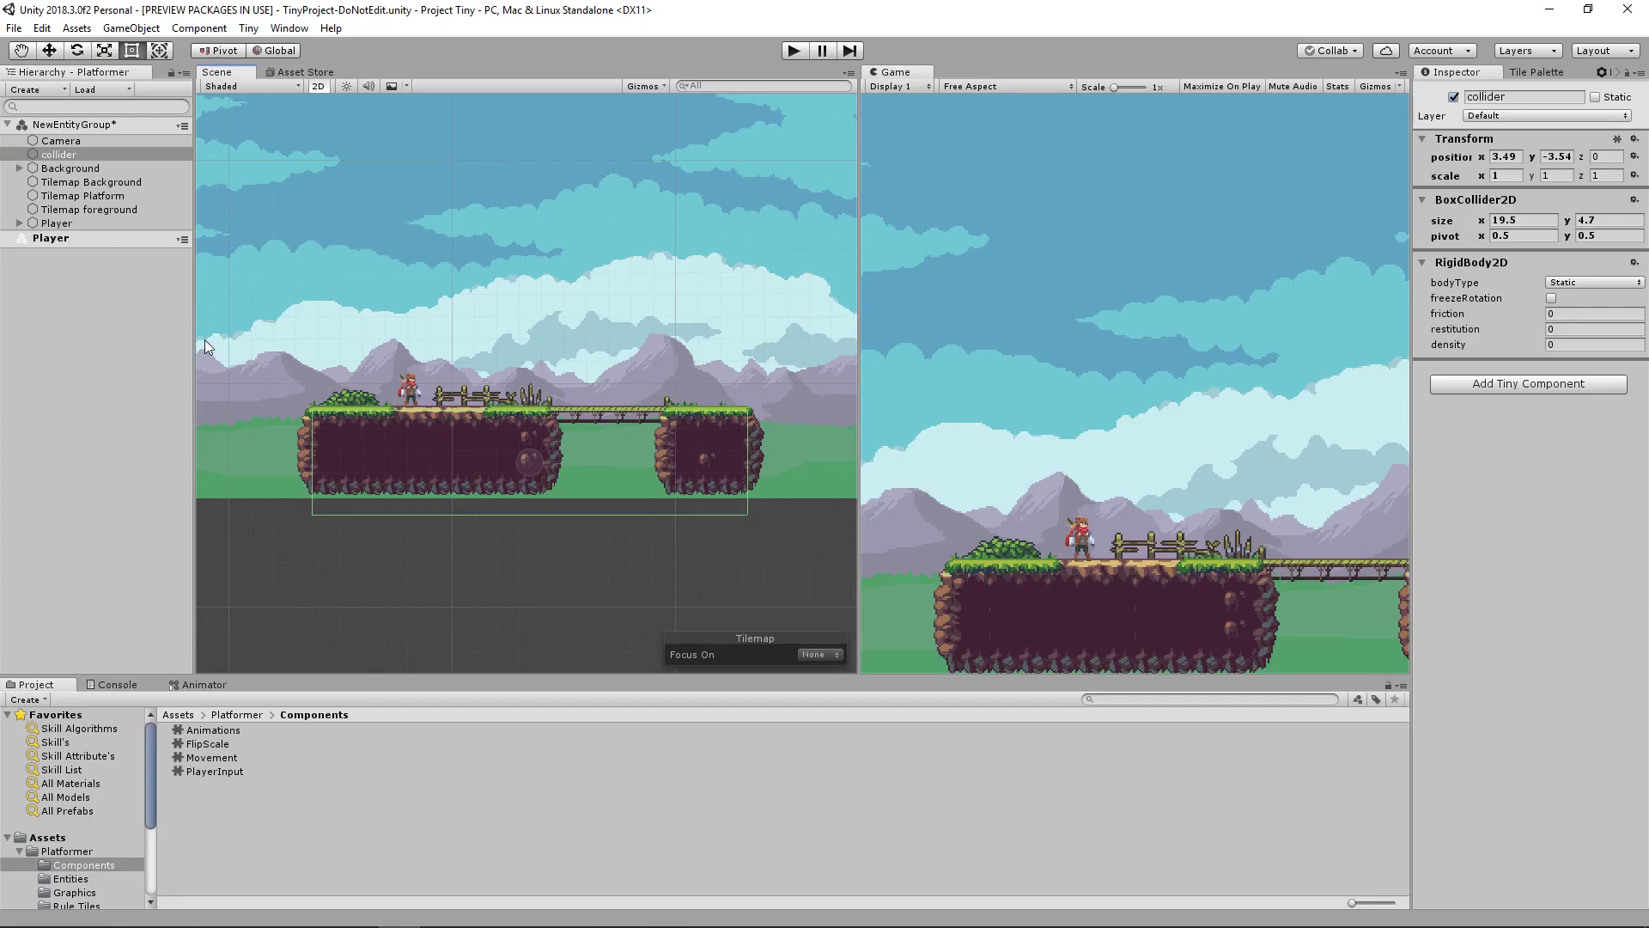
click(91, 181)
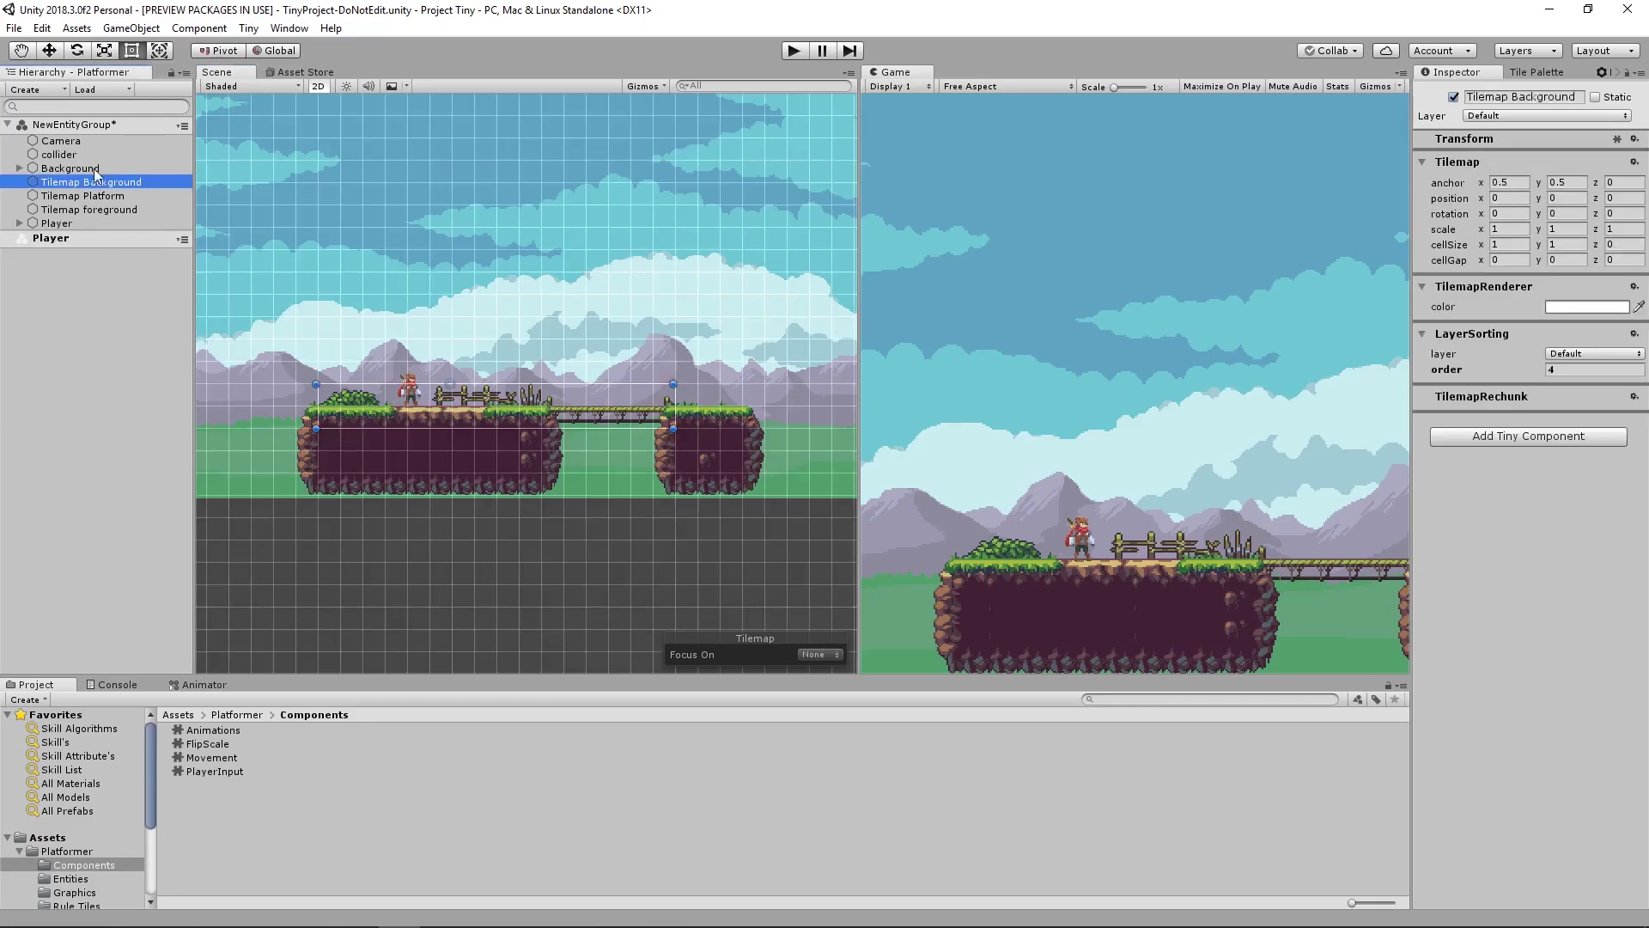
click(58, 153)
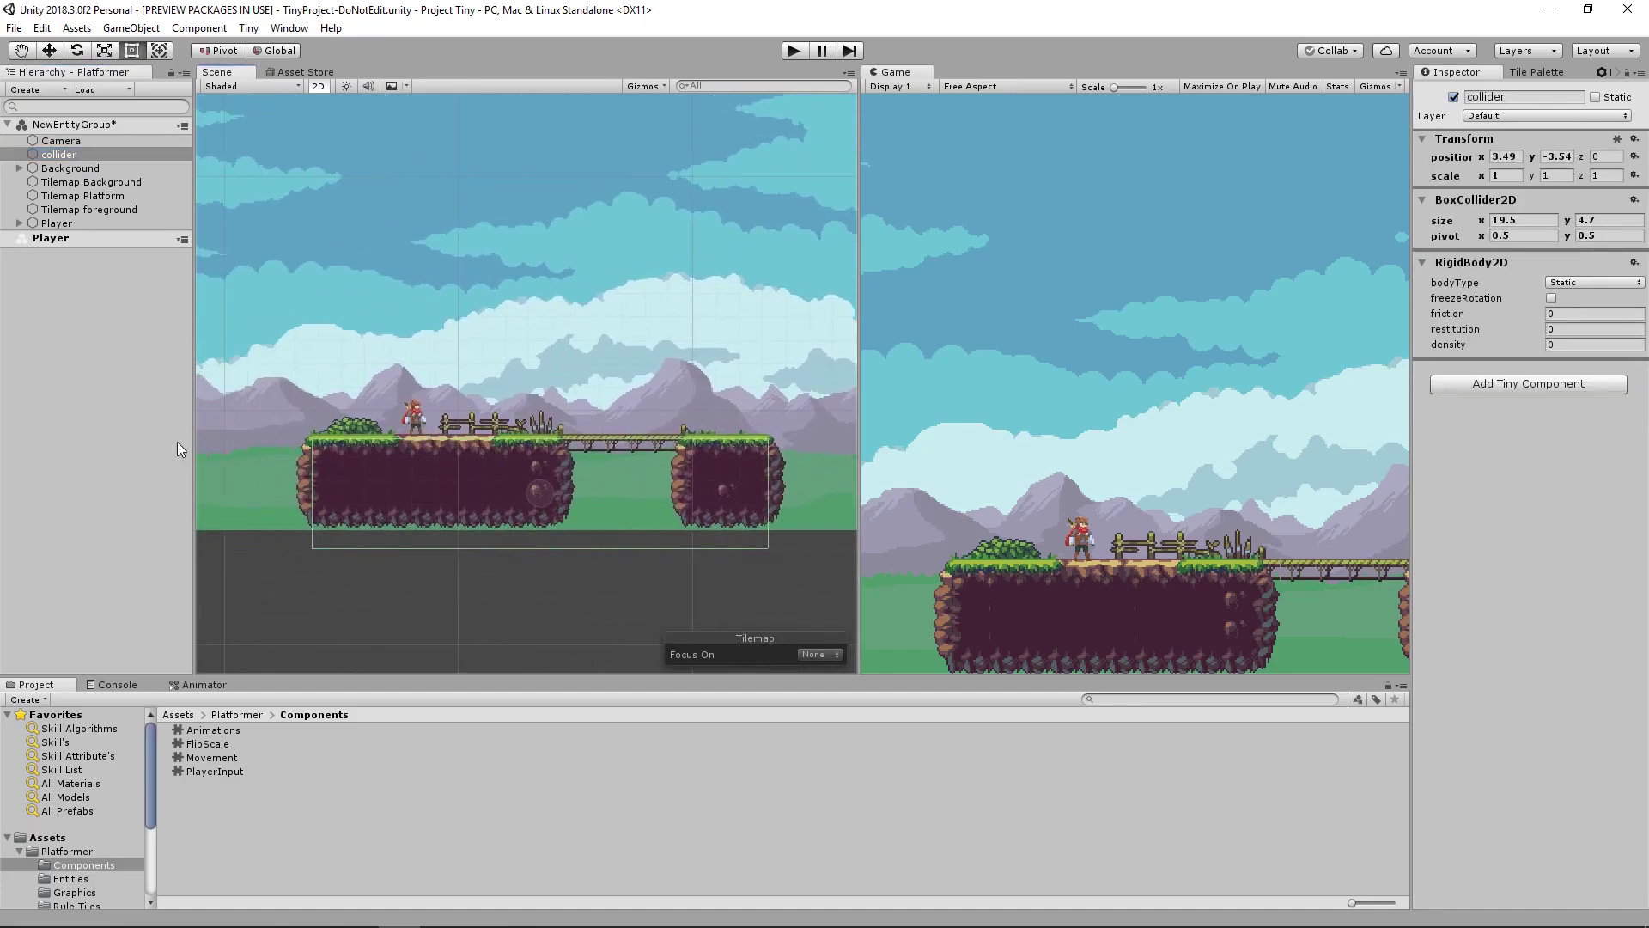
click(71, 168)
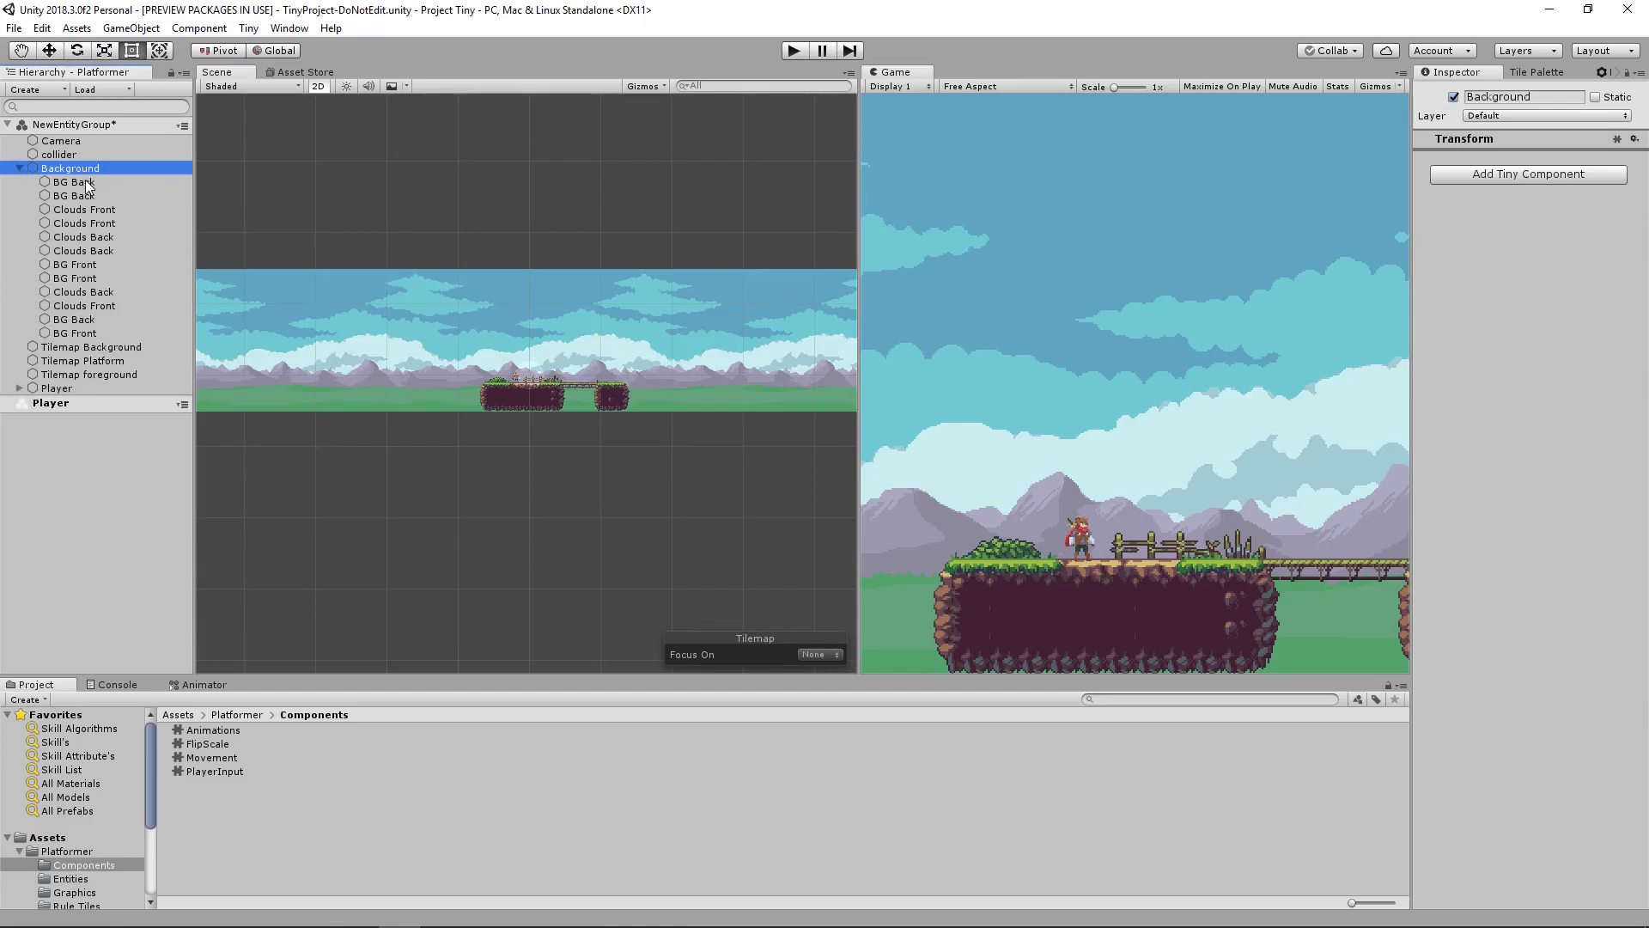
click(72, 180)
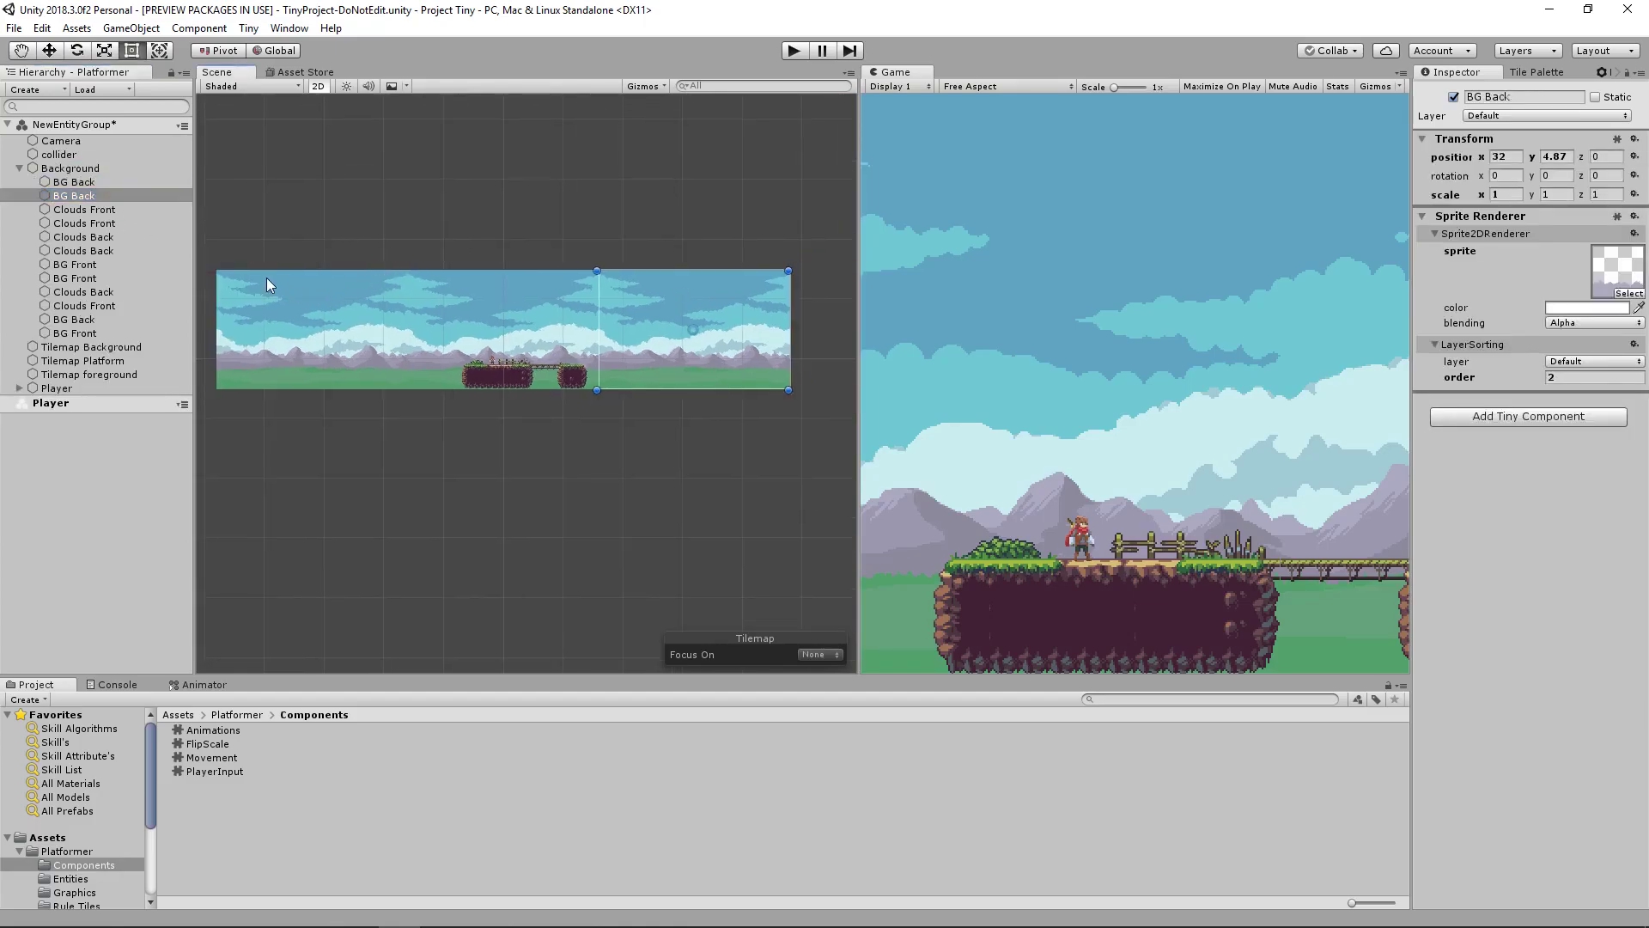
click(82, 250)
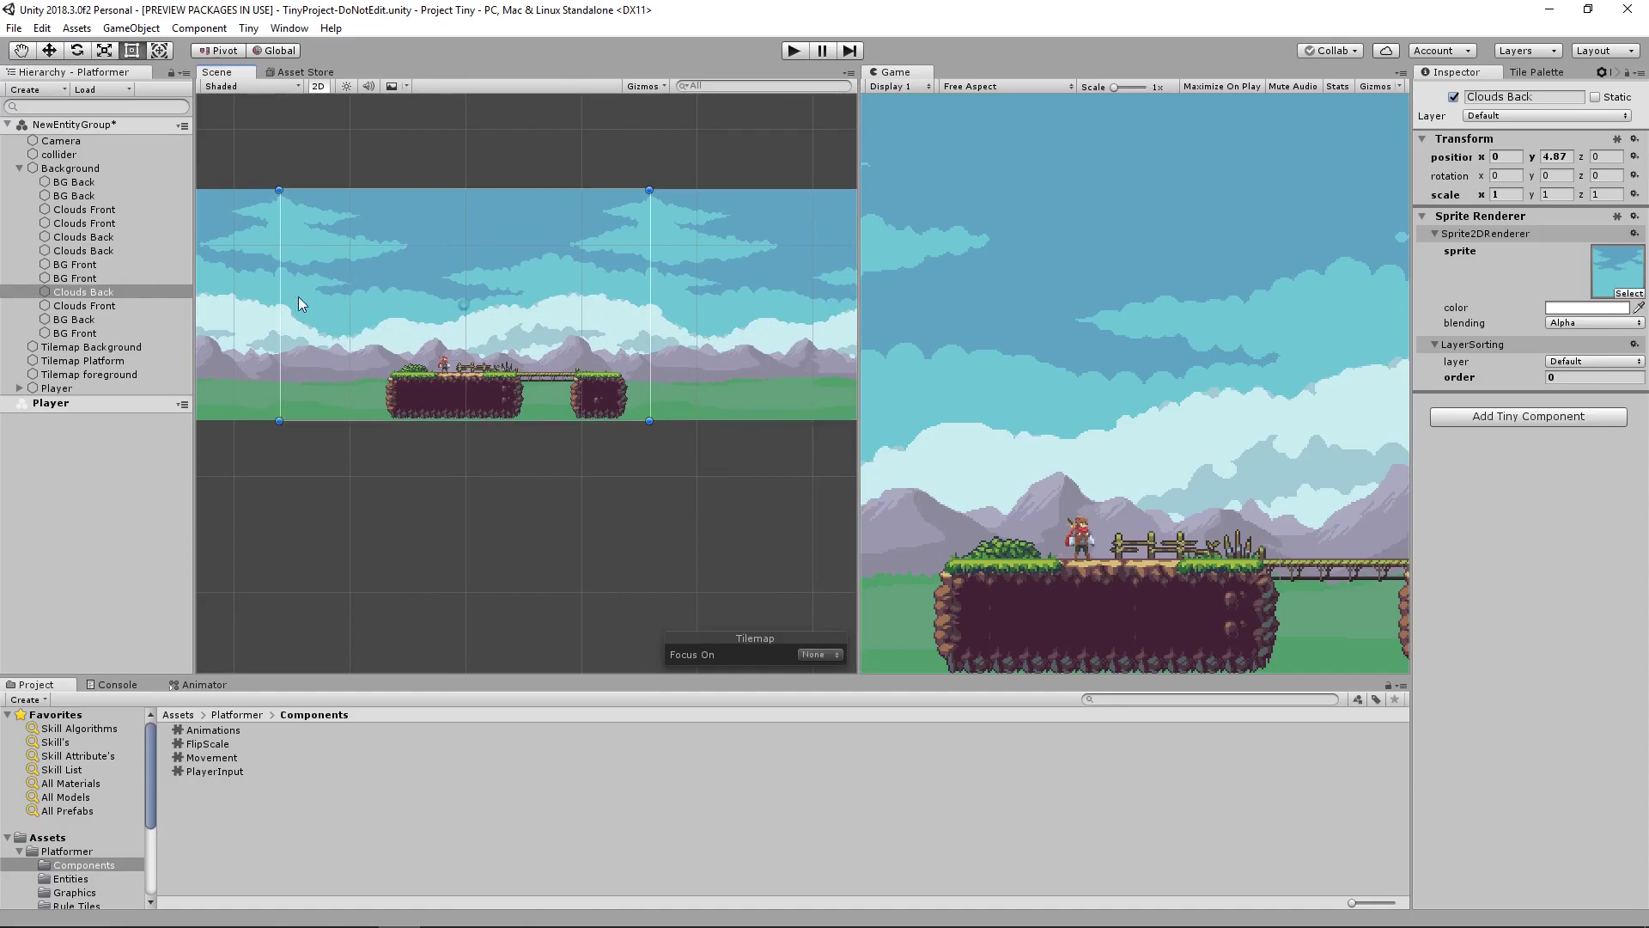
click(19, 167)
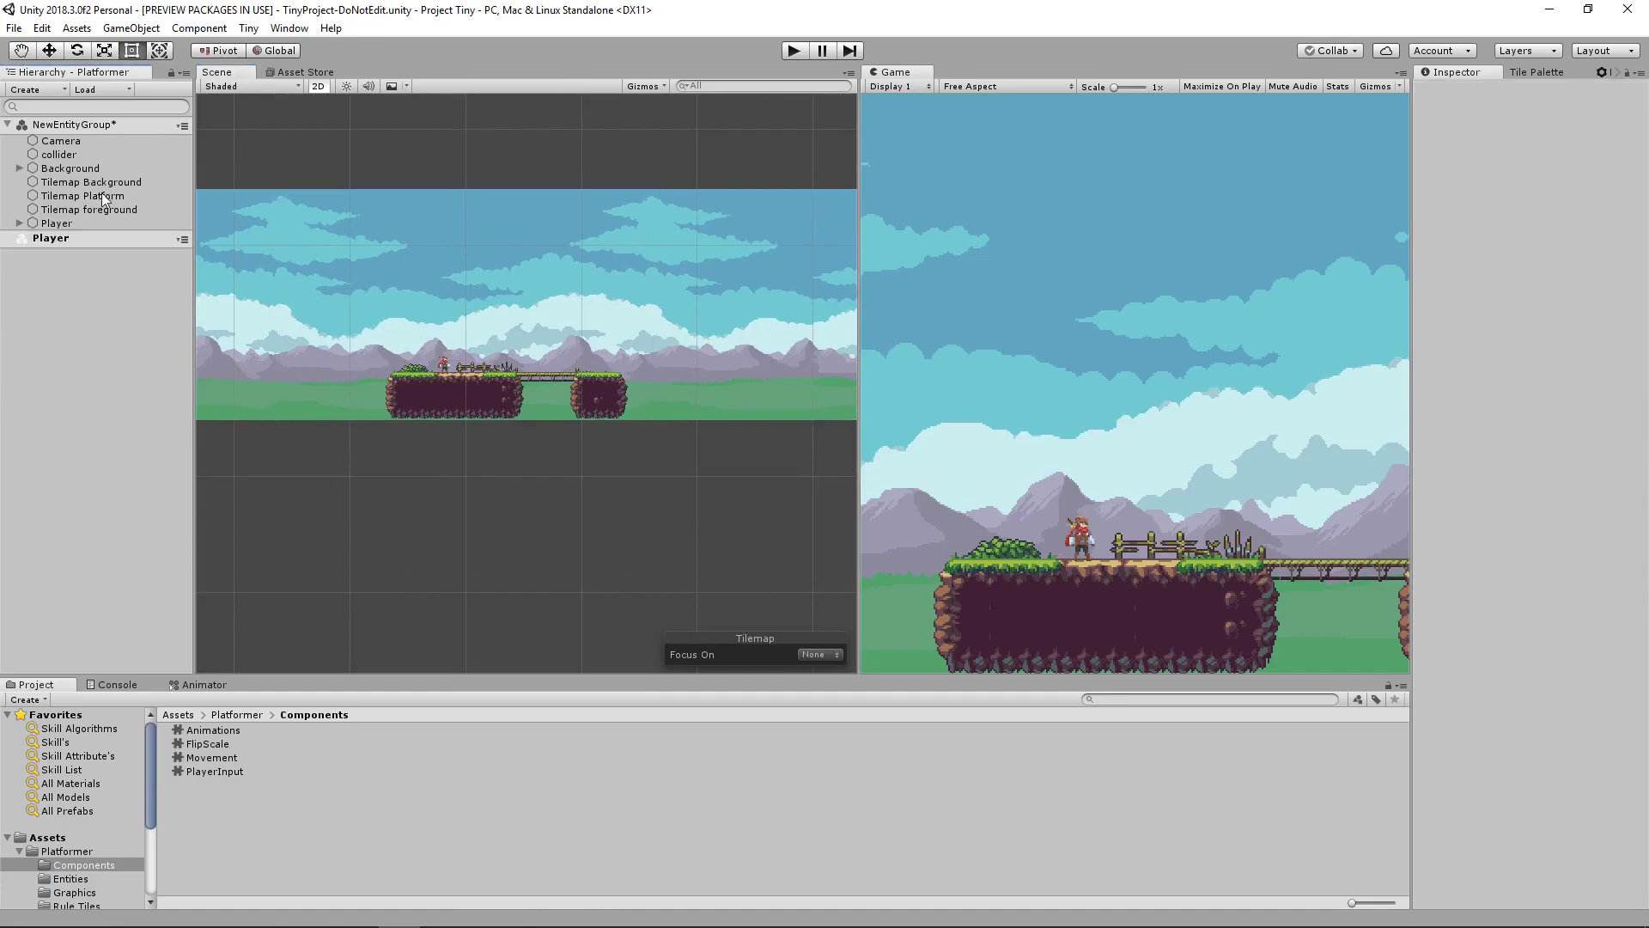
click(91, 180)
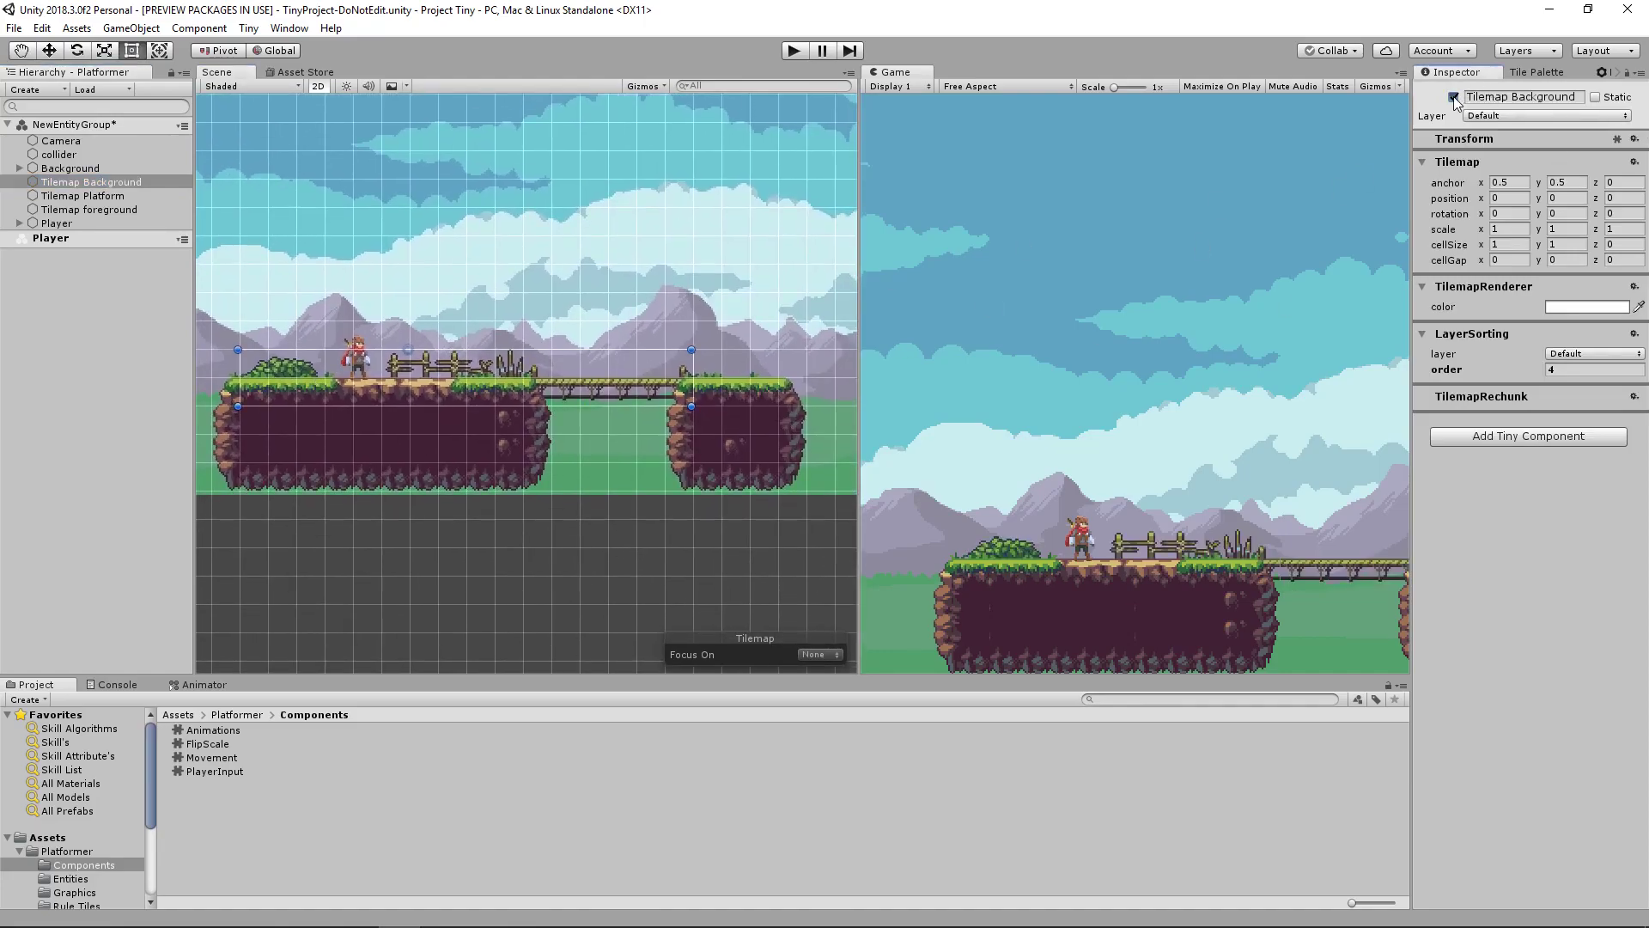
click(1456, 96)
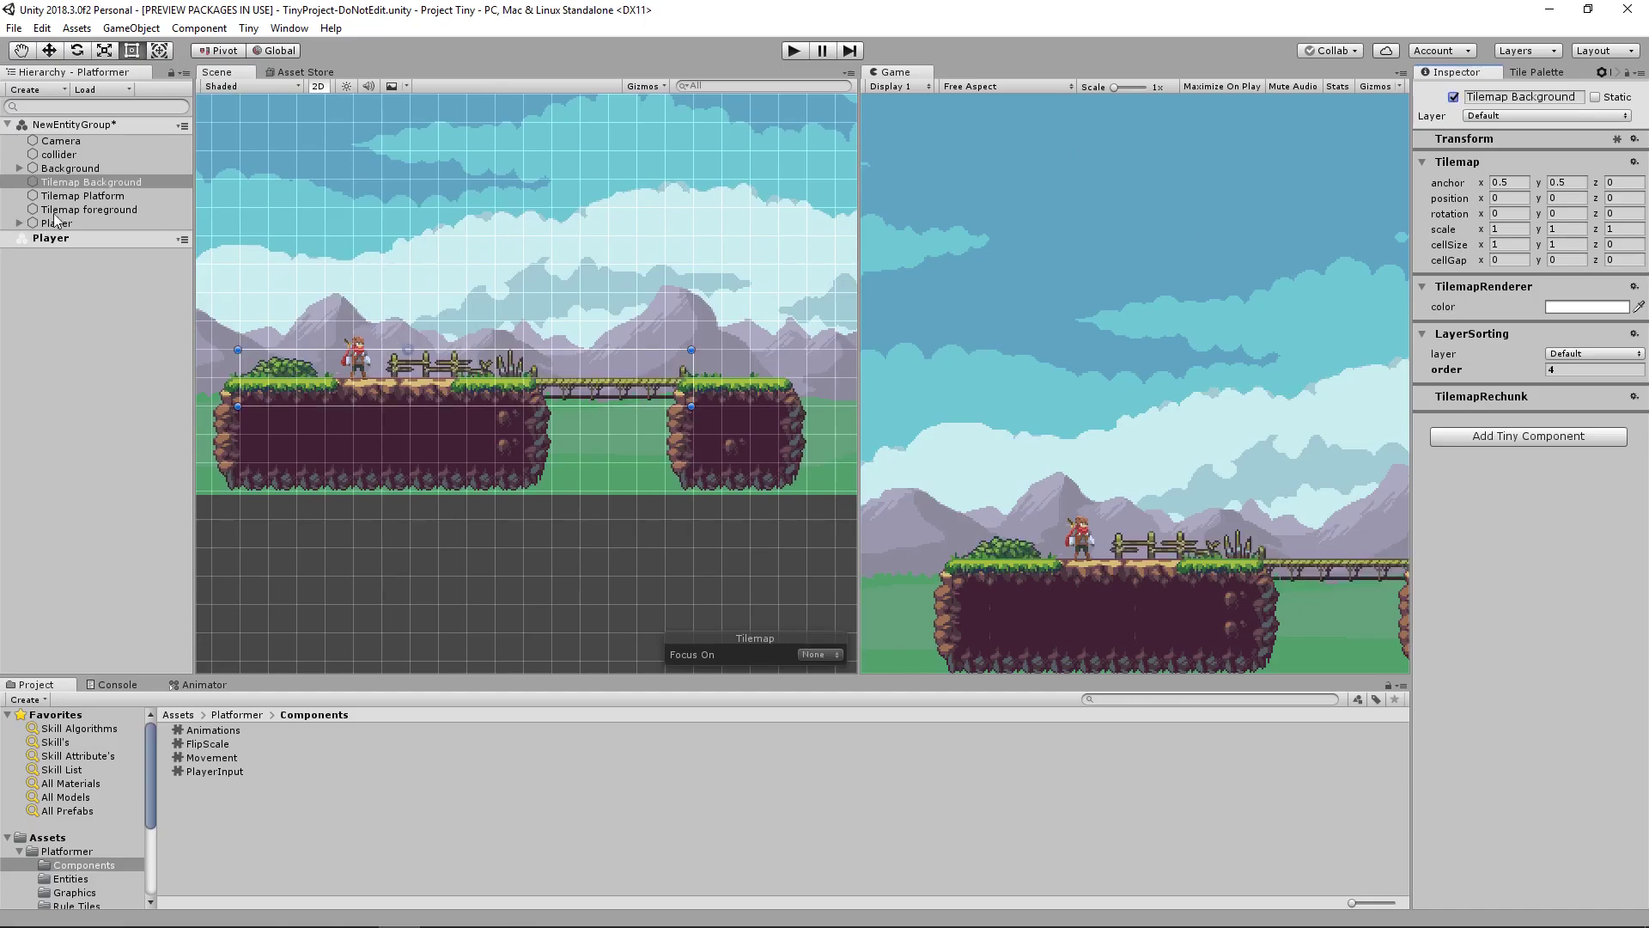
click(83, 196)
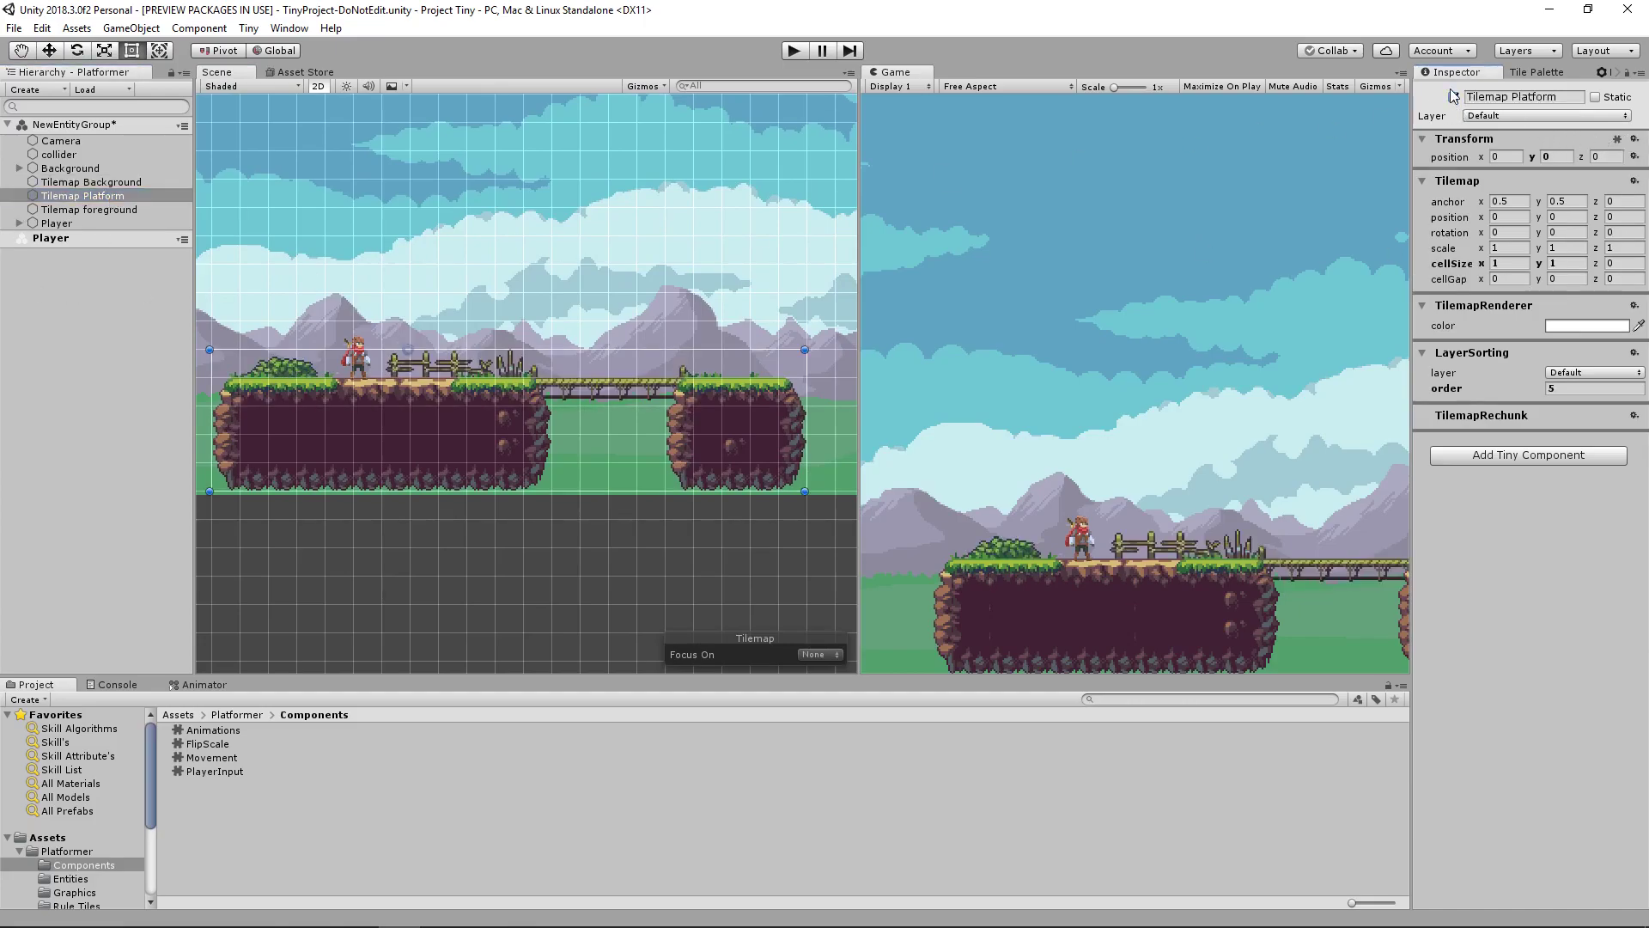
click(1455, 97)
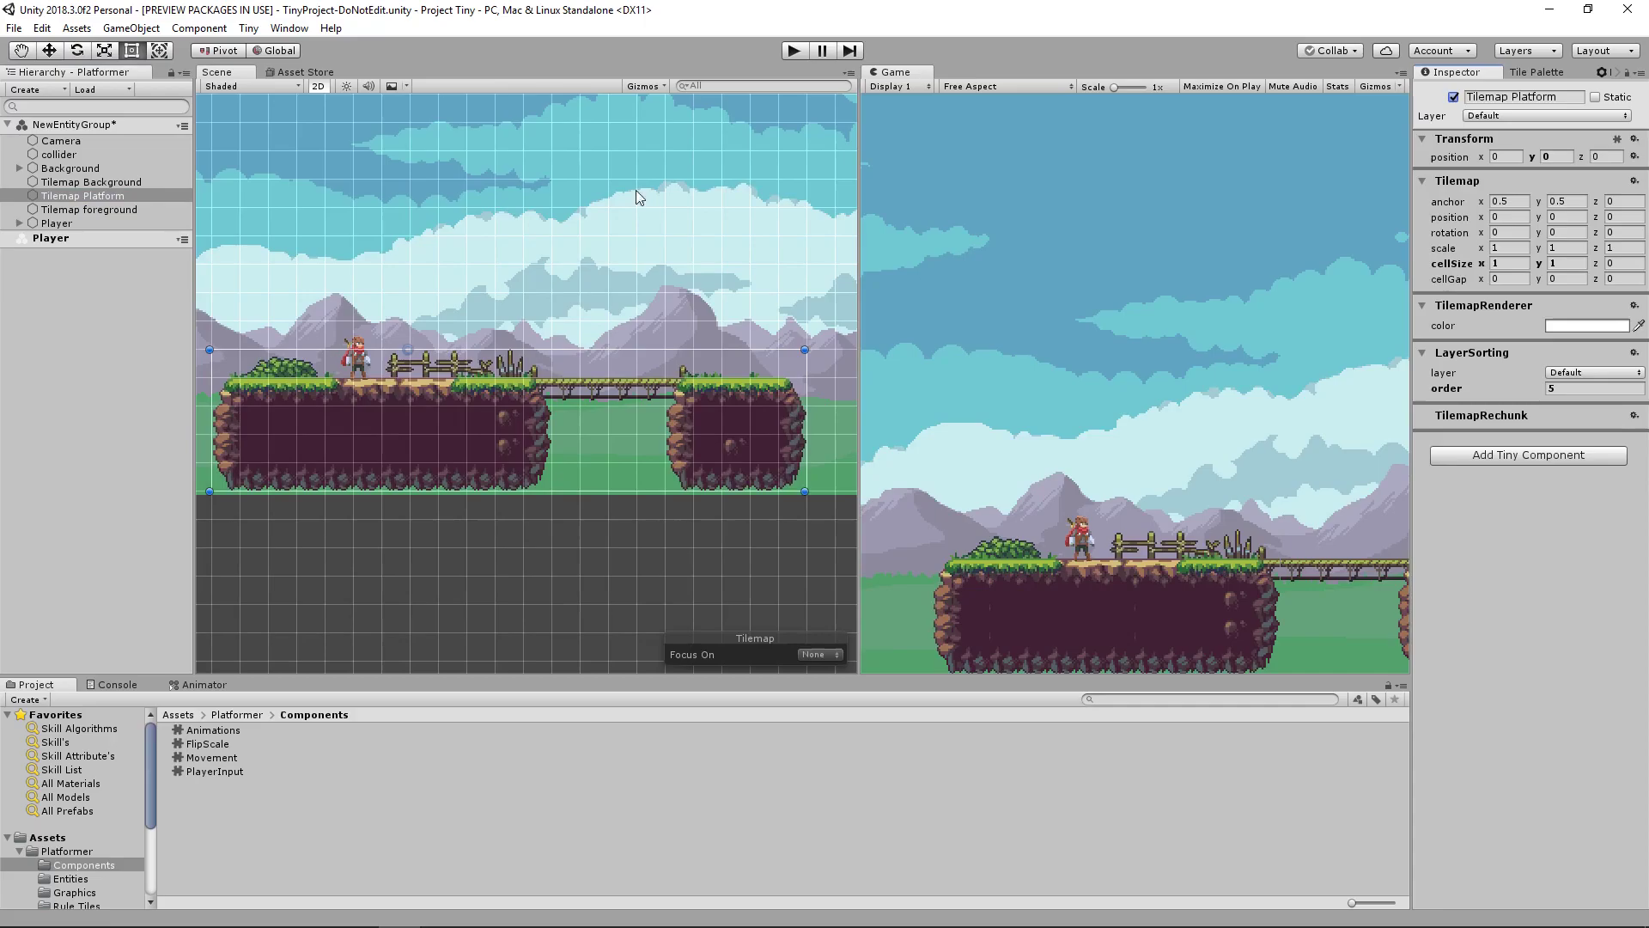
click(90, 209)
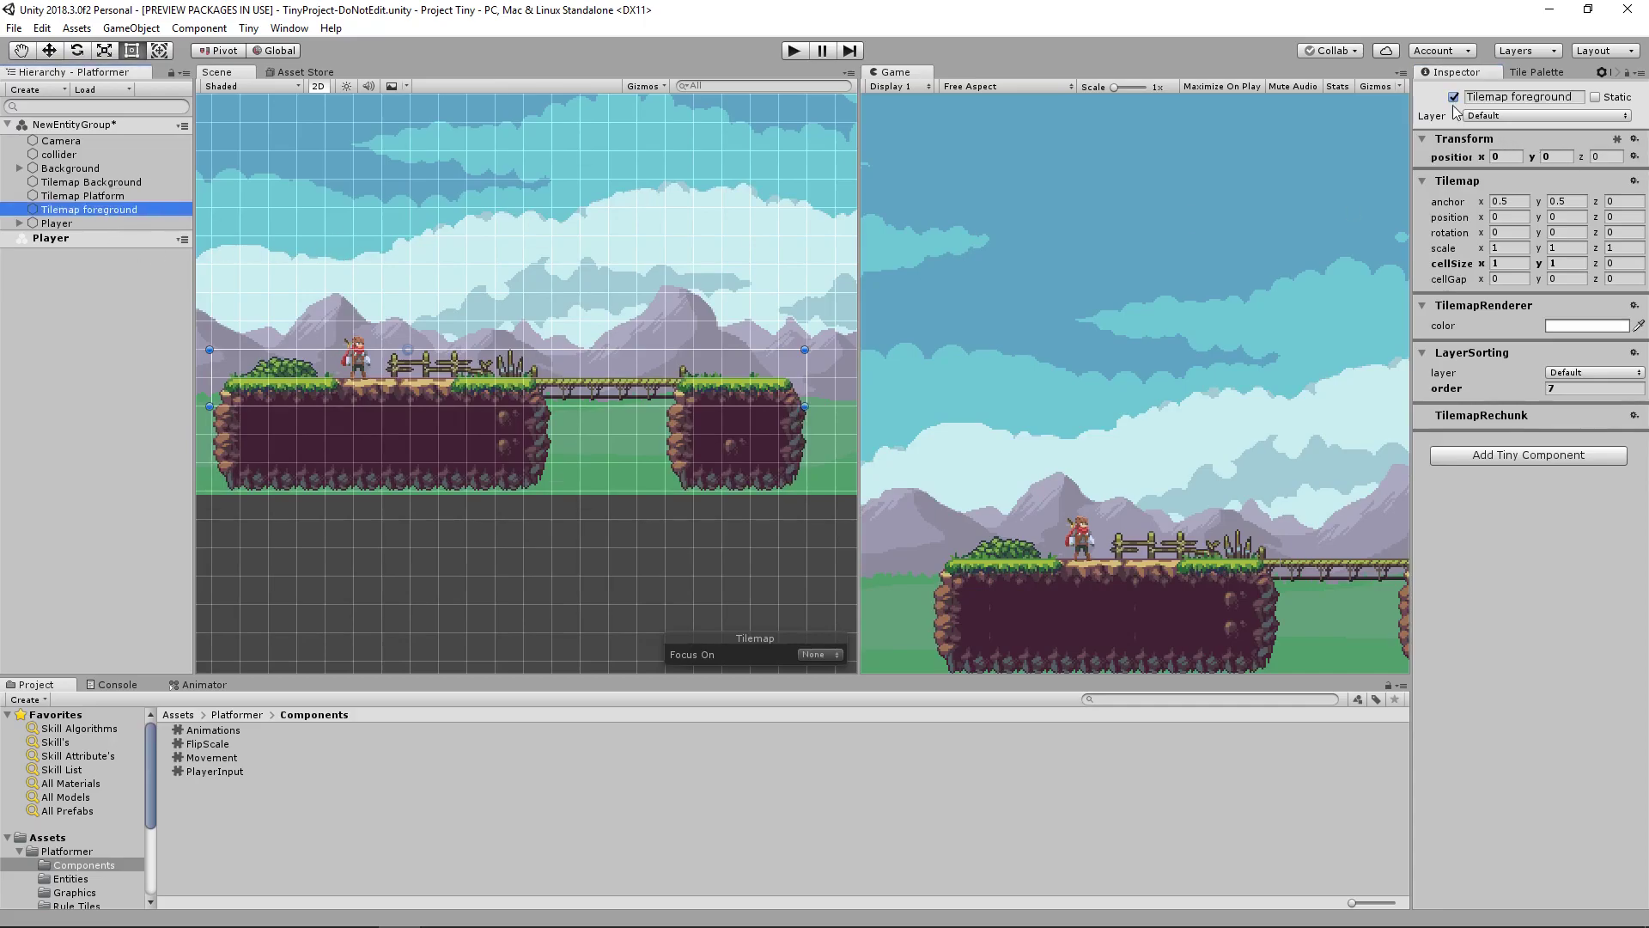
click(1455, 97)
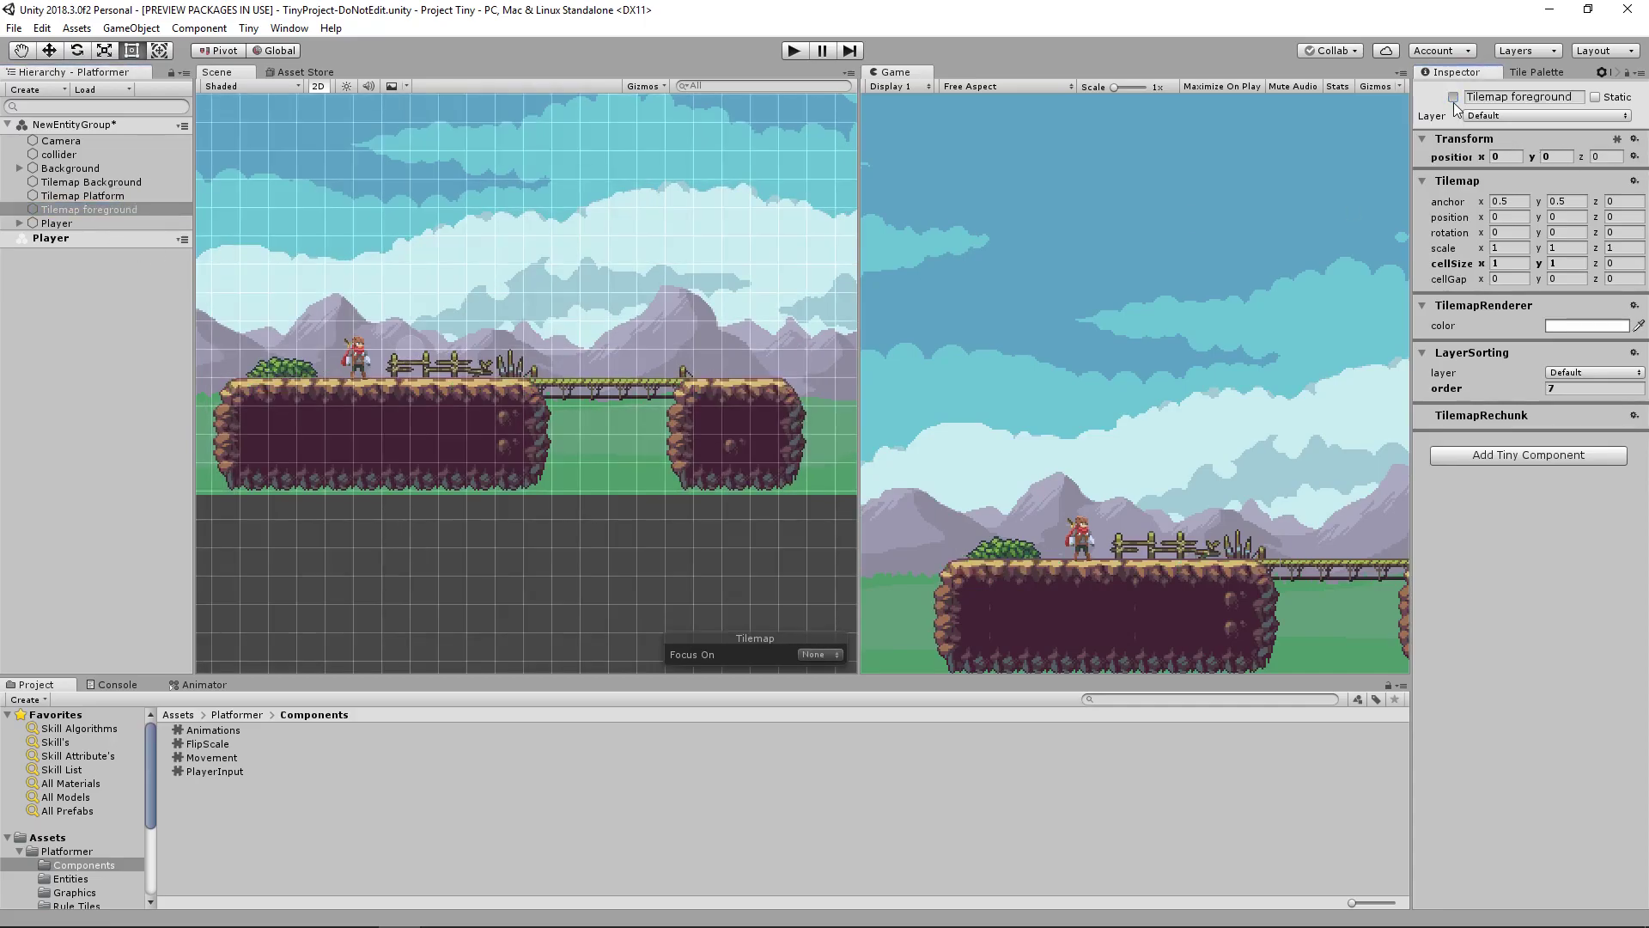
click(1455, 96)
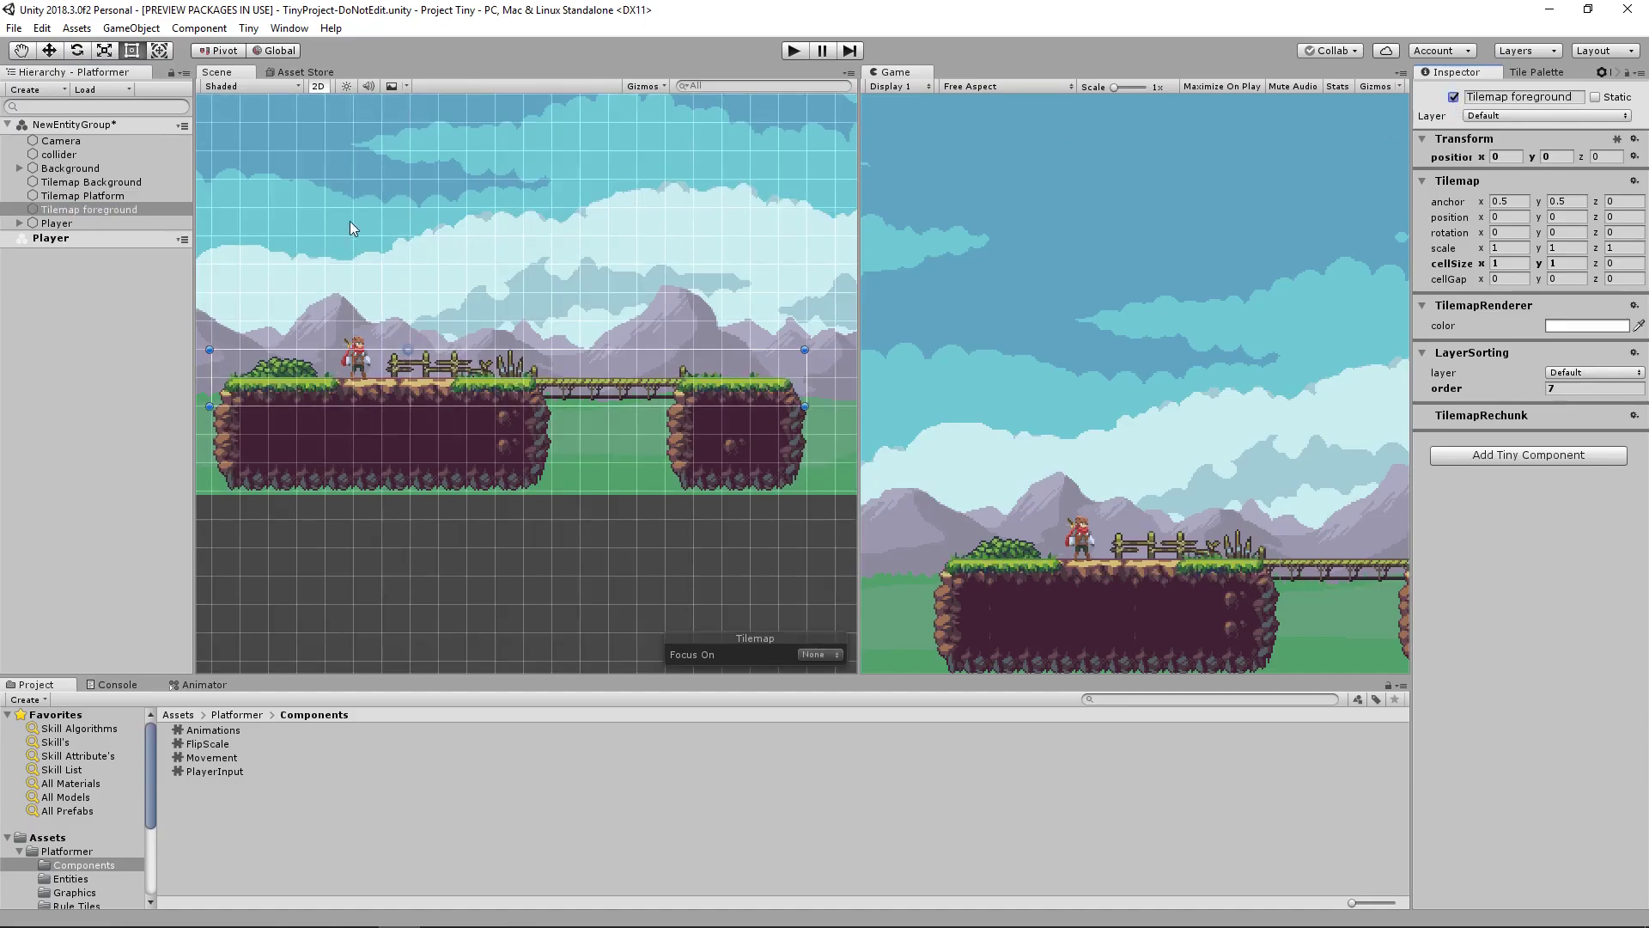
Select the Player entity to review its input, animations, movement and dynamic rigid body
click(57, 224)
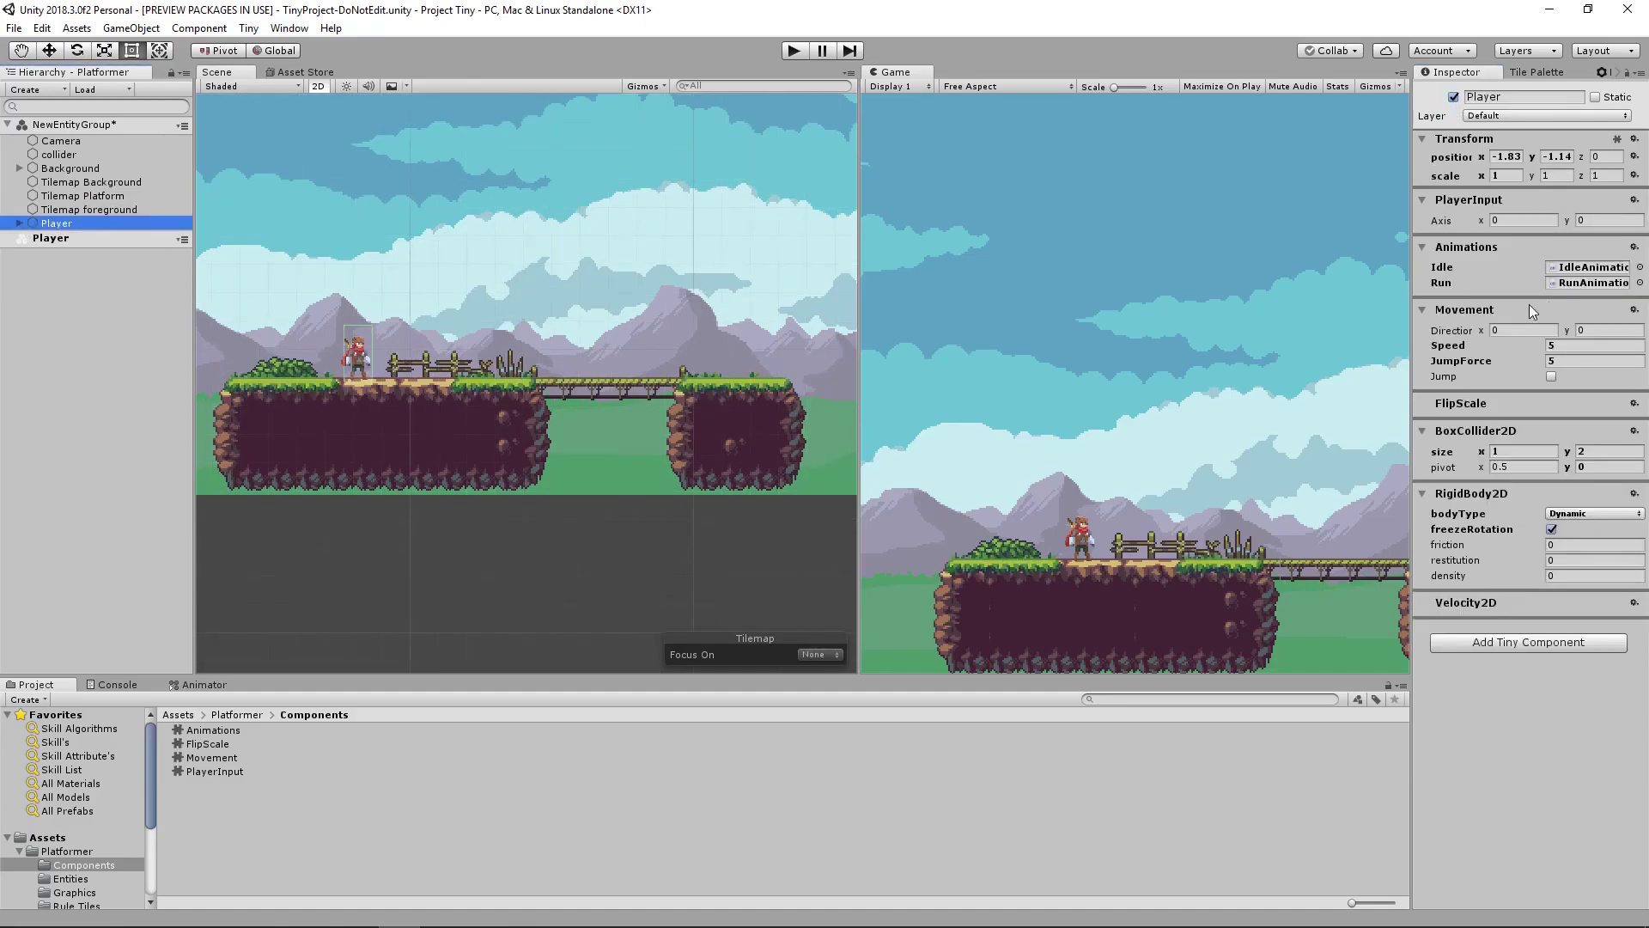
mouse_move(1449, 176)
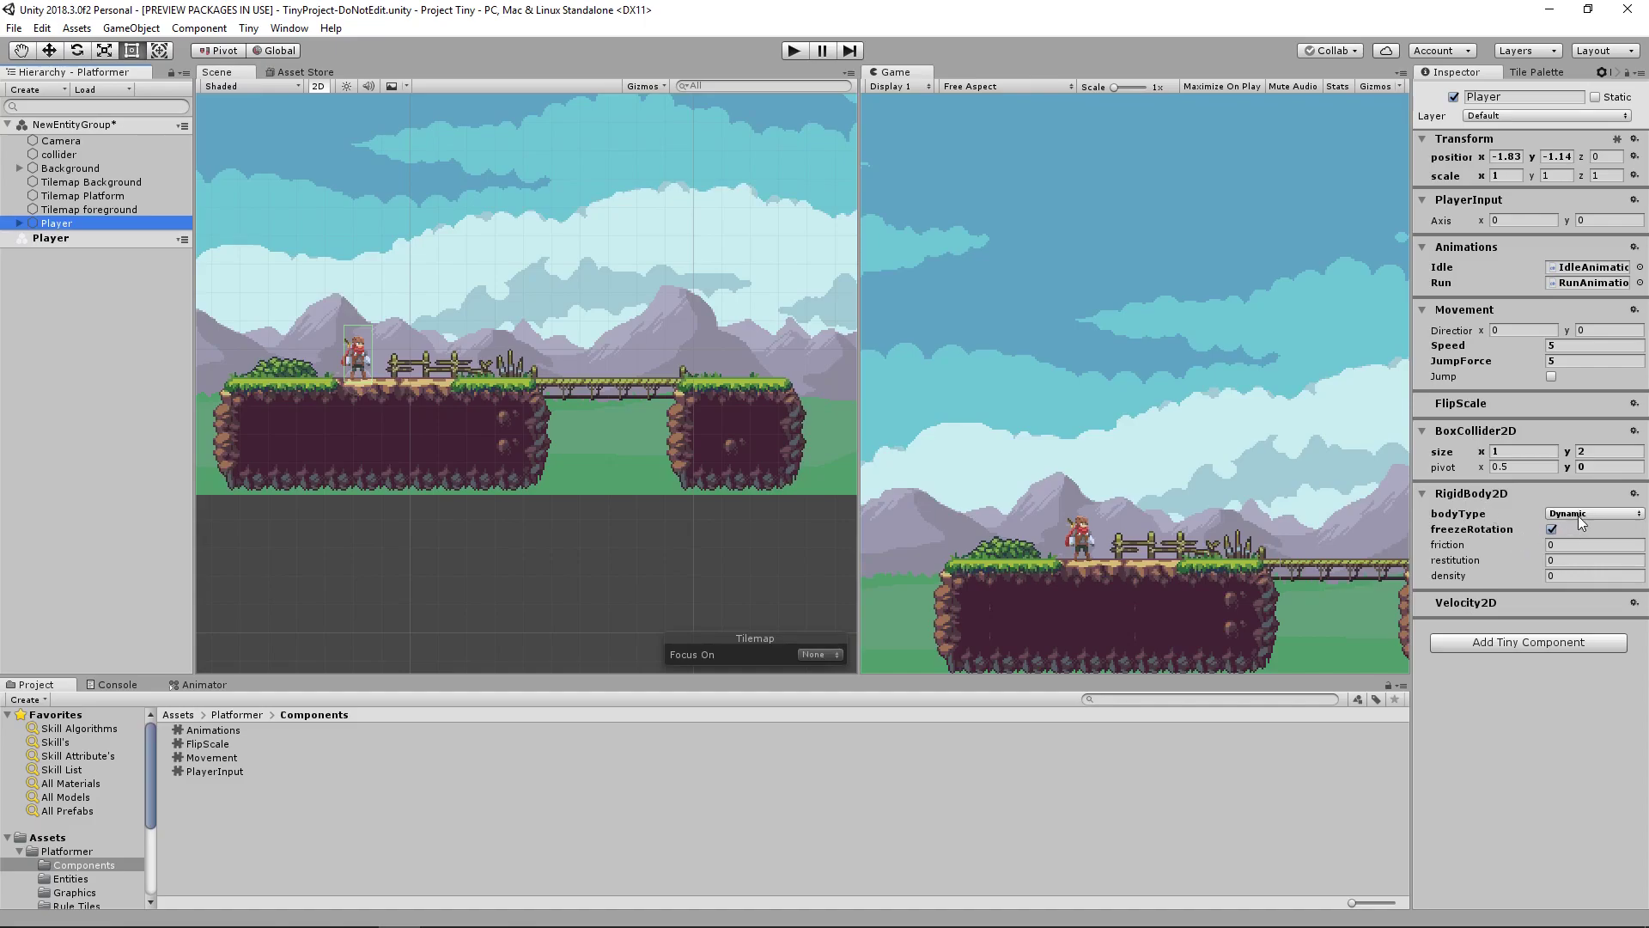
mouse_move(1460, 617)
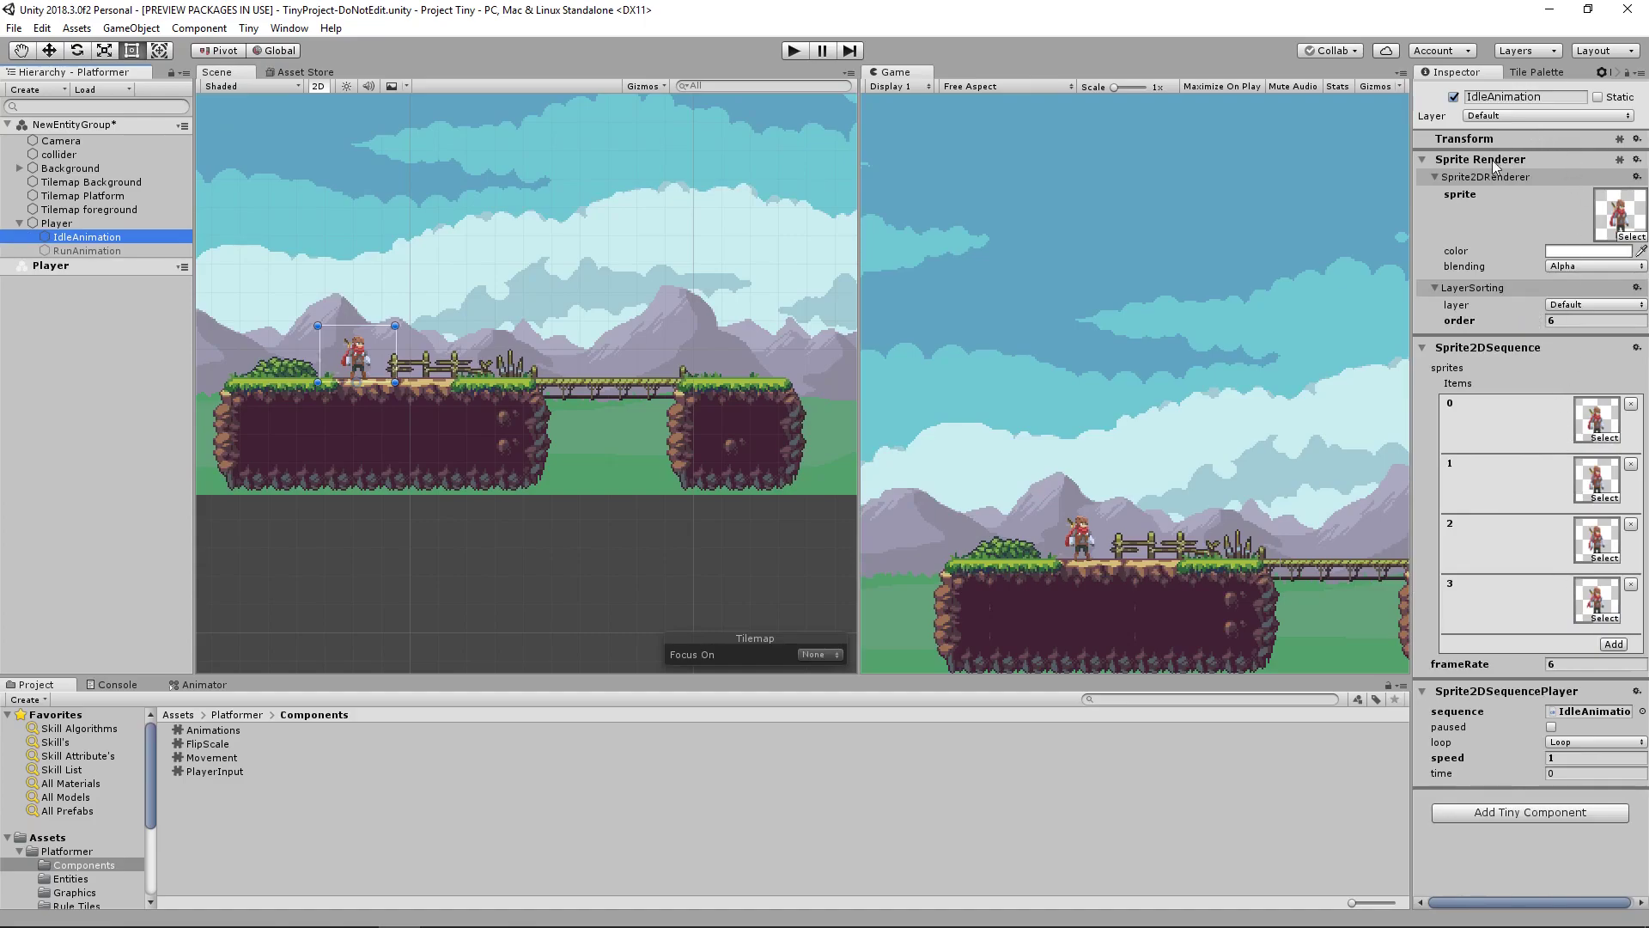
mouse_move(1505, 354)
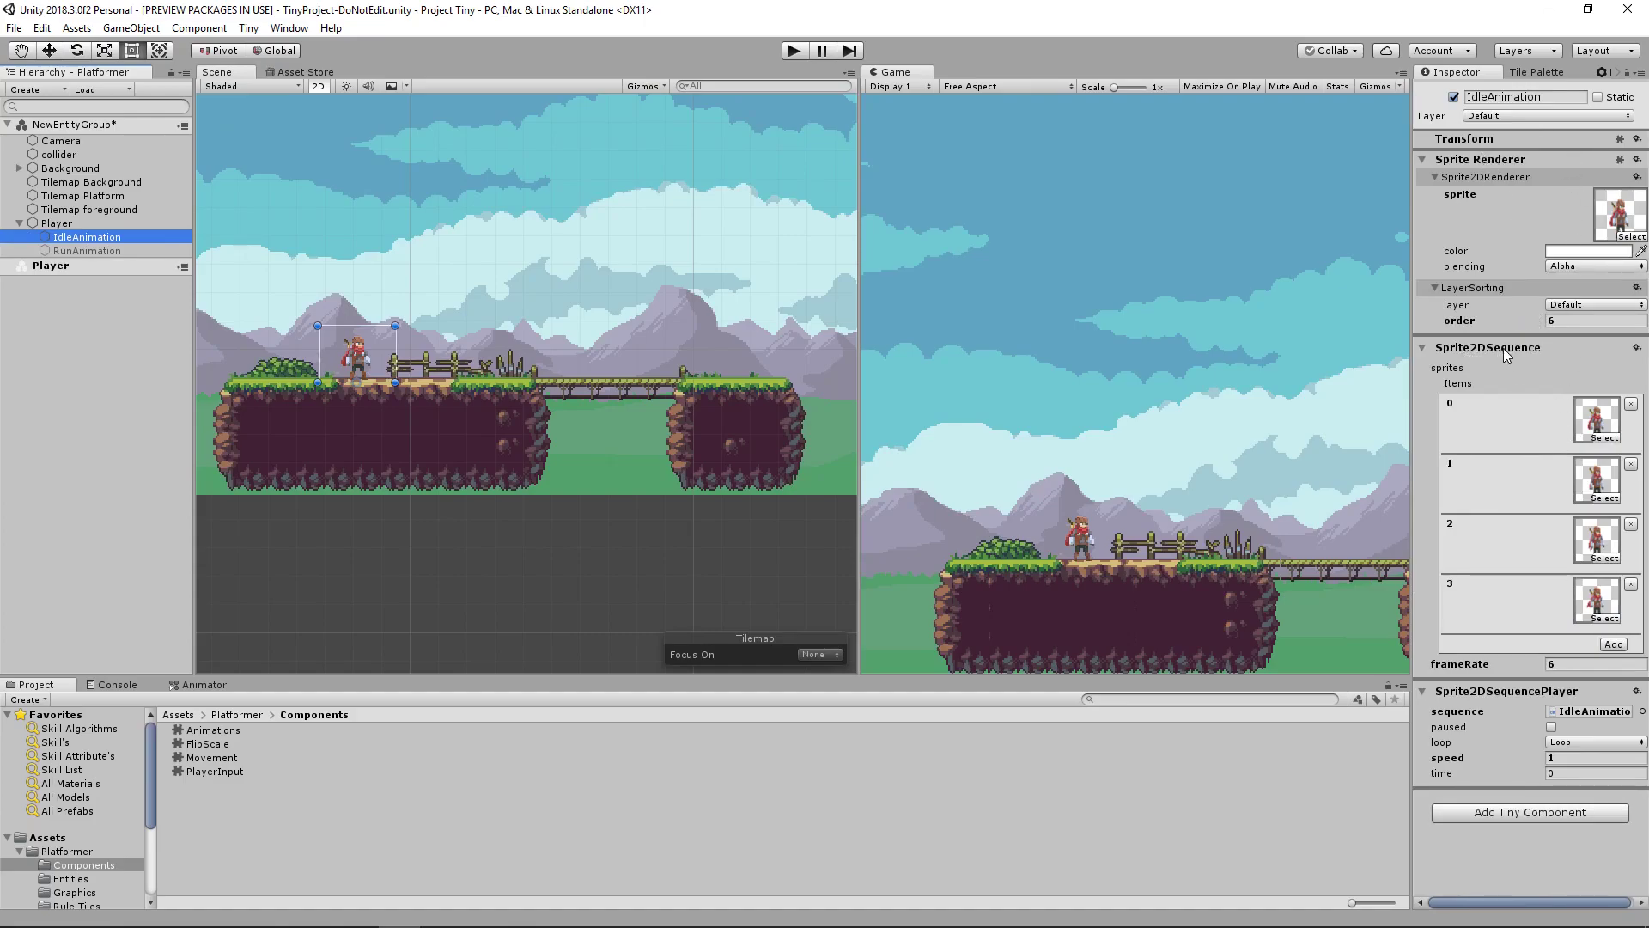
mouse_move(1506, 708)
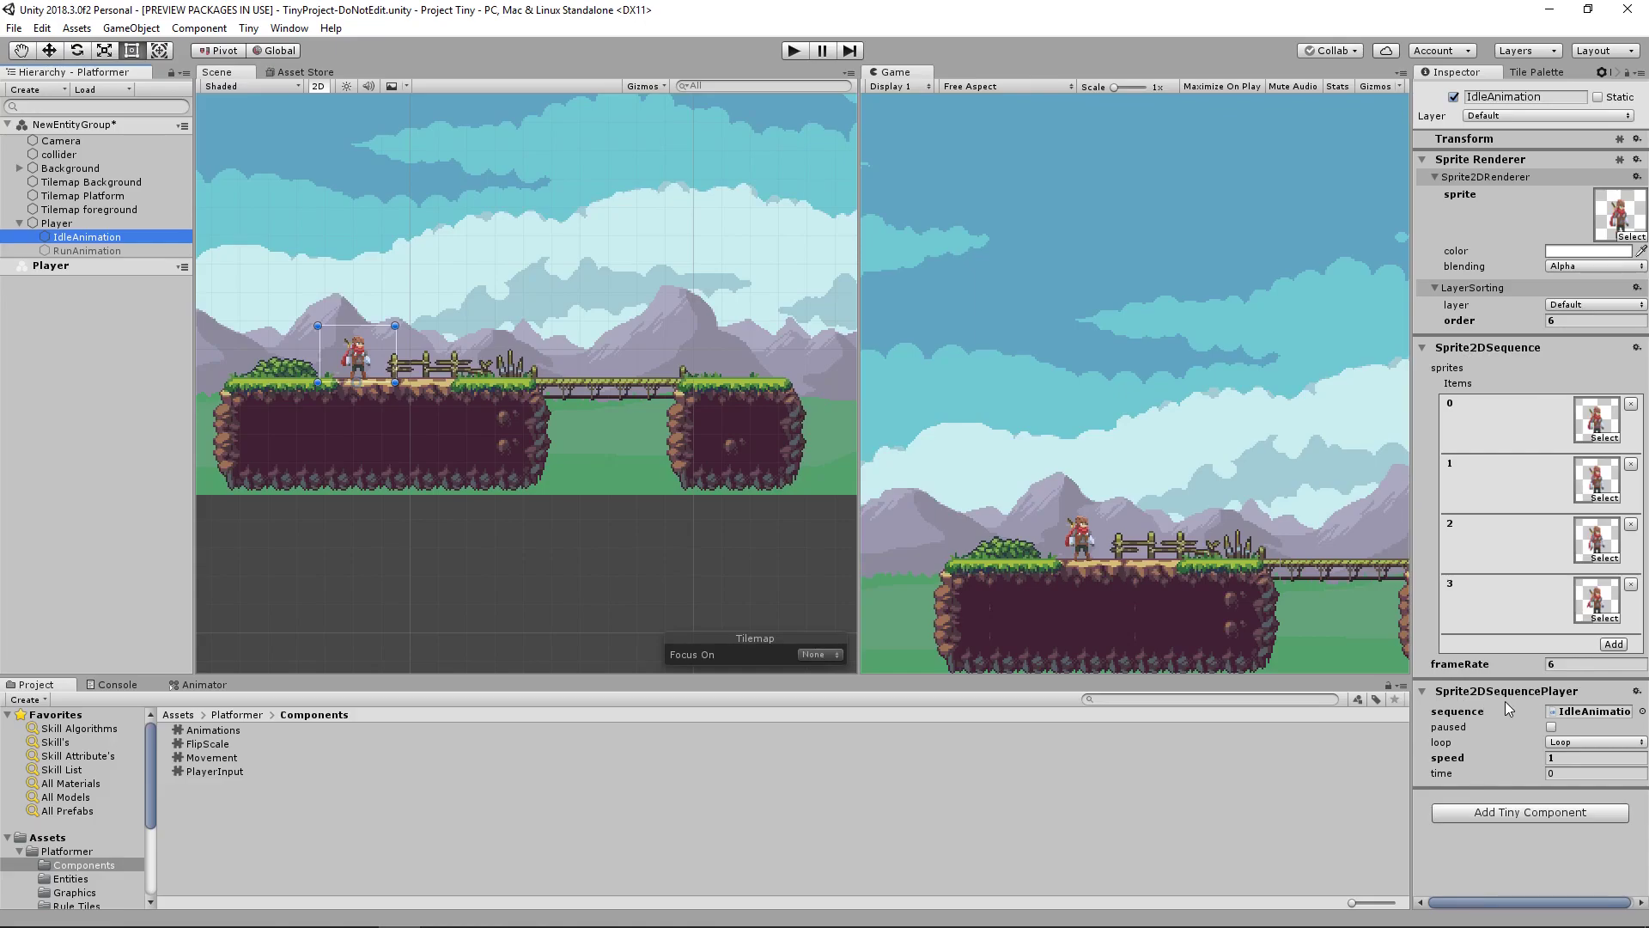
mouse_move(88, 263)
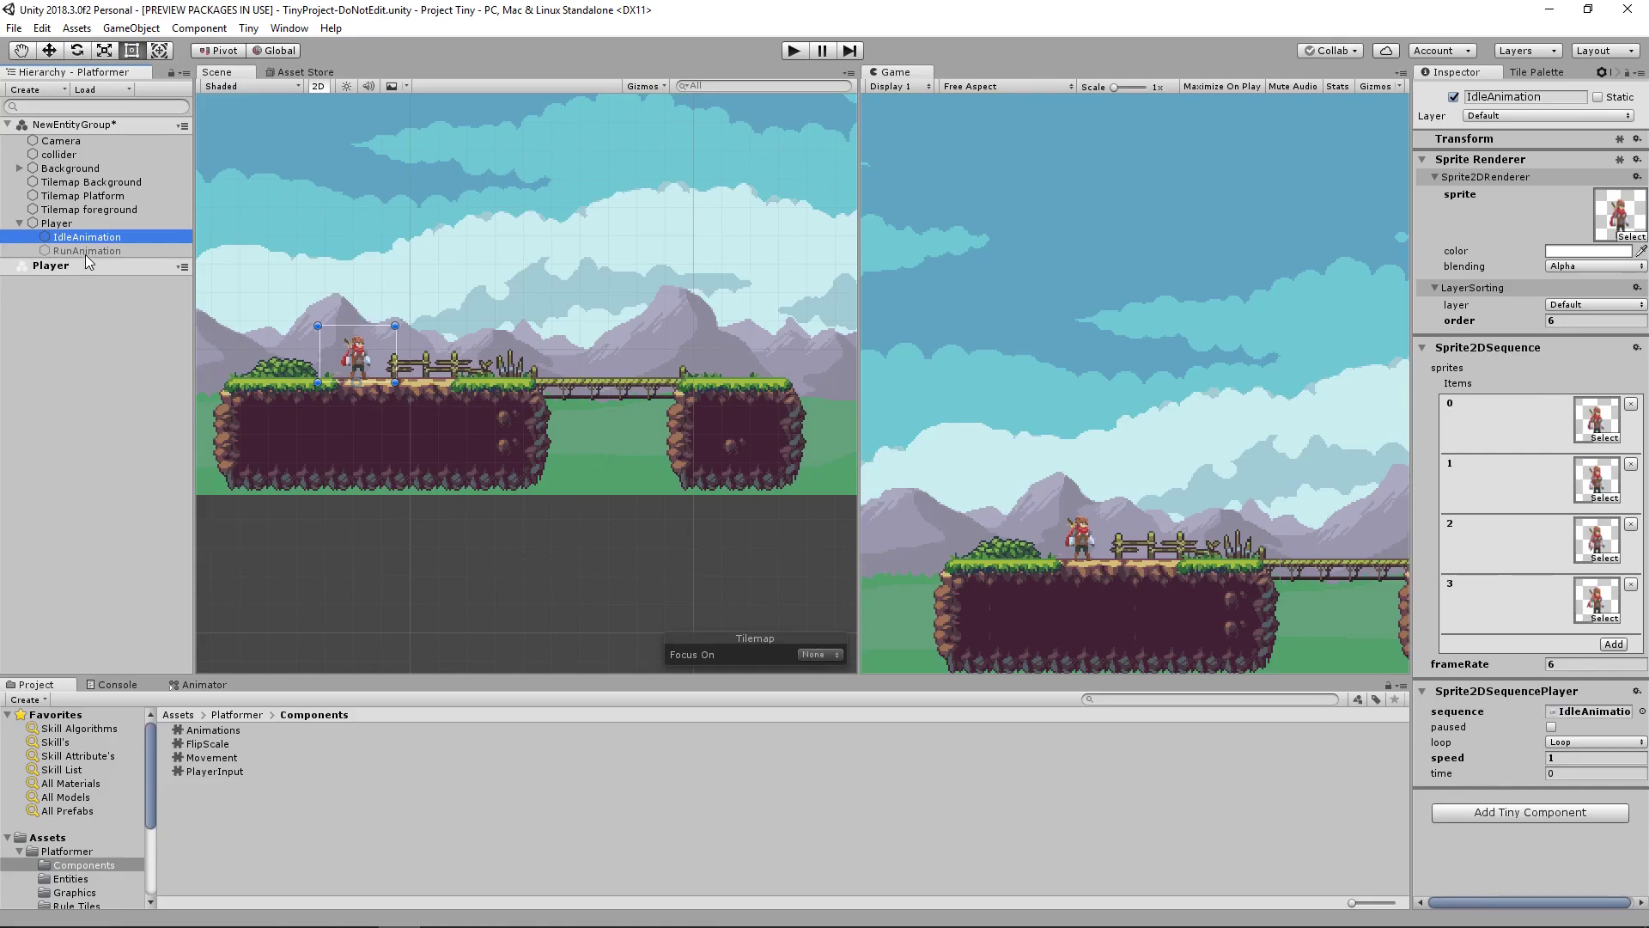
Inspect the six-frame RunAnimation sprite sequence, then collapse the Player's children
click(88, 251)
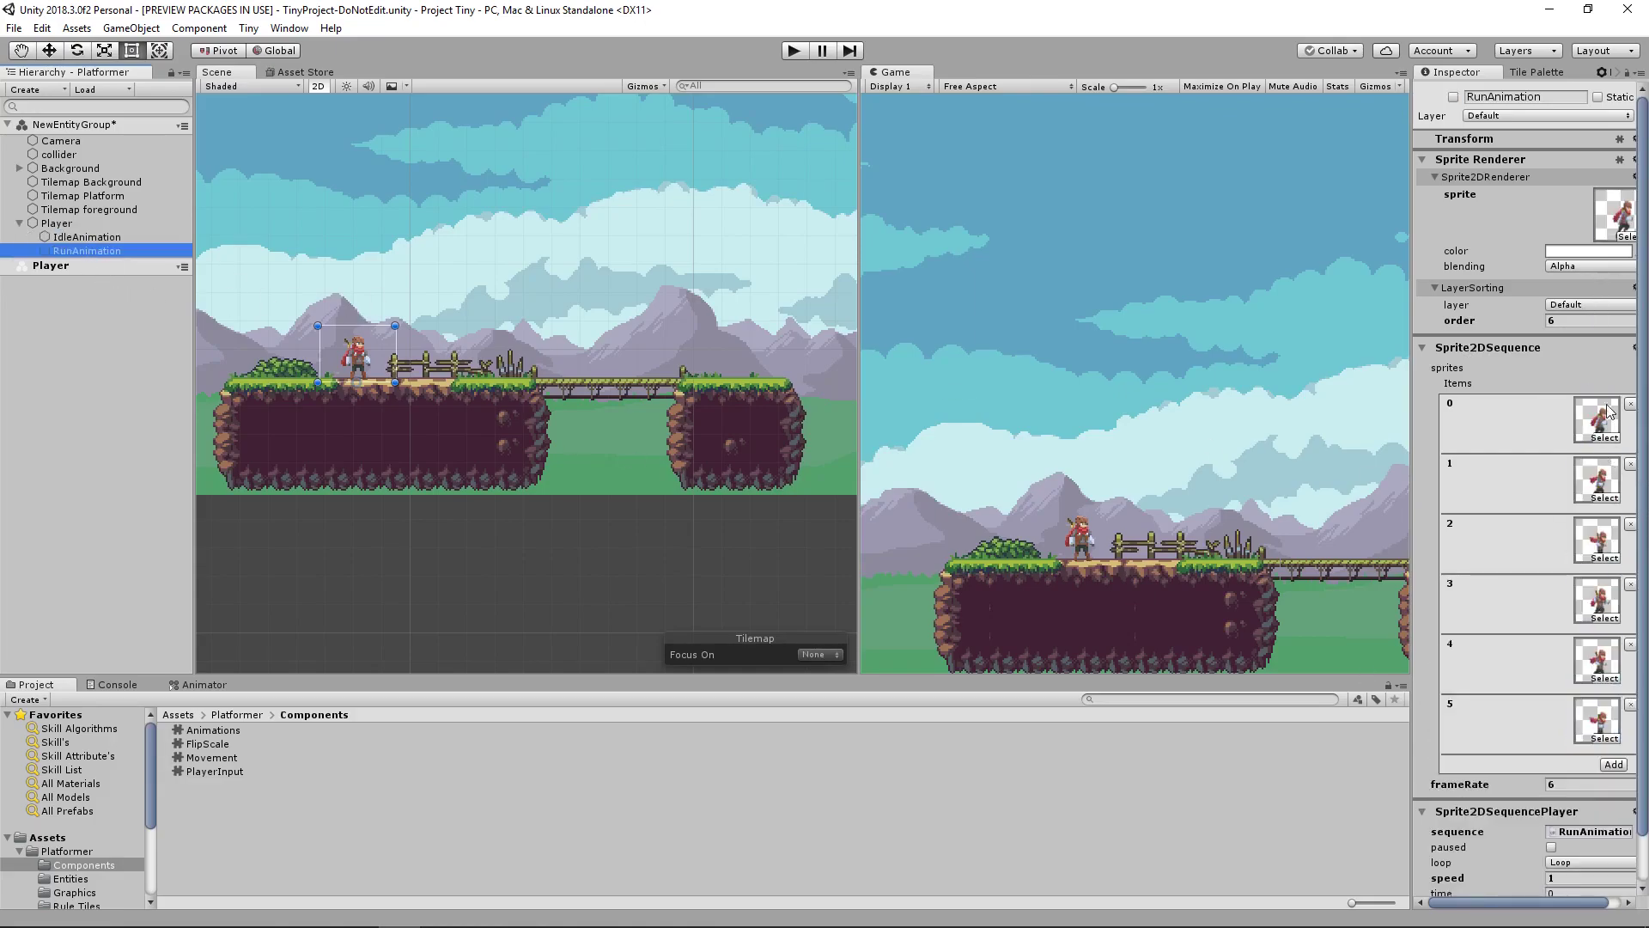
mouse_move(1567, 464)
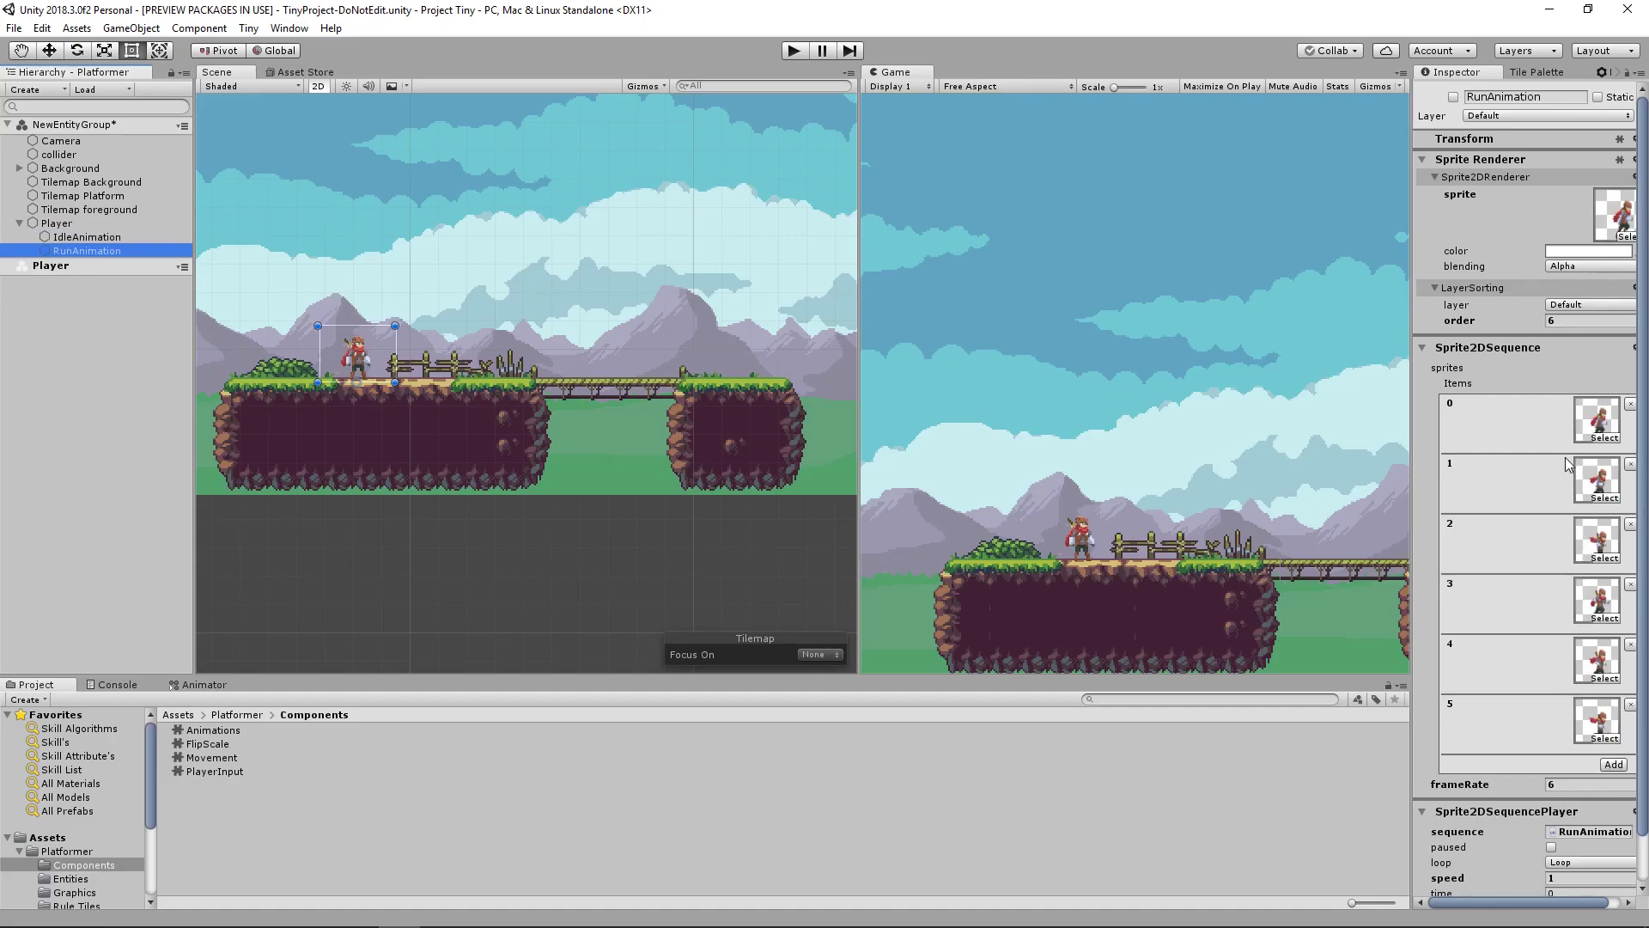
mouse_move(176, 229)
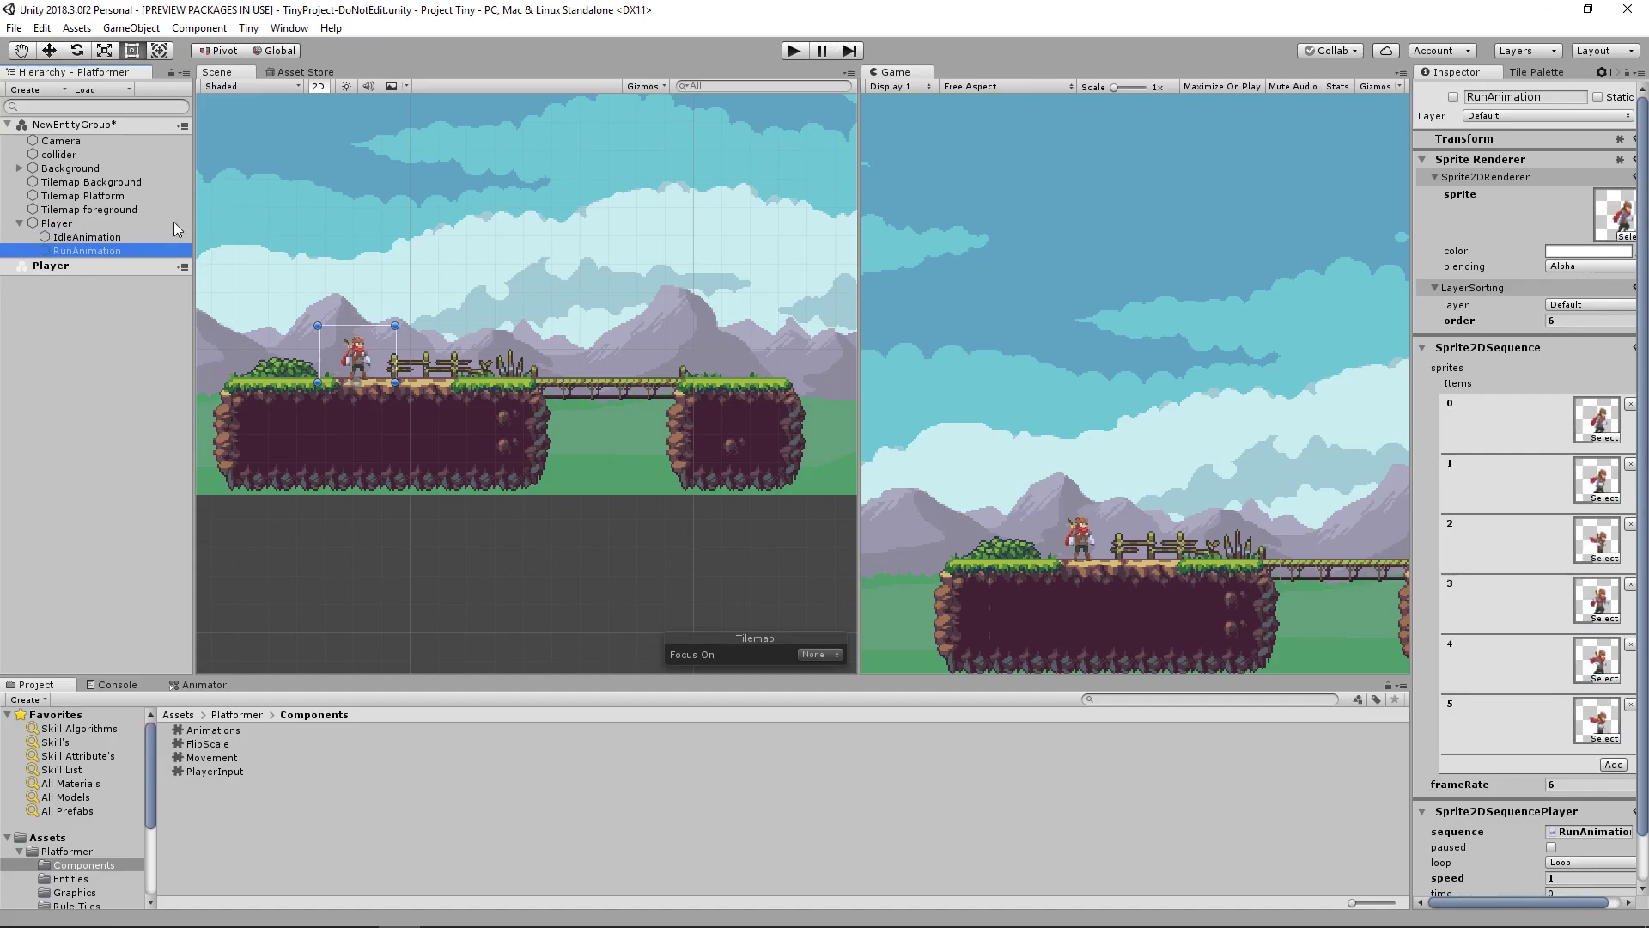
click(18, 223)
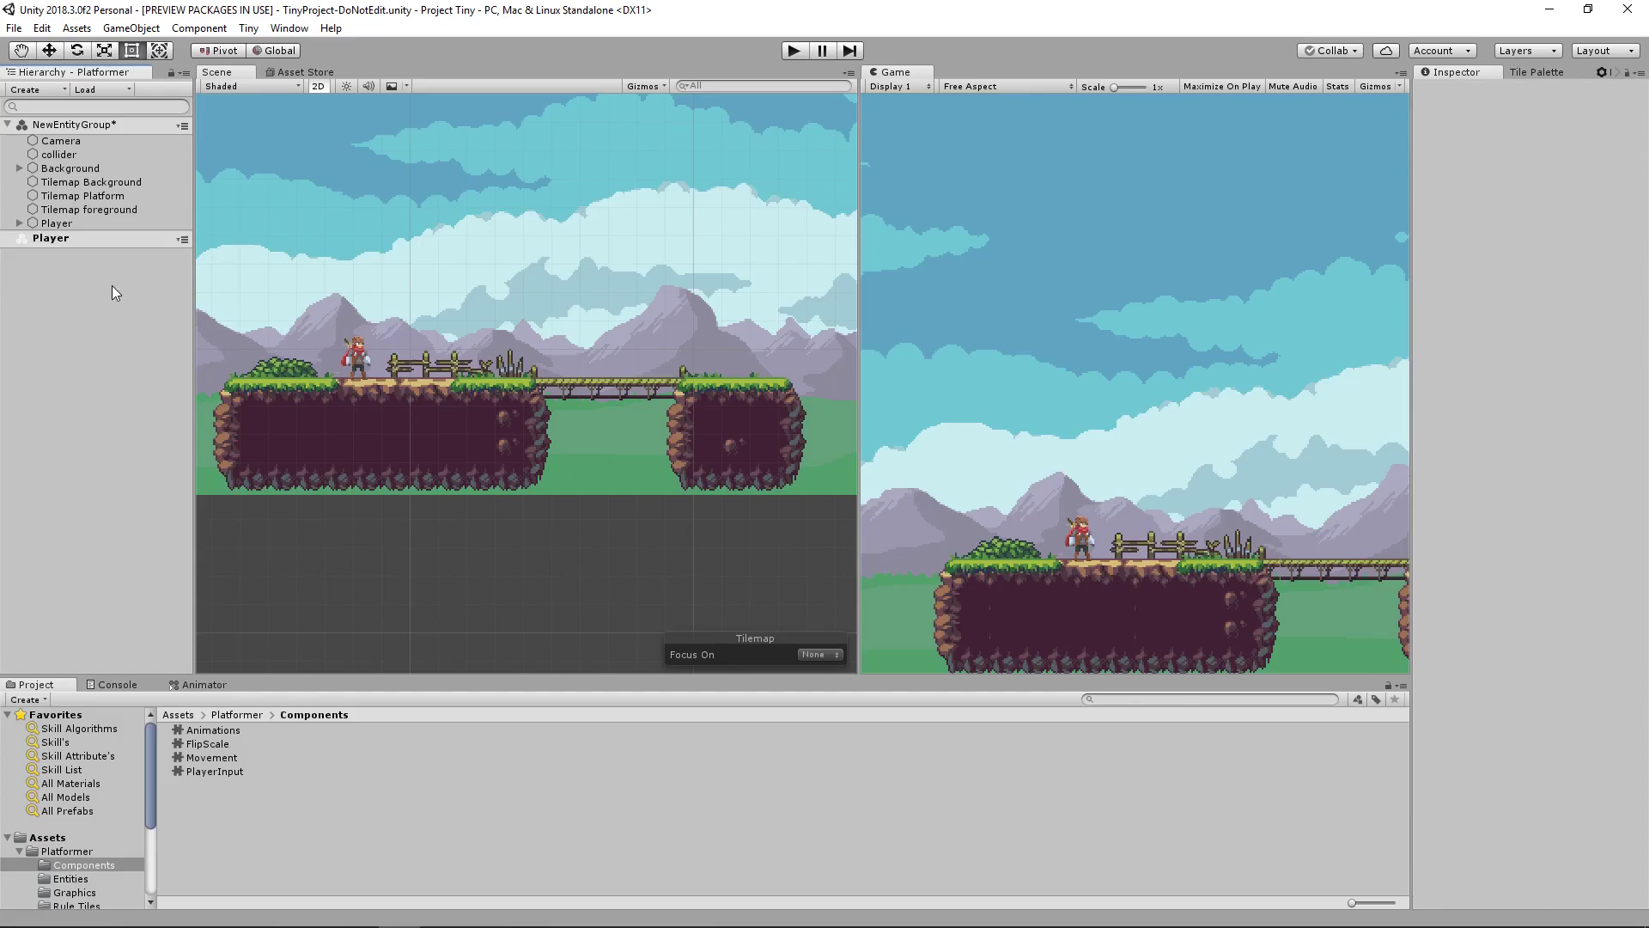
Bring up Unity Hub from the system tray and start a new project
click(58, 155)
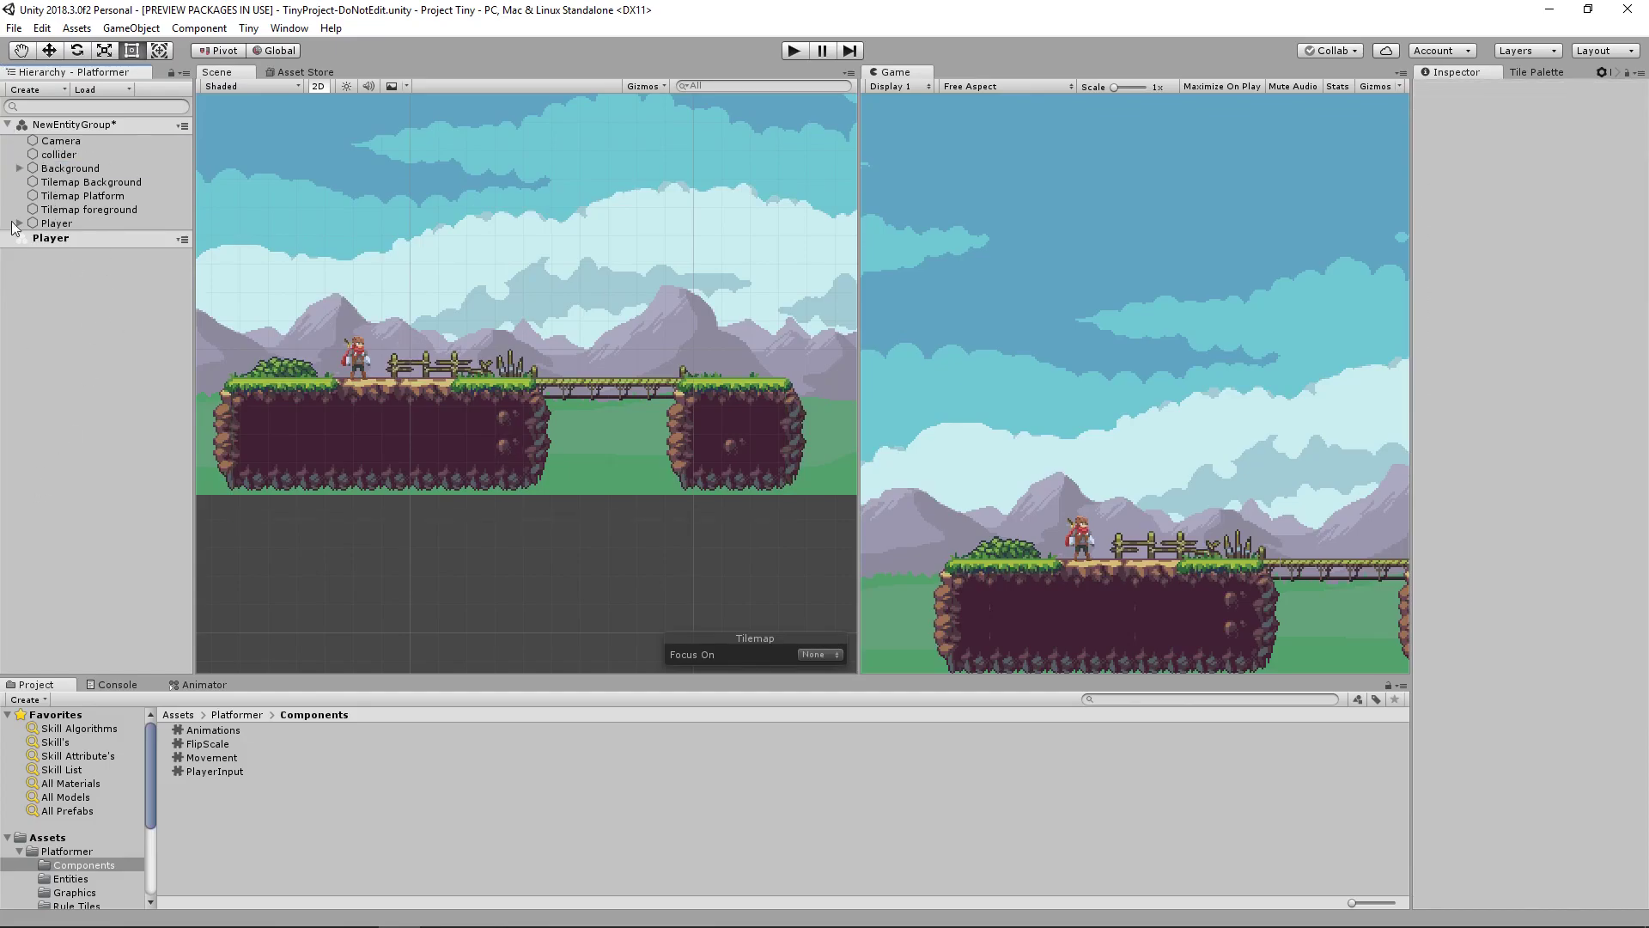
click(1507, 910)
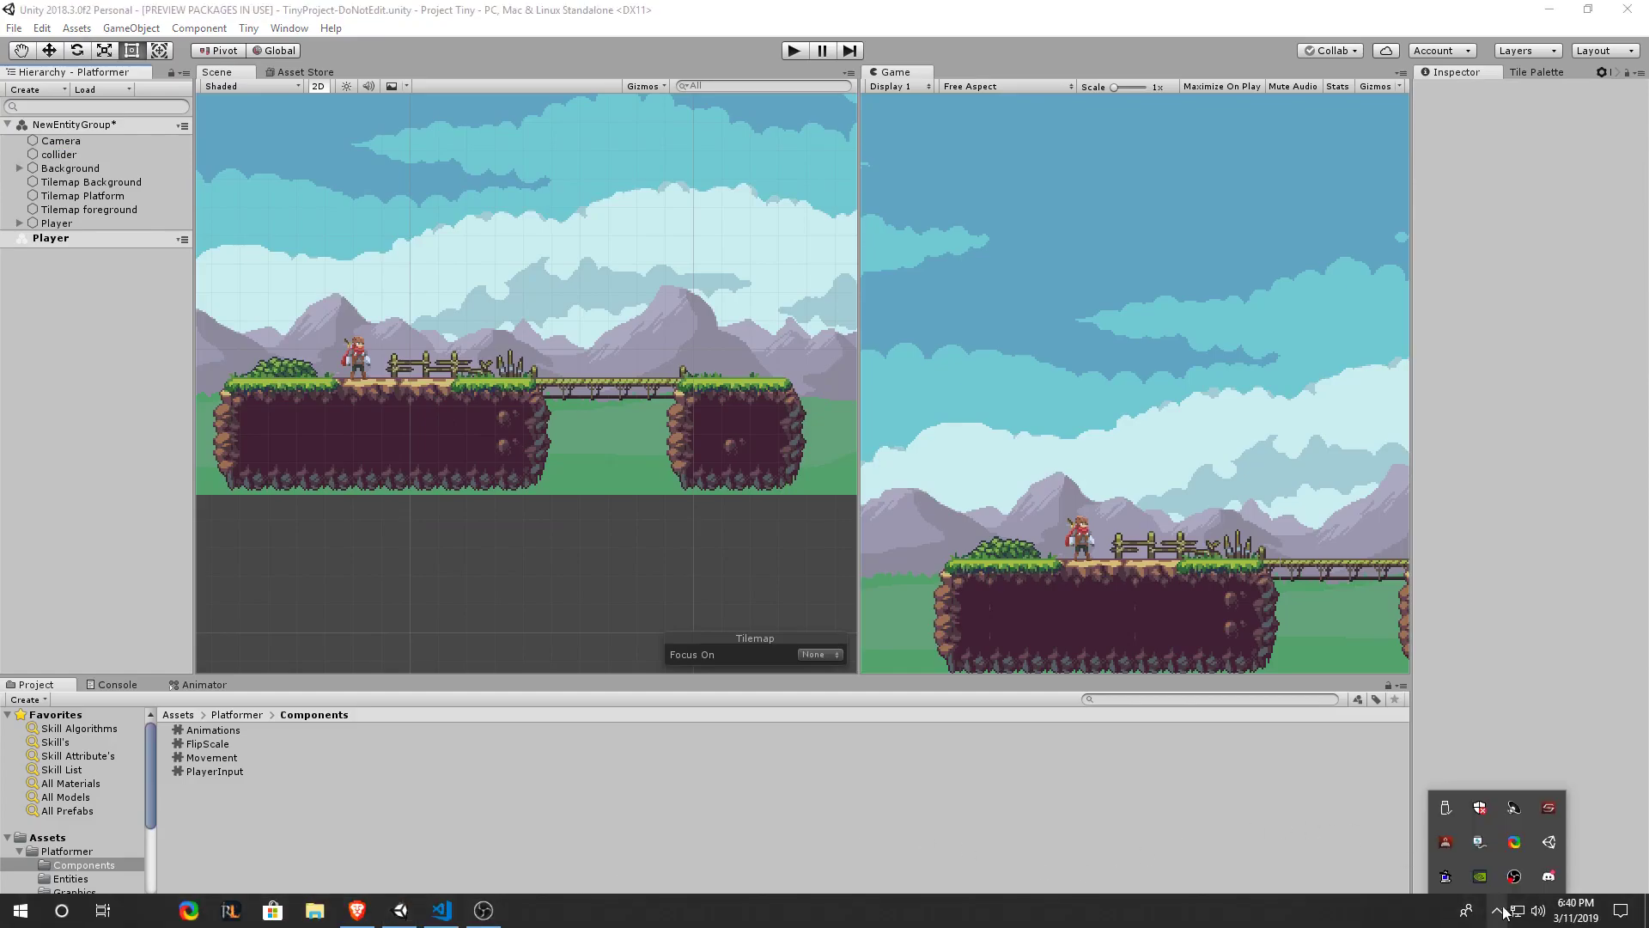
mouse_move(1548, 842)
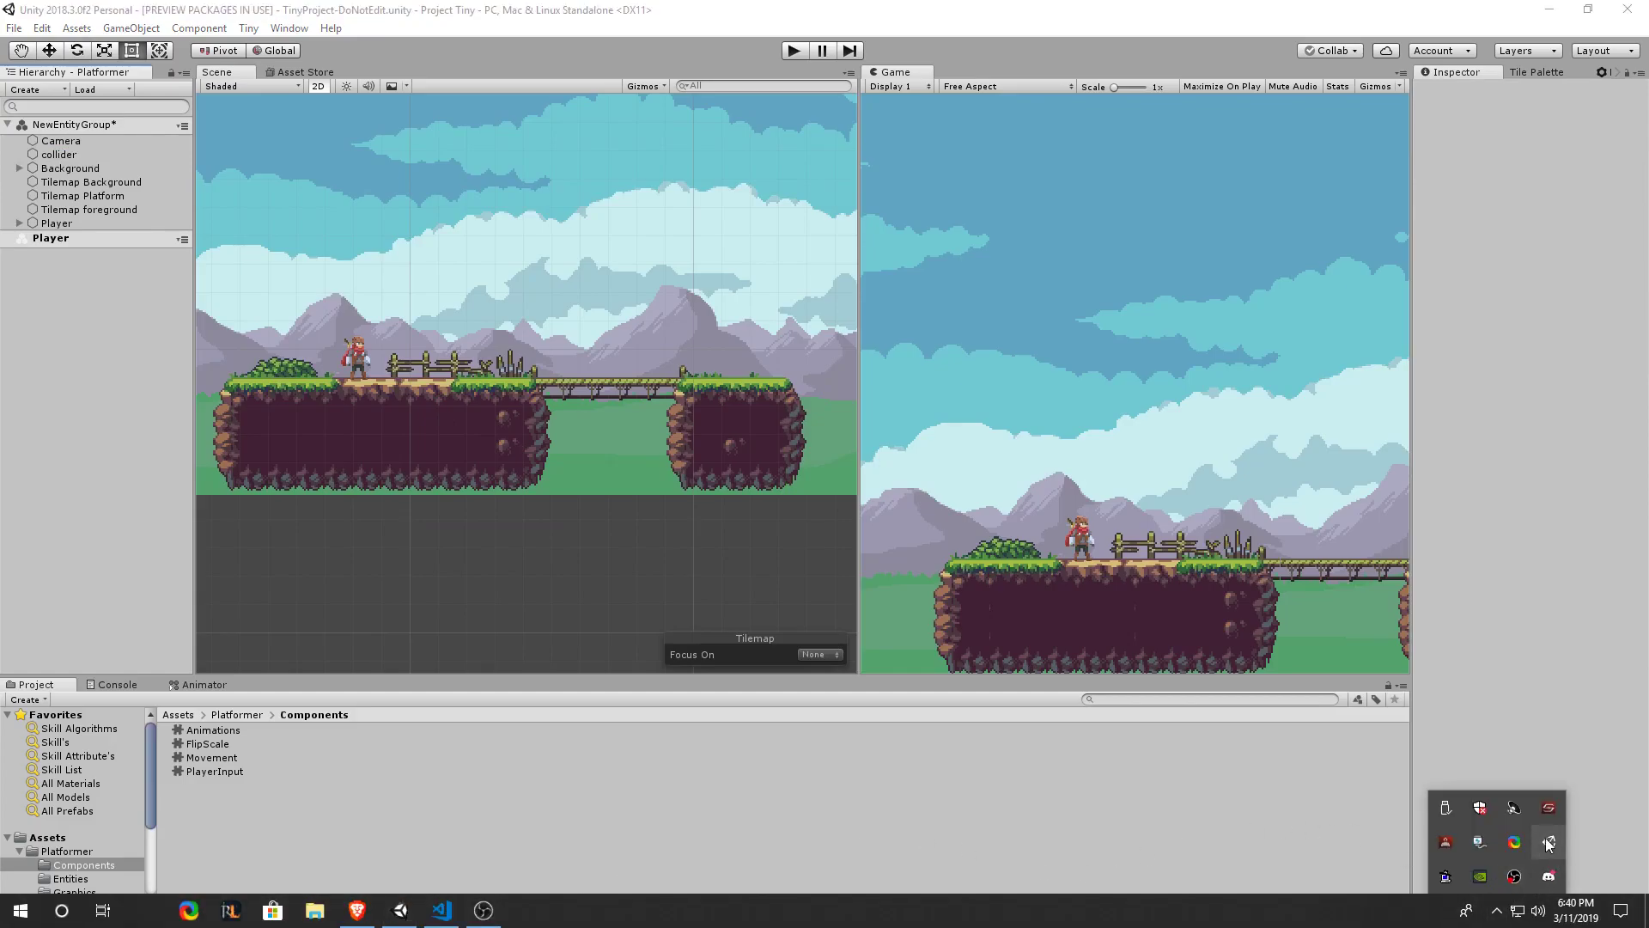
click(526, 910)
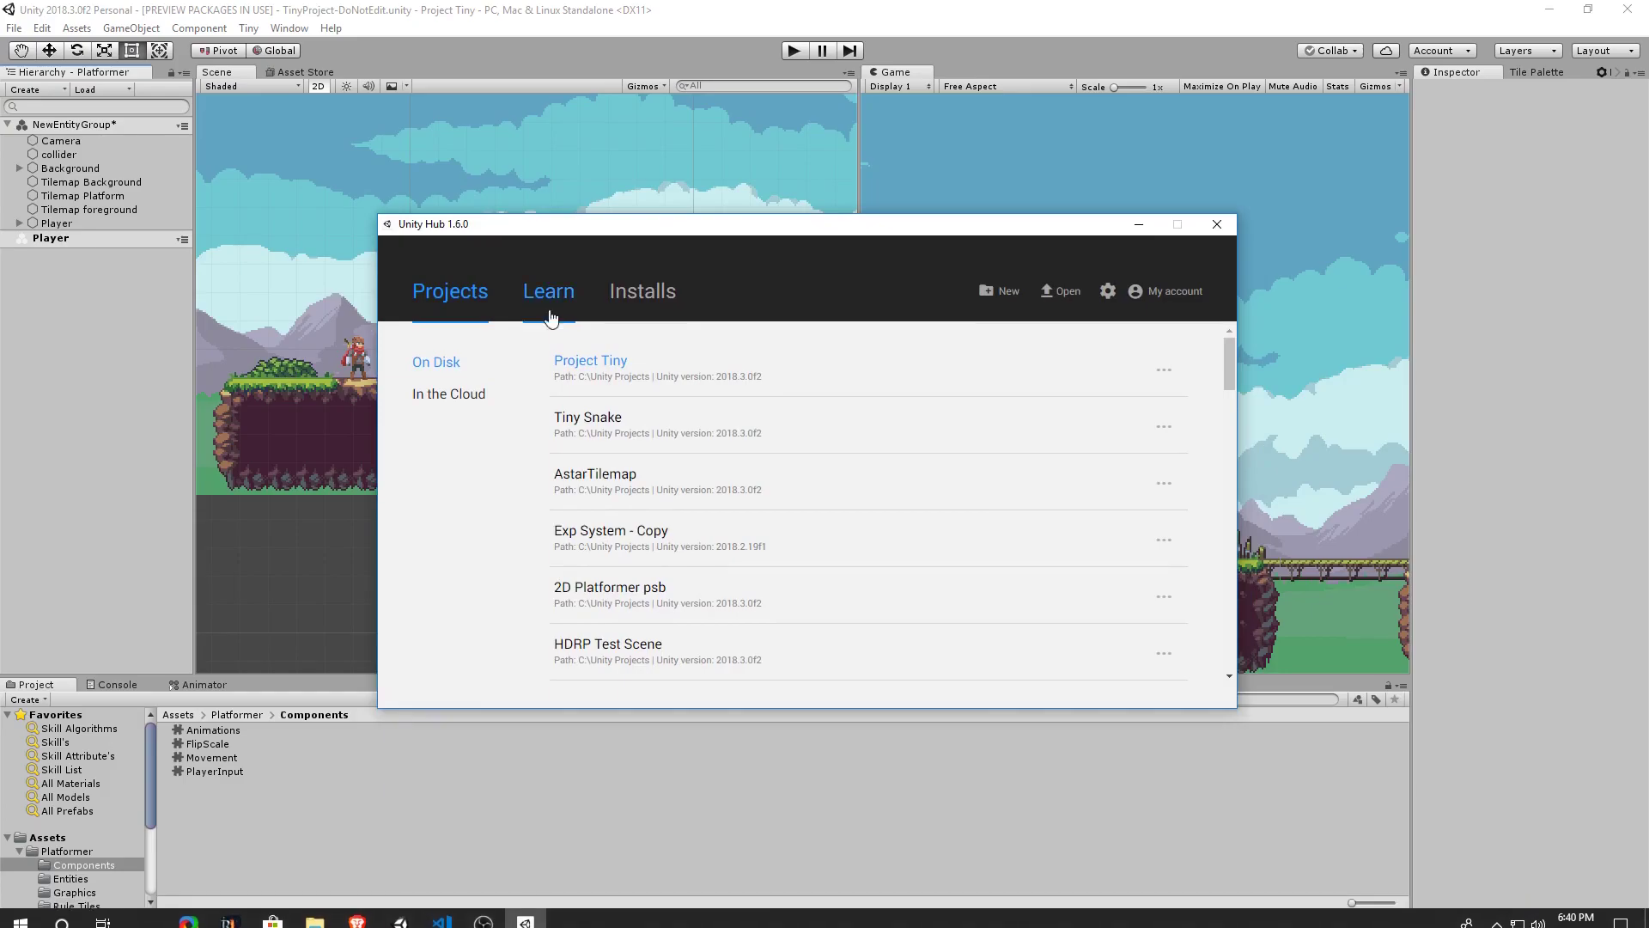
mouse_move(1008, 292)
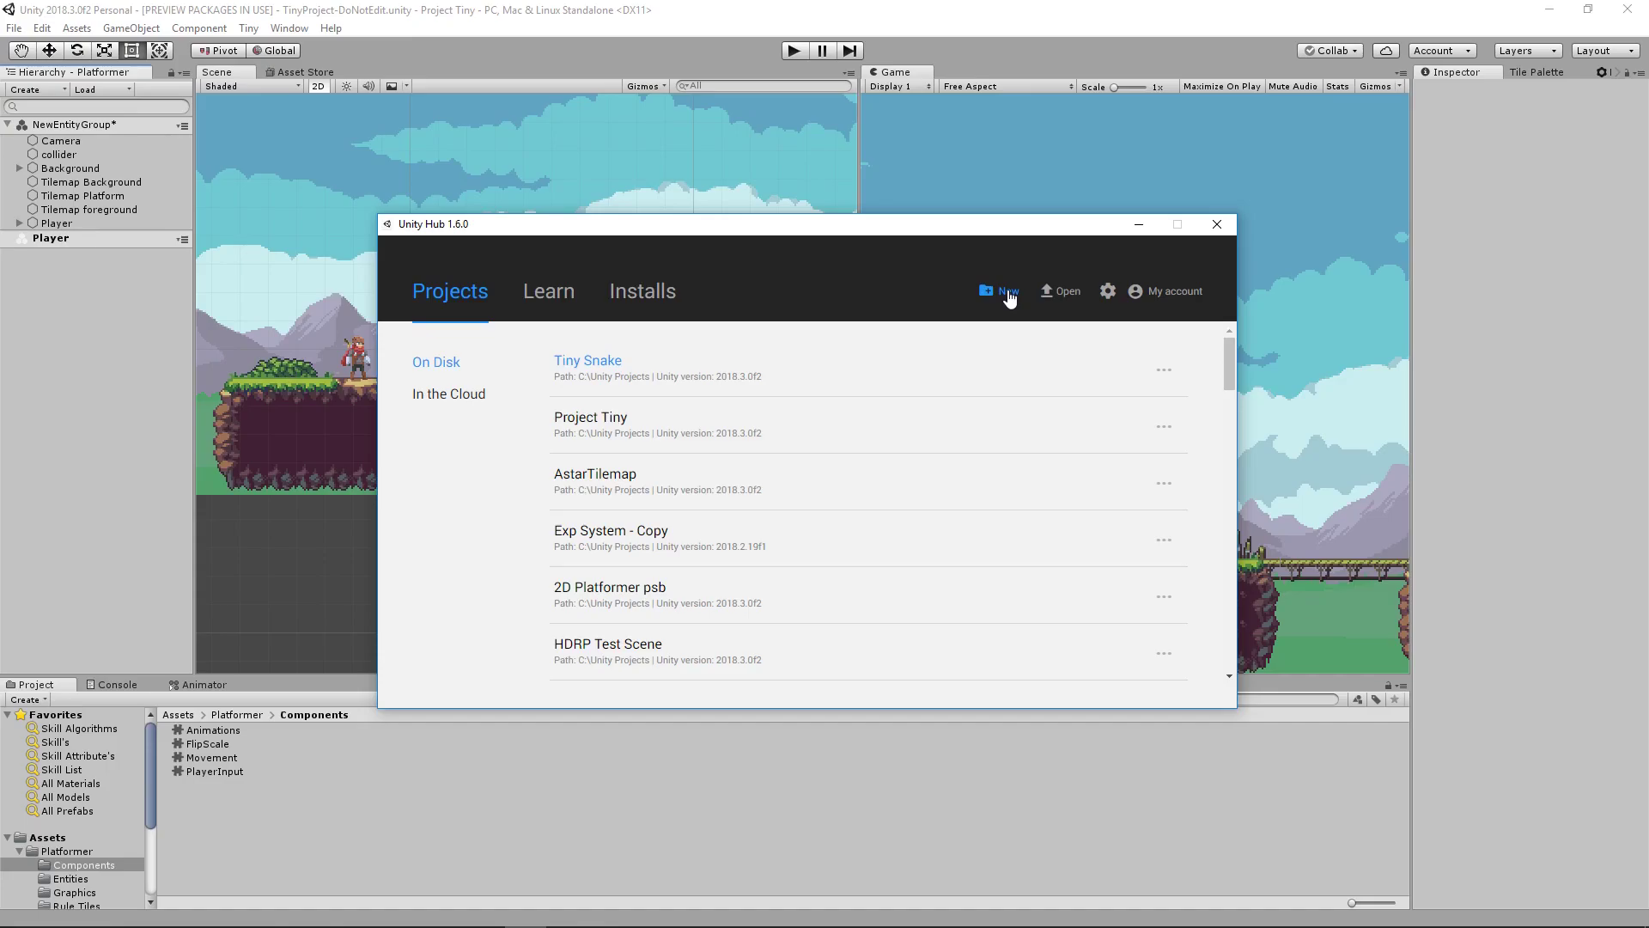
click(1005, 292)
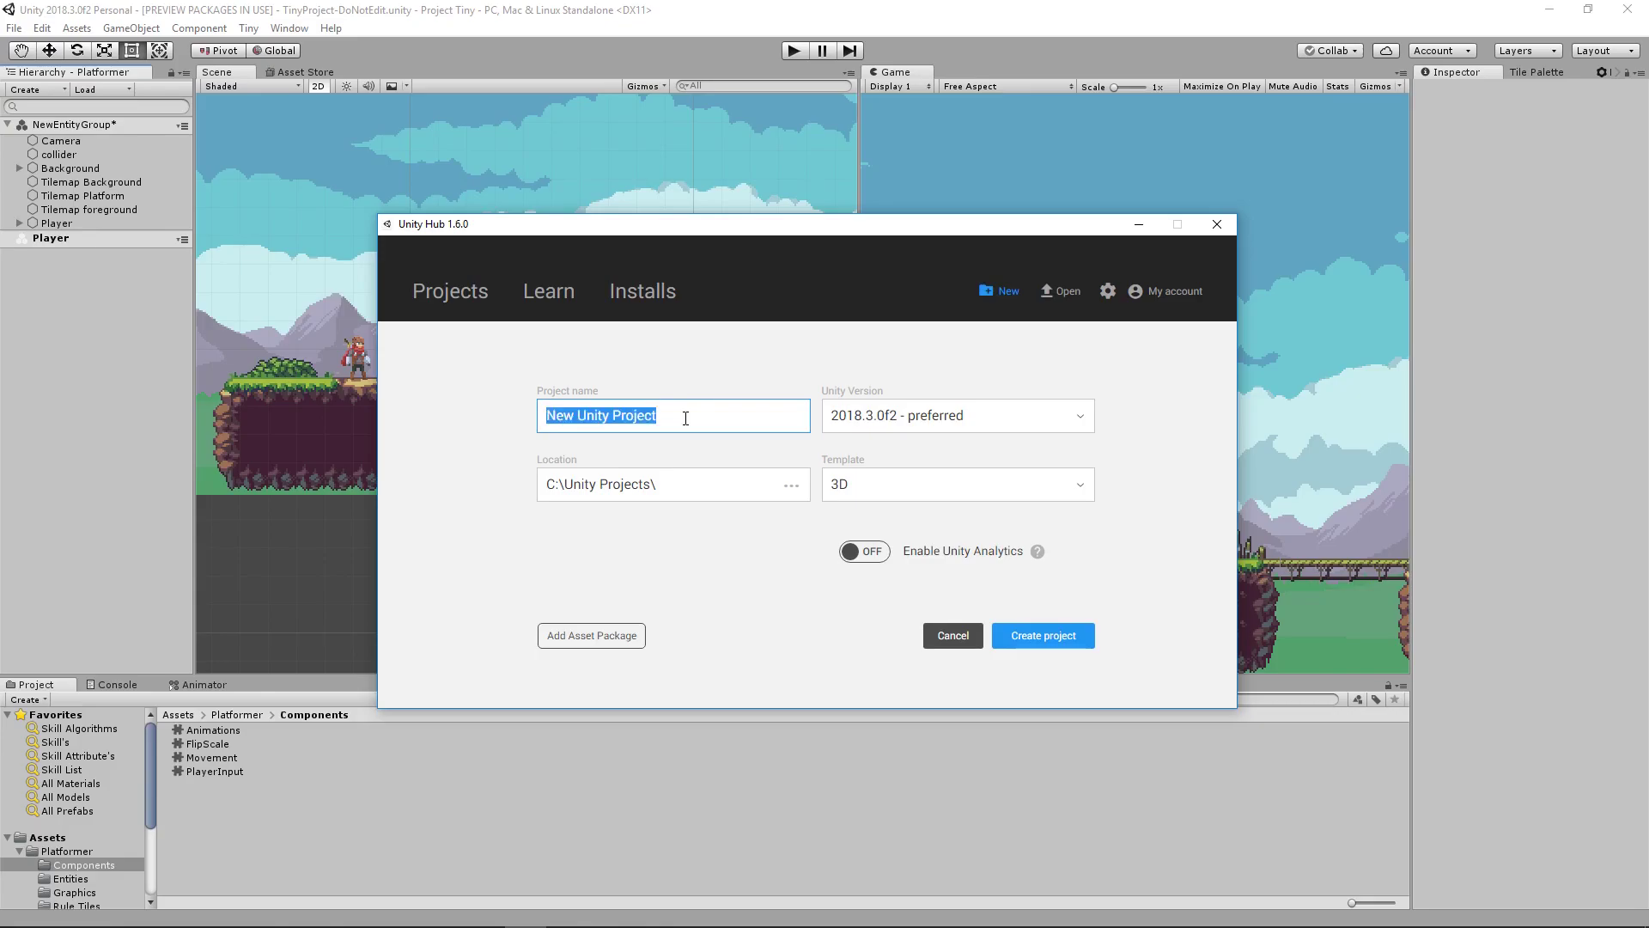
Name the new project TinyProjects
text(TinyProje)
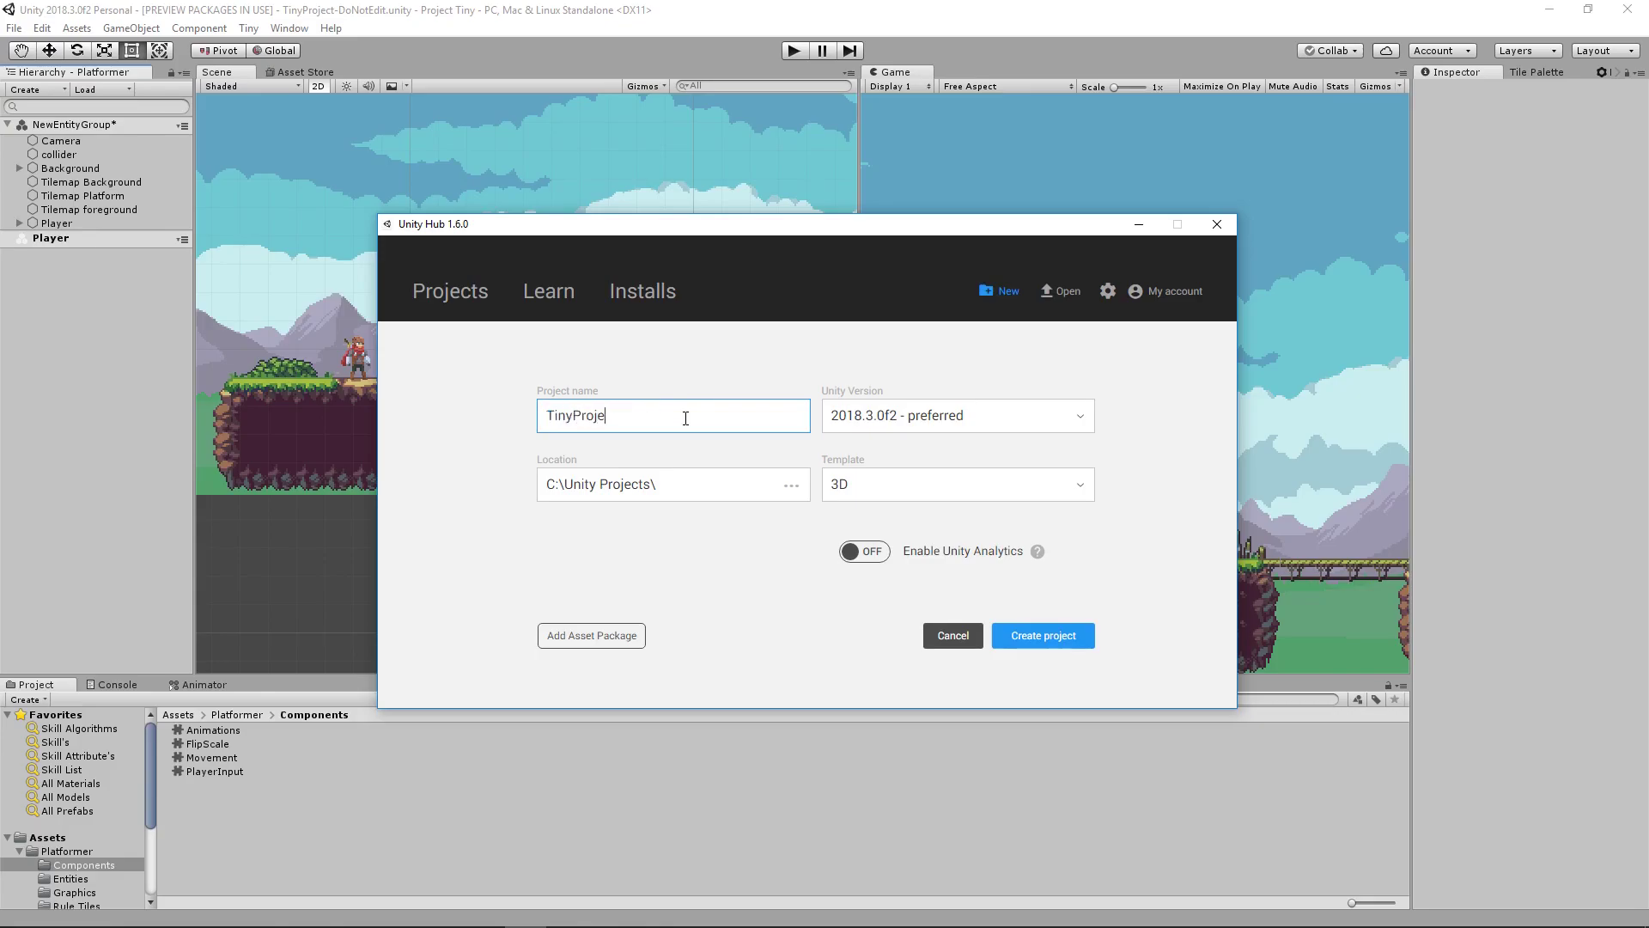
text(cts)
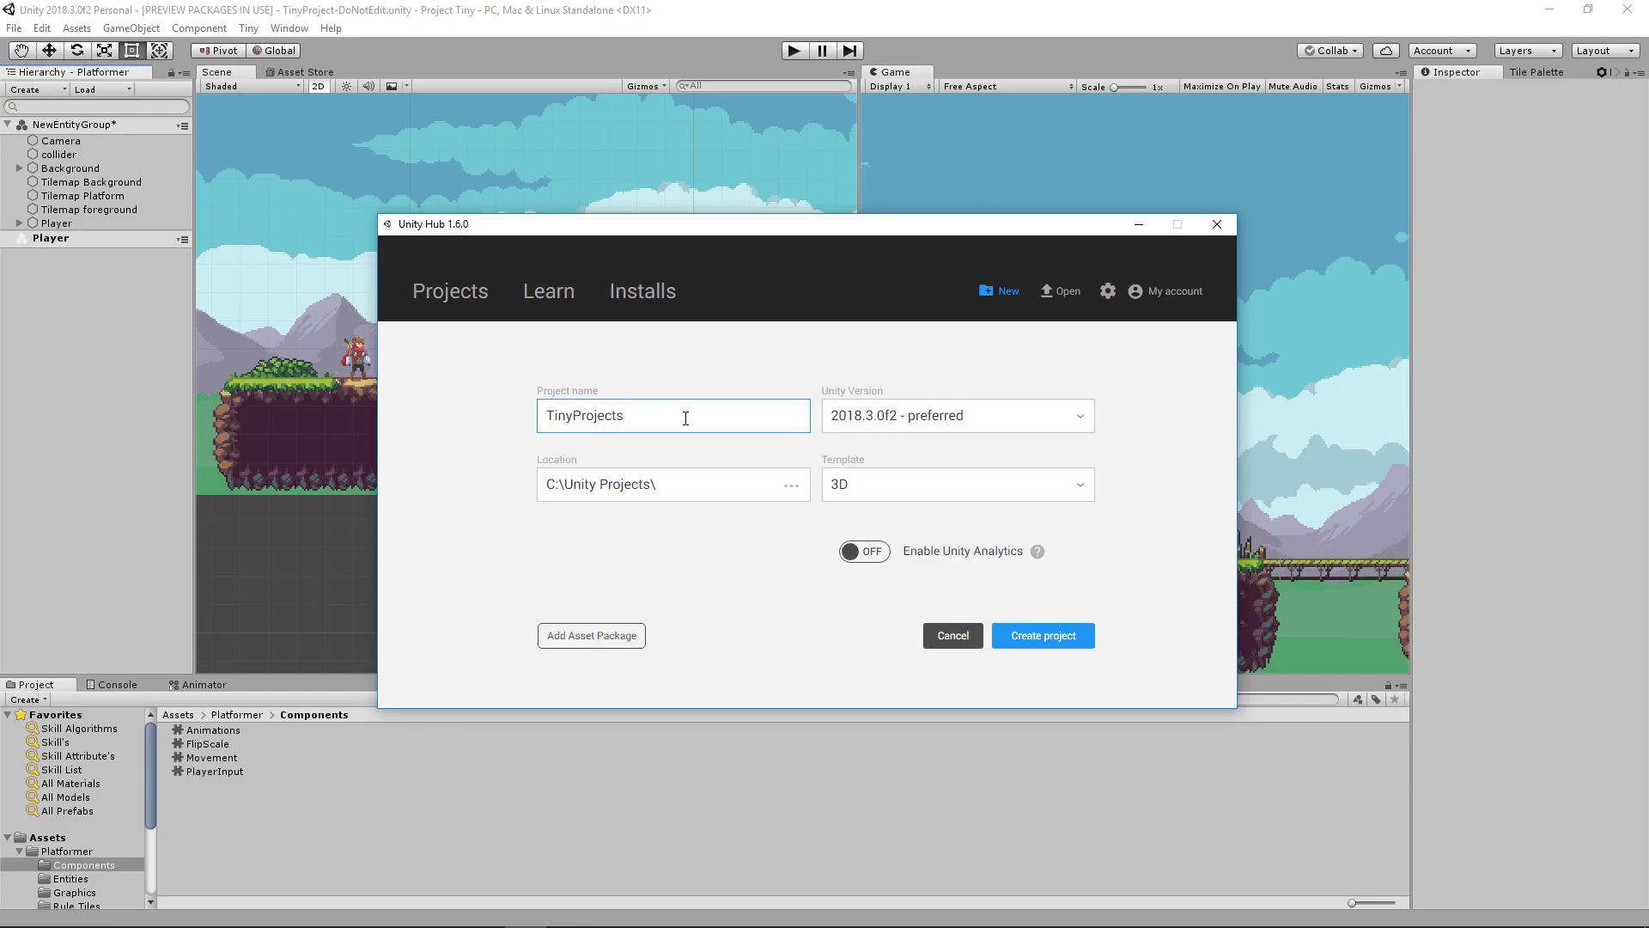
scroll(down, 3)
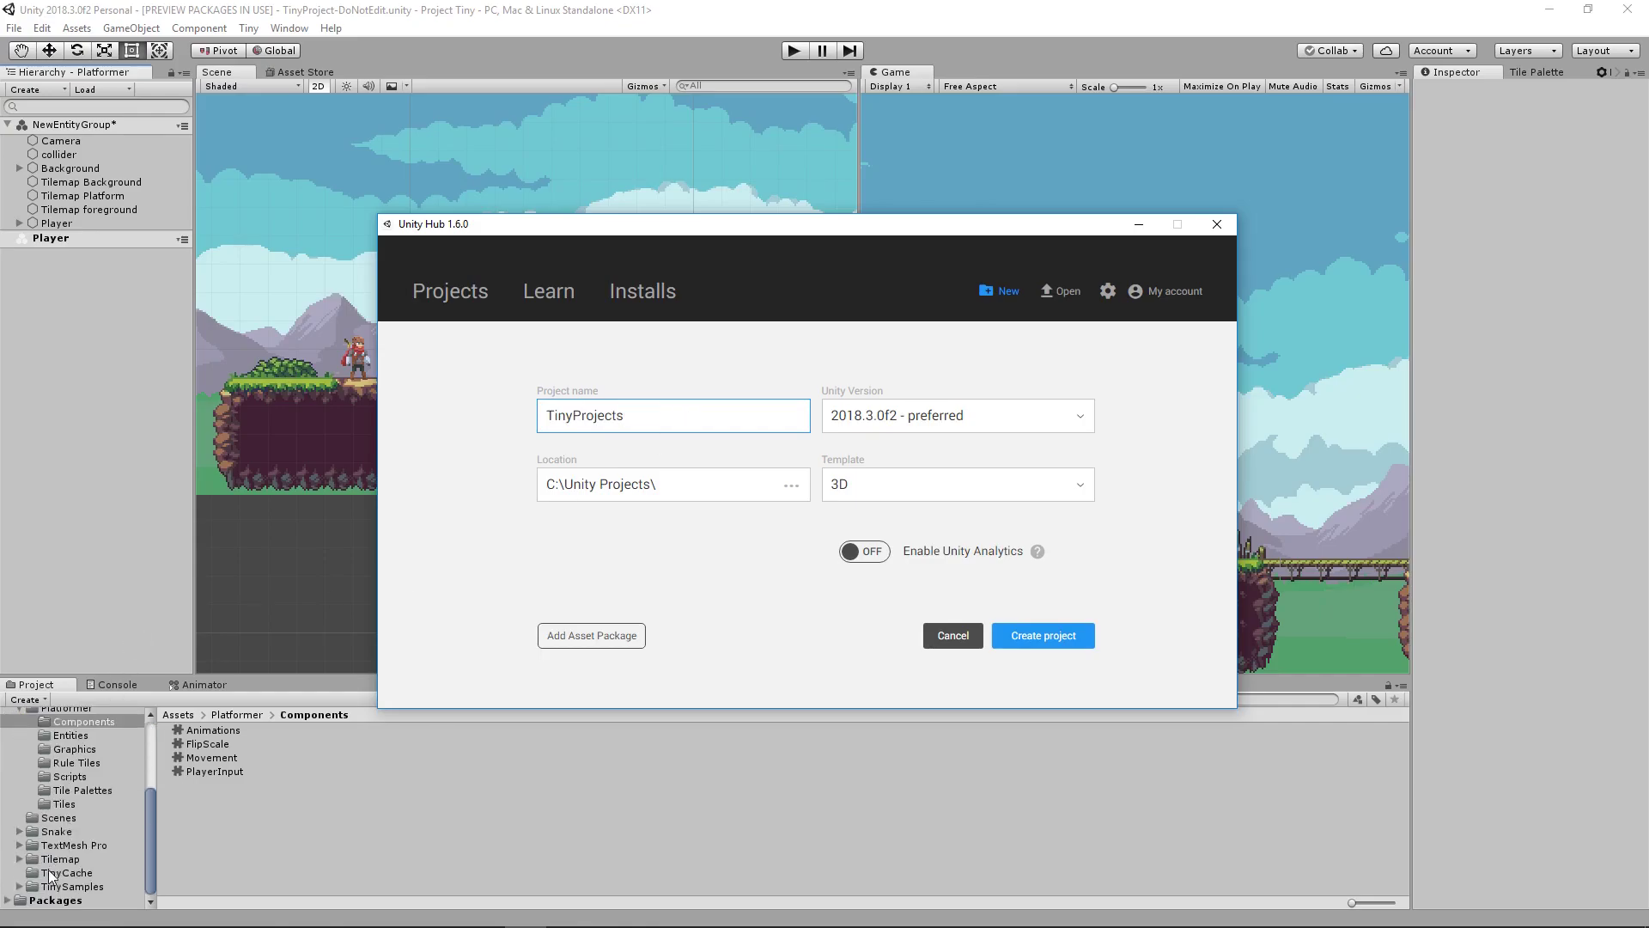
scroll(down, 3)
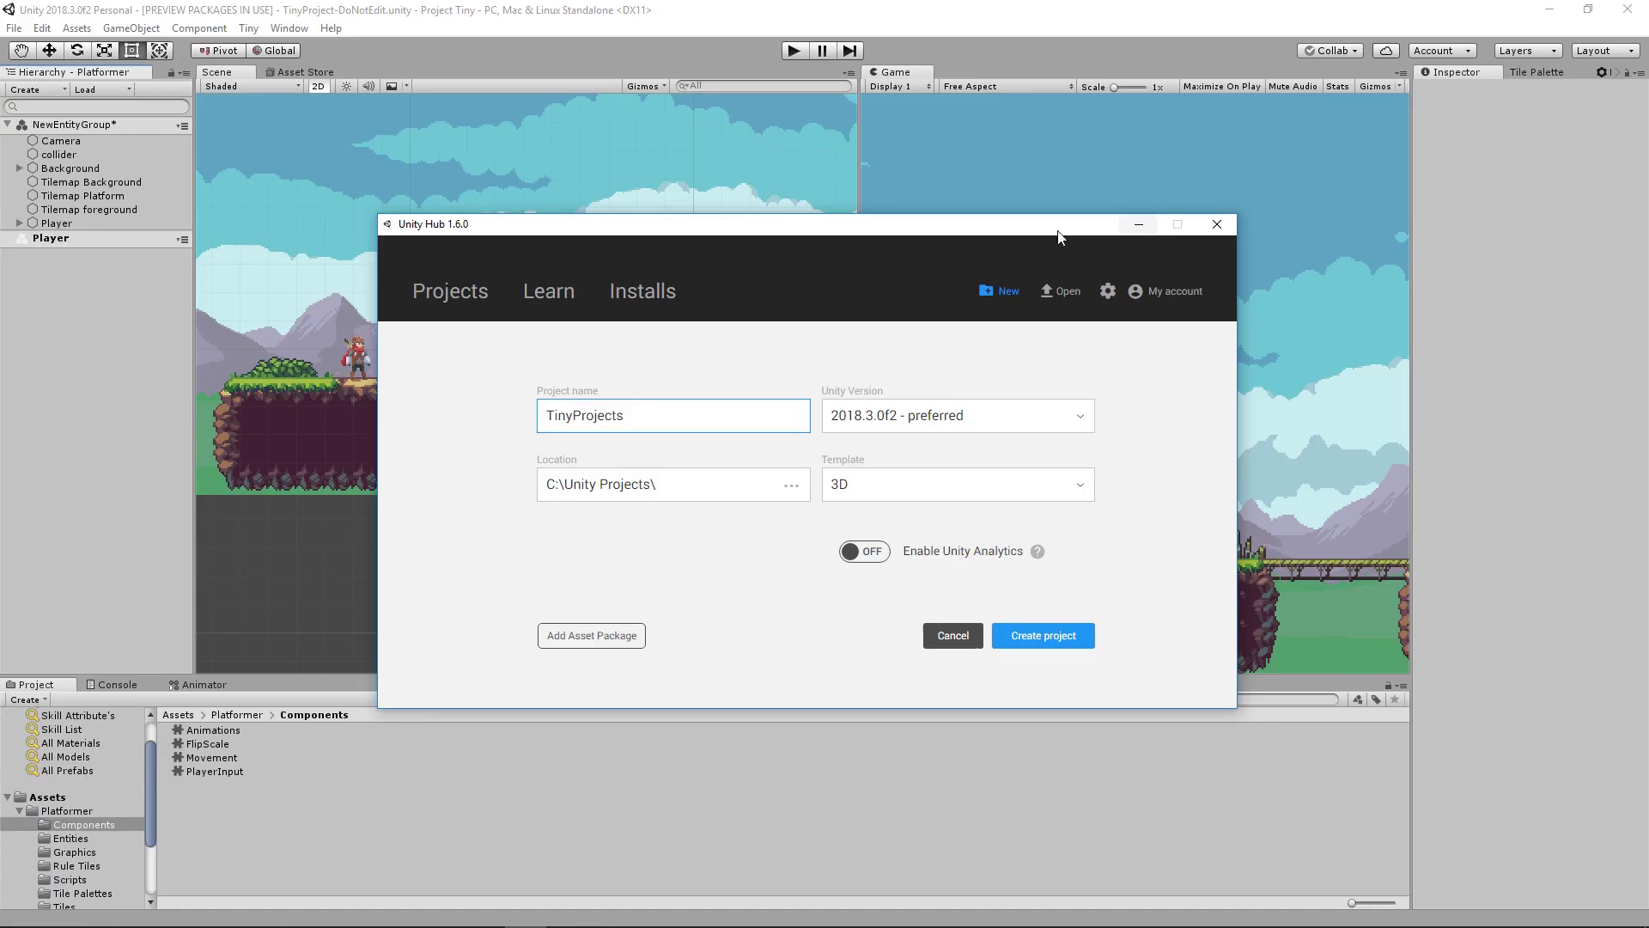
Create a new Tiny project saved as SamplePlat via Tiny > File > New Project
click(247, 28)
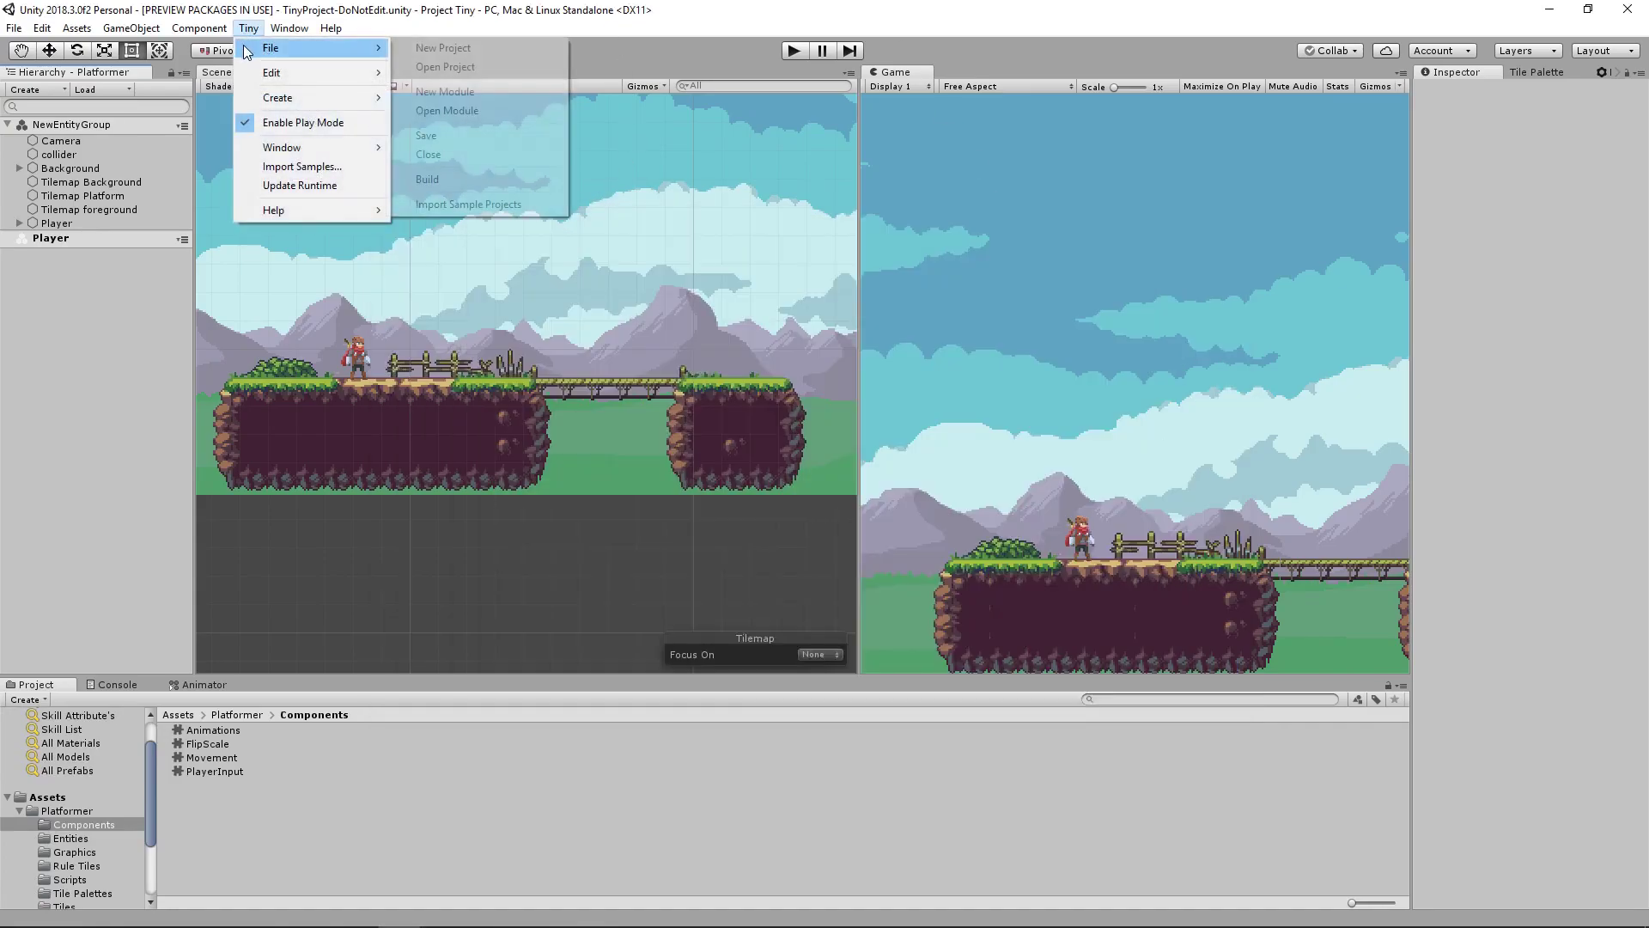
click(443, 48)
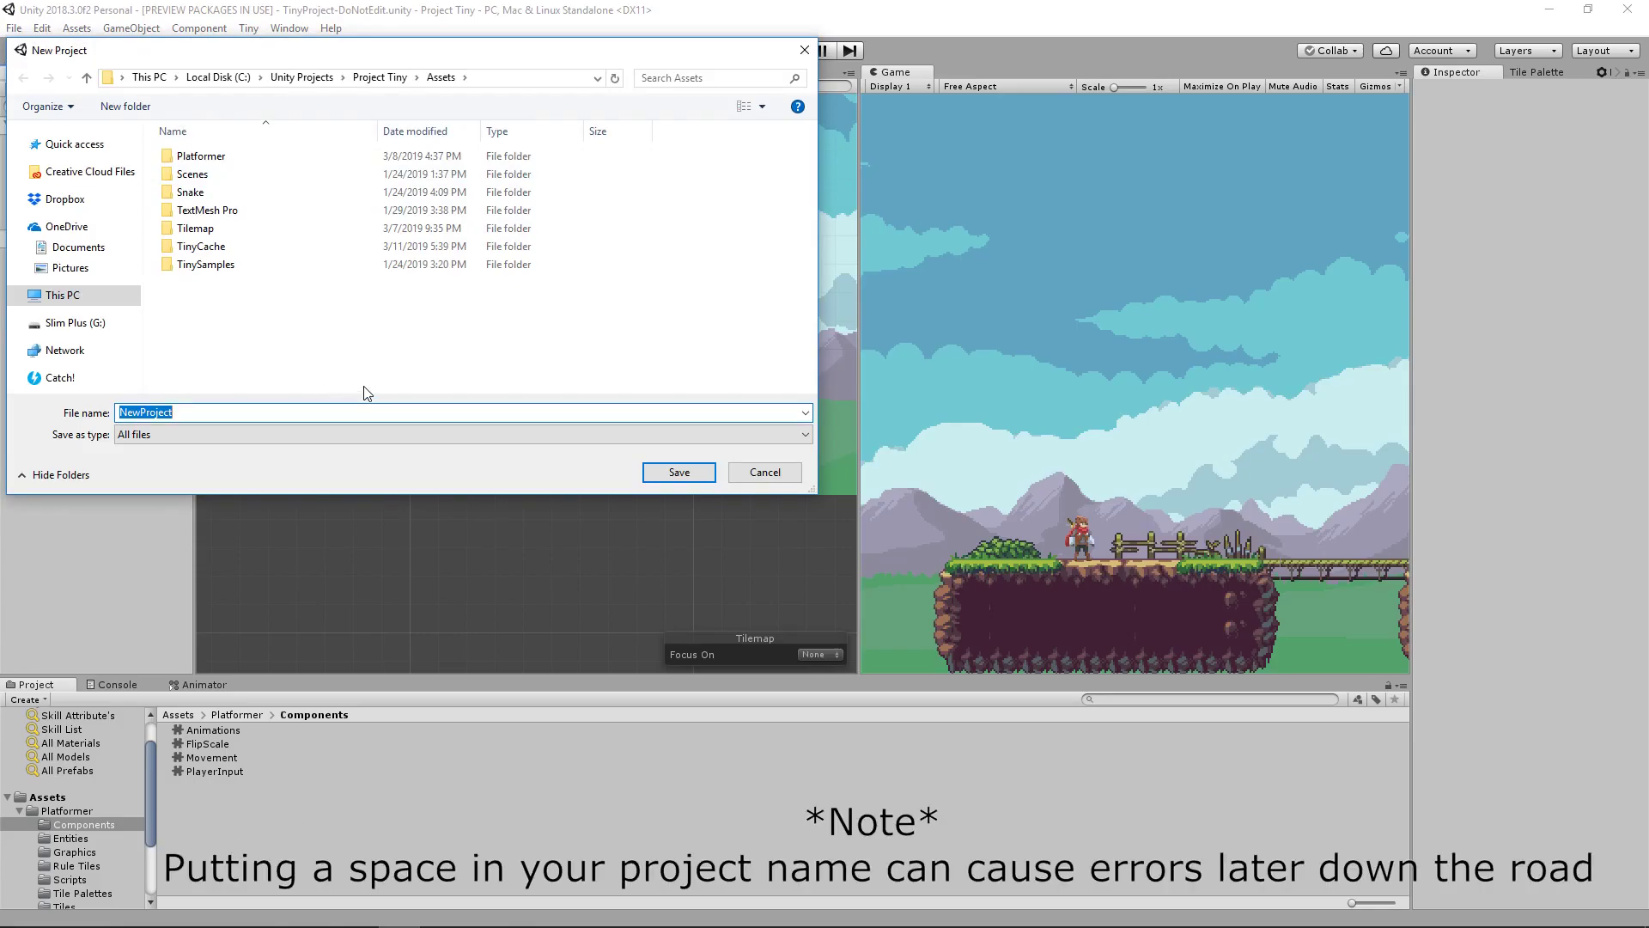
text(SamplePLa)
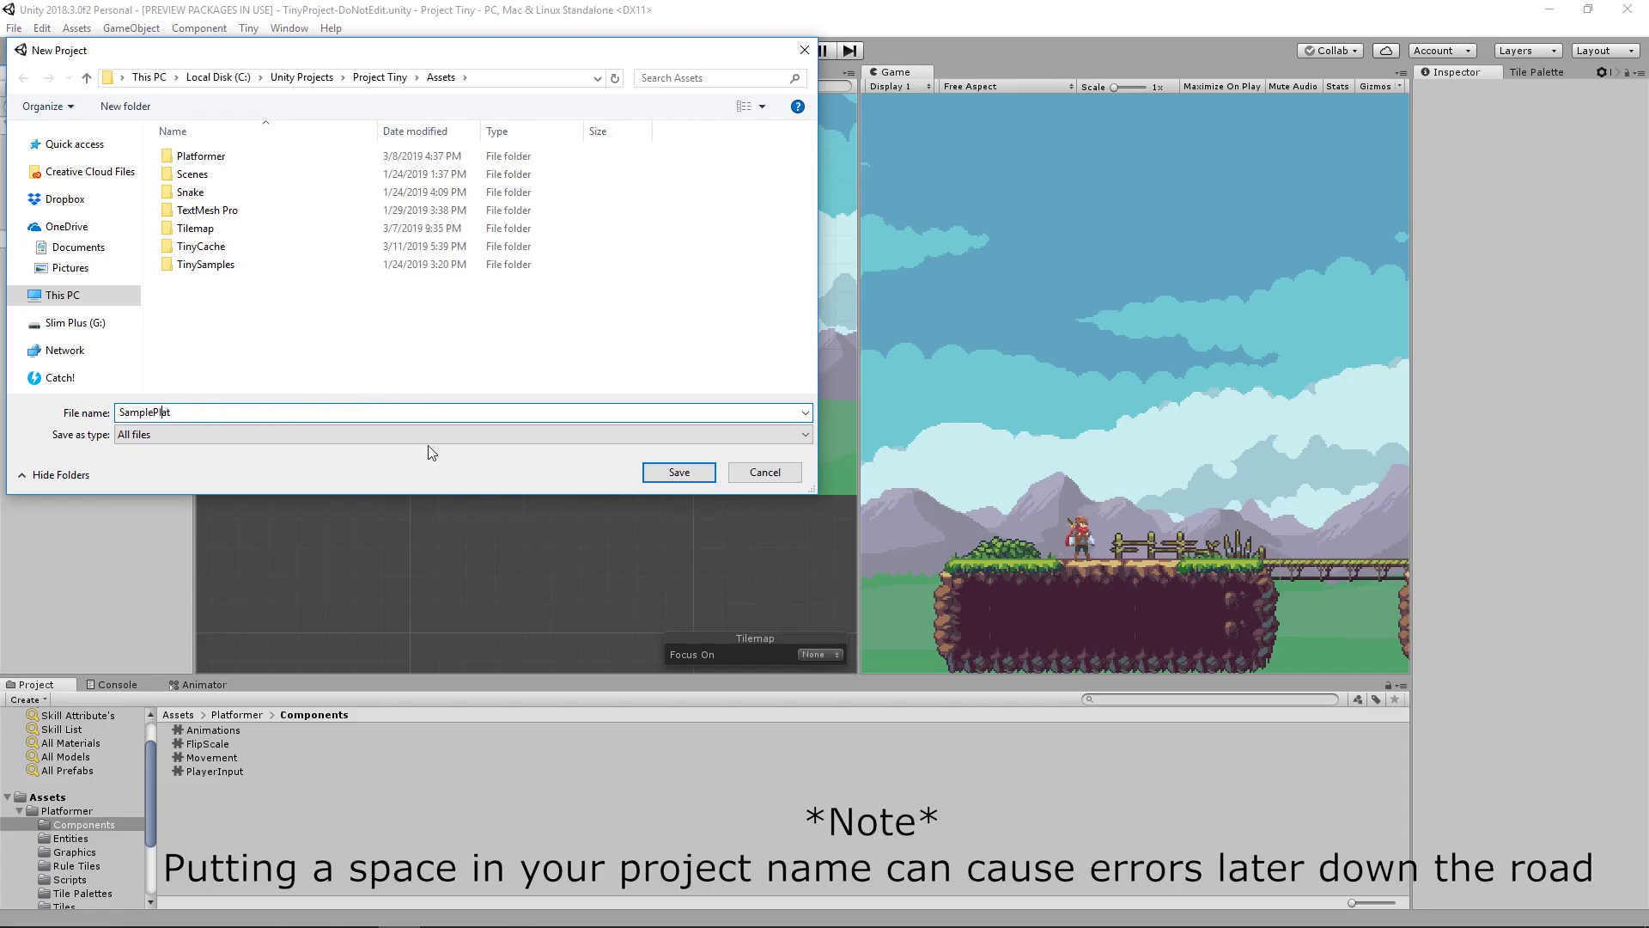
click(679, 471)
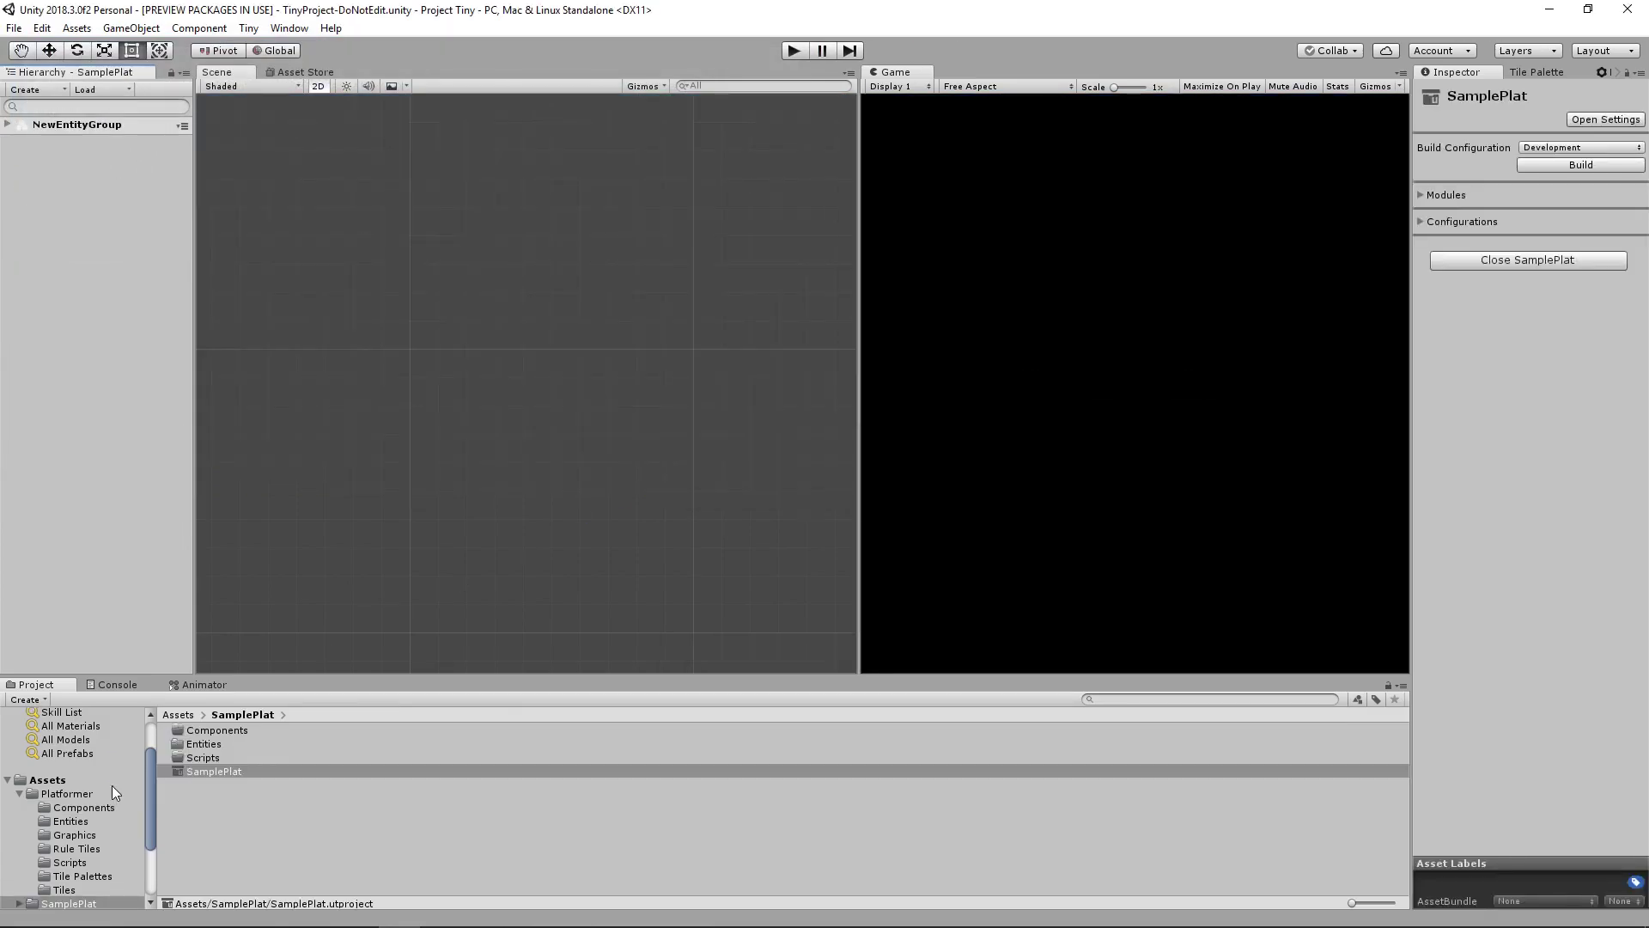
Save the SamplePlat changes and reopen the Platformer Tiny project from its folder
scroll(down, 3)
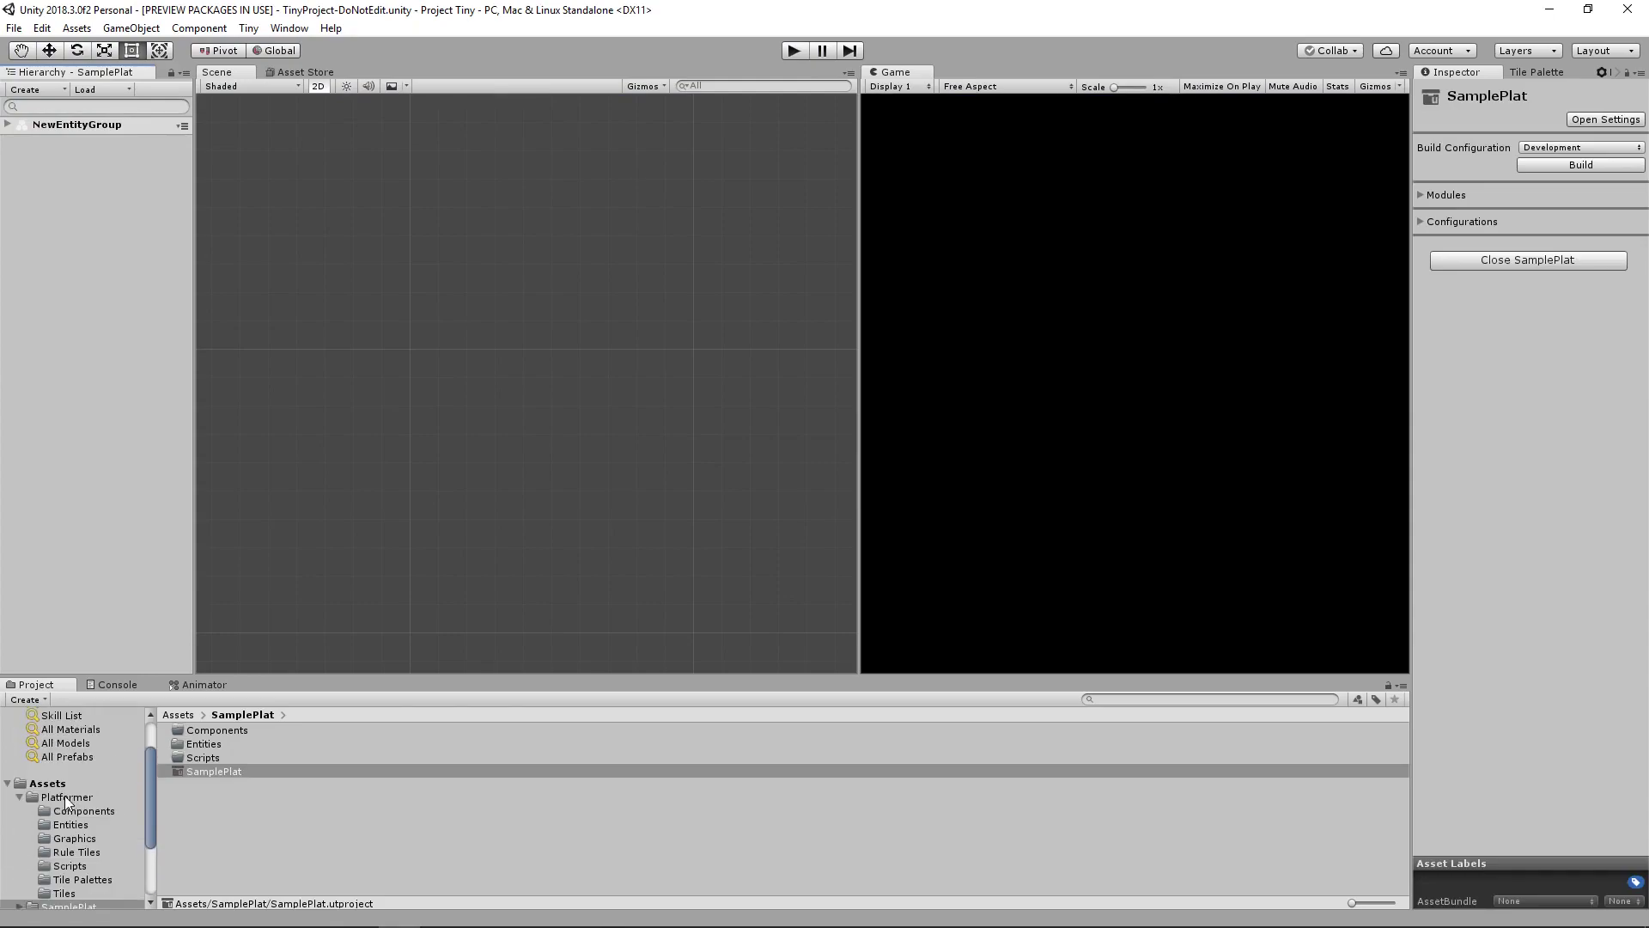
click(67, 796)
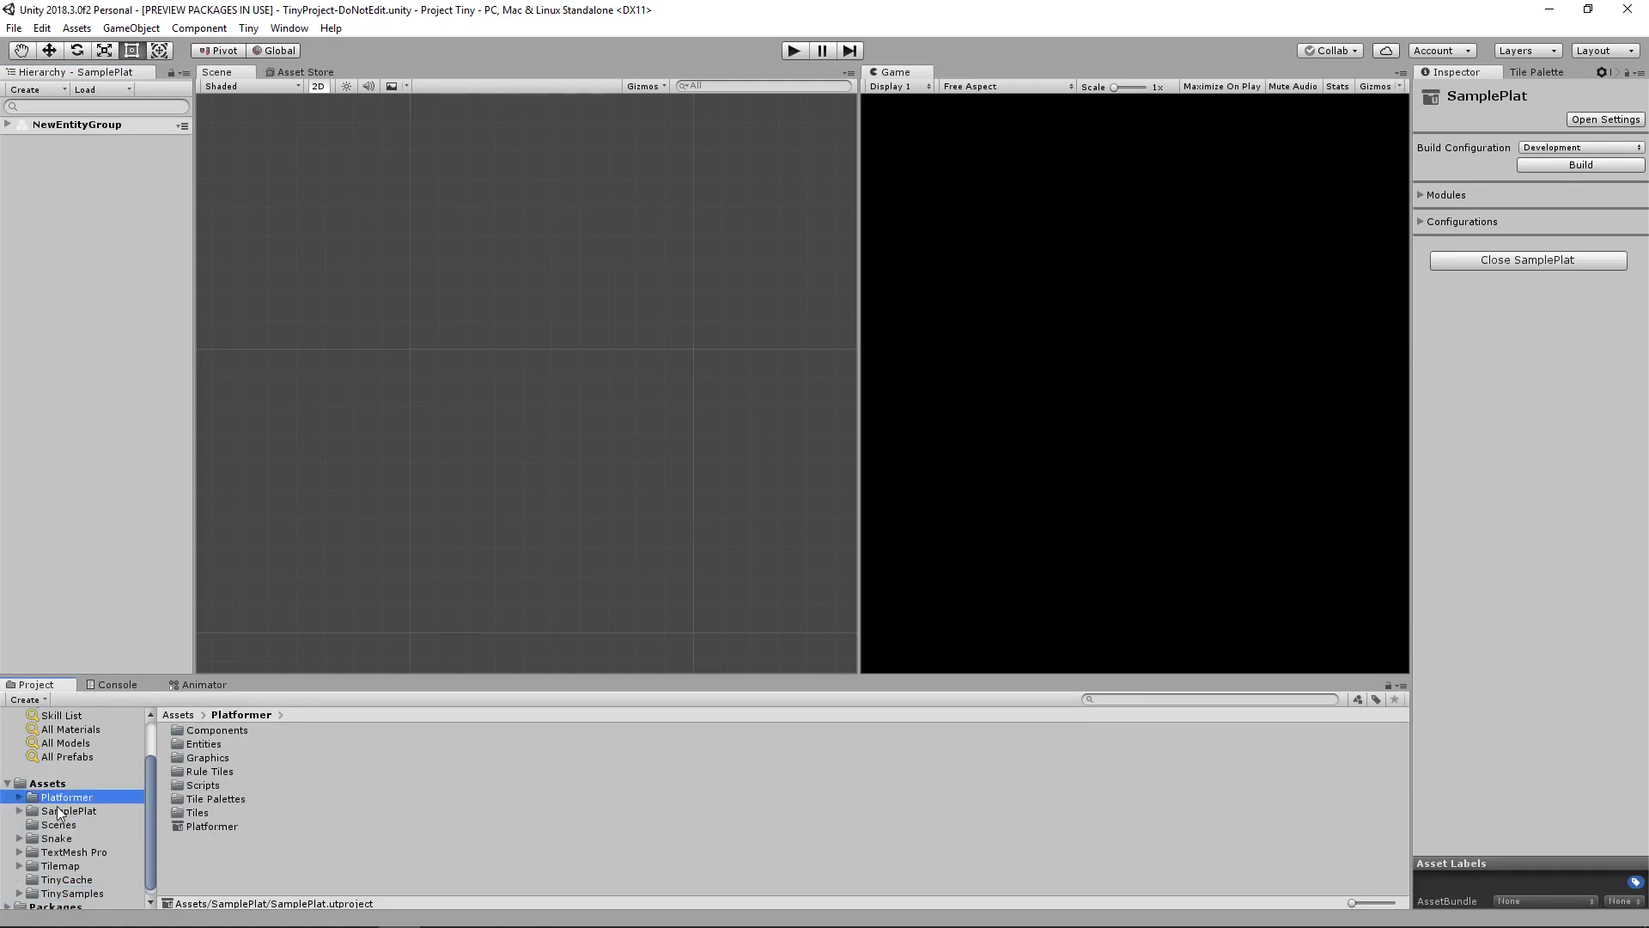
click(69, 811)
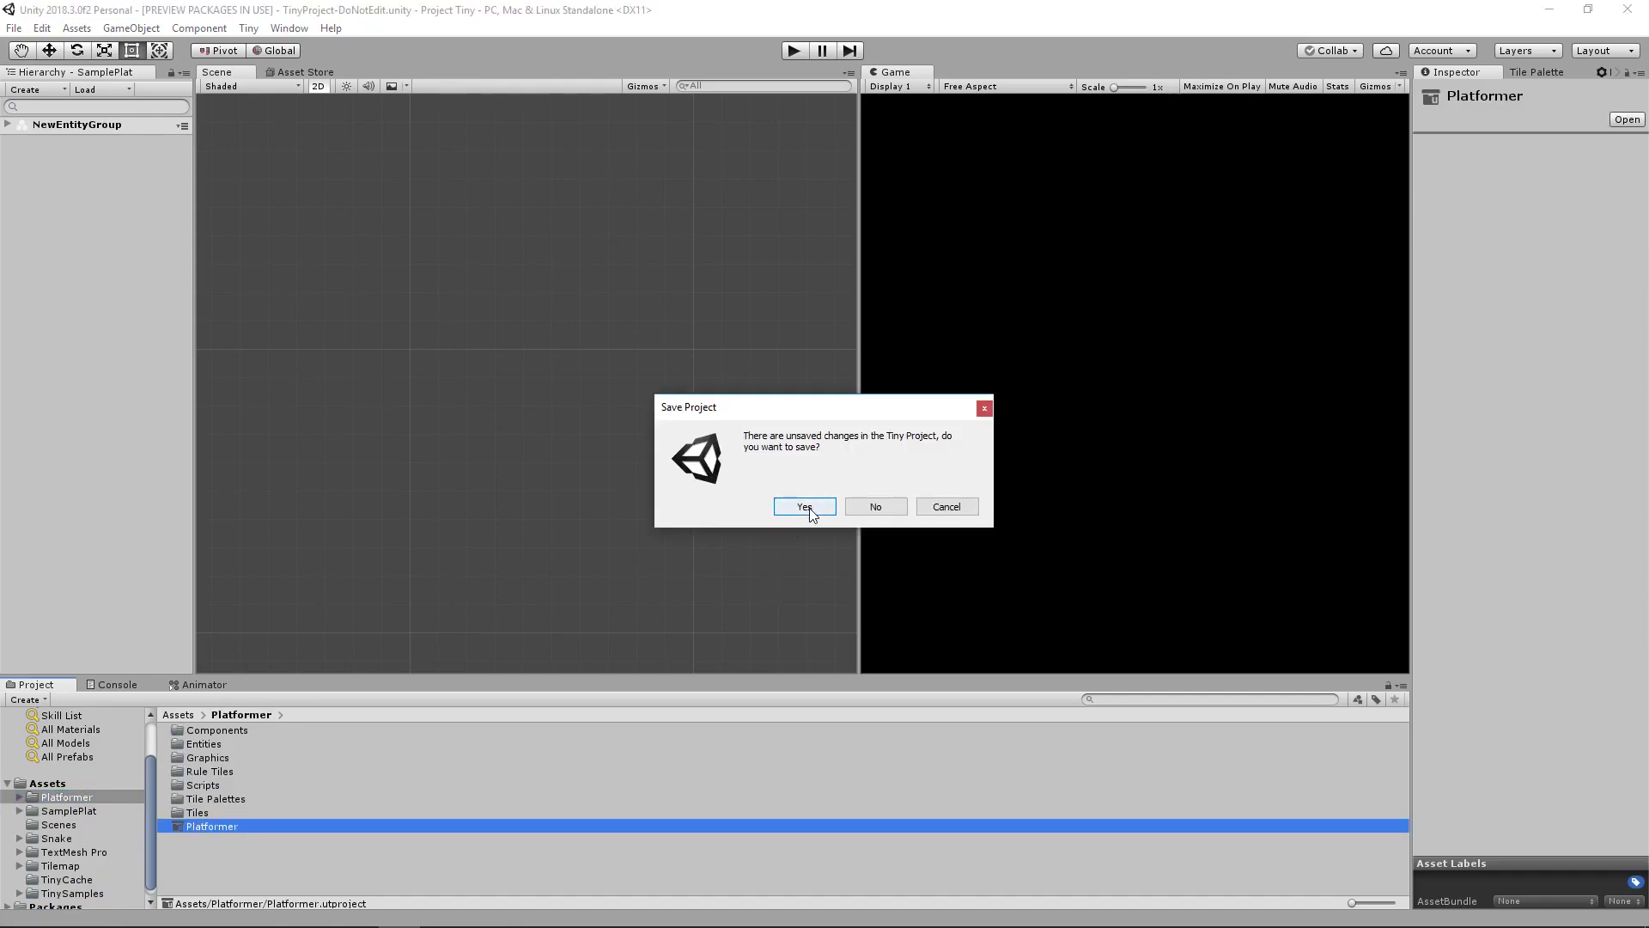
click(804, 505)
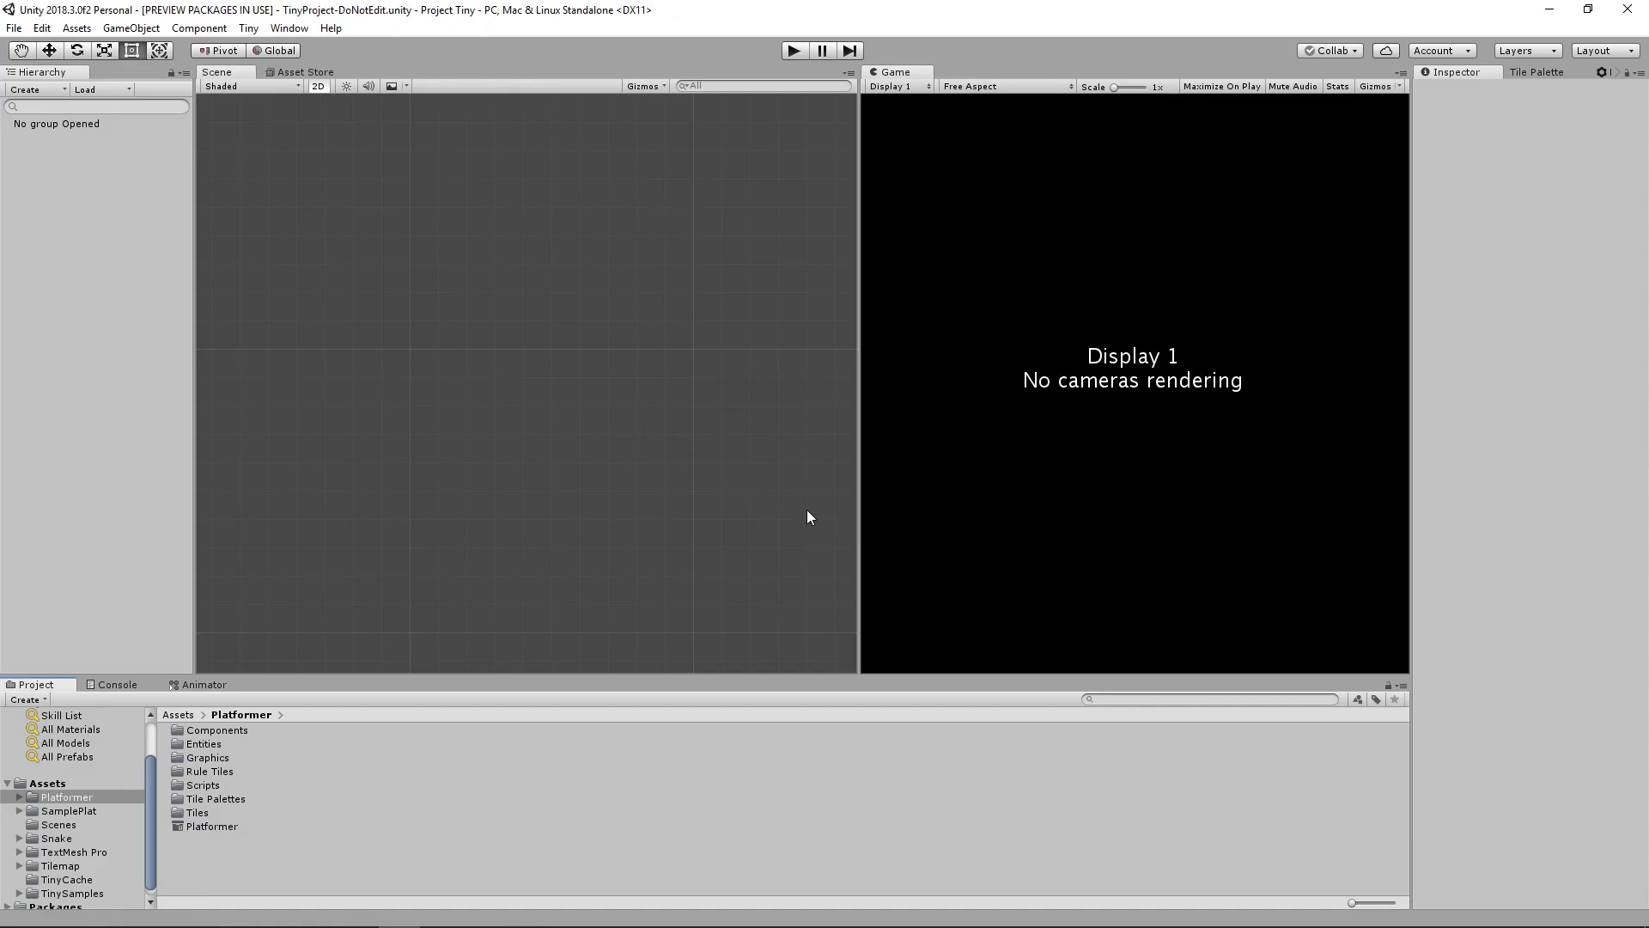
double_click(211, 827)
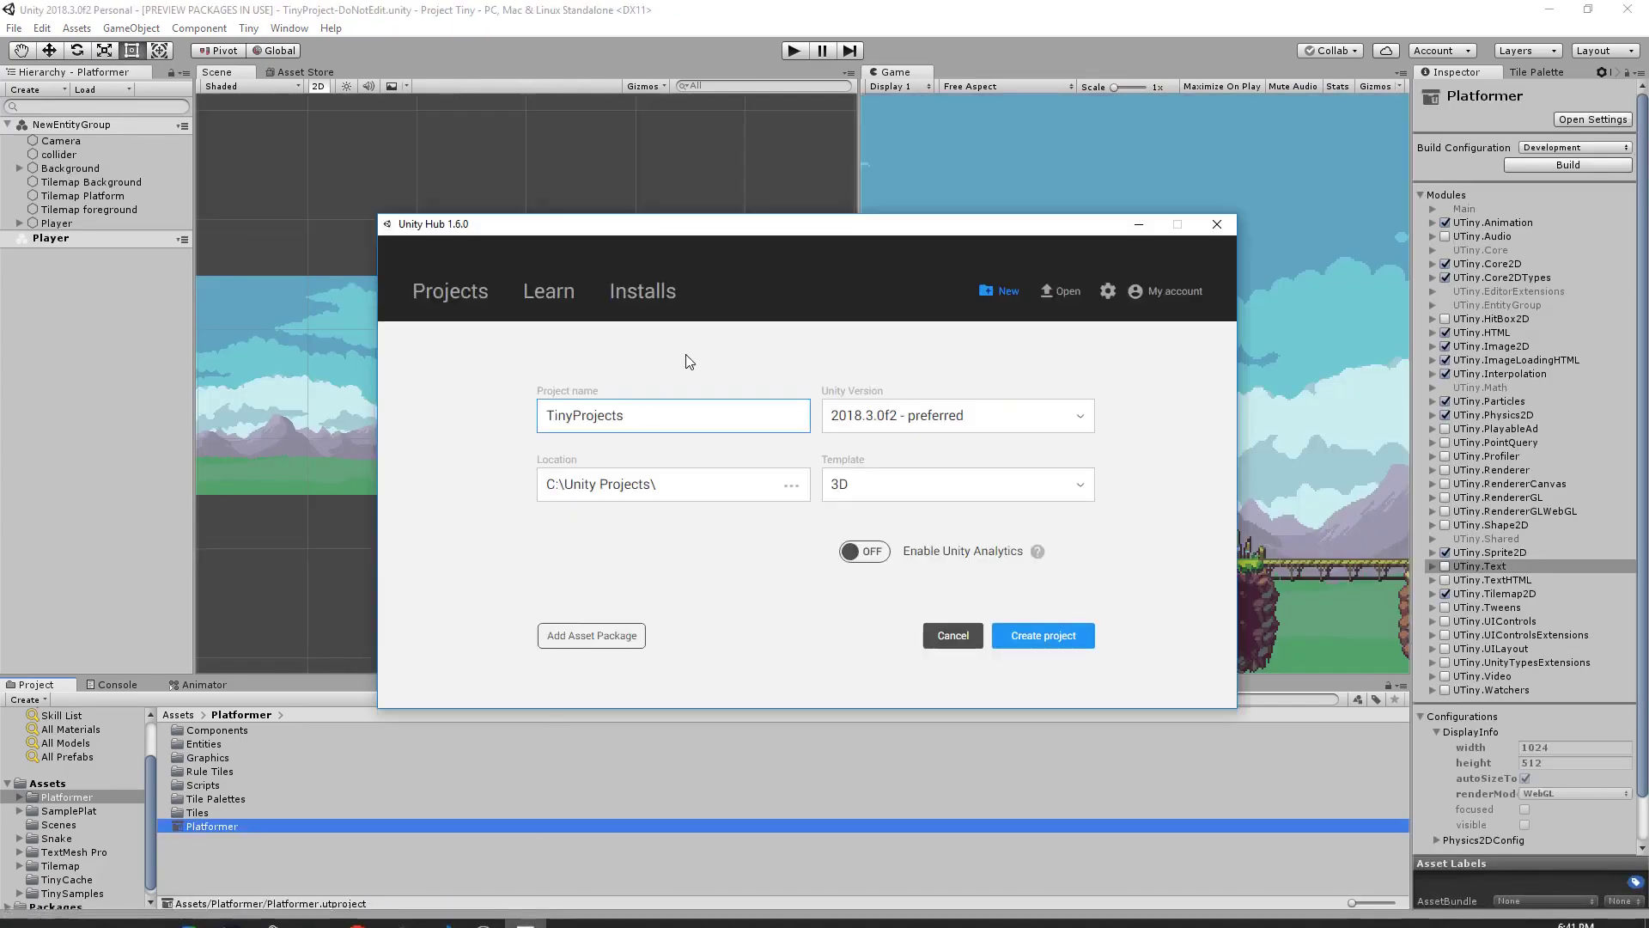
mouse_move(692, 428)
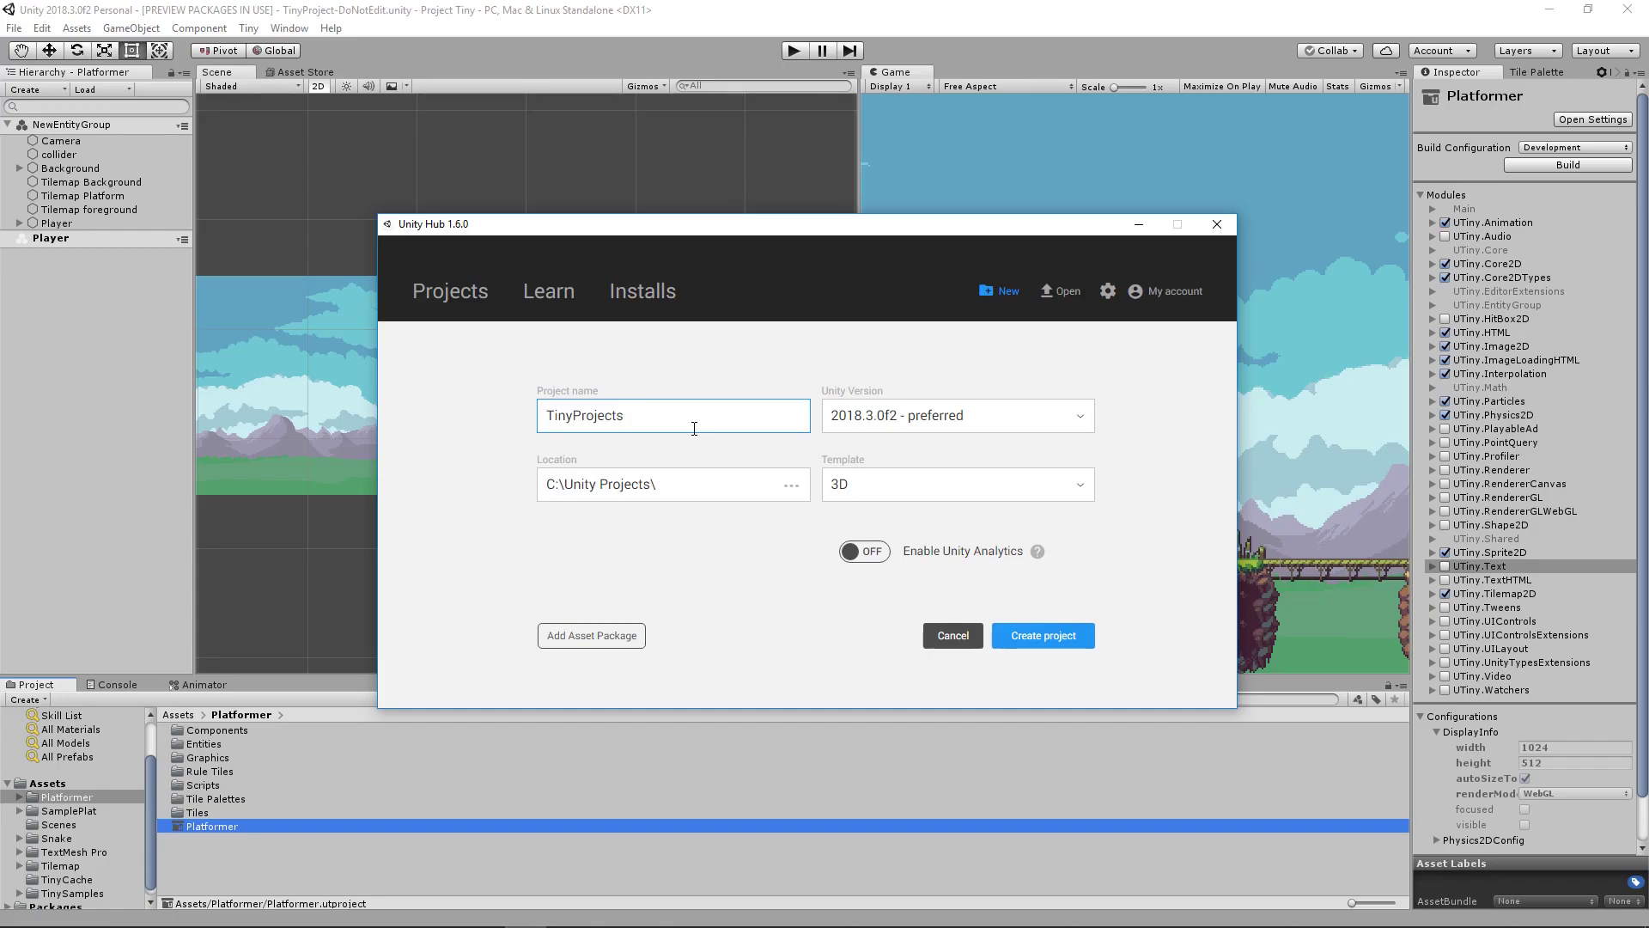
Create a new Unity project named TinyYoutube using the 2D template
triple_click(622, 414)
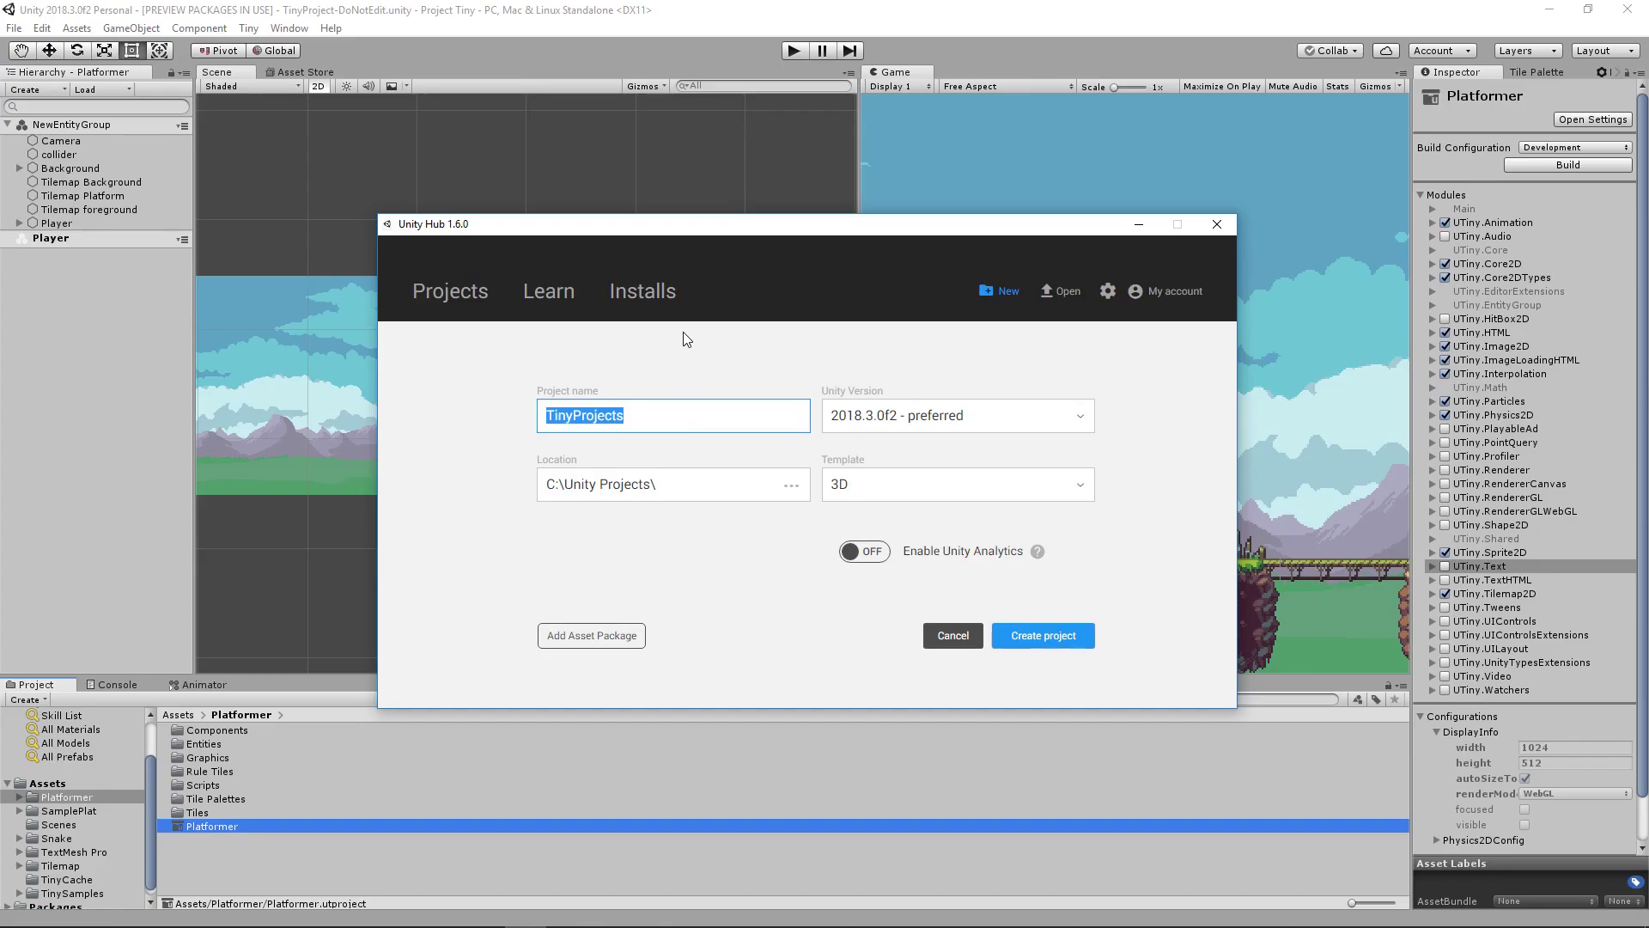
text(Youtu)
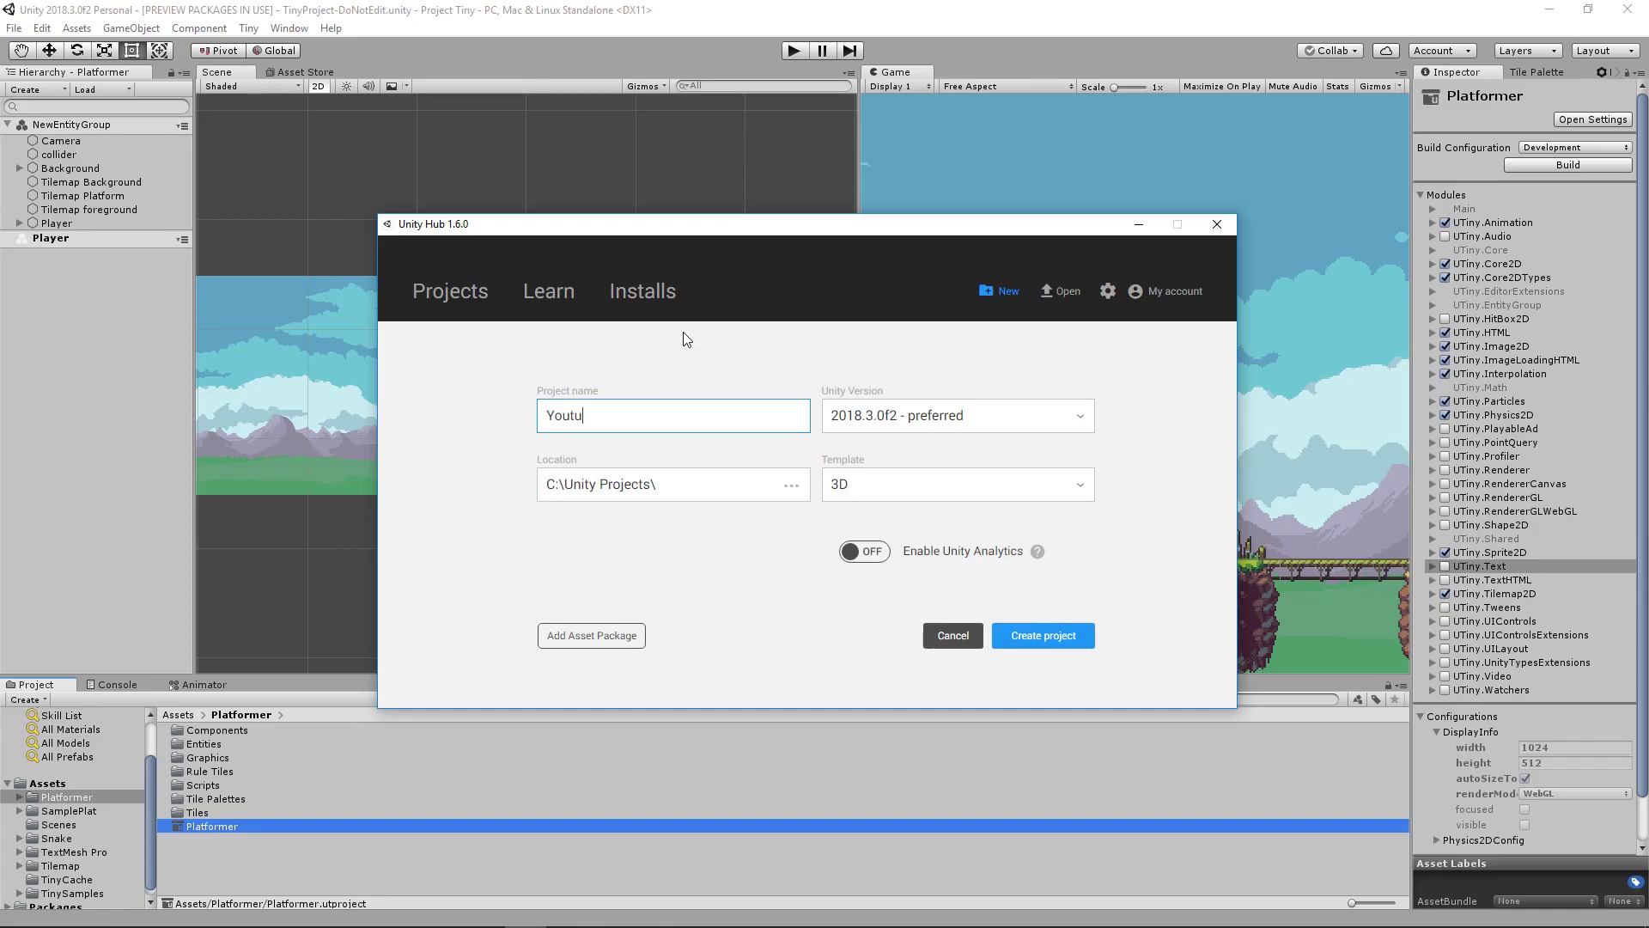
text(be Tiny)
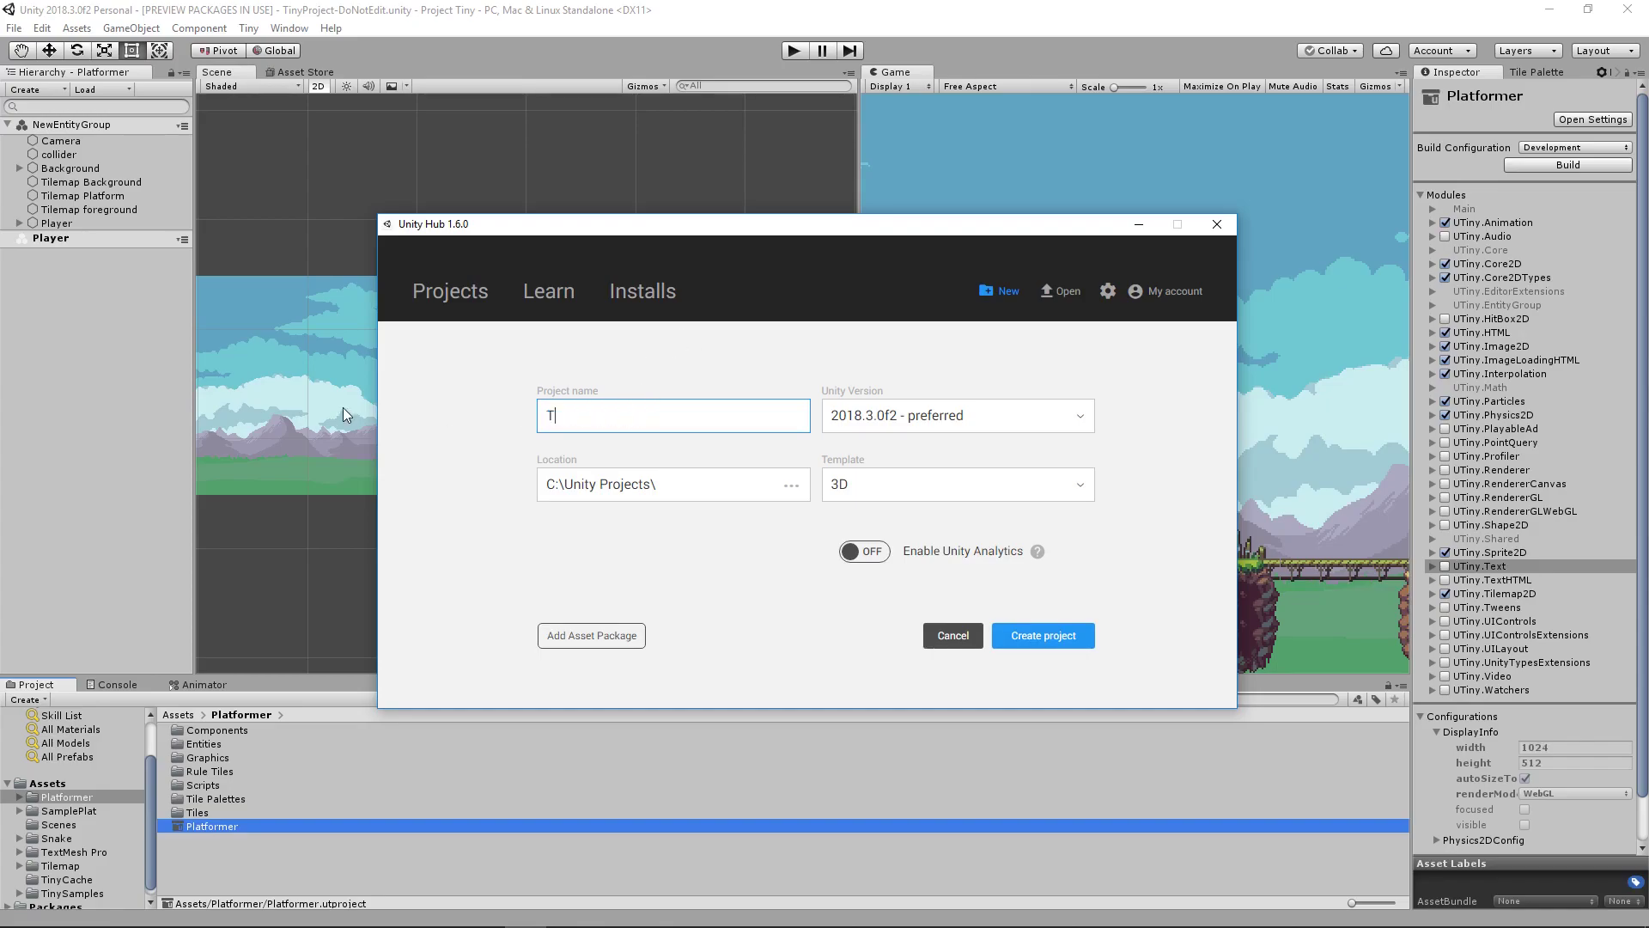
text(inyYoutube)
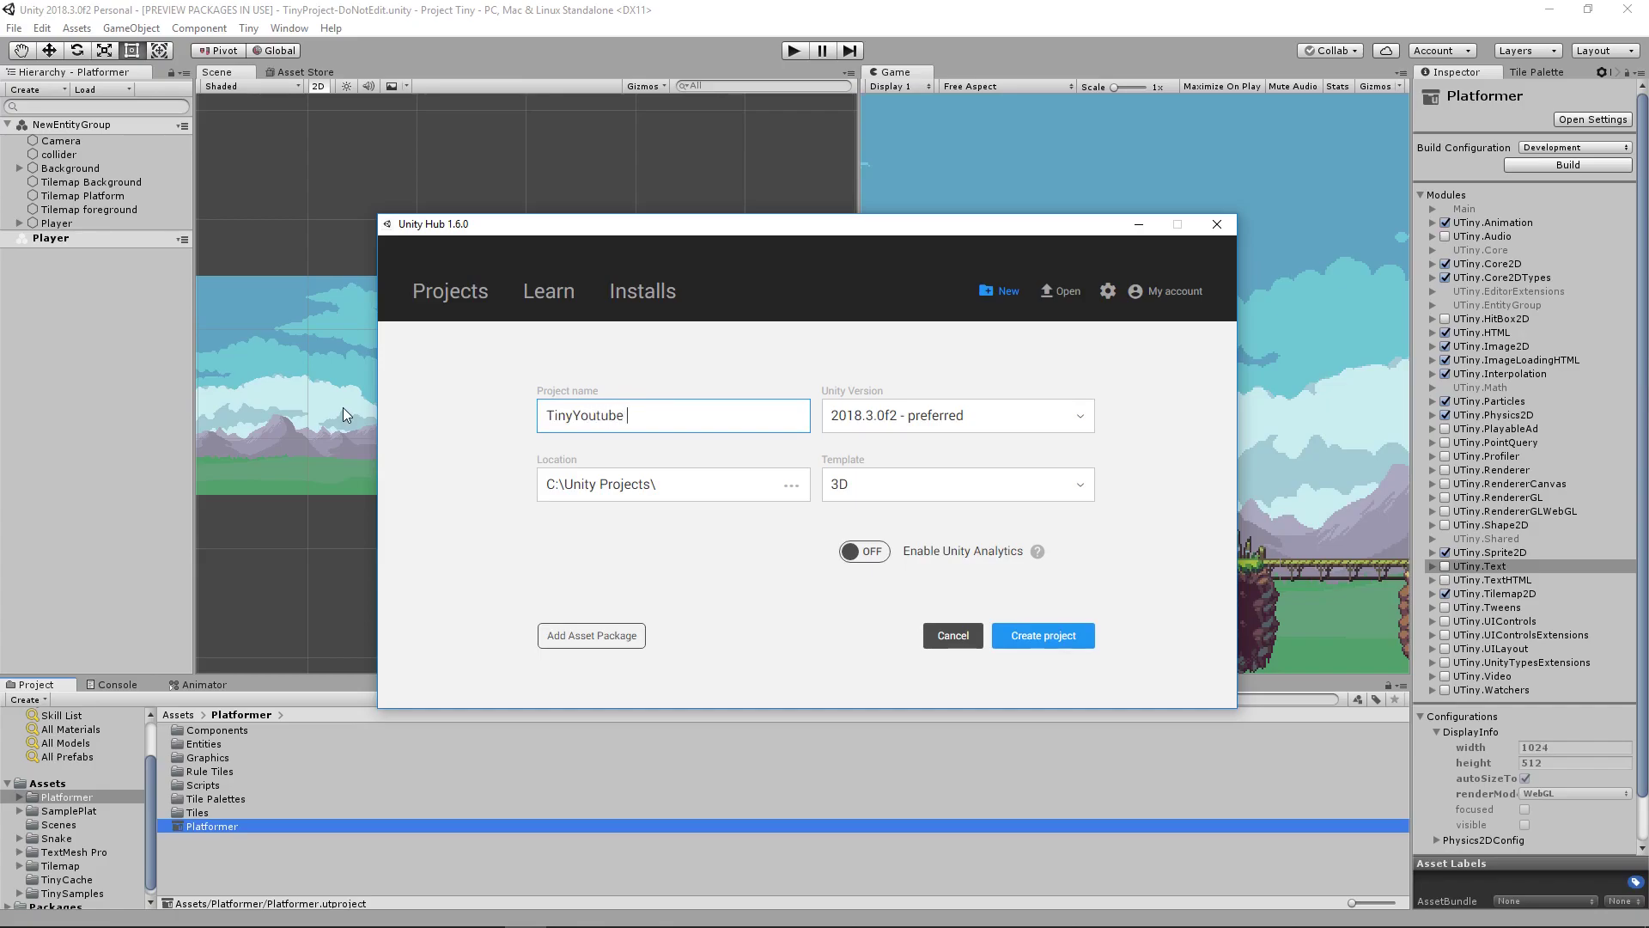
click(955, 485)
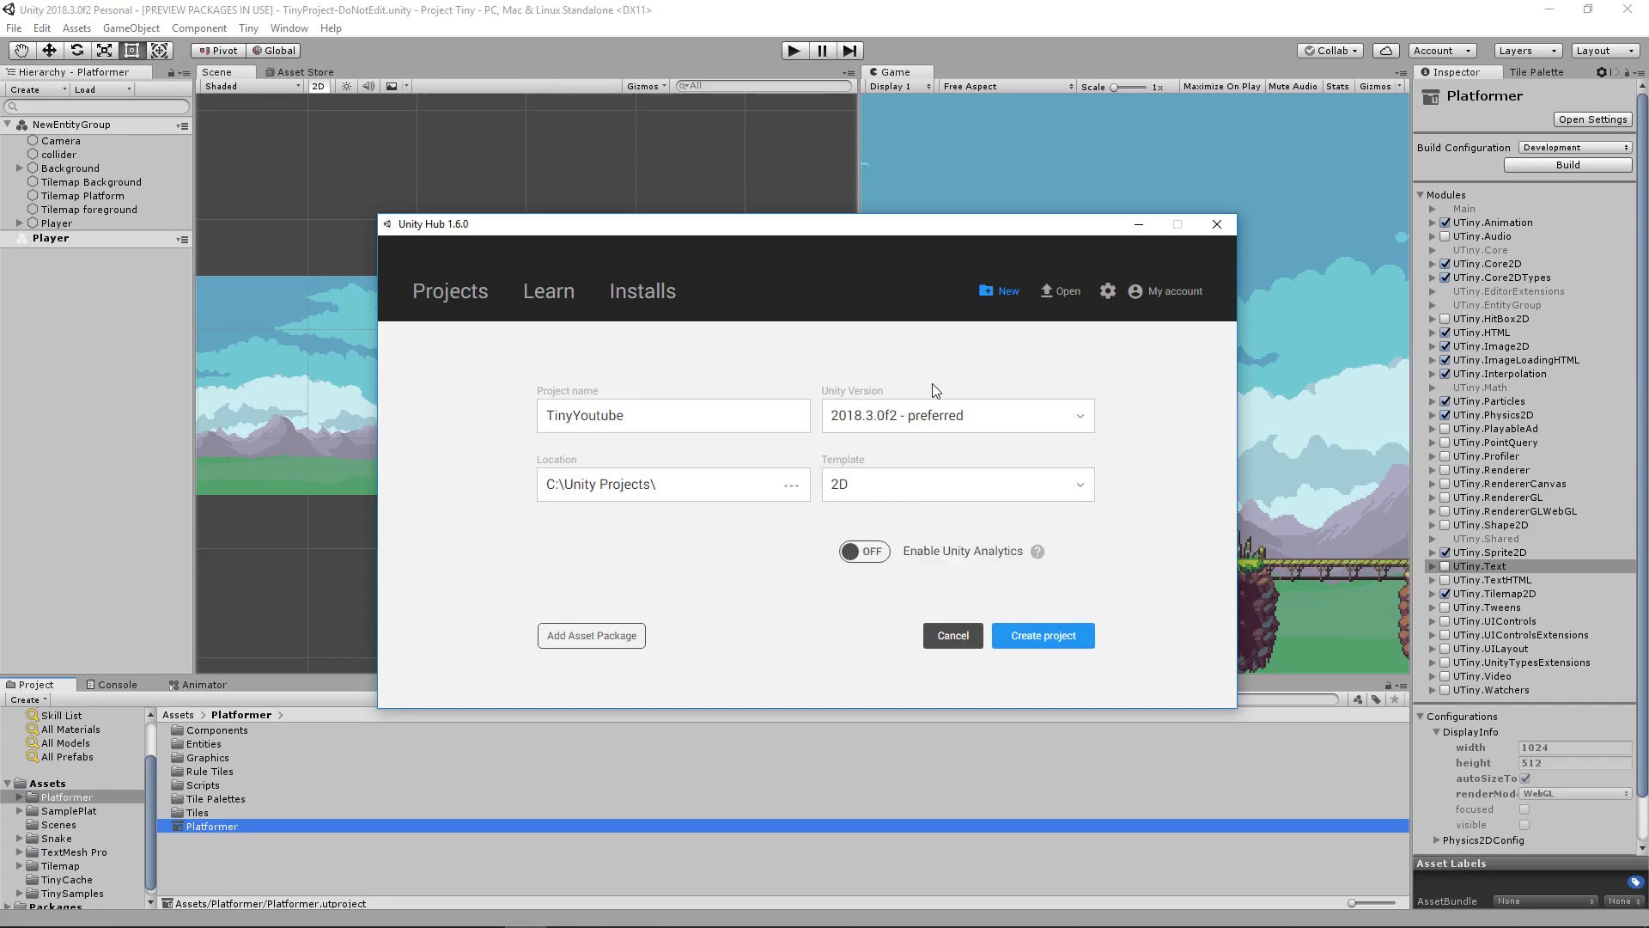
mouse_move(1062, 675)
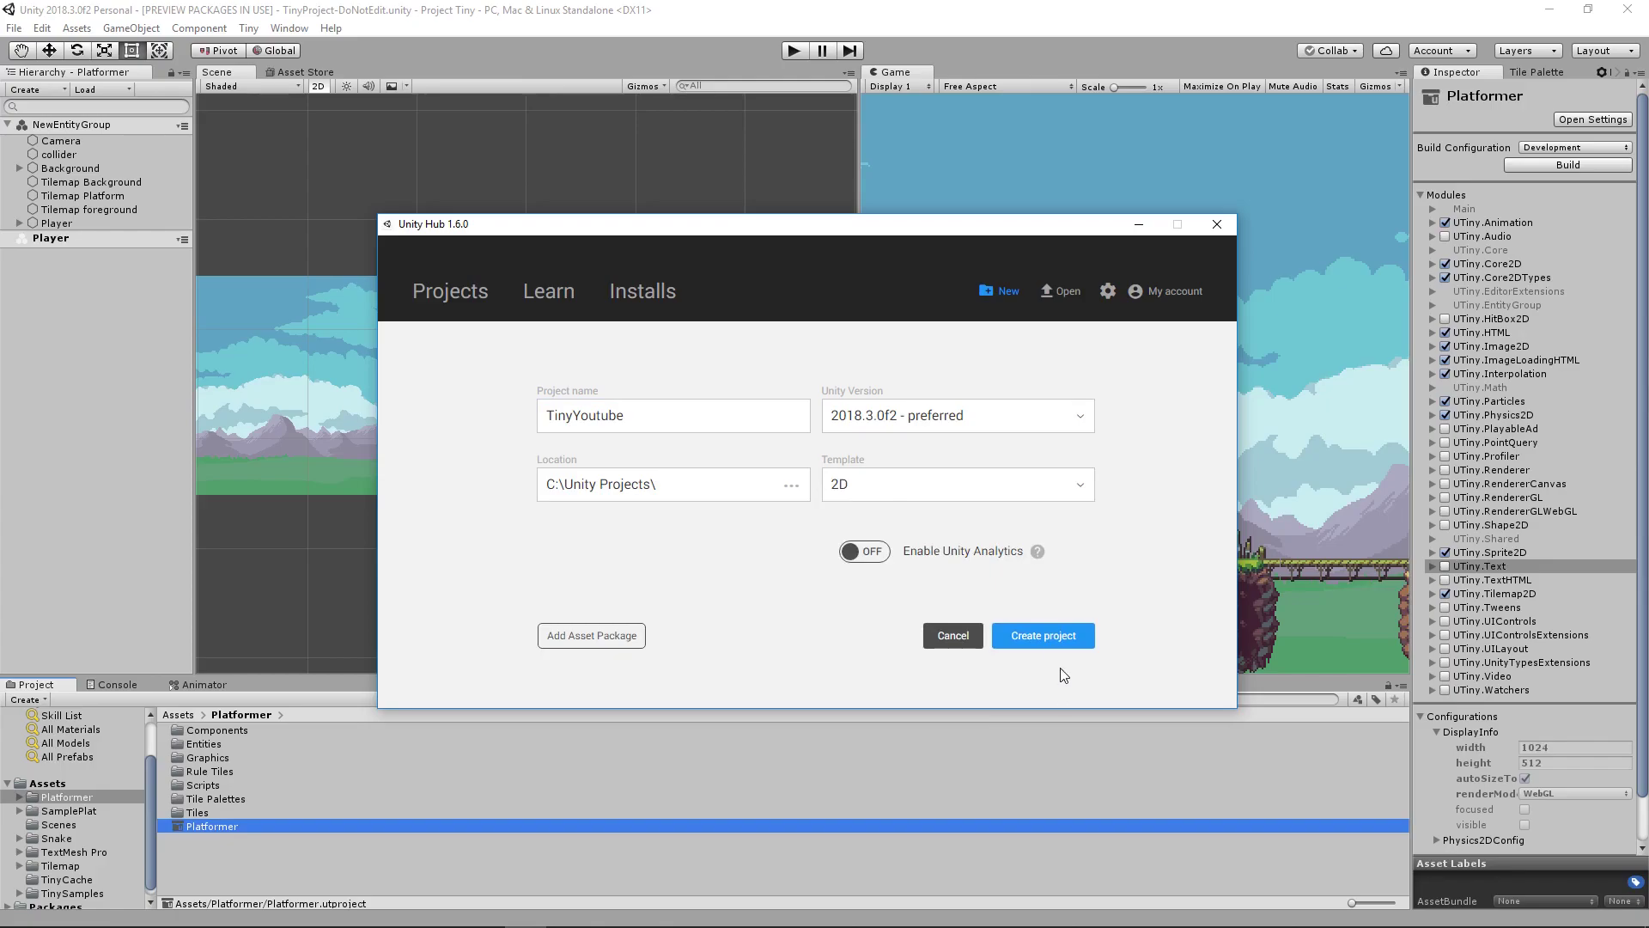
click(1043, 636)
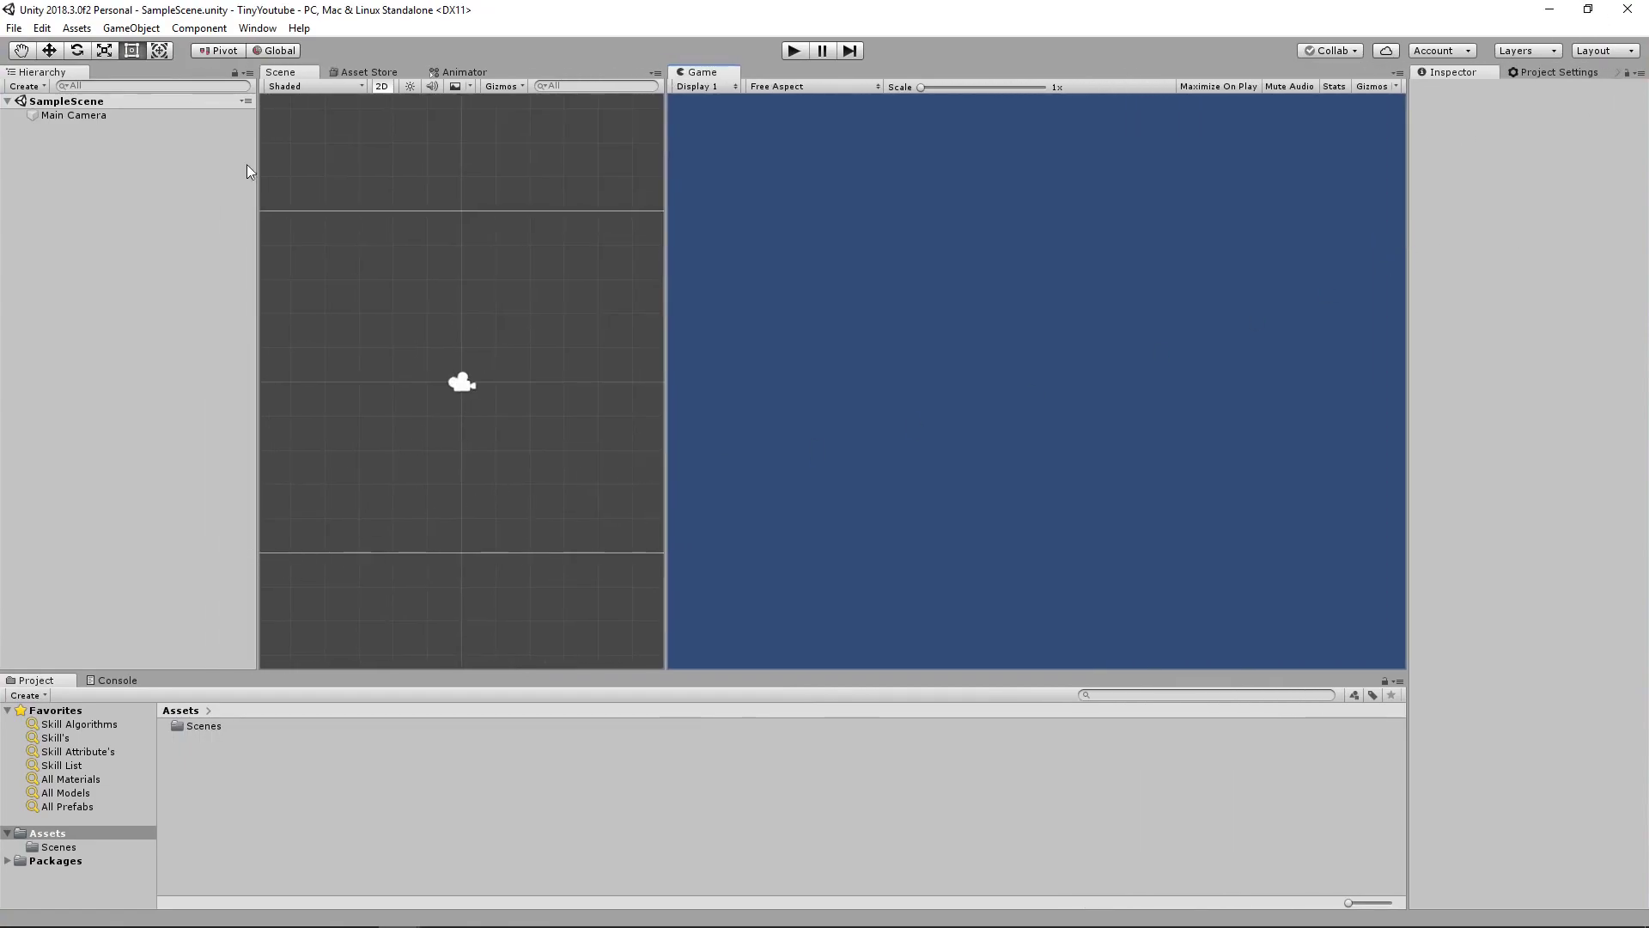
List all packages including previews in Package Manager and search for 'tin'
click(257, 27)
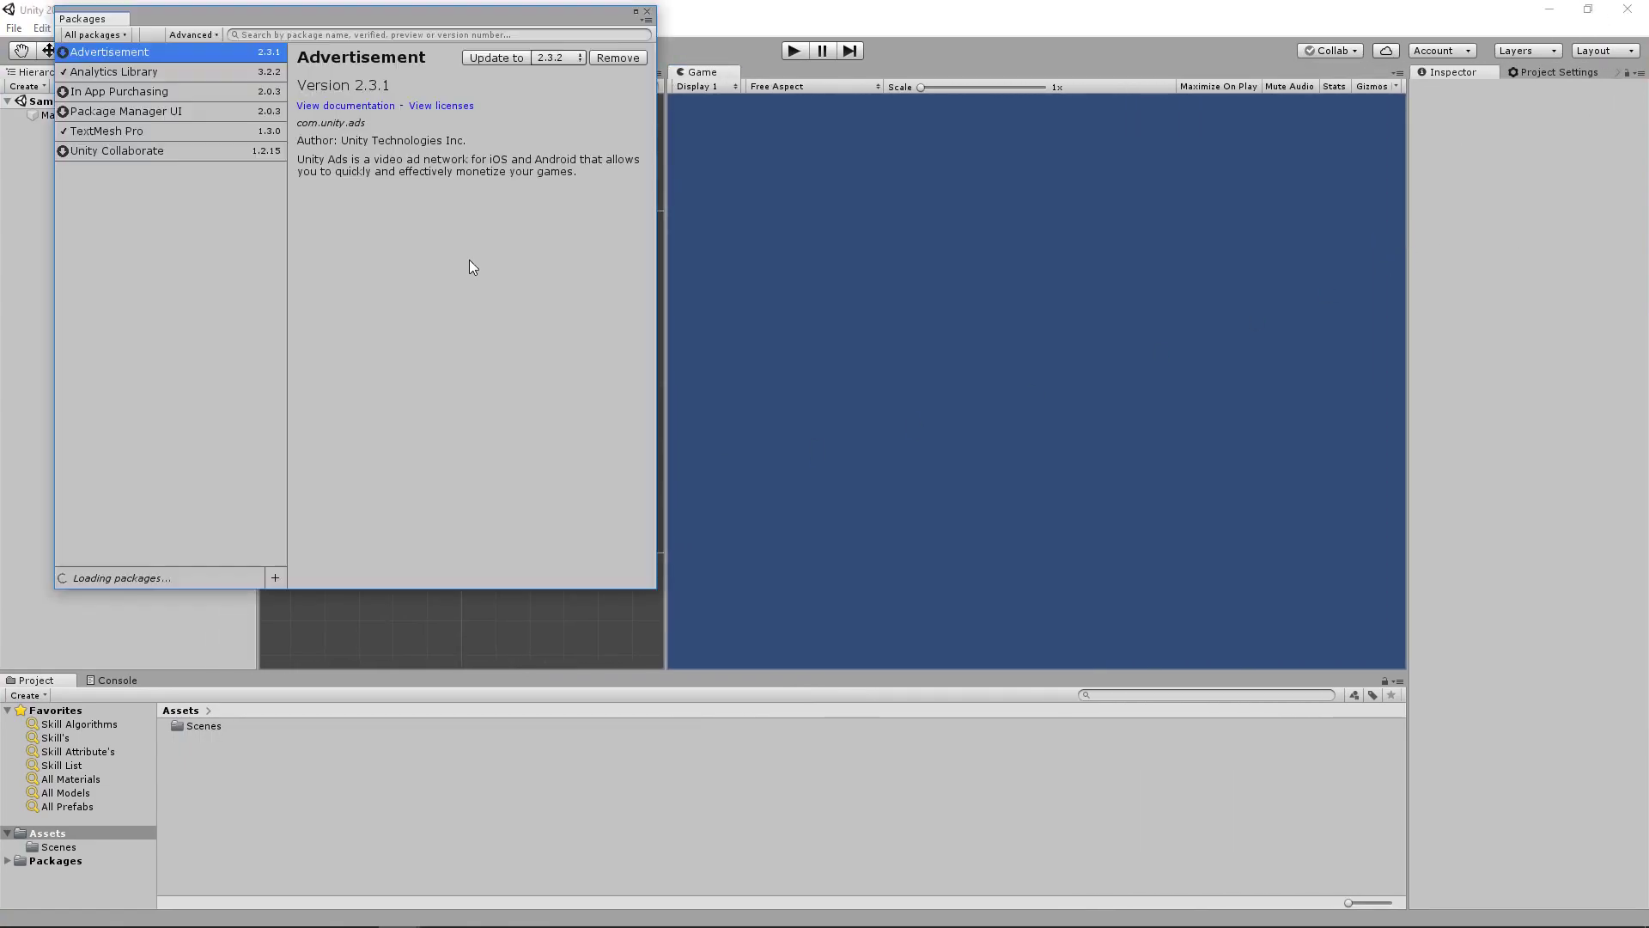
click(93, 35)
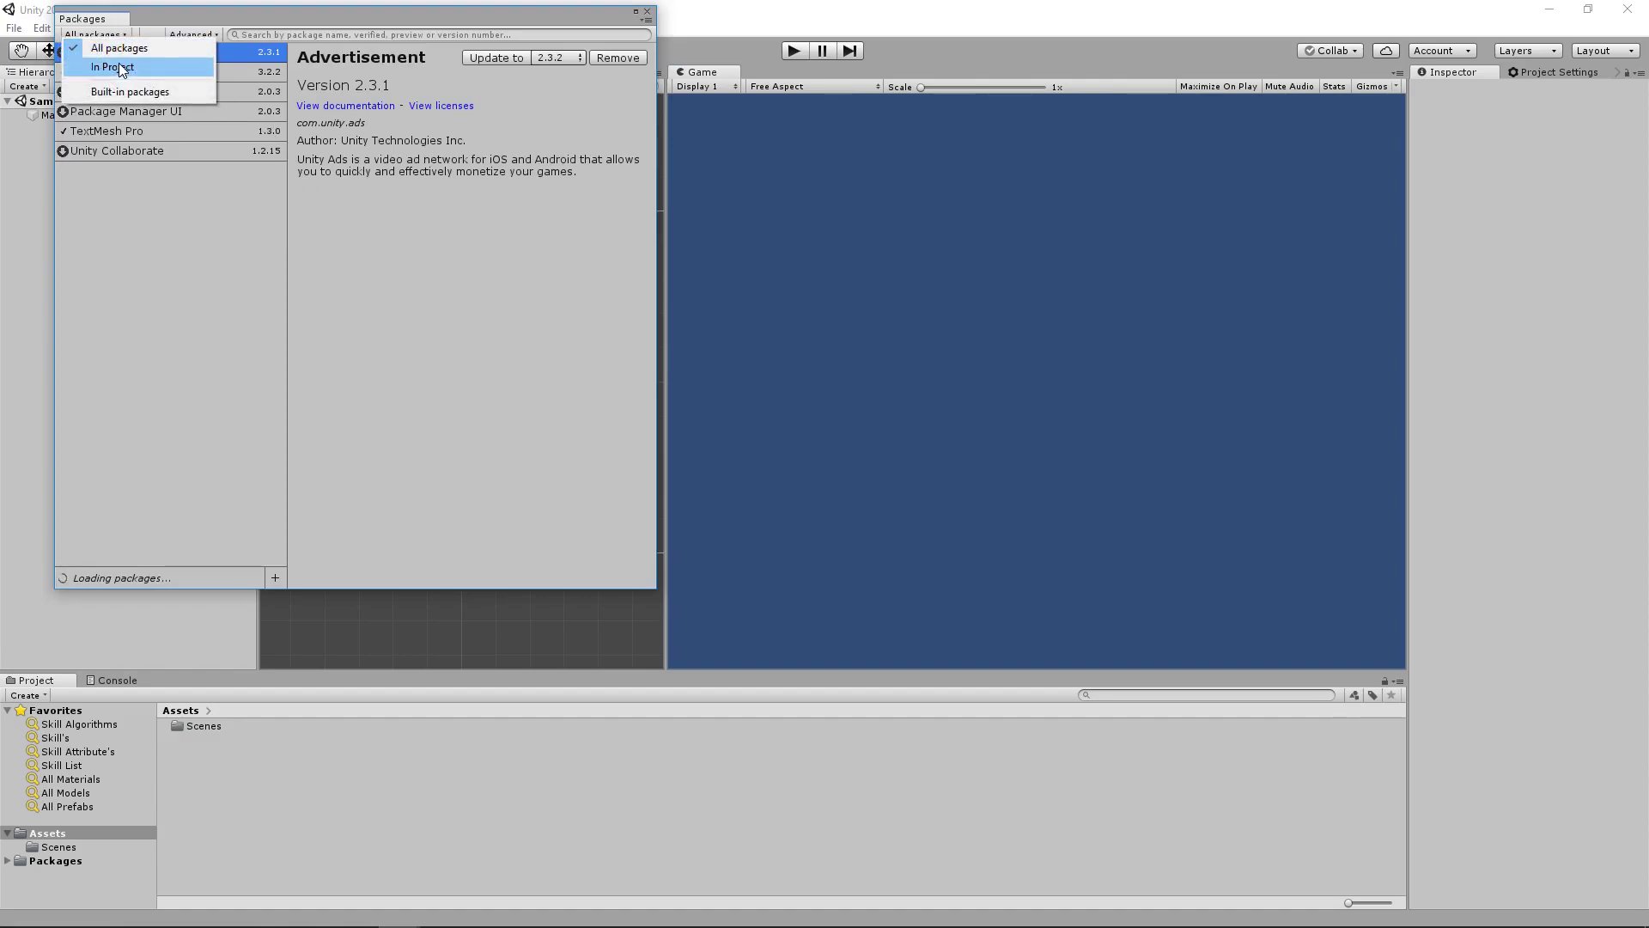
click(118, 48)
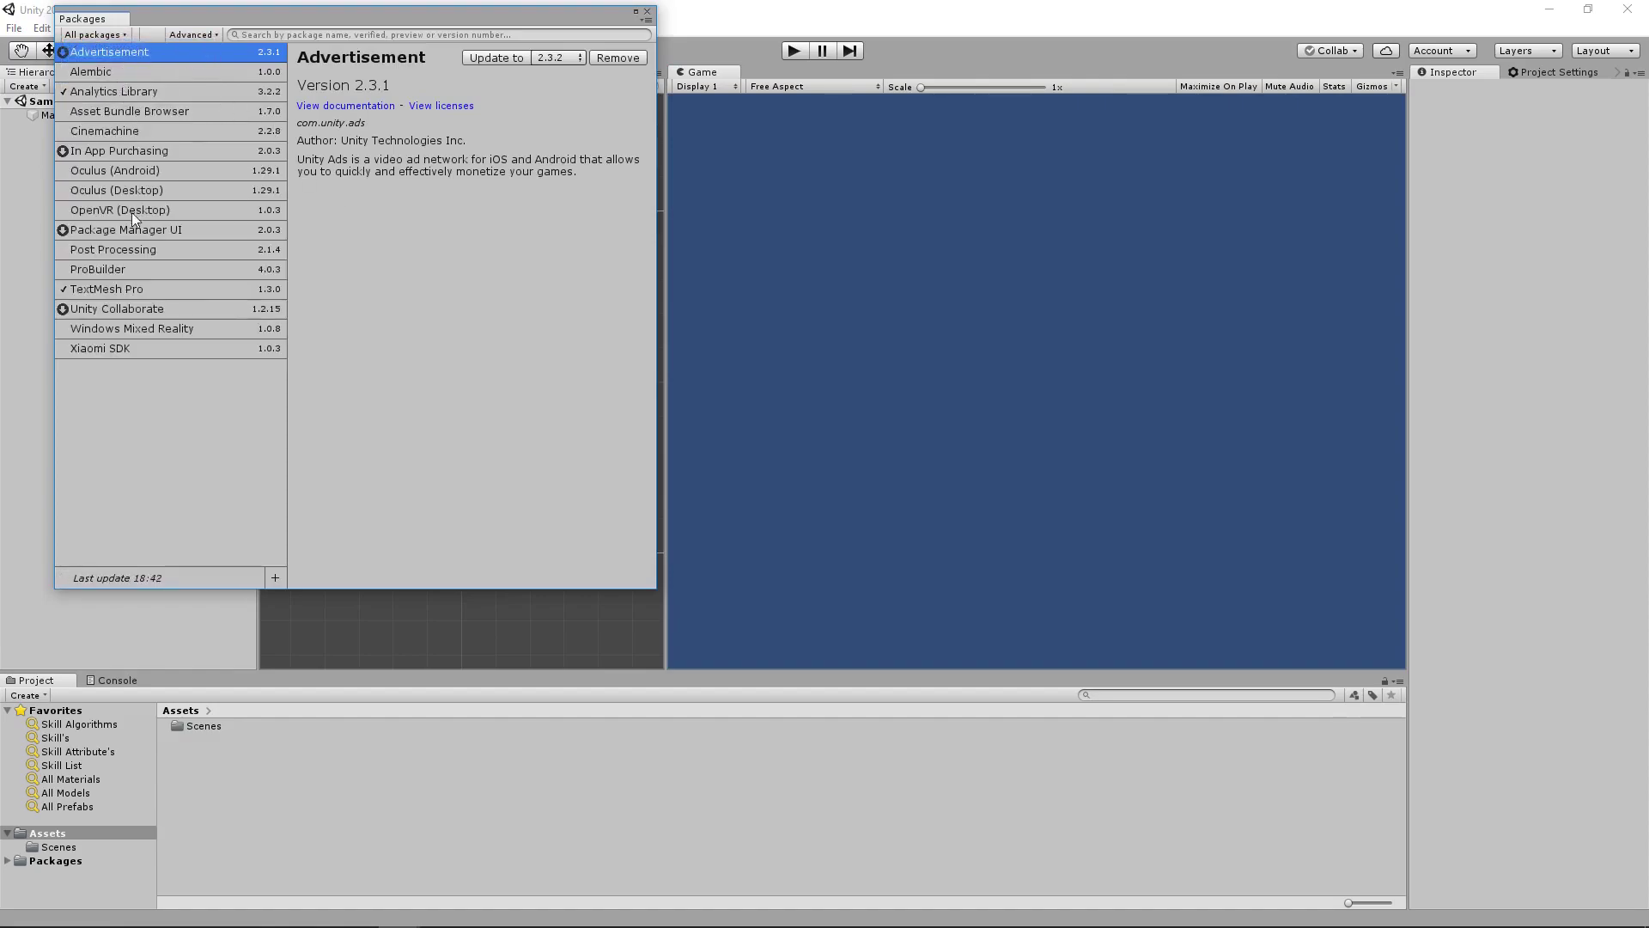
click(190, 34)
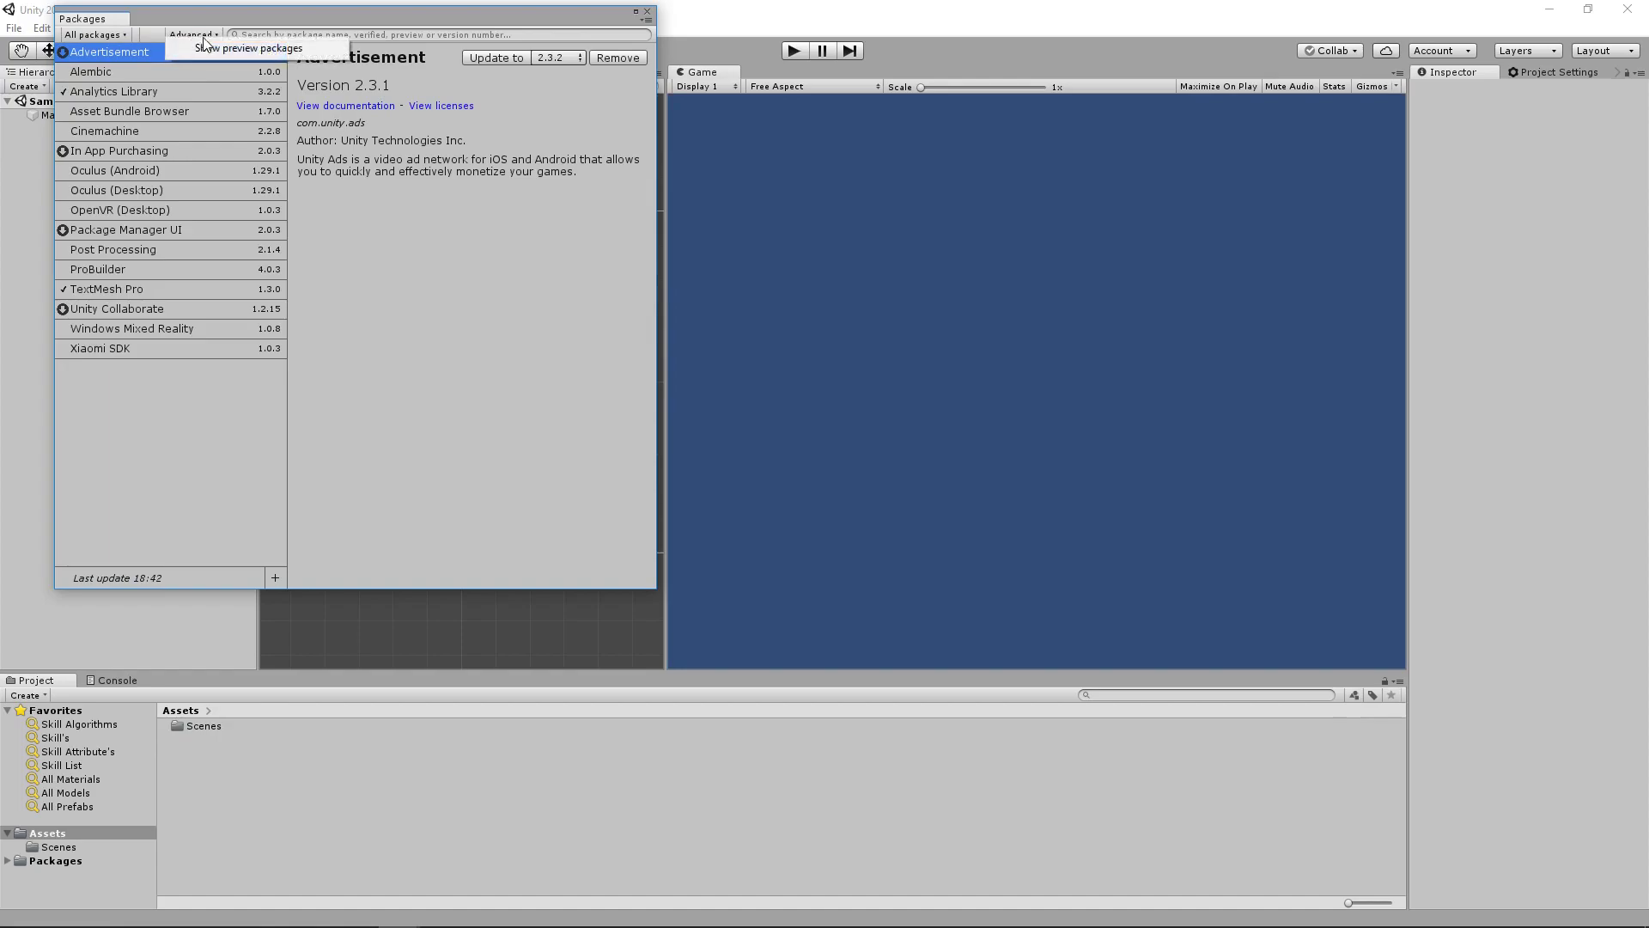
click(249, 48)
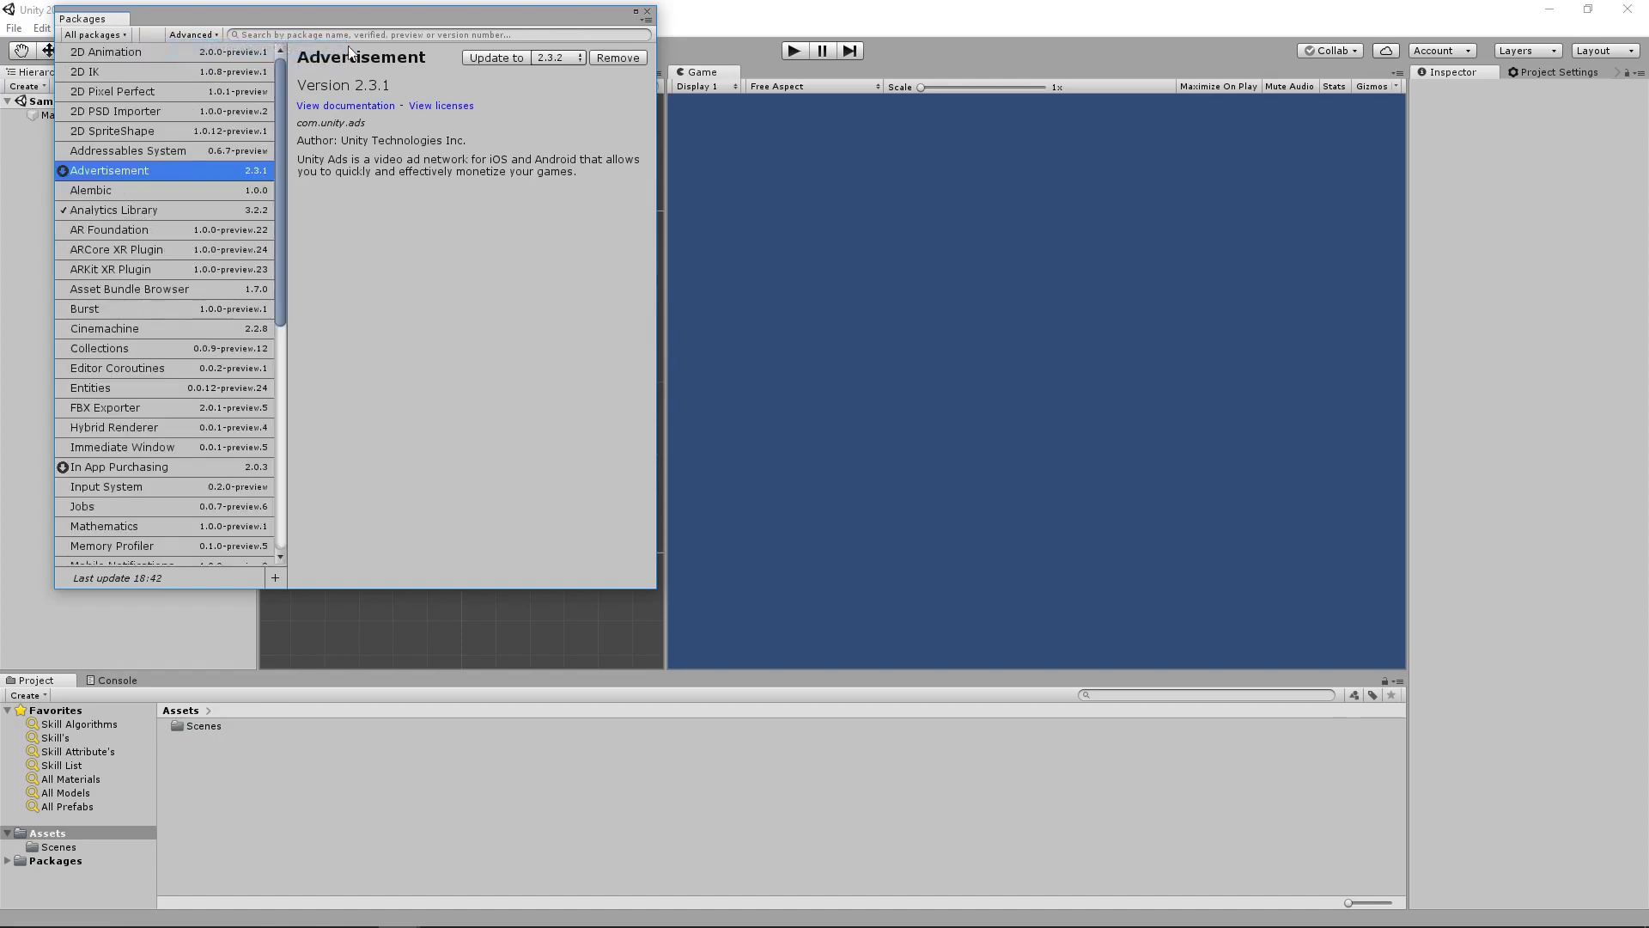
text(tiny)
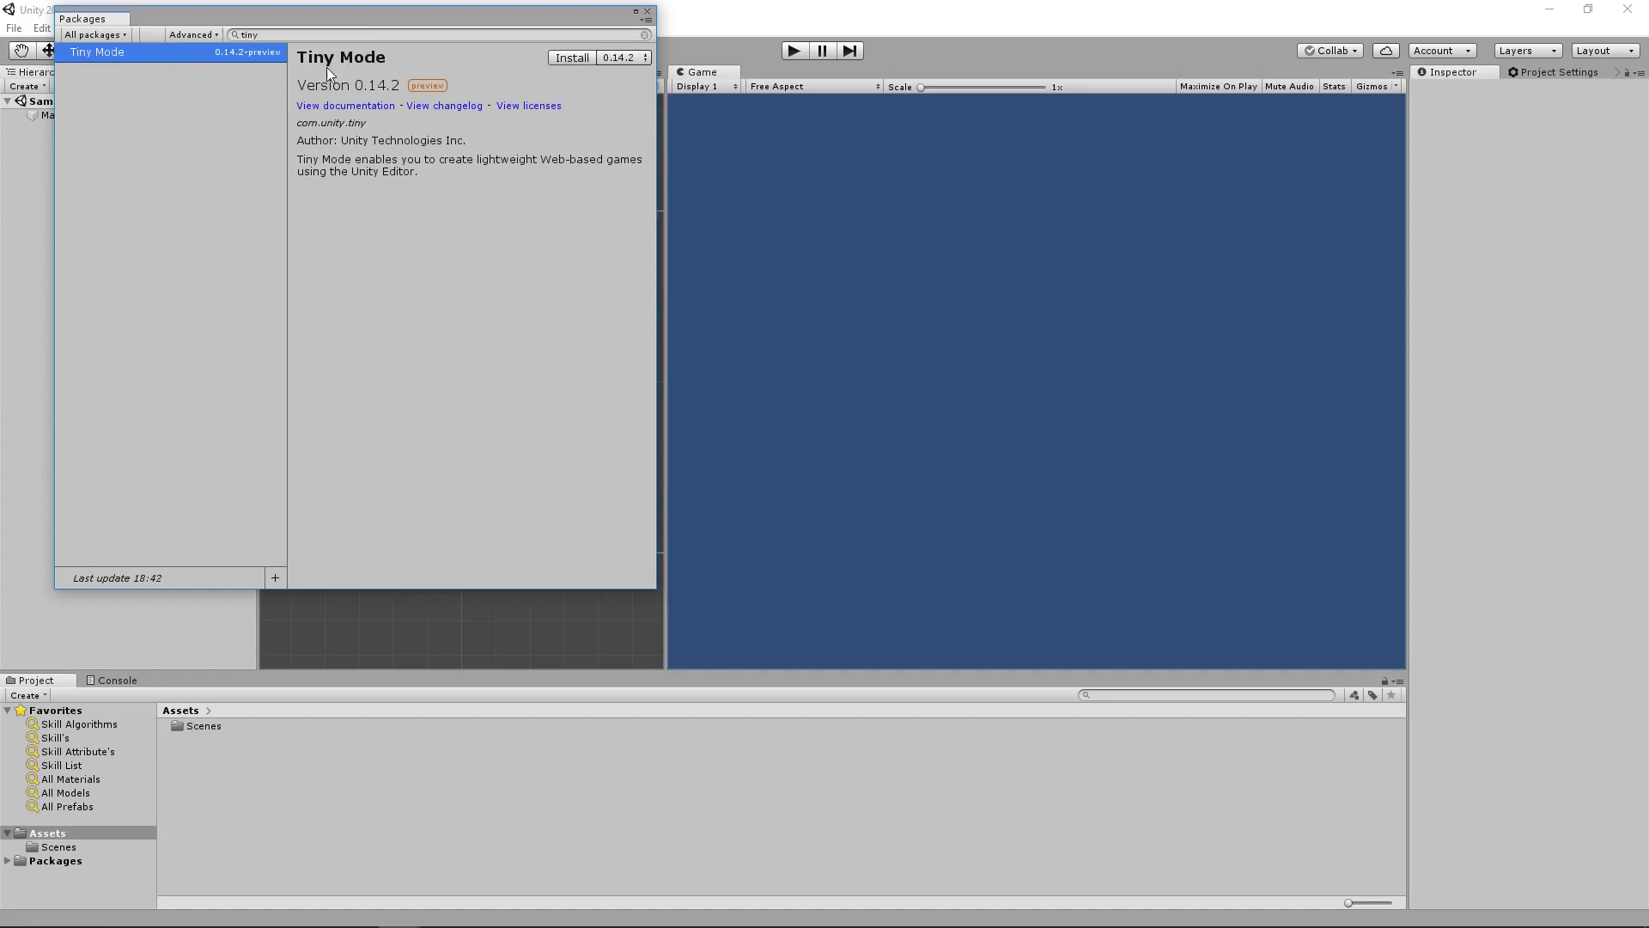
Install Tiny Mode version 0.14.1 instead of 0.14.2 and close the Packages window
click(641, 58)
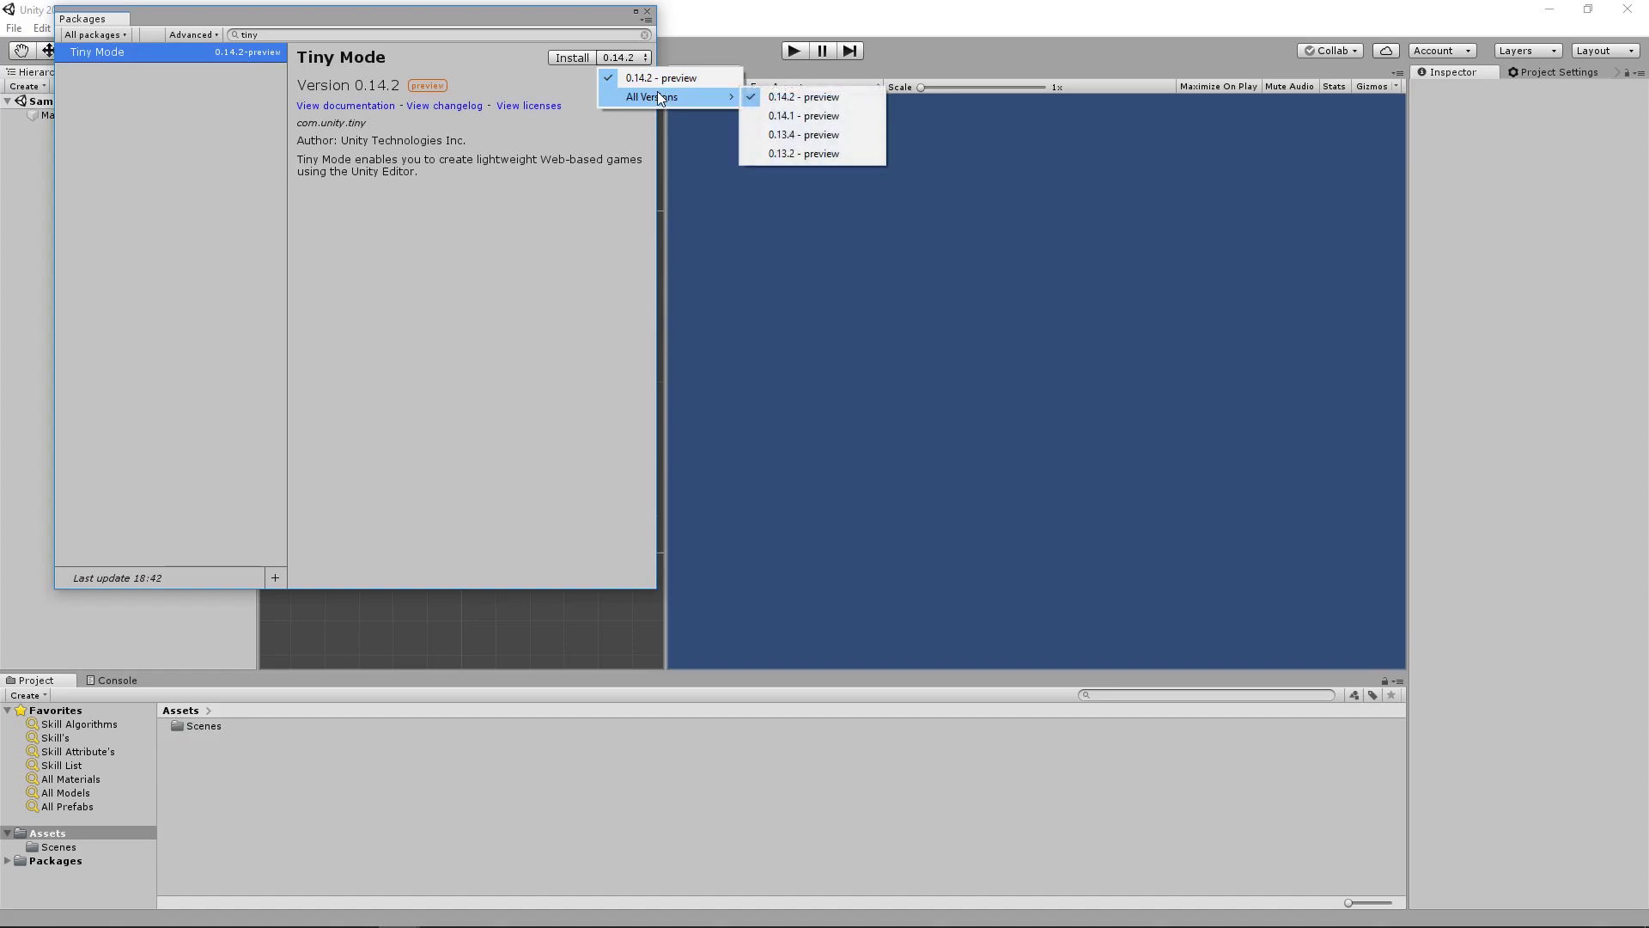
mouse_move(809, 96)
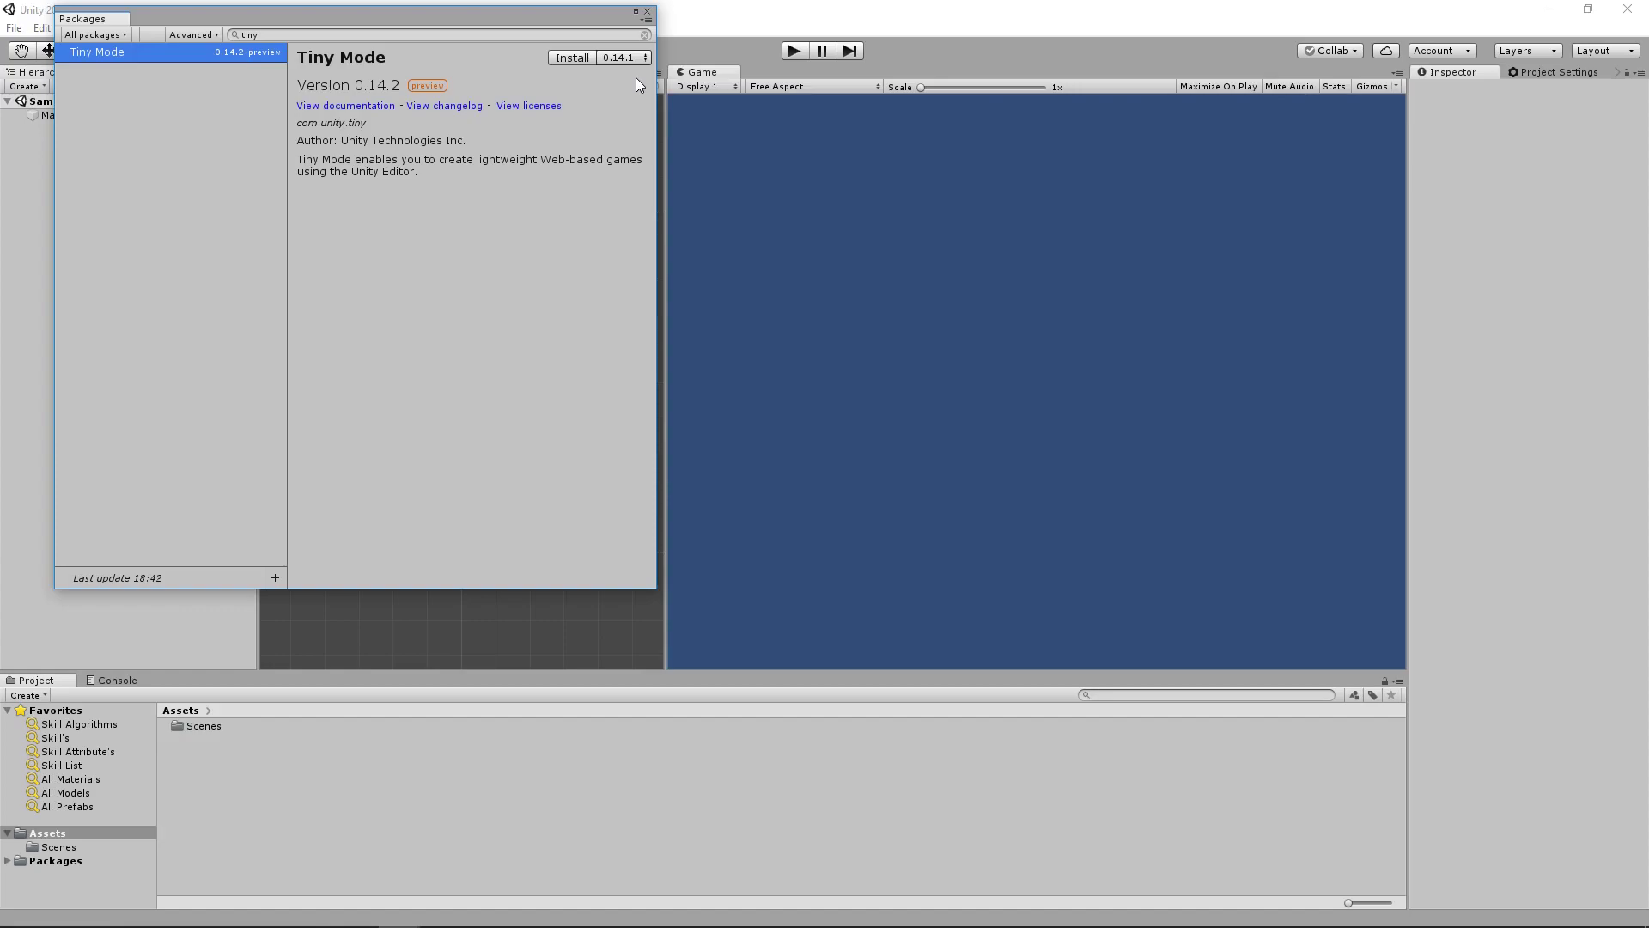
click(645, 59)
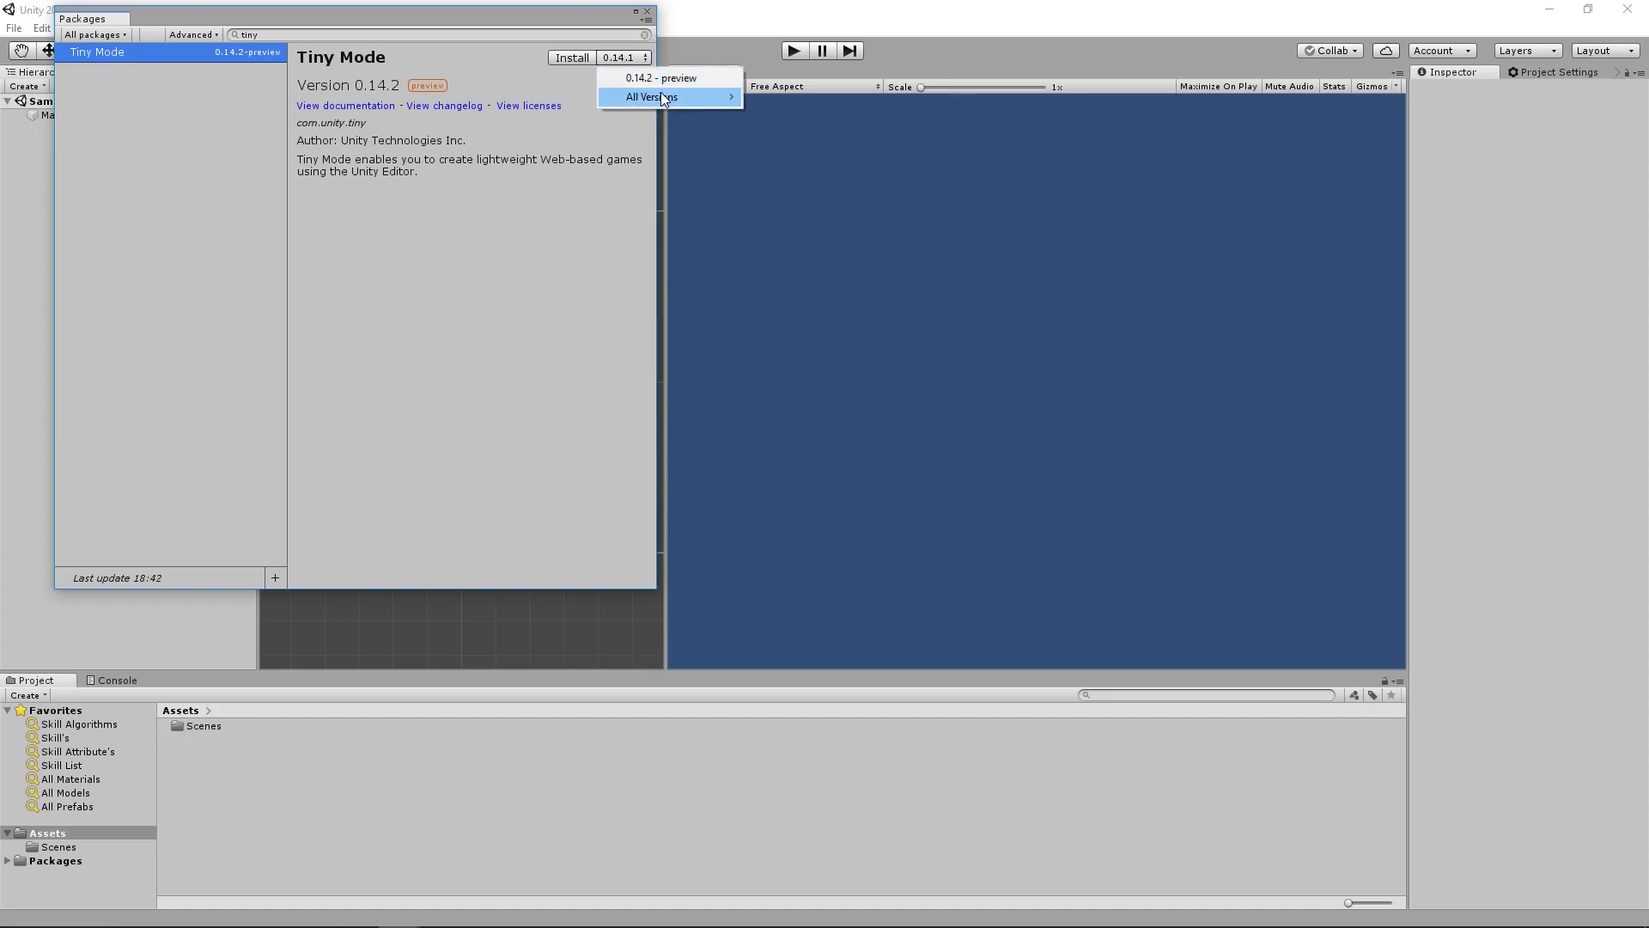
click(600, 82)
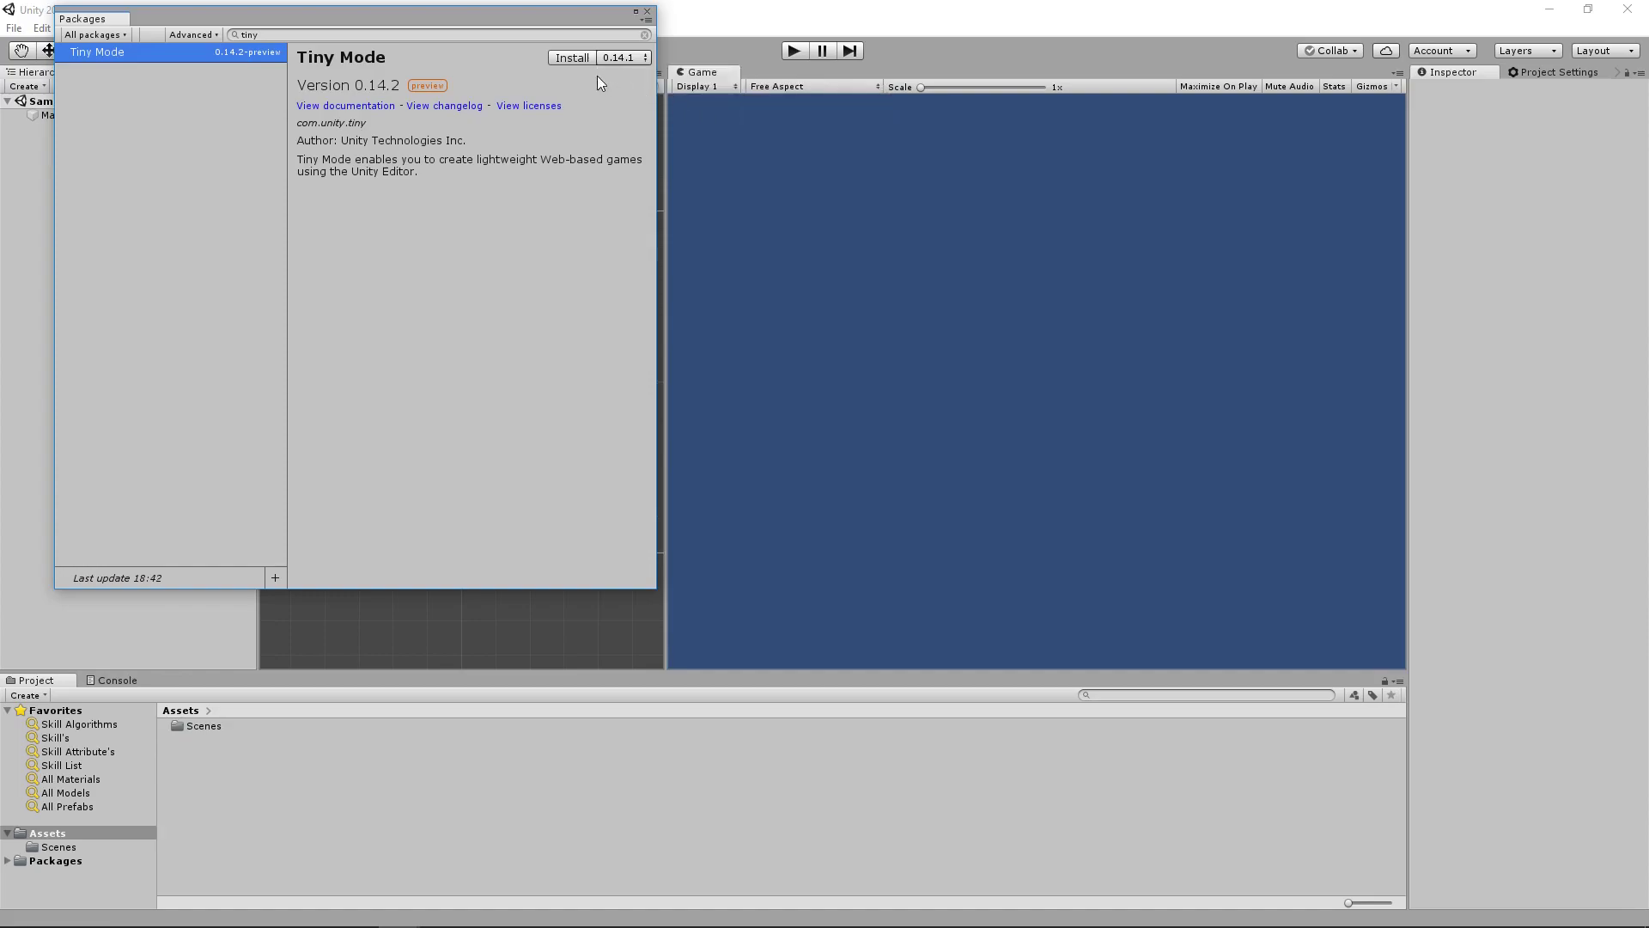
mouse_move(604, 58)
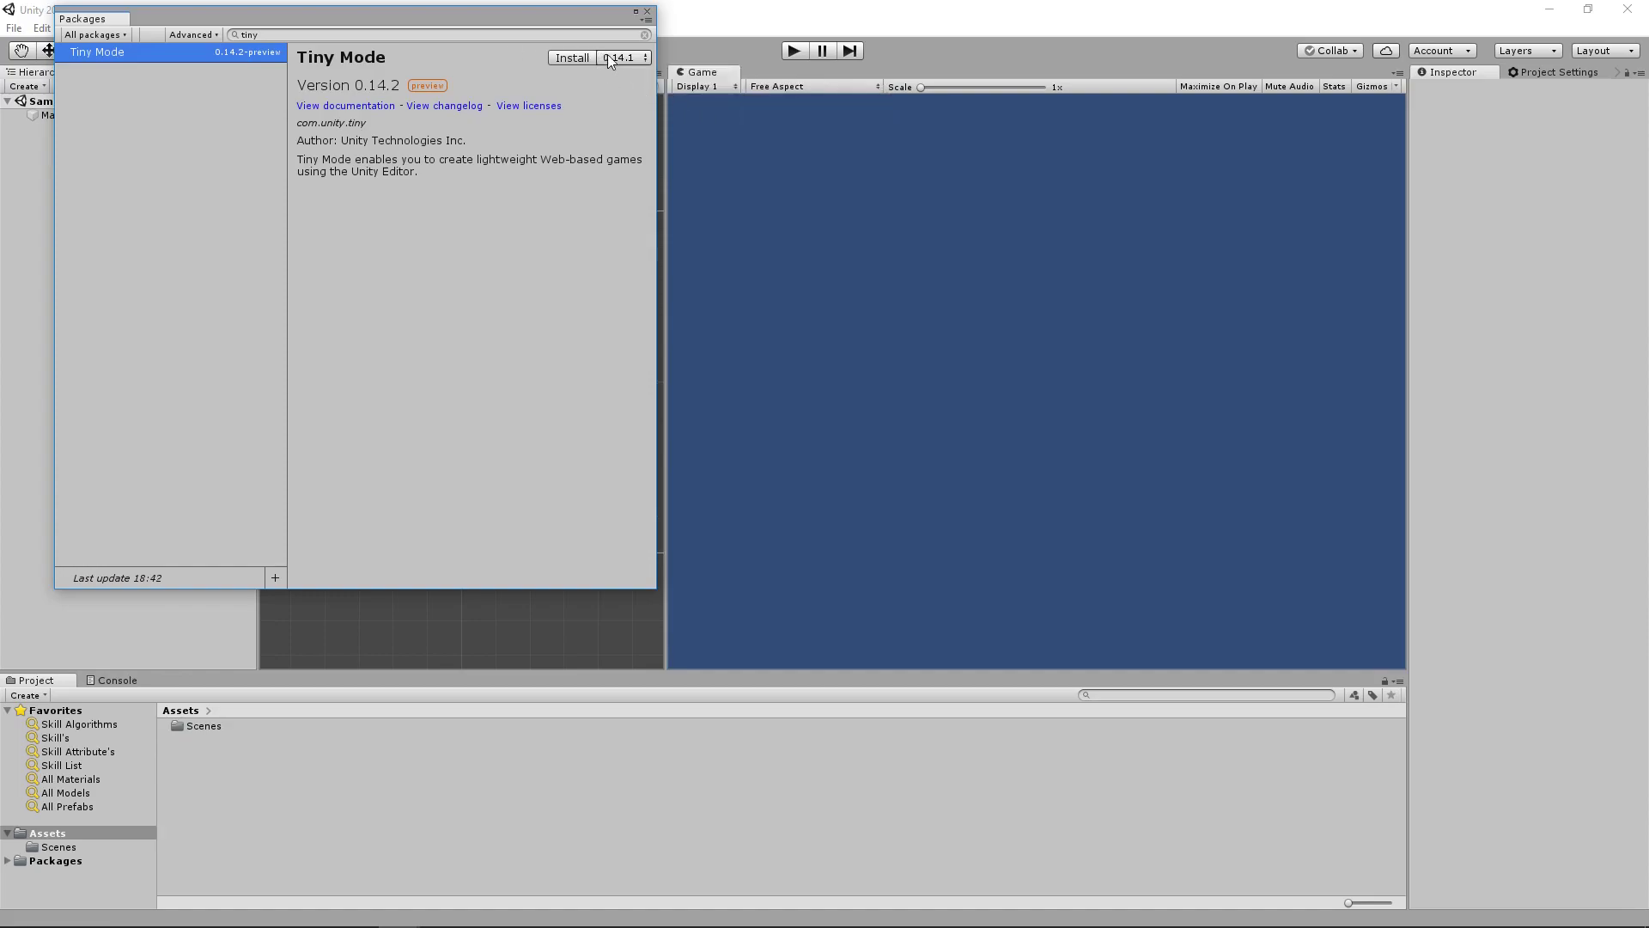
click(644, 56)
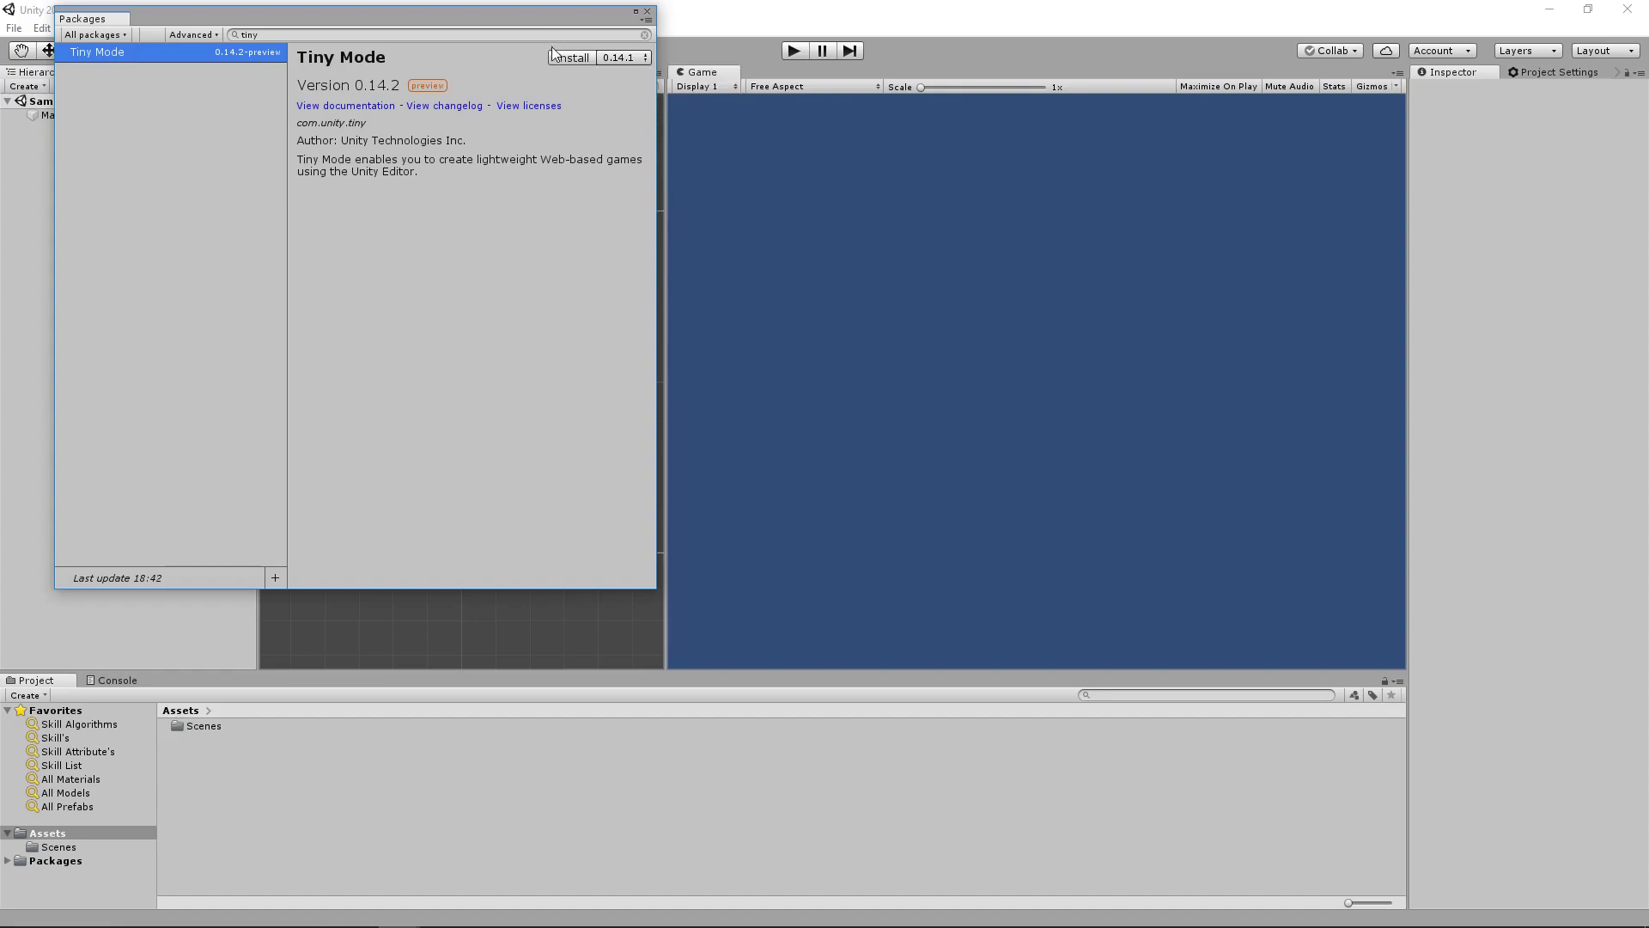
click(569, 57)
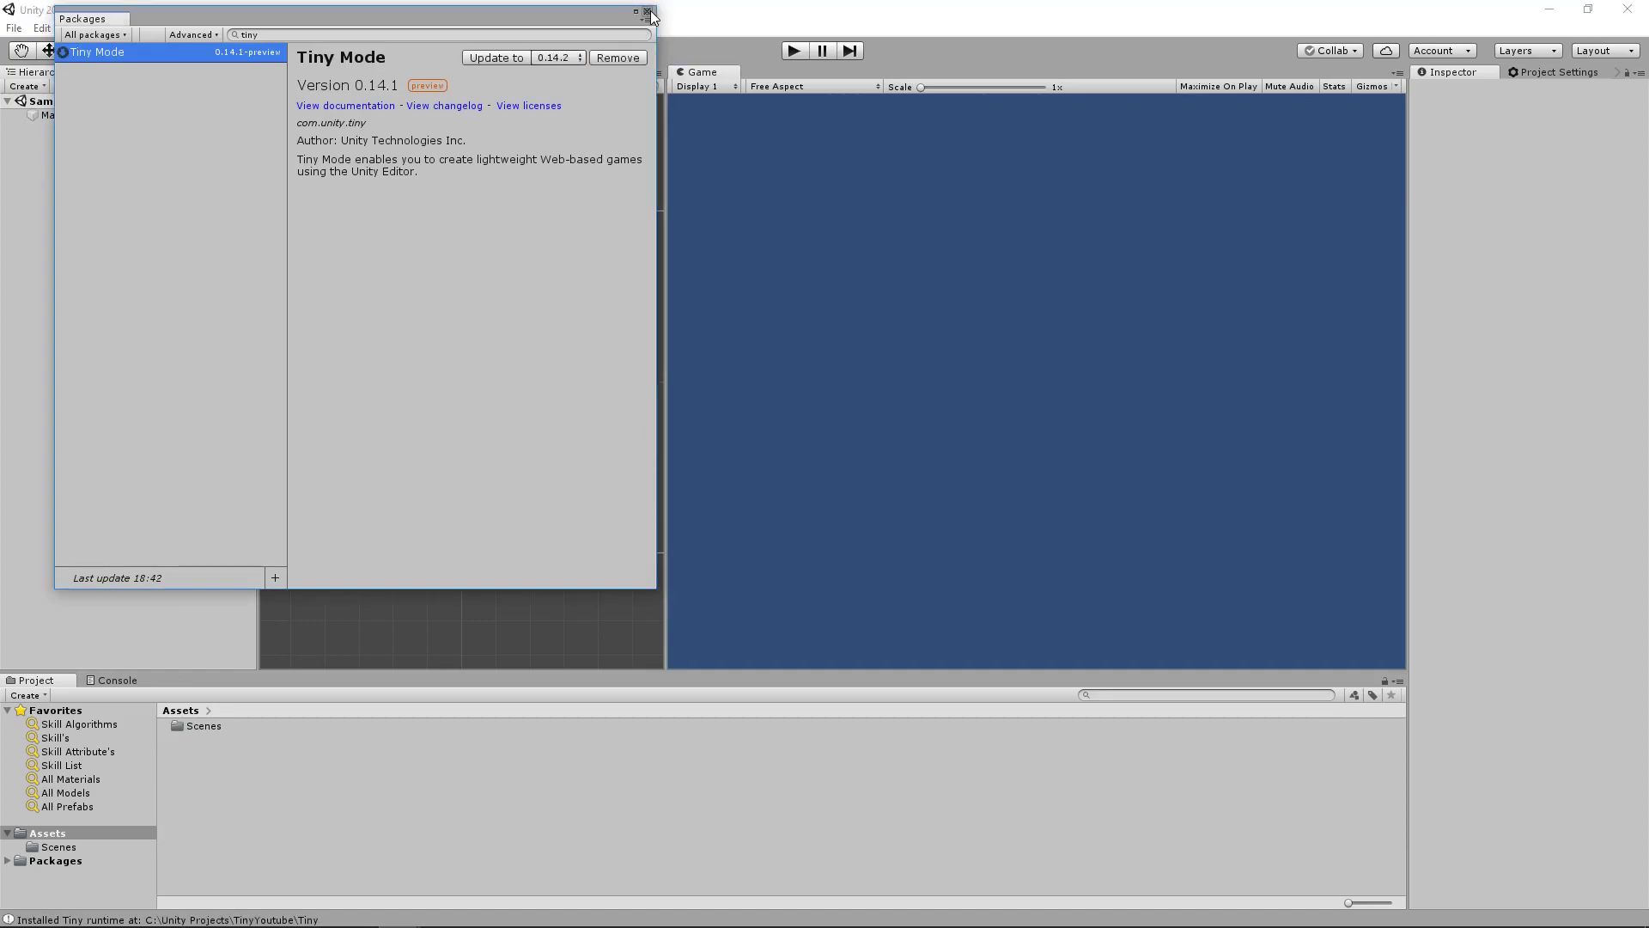
click(650, 12)
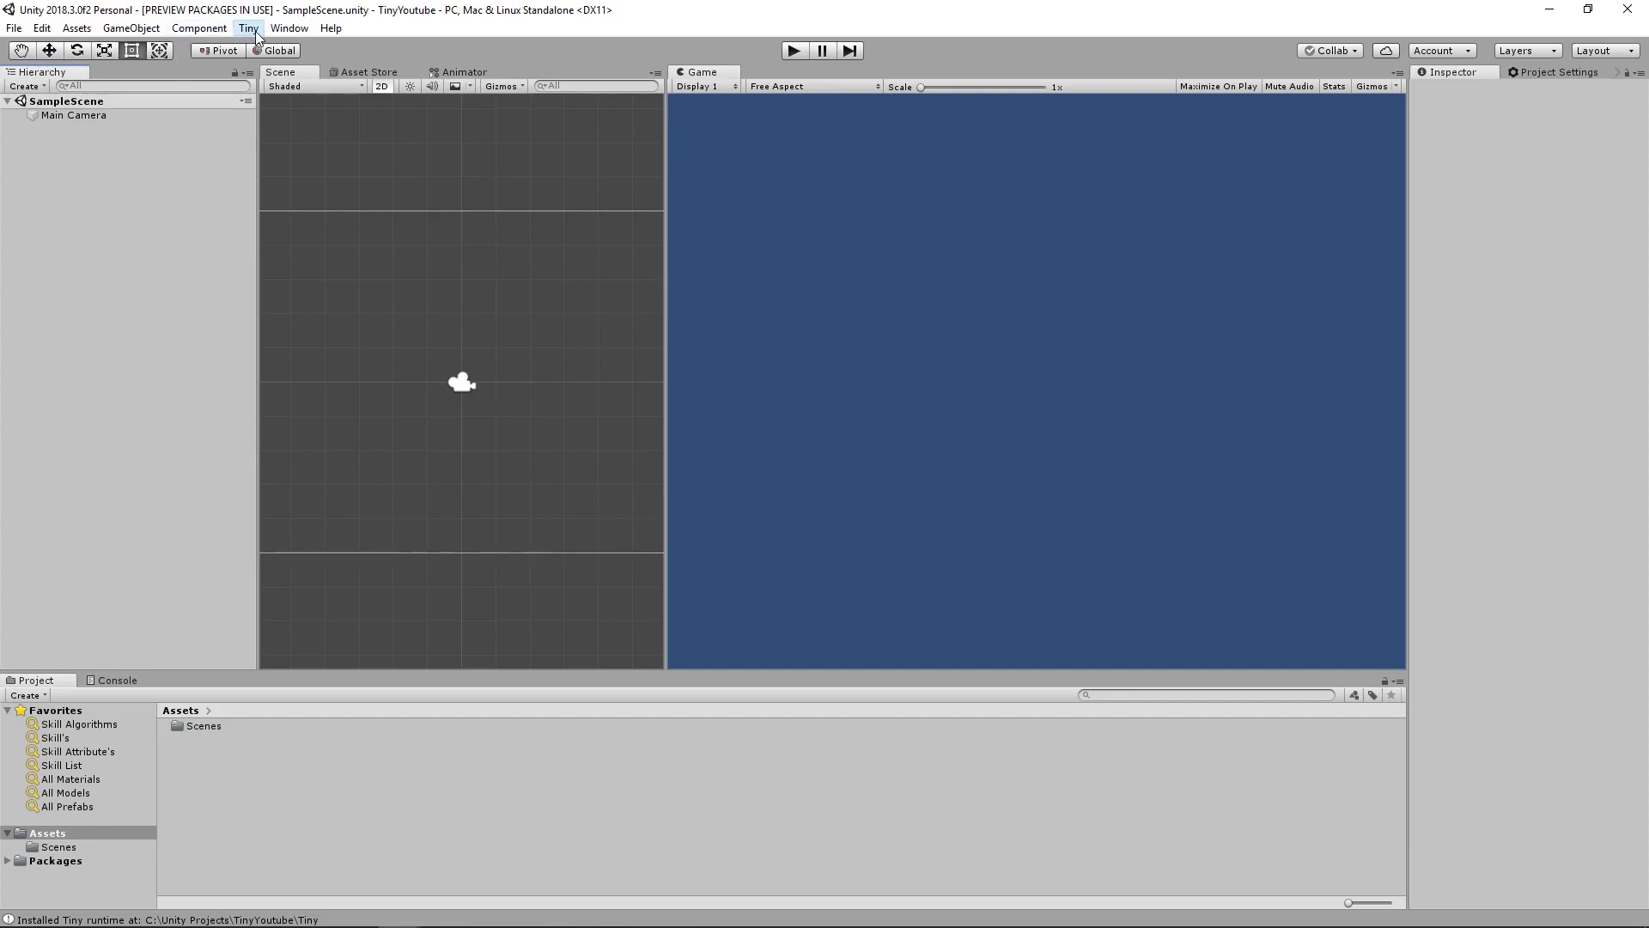
mouse_move(691, 261)
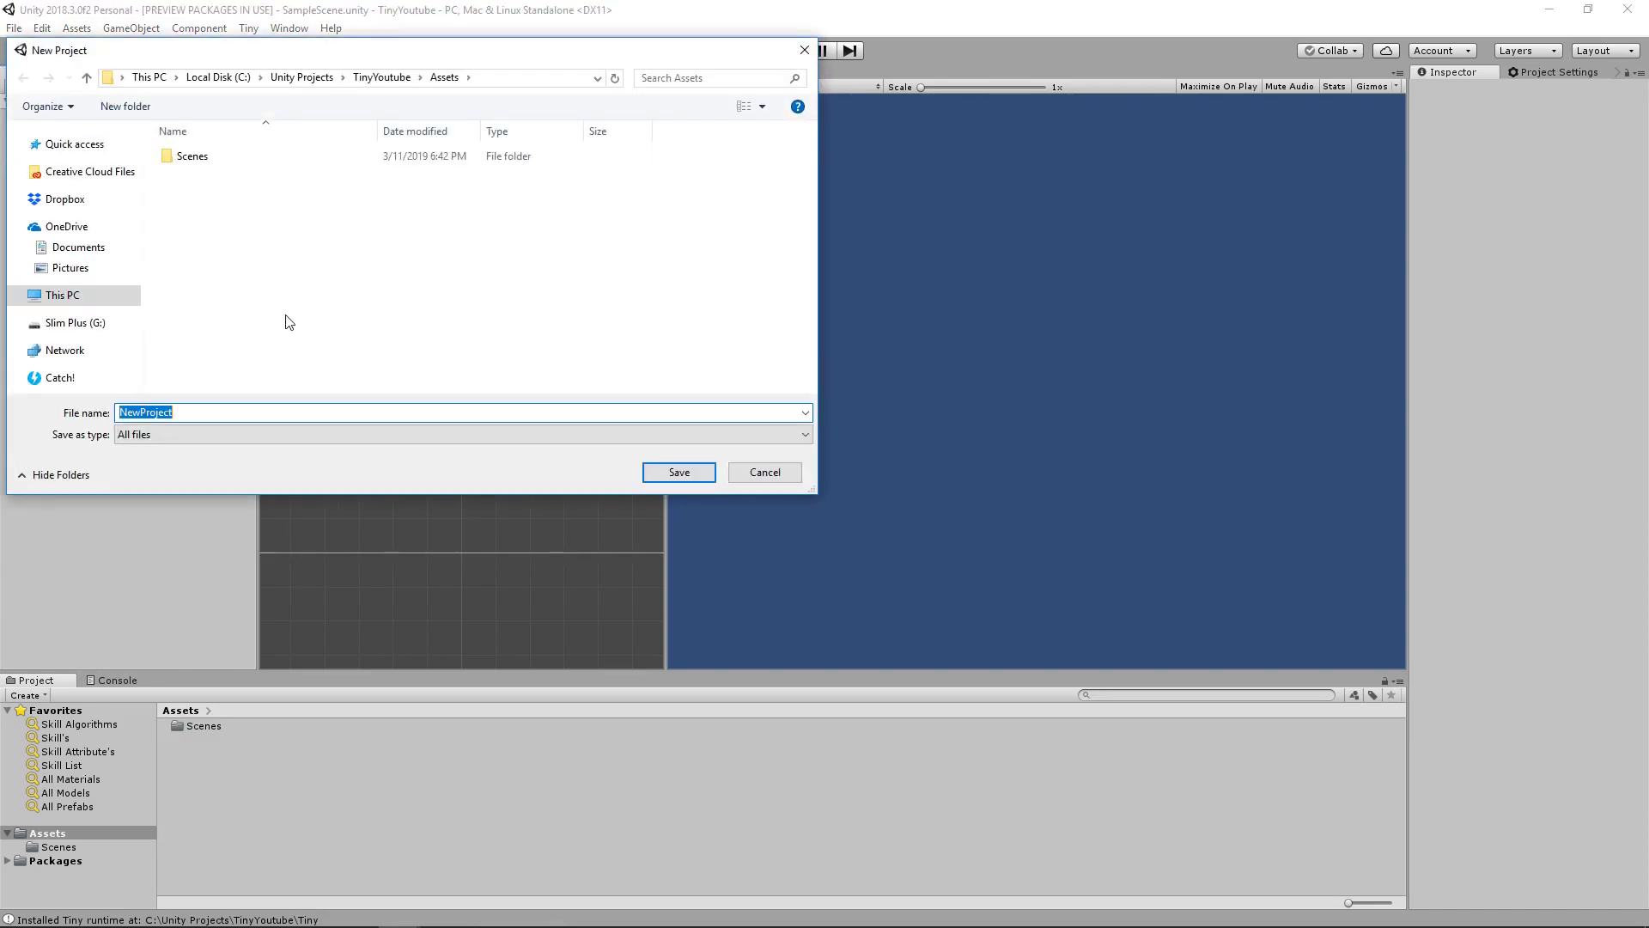
Name the new Tiny project Platformer, allow its Node.js tools through the firewall, and open it
text(Platfor)
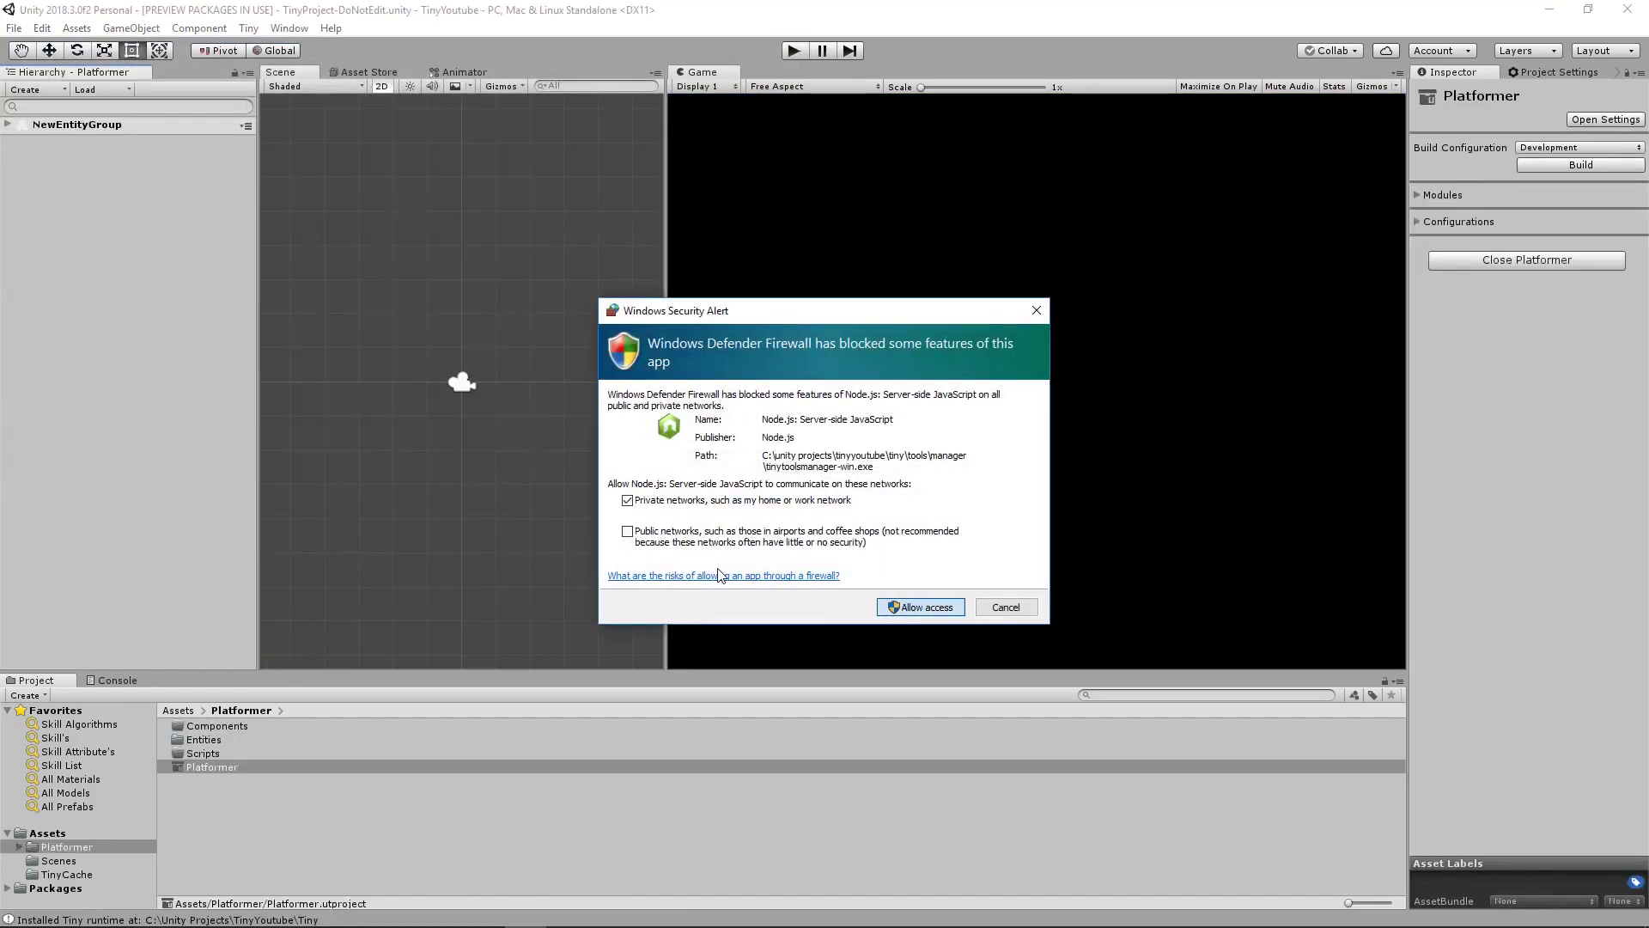
click(917, 606)
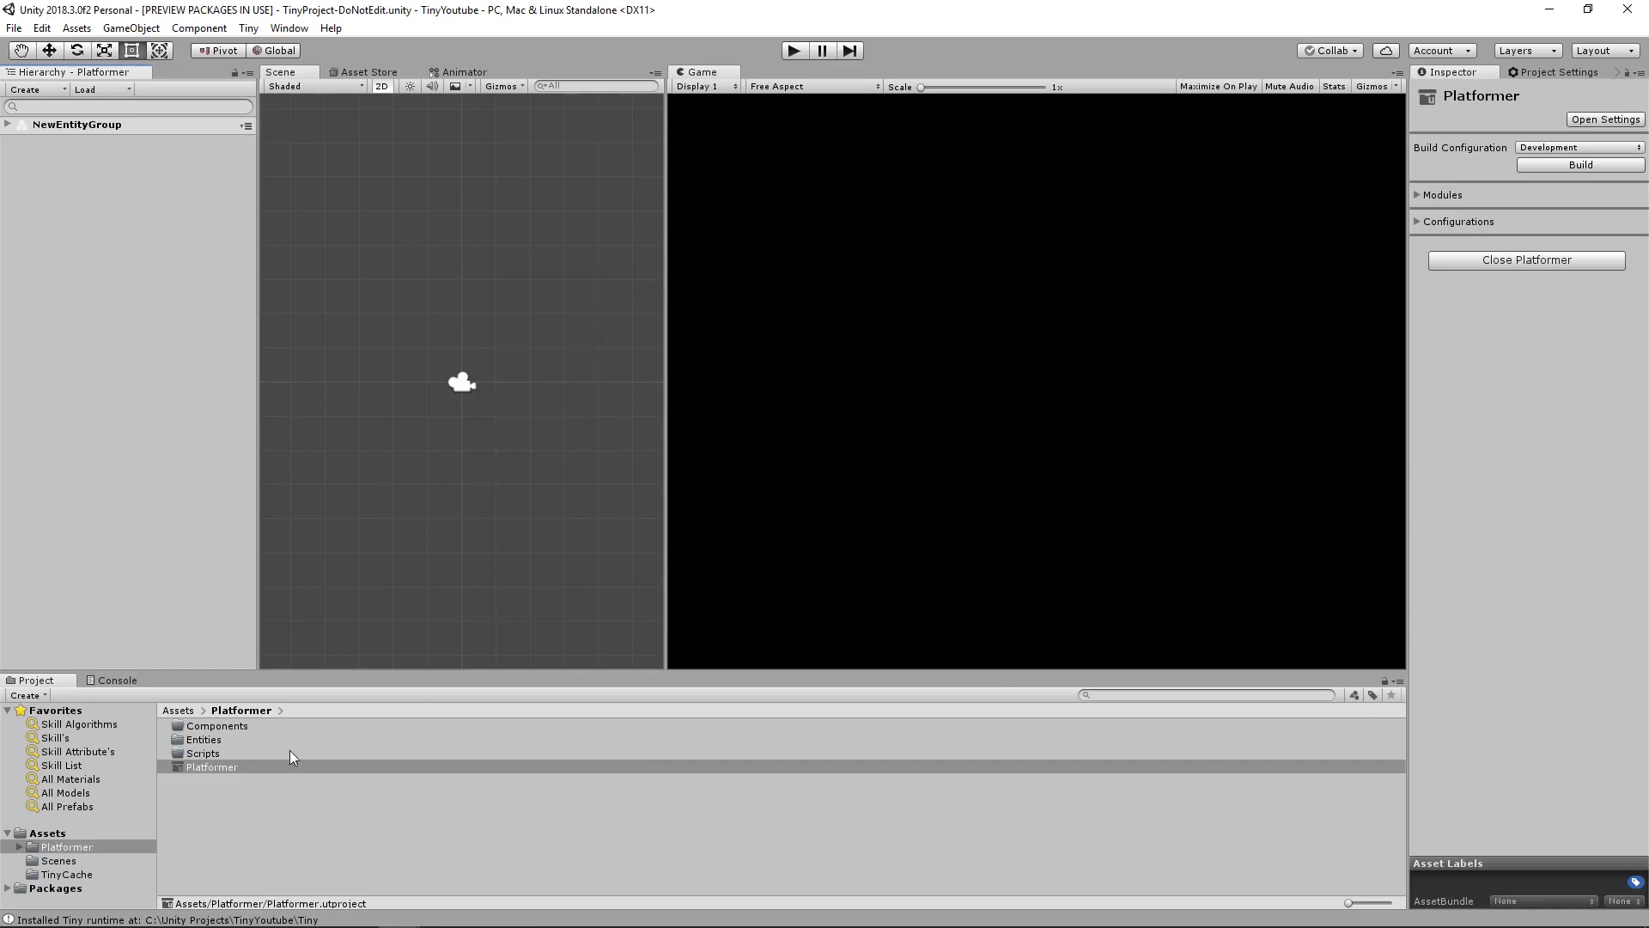
double_click(210, 767)
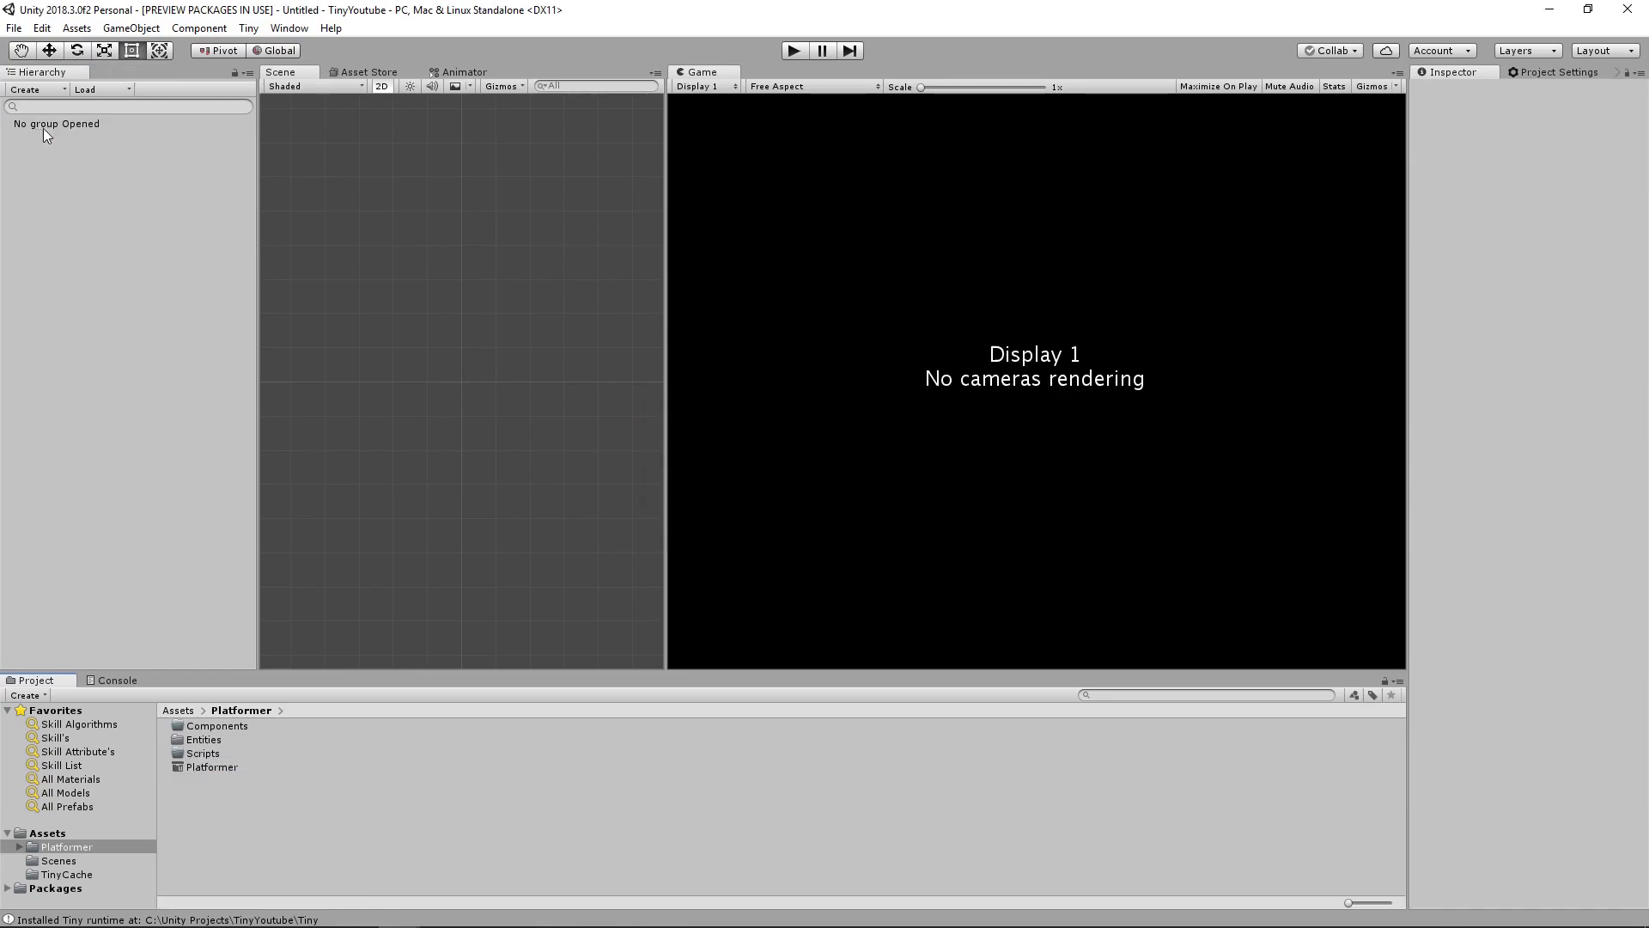
Expand NewEntityGroup, inspect the Camera entity, then select the Platformer asset to see its Core2D, HTML, Image2D and Sprite2D modules
double_click(210, 766)
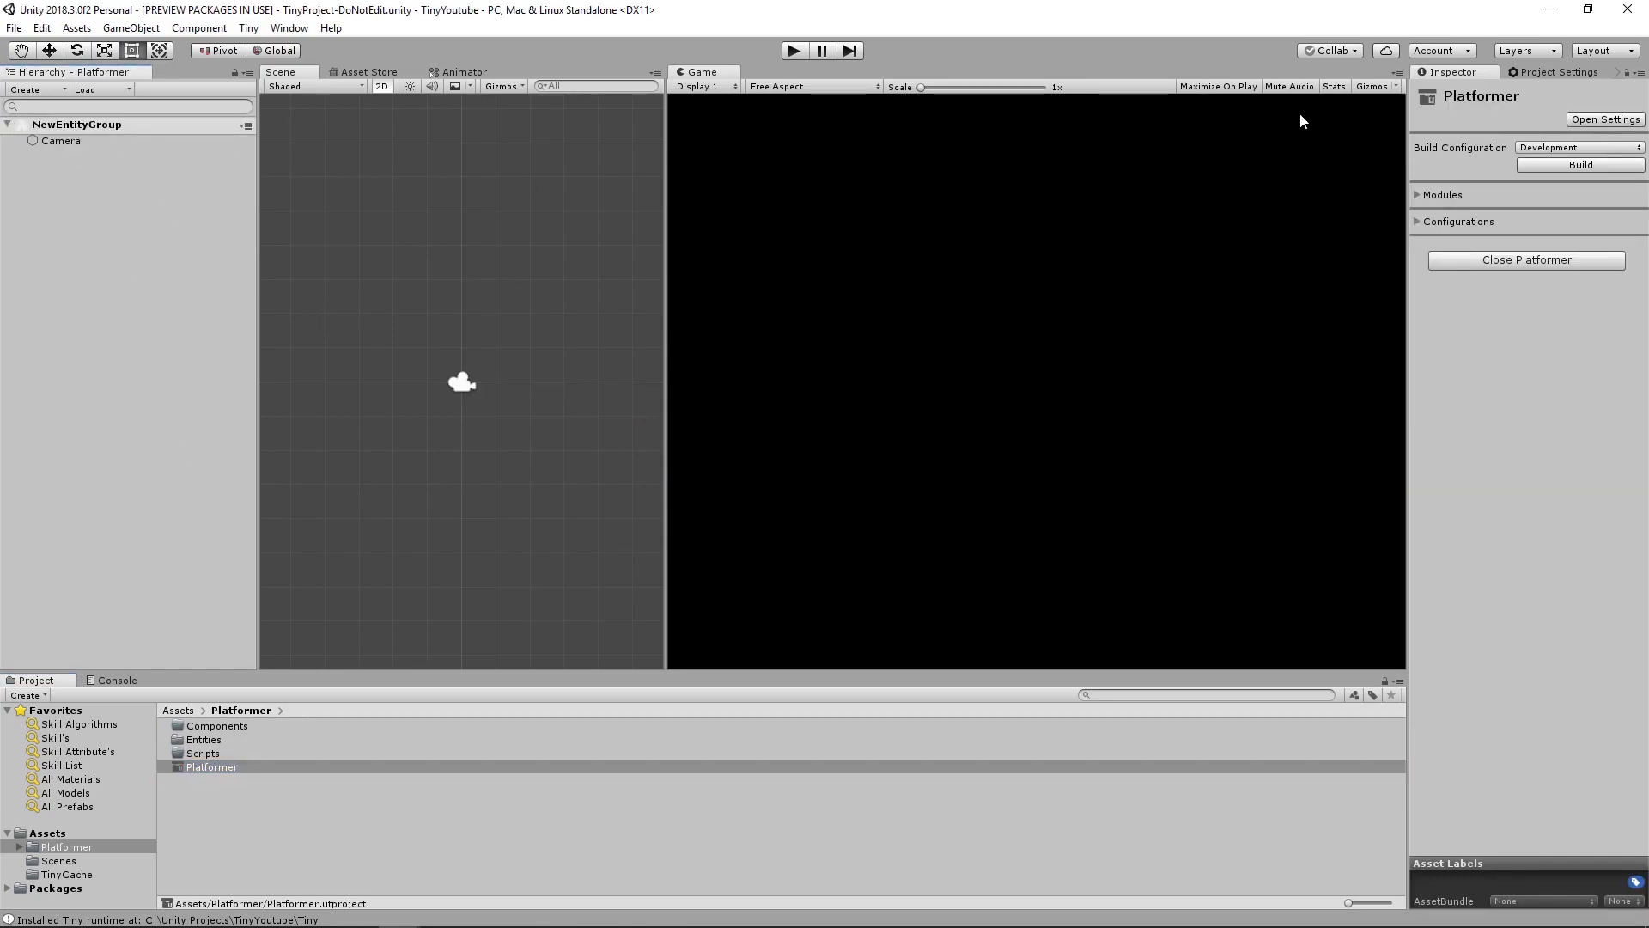
click(62, 140)
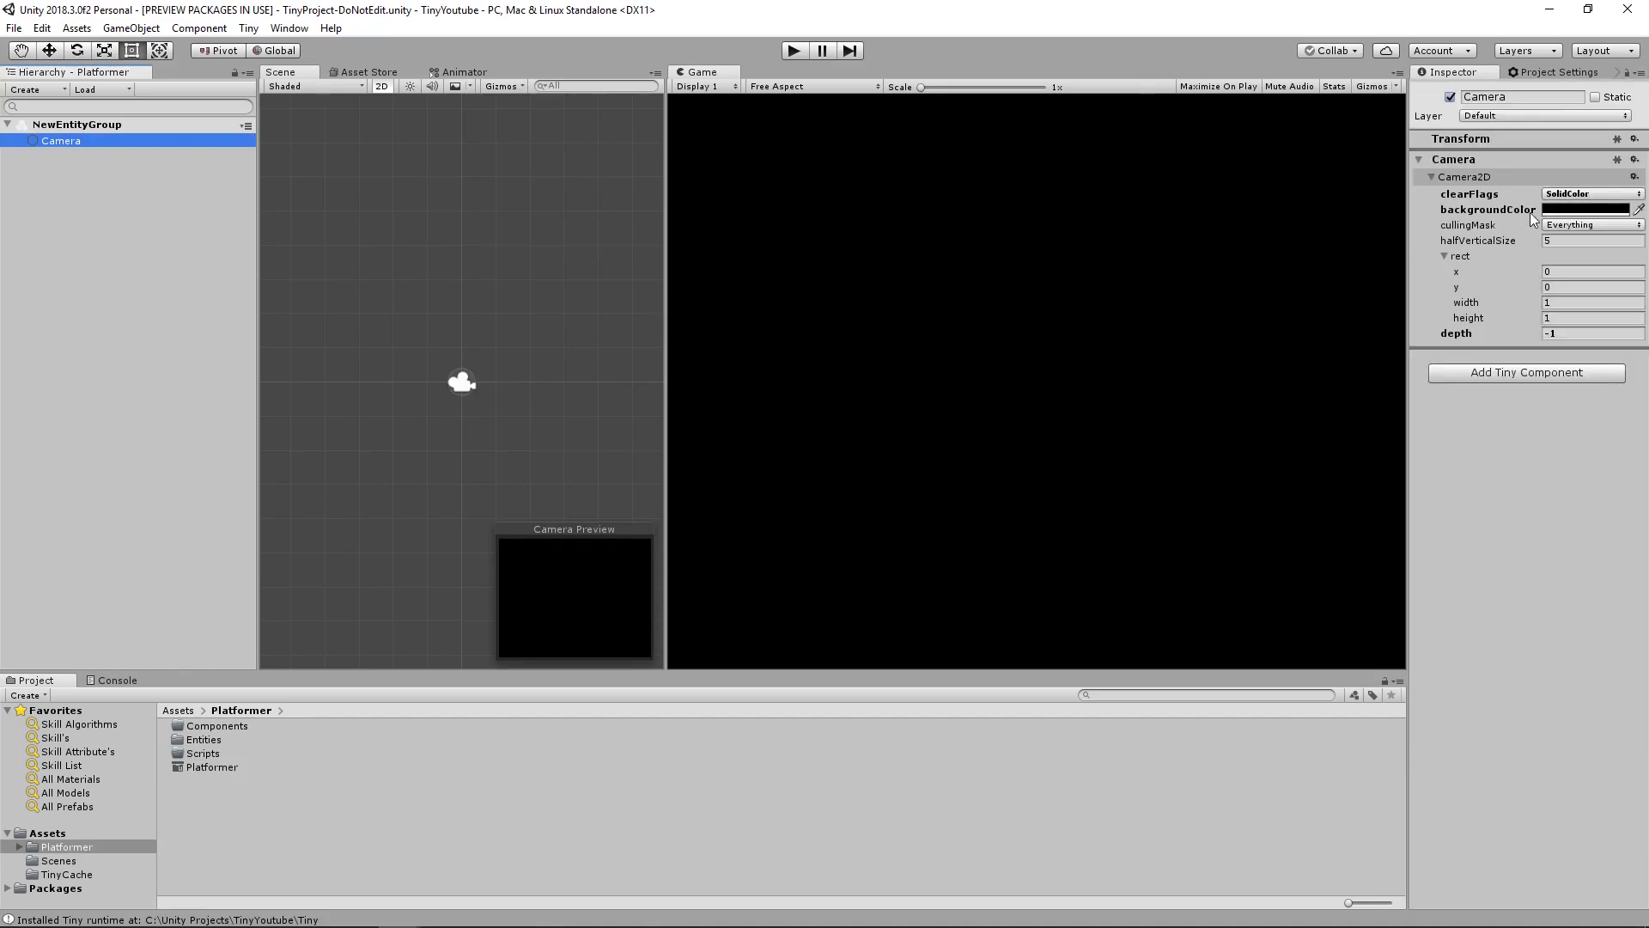
mouse_move(1532, 261)
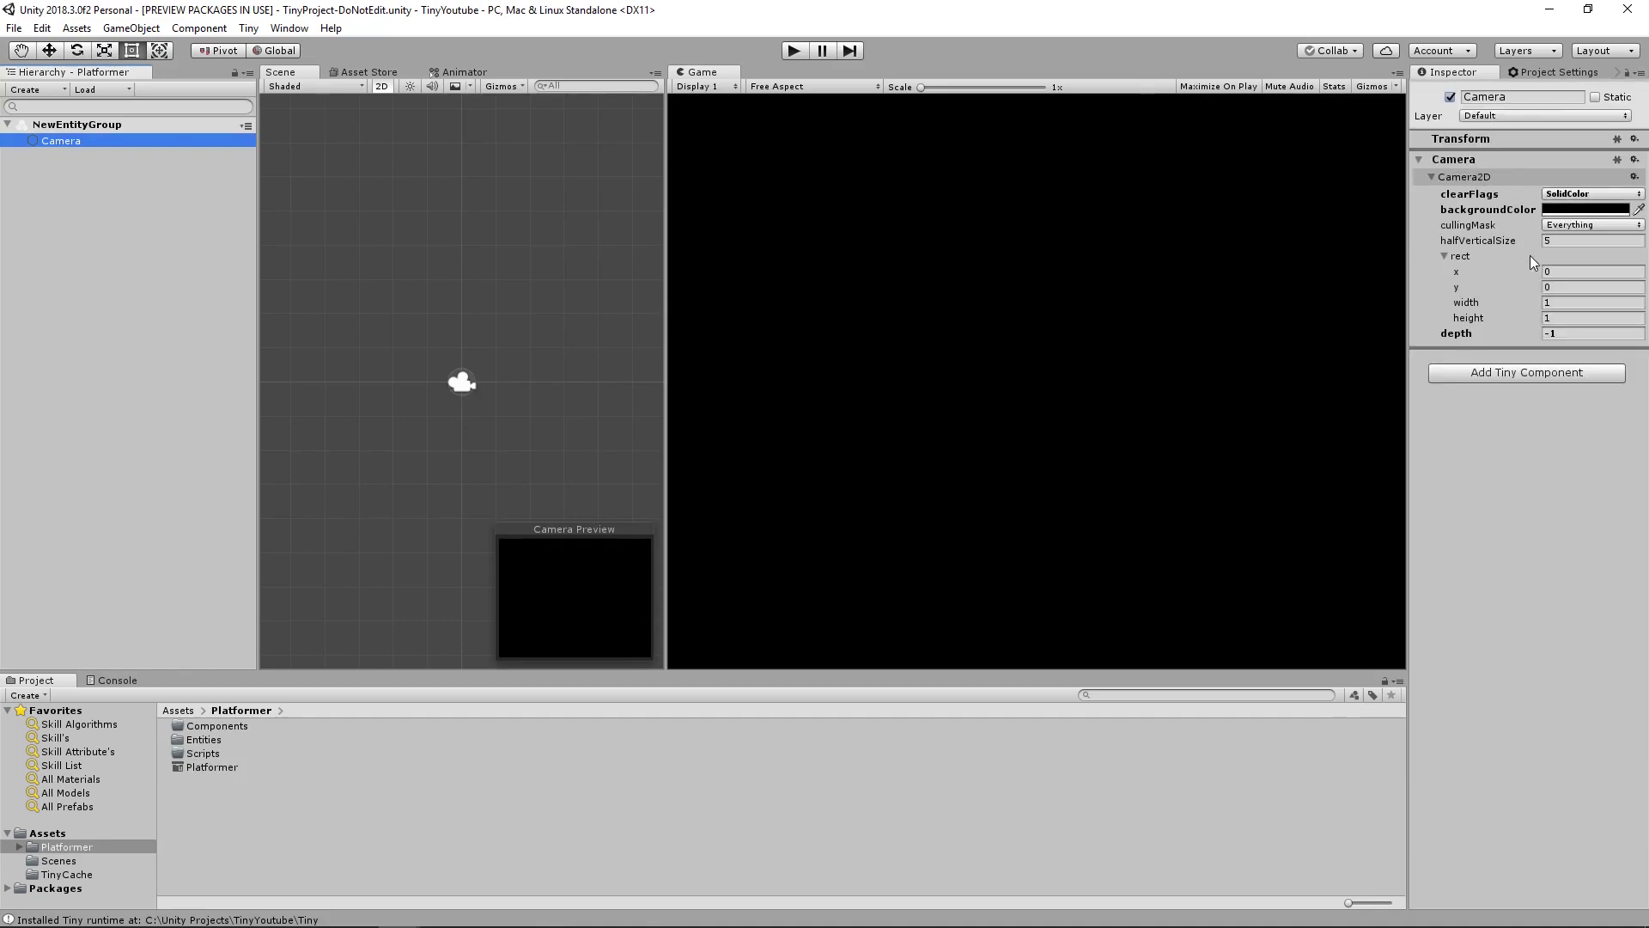
click(211, 766)
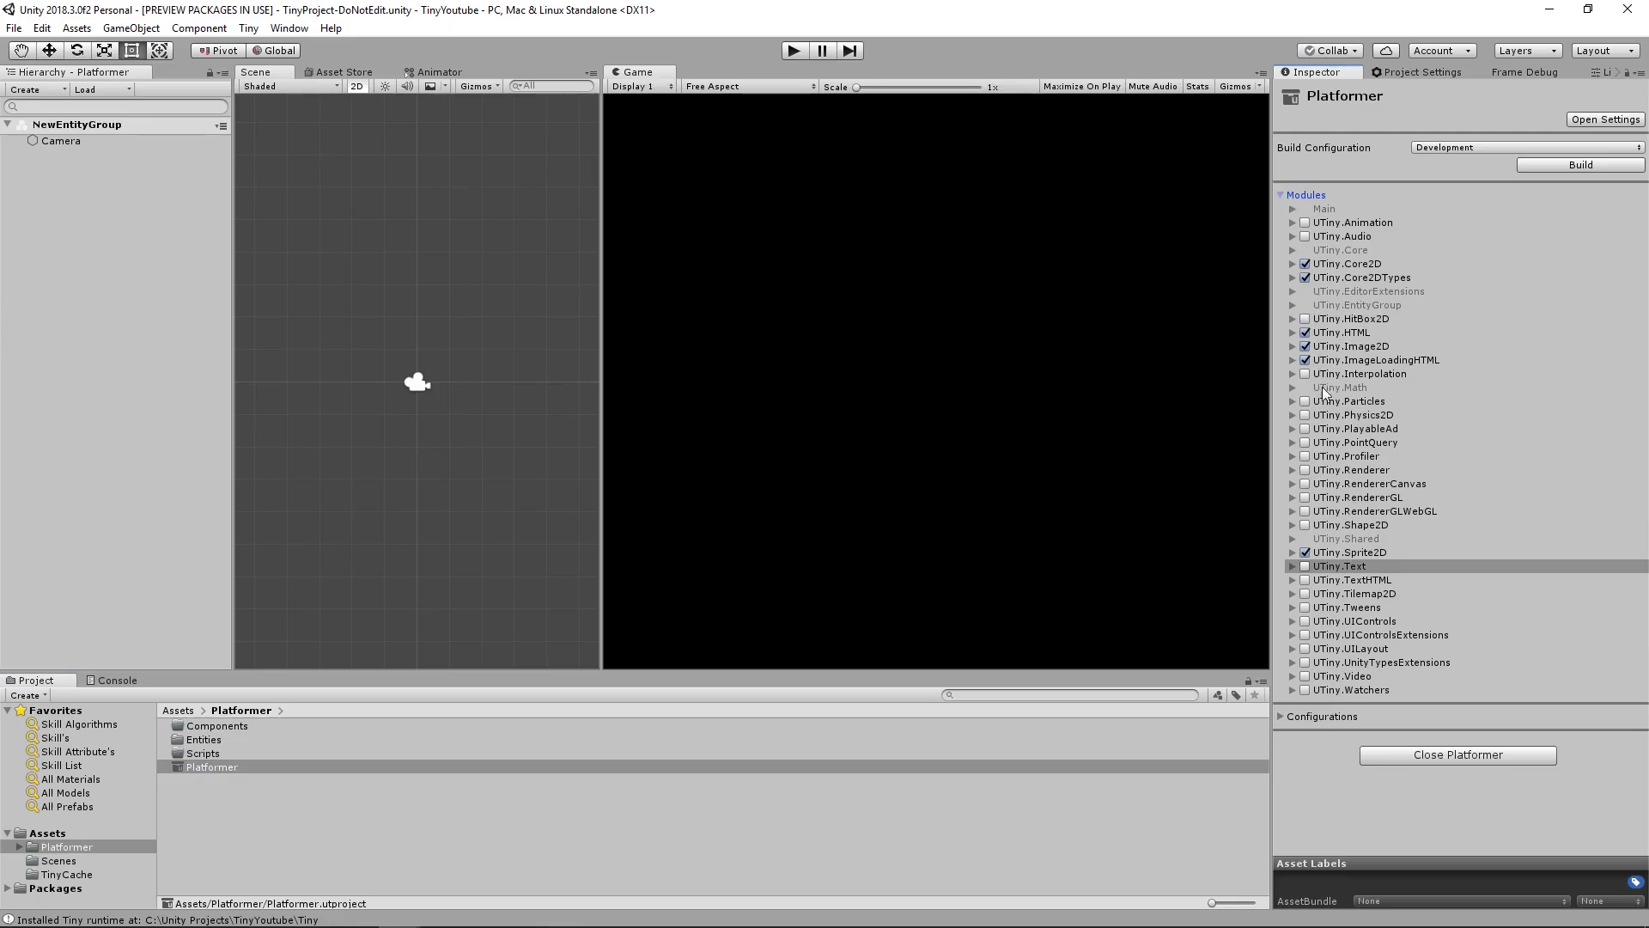
mouse_move(1473, 529)
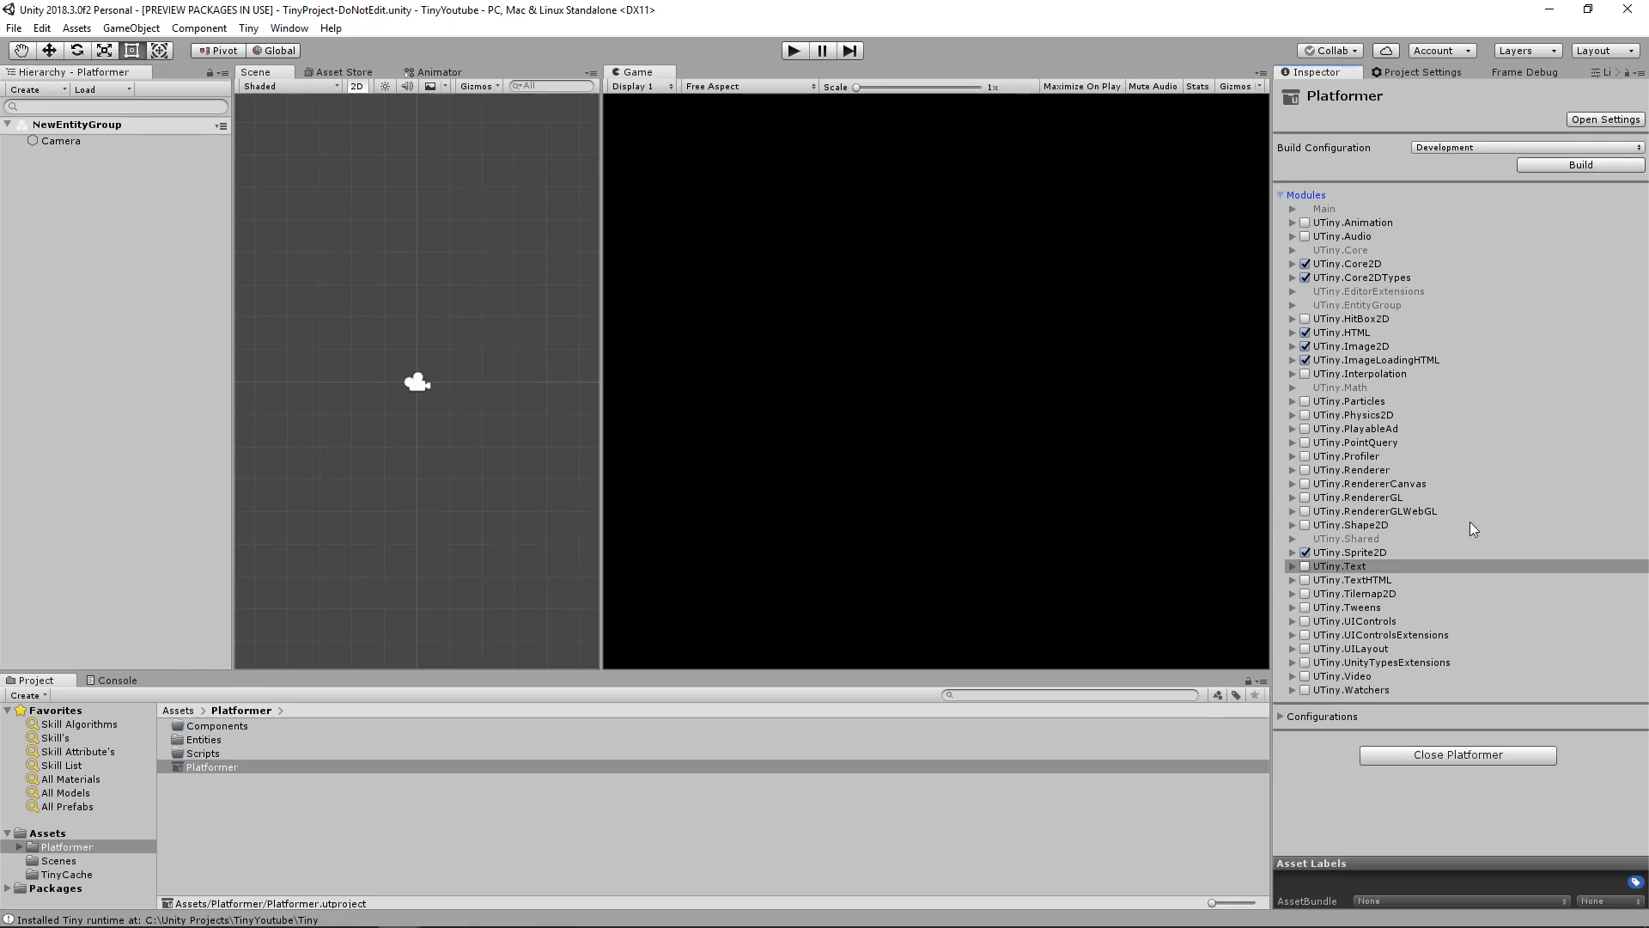
mouse_move(280, 402)
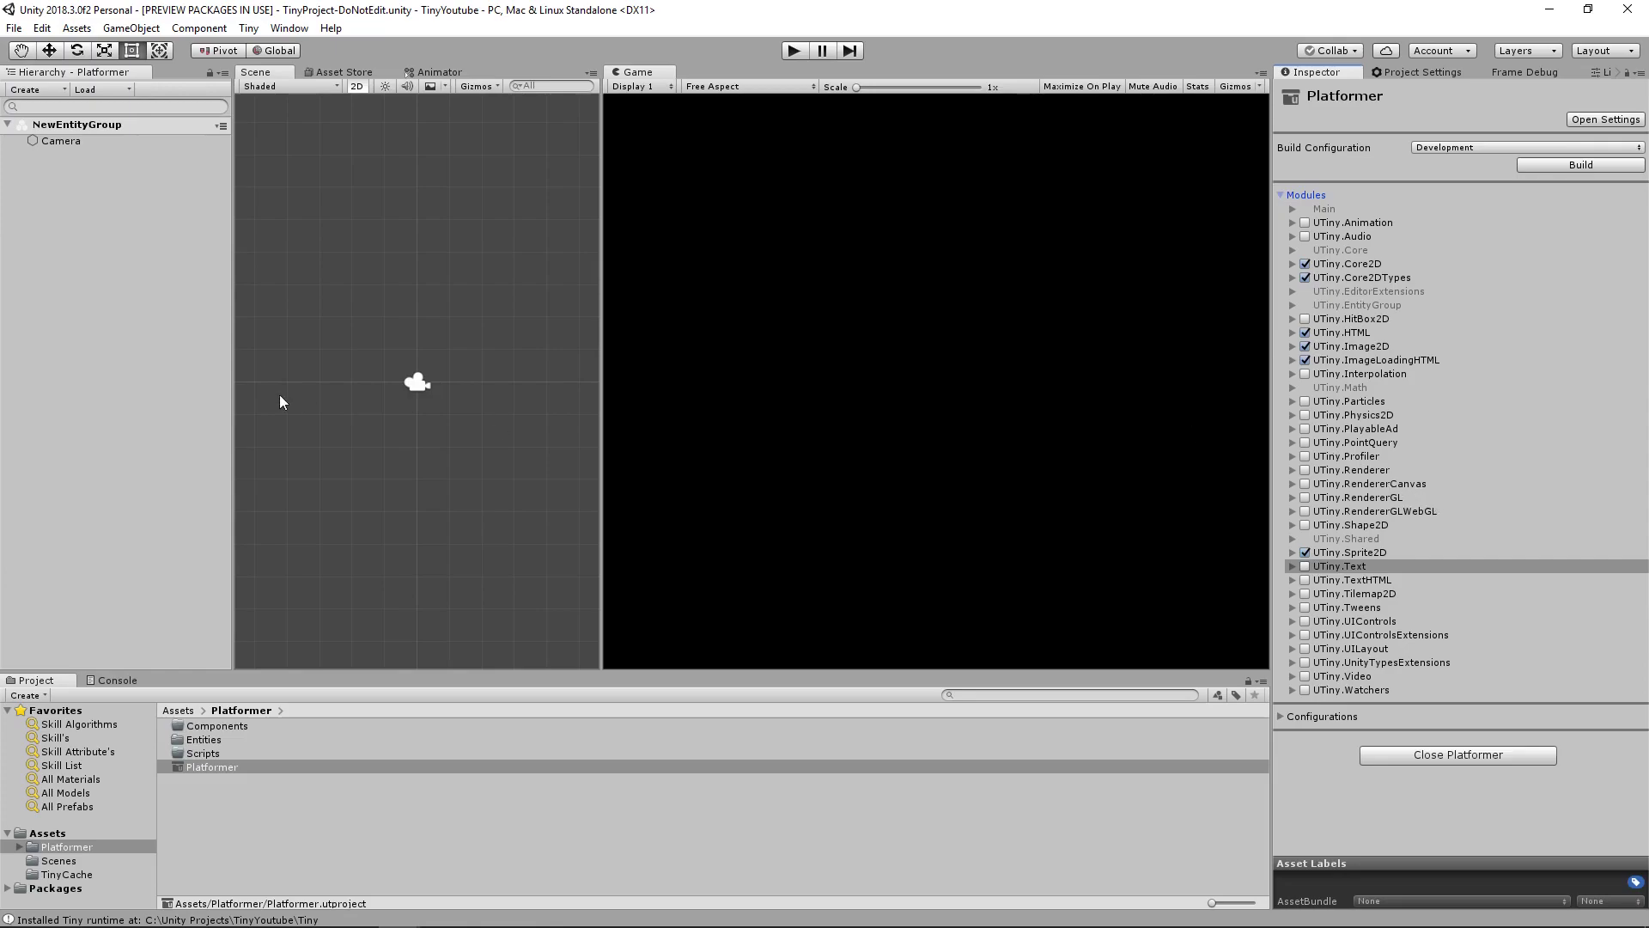
Add a RigidBody2D component to the Camera and confirm Physics2D is enabled in the Platformer module list
click(62, 139)
text(phys)
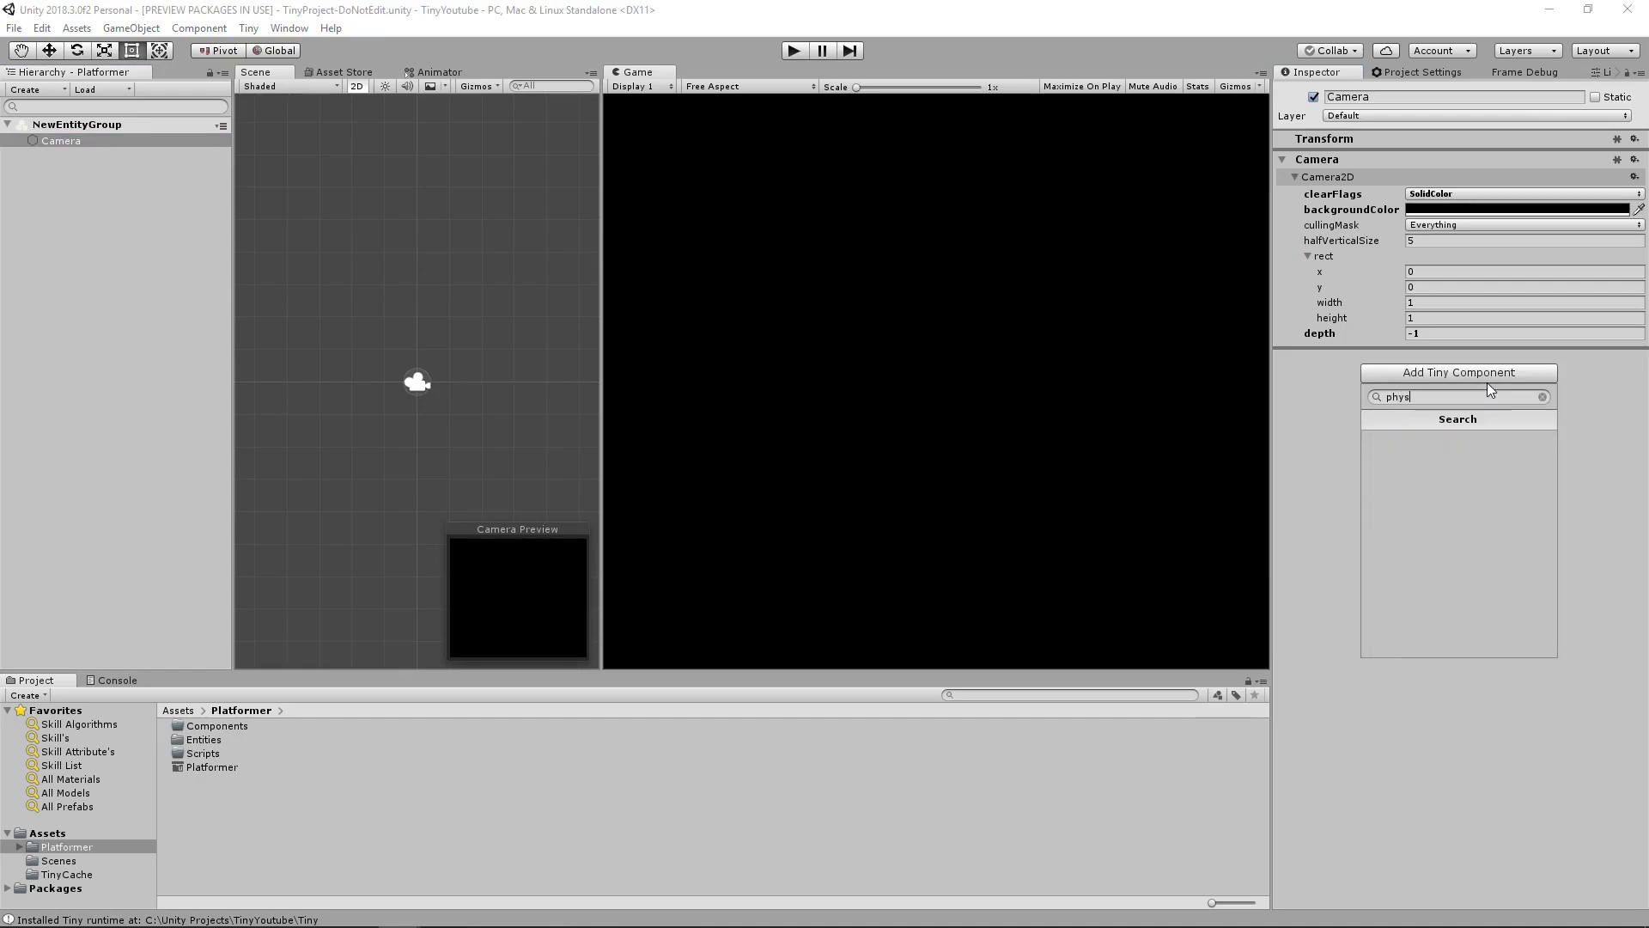
text(rig)
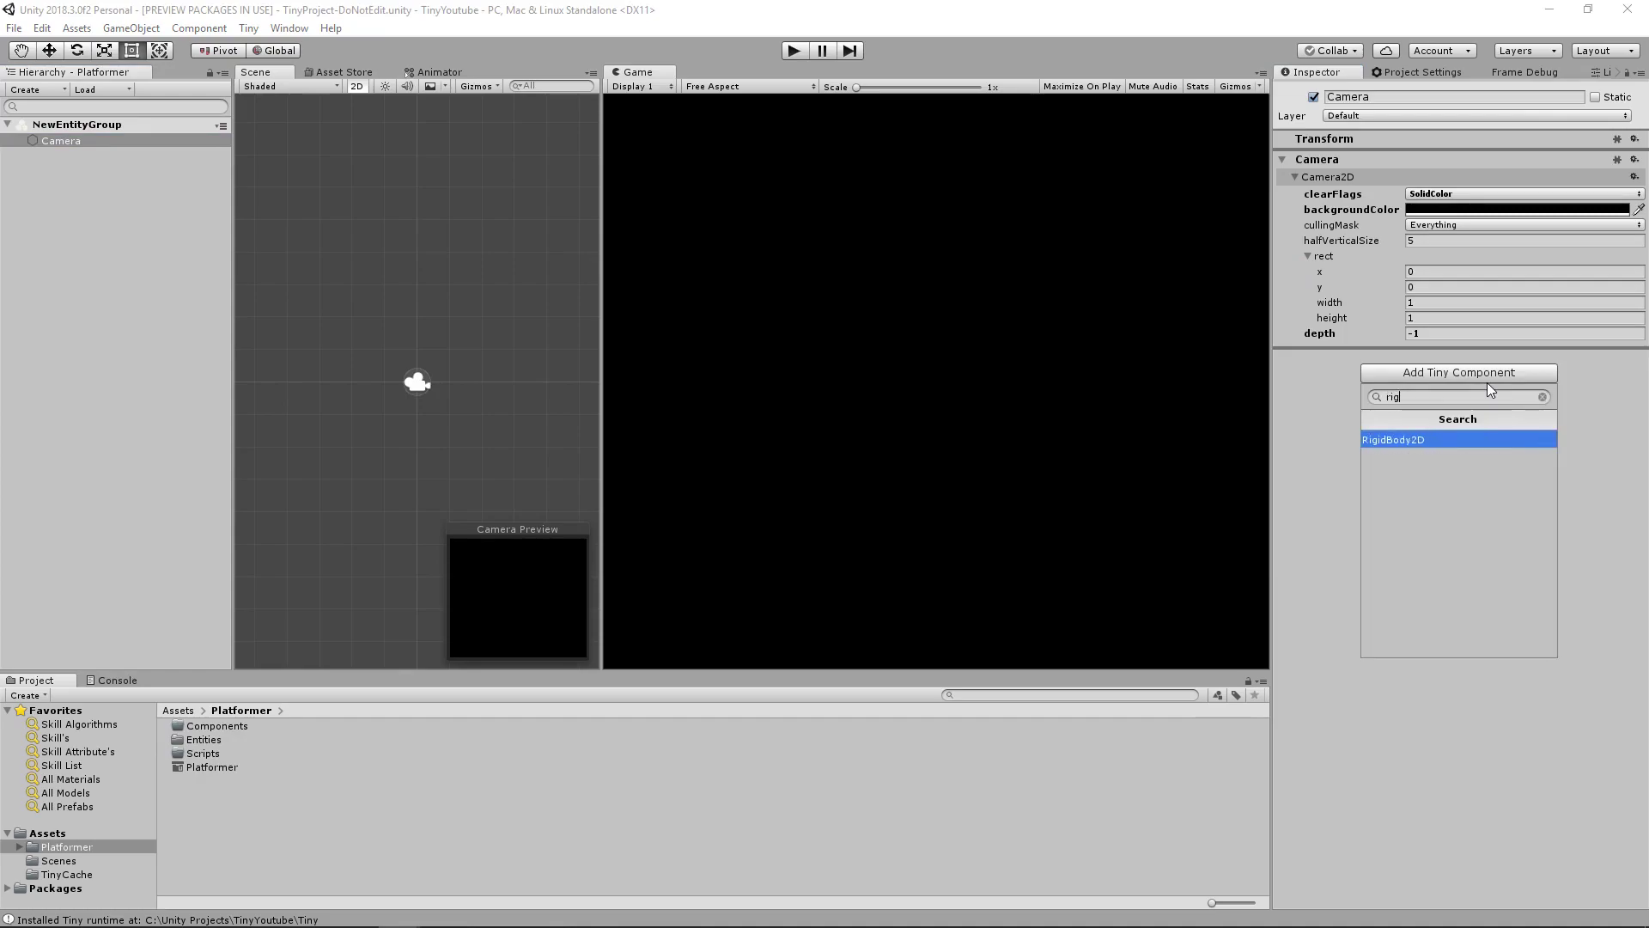
click(1459, 438)
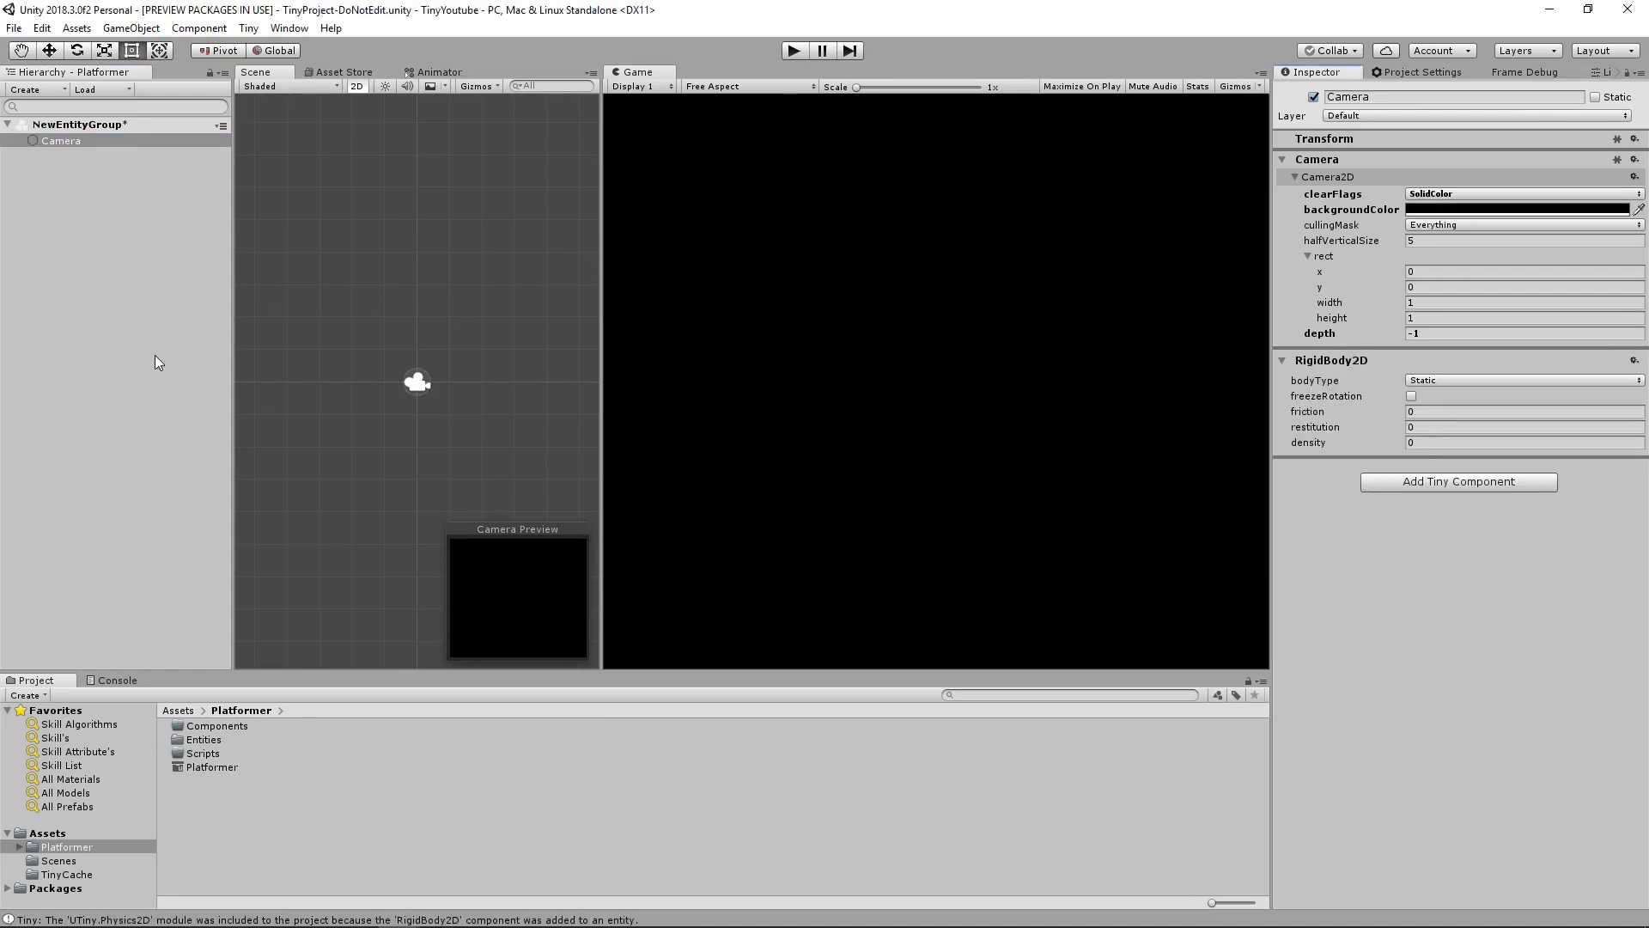
click(212, 766)
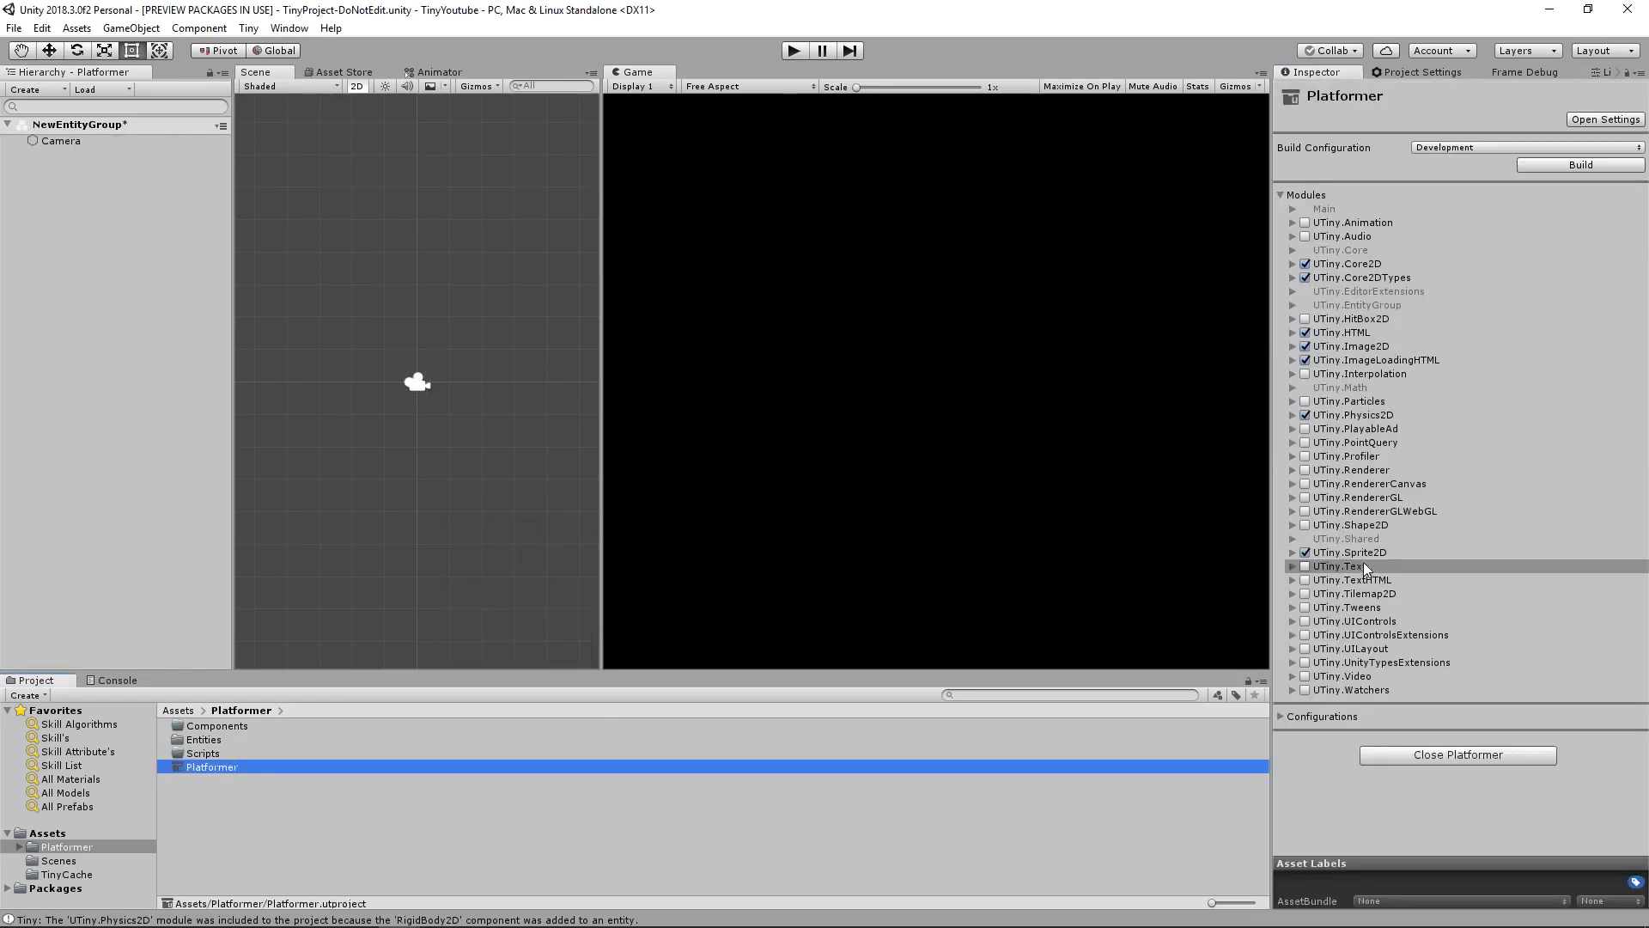
mouse_move(1360, 415)
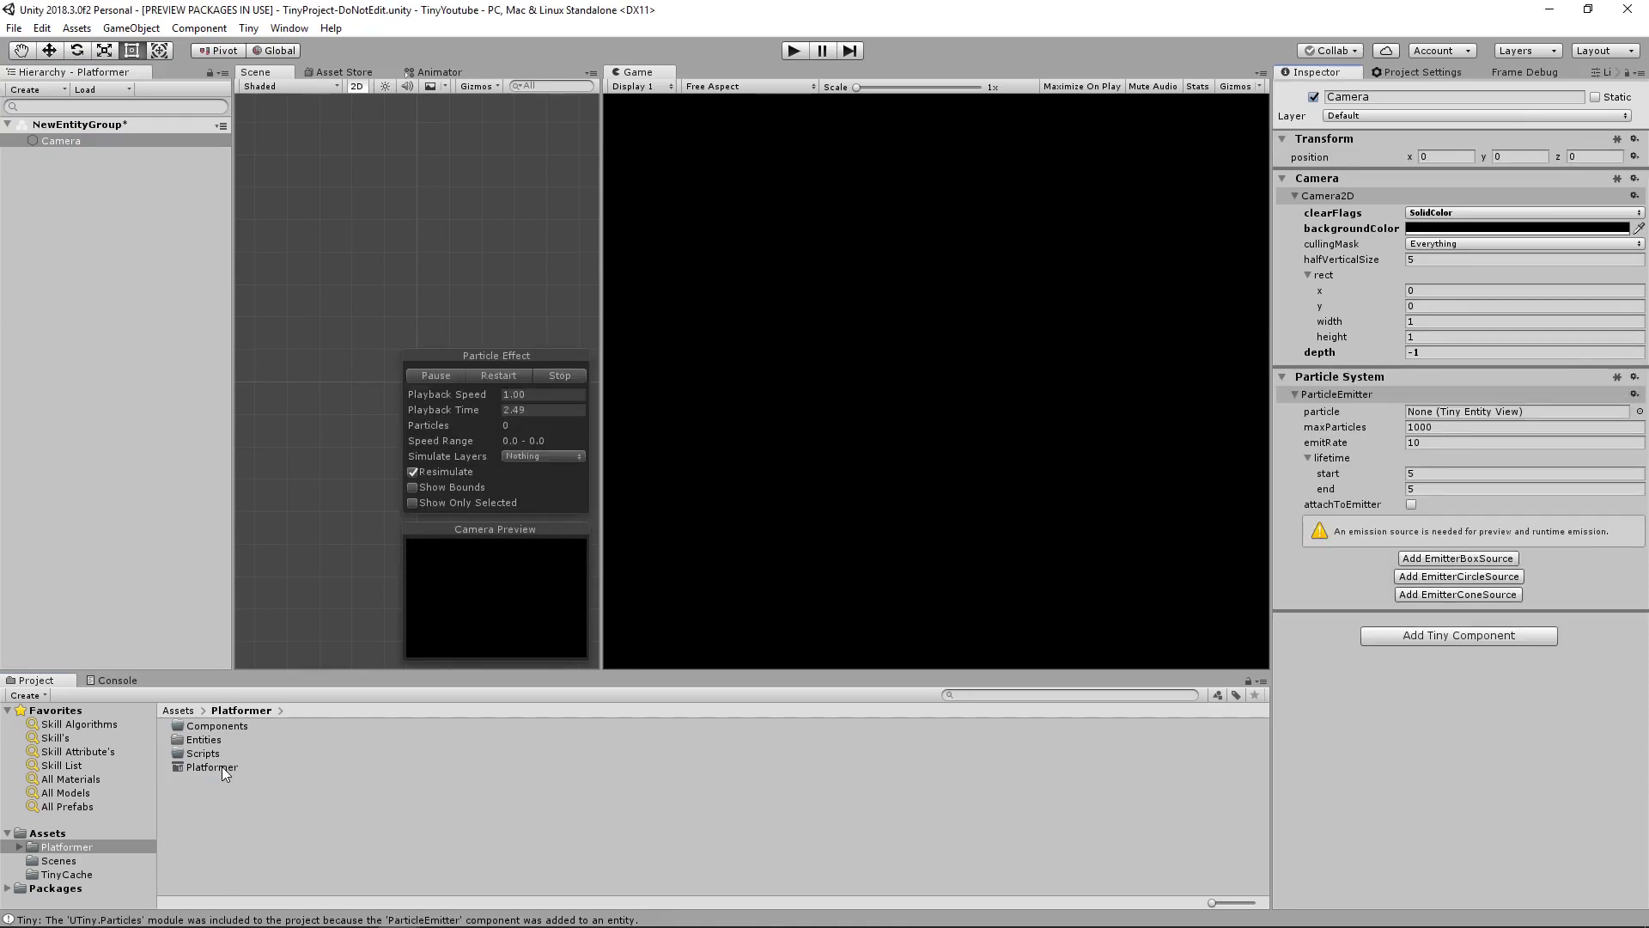
Remove the ParticleEmitter family from the Camera so only Transform and Camera2D remain, and reselect Camera to confirm
click(210, 766)
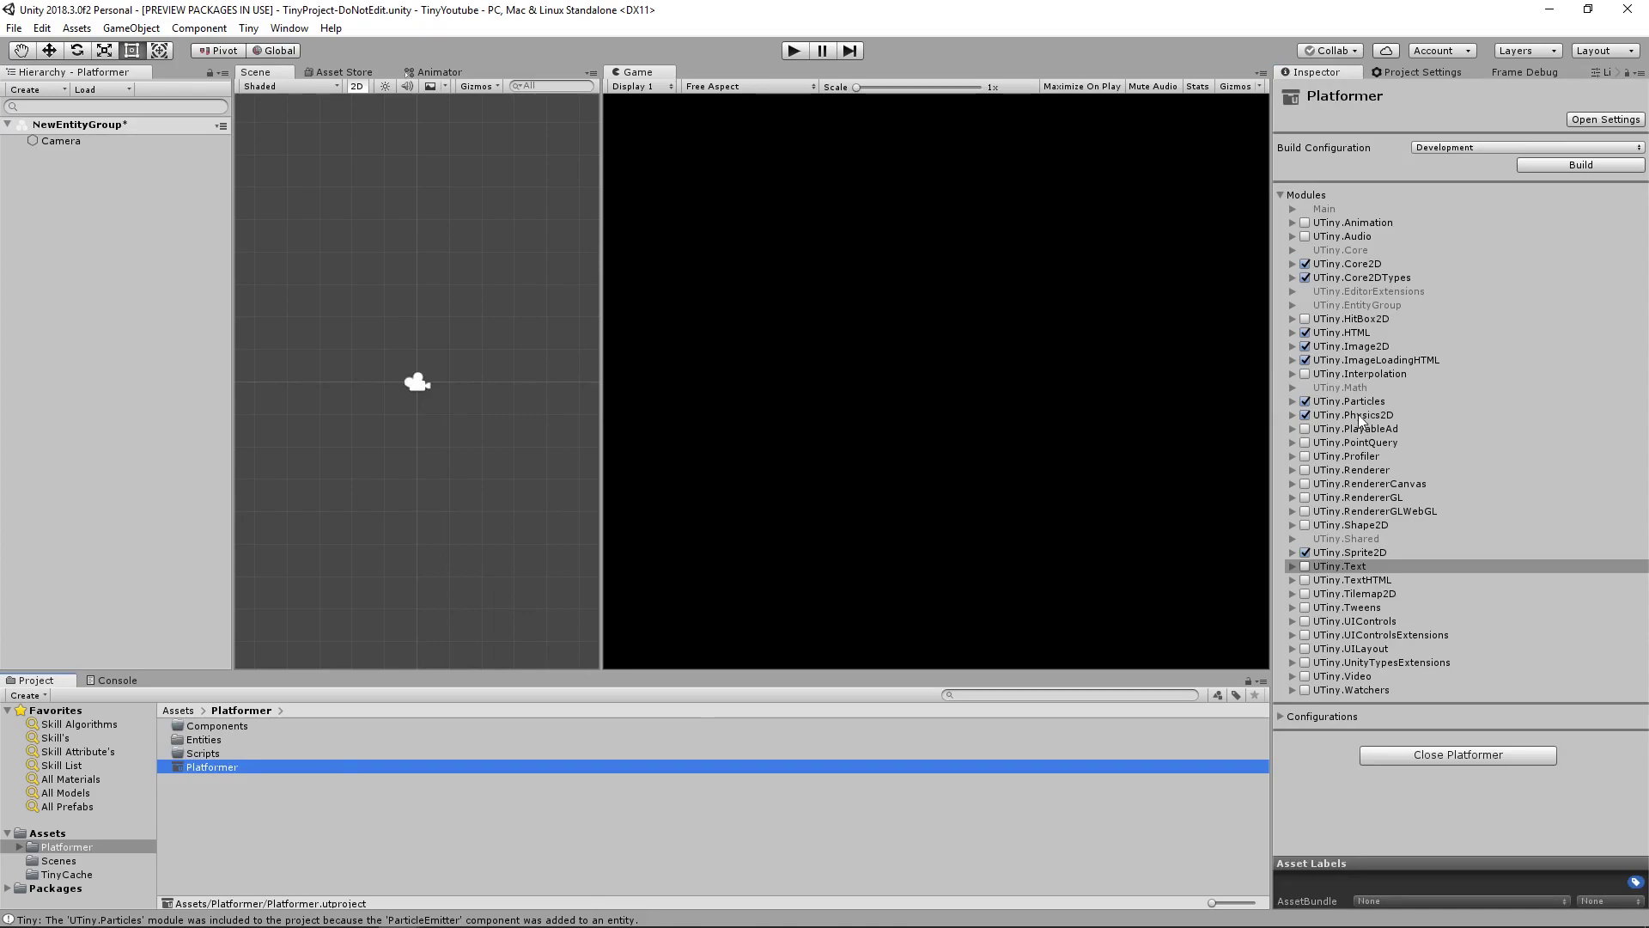
click(1352, 401)
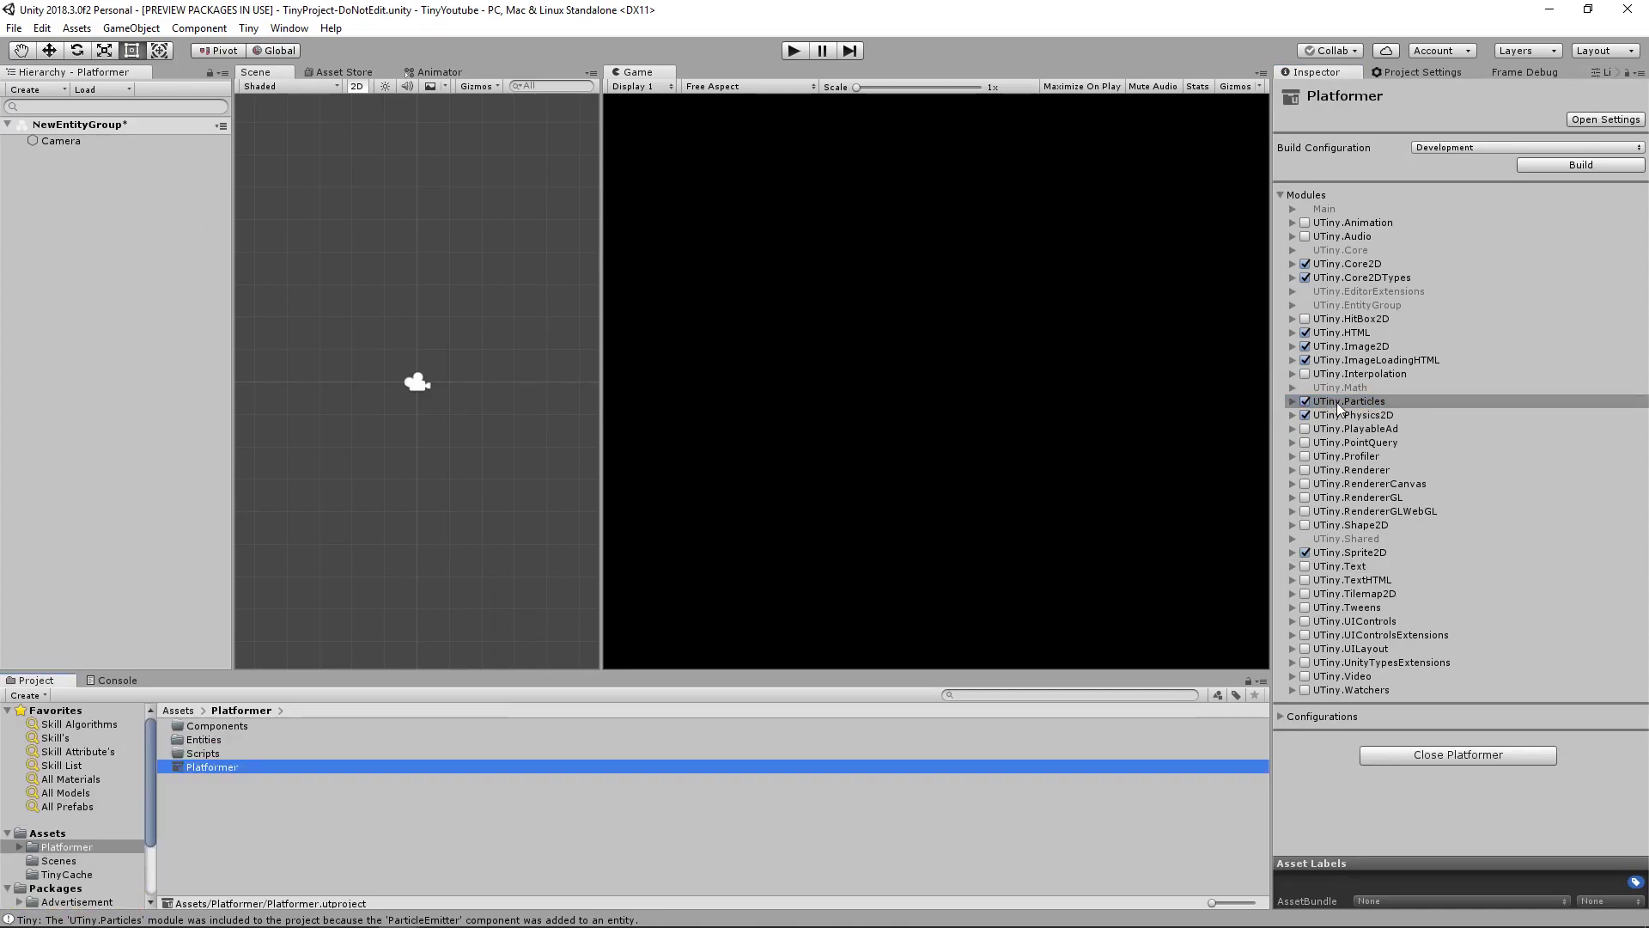
click(1306, 400)
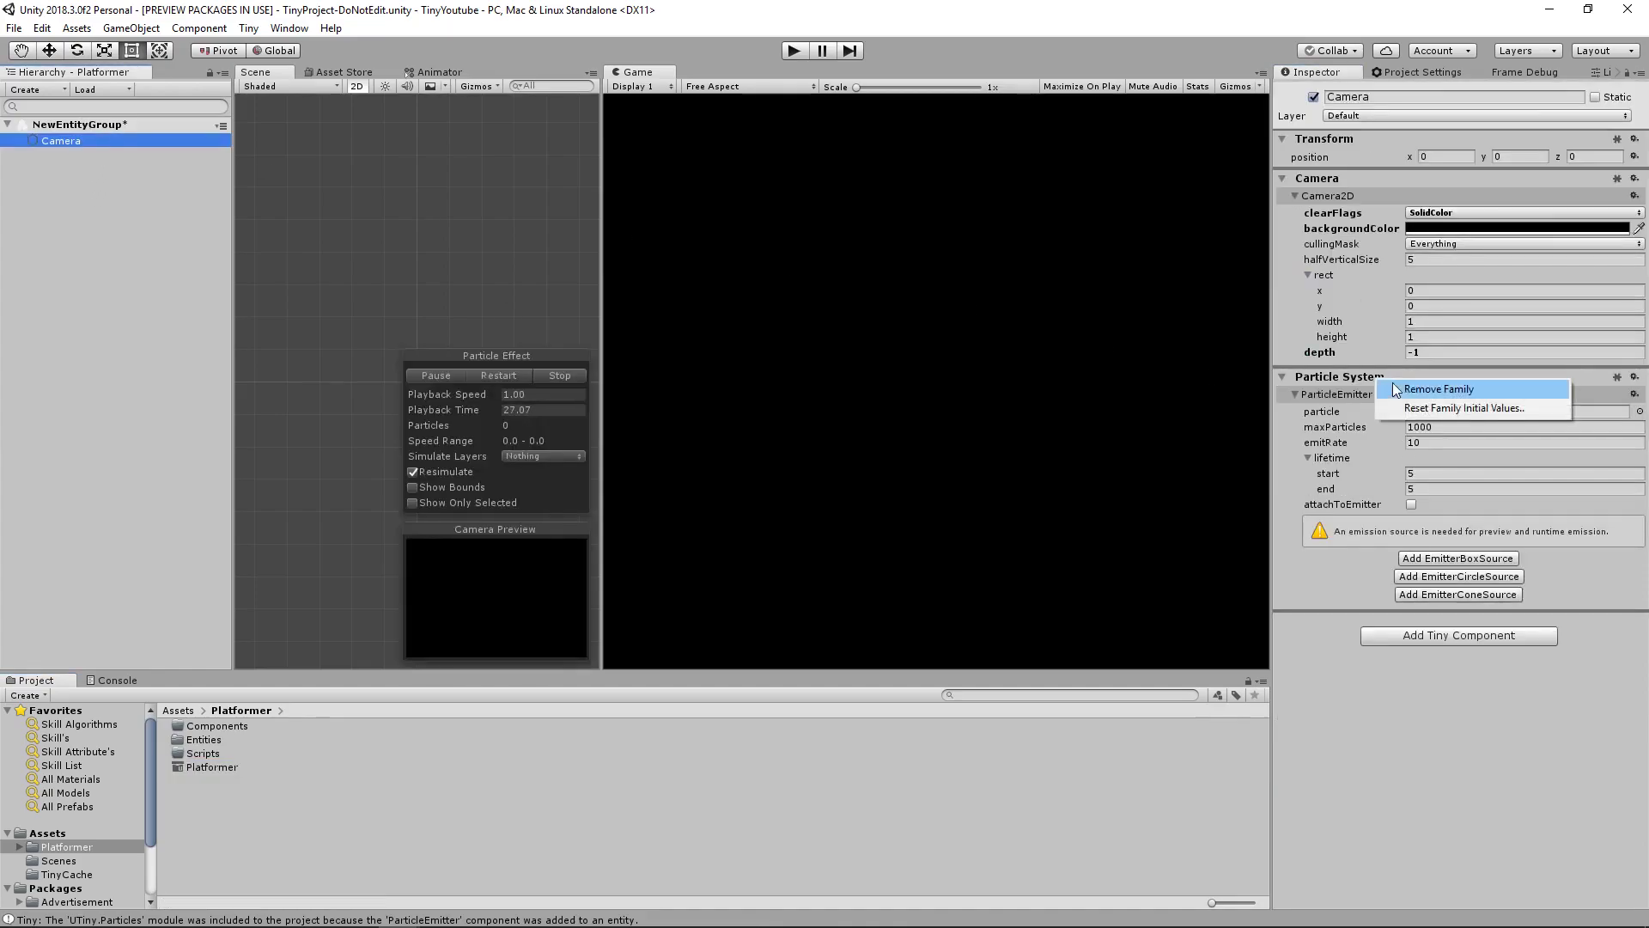
click(213, 767)
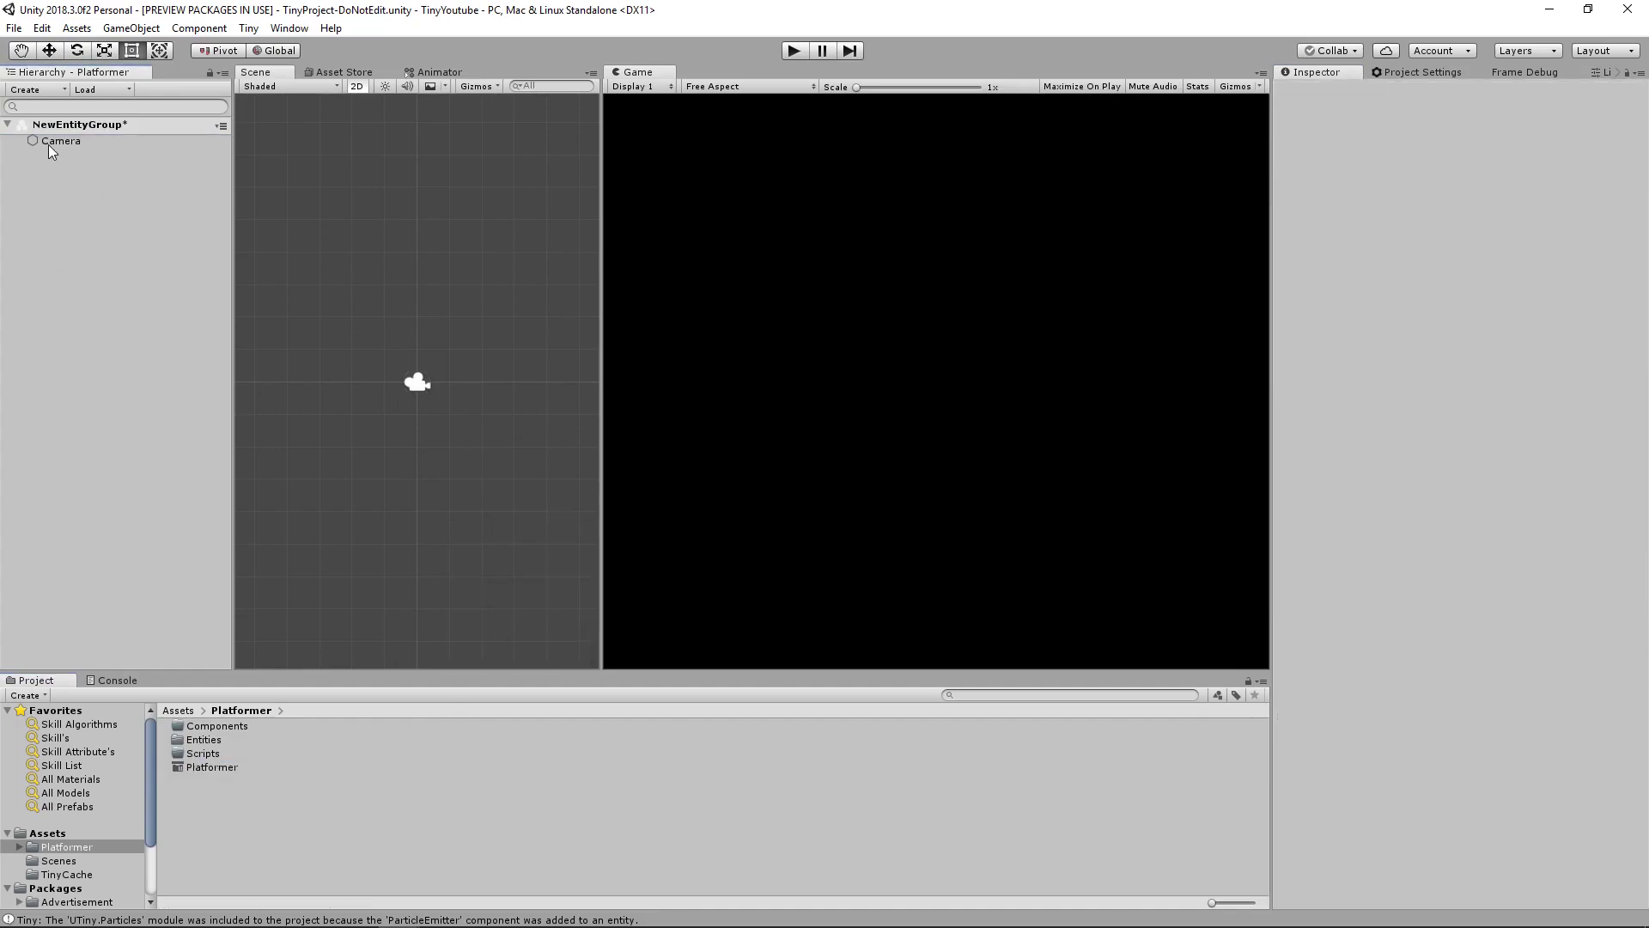
click(60, 139)
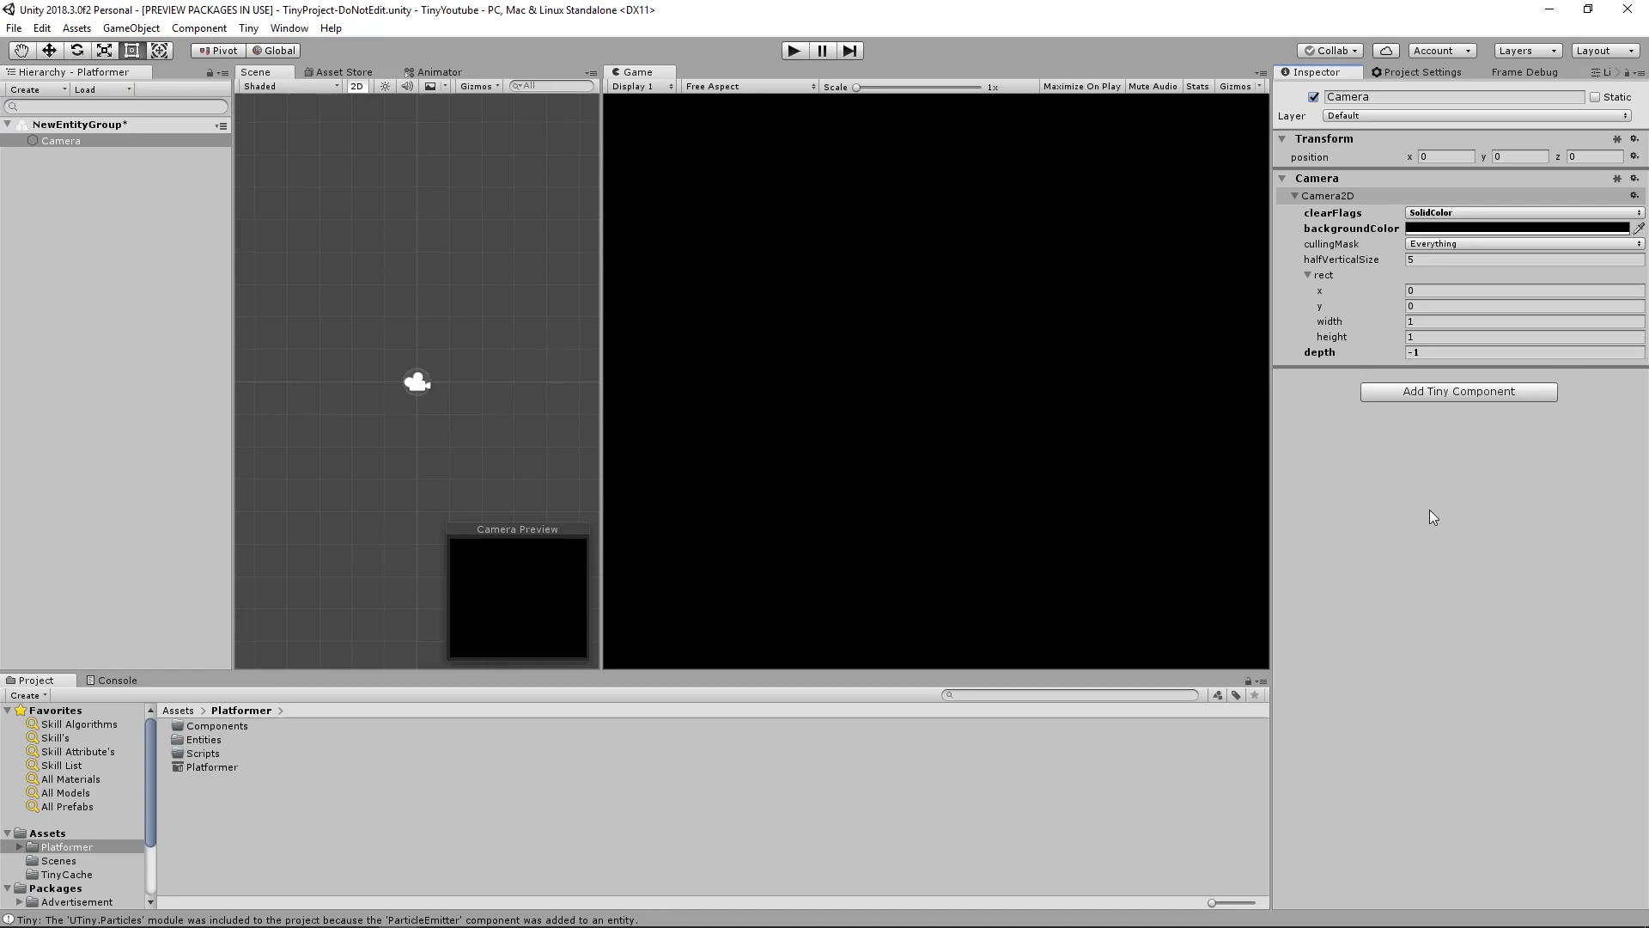
mouse_move(1389, 177)
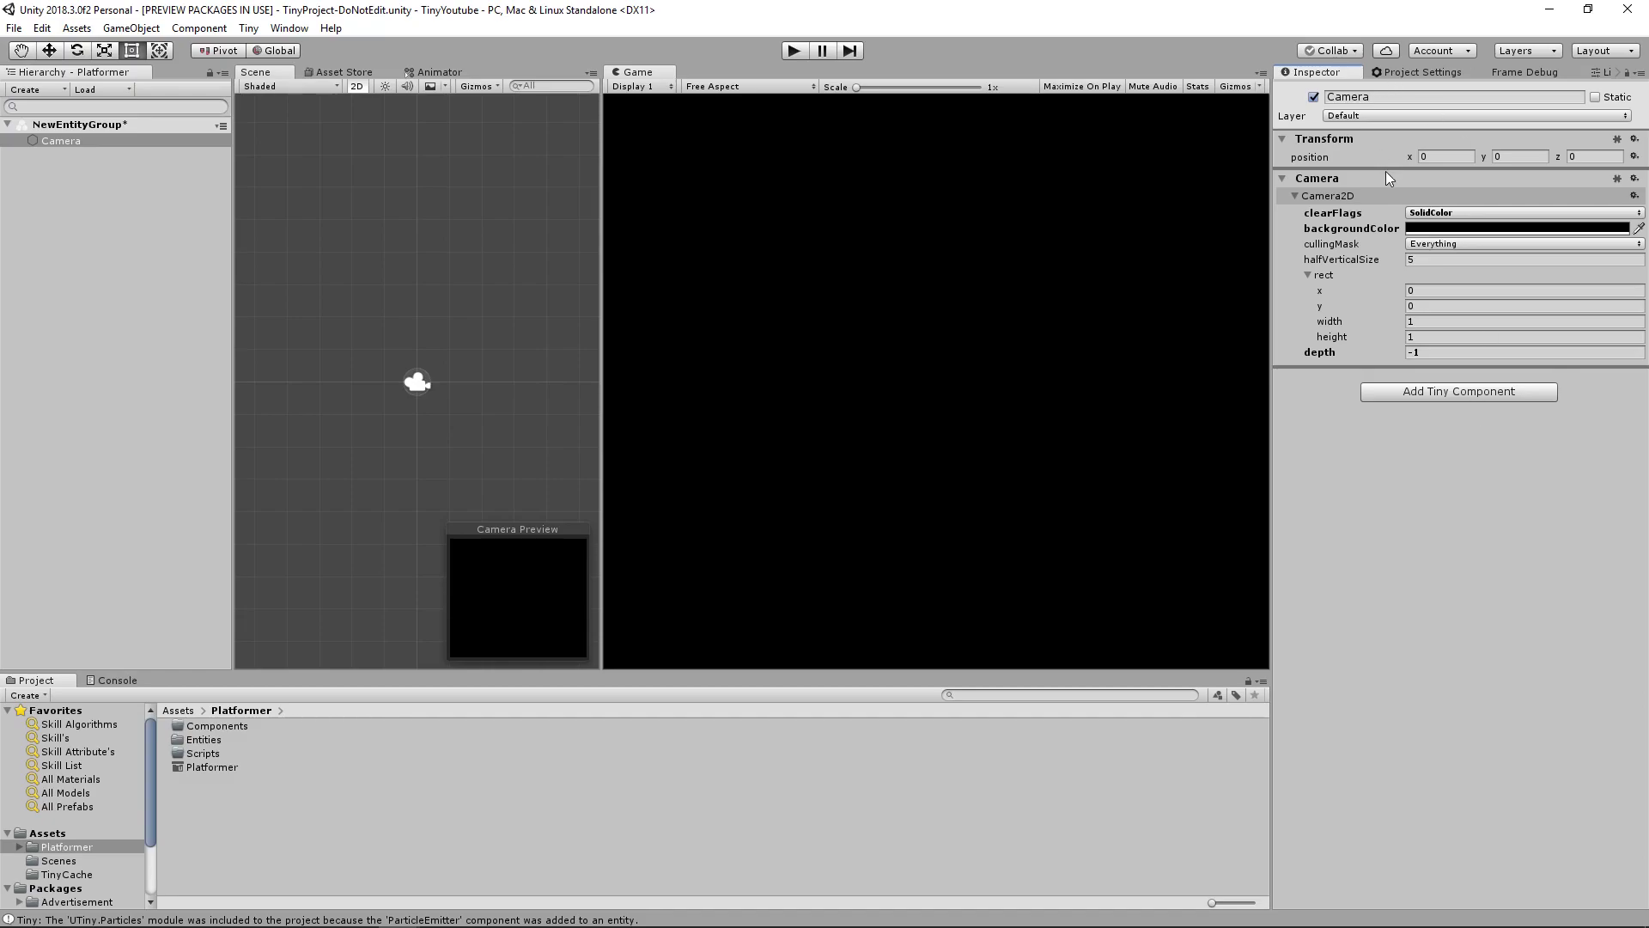
mouse_move(1524, 483)
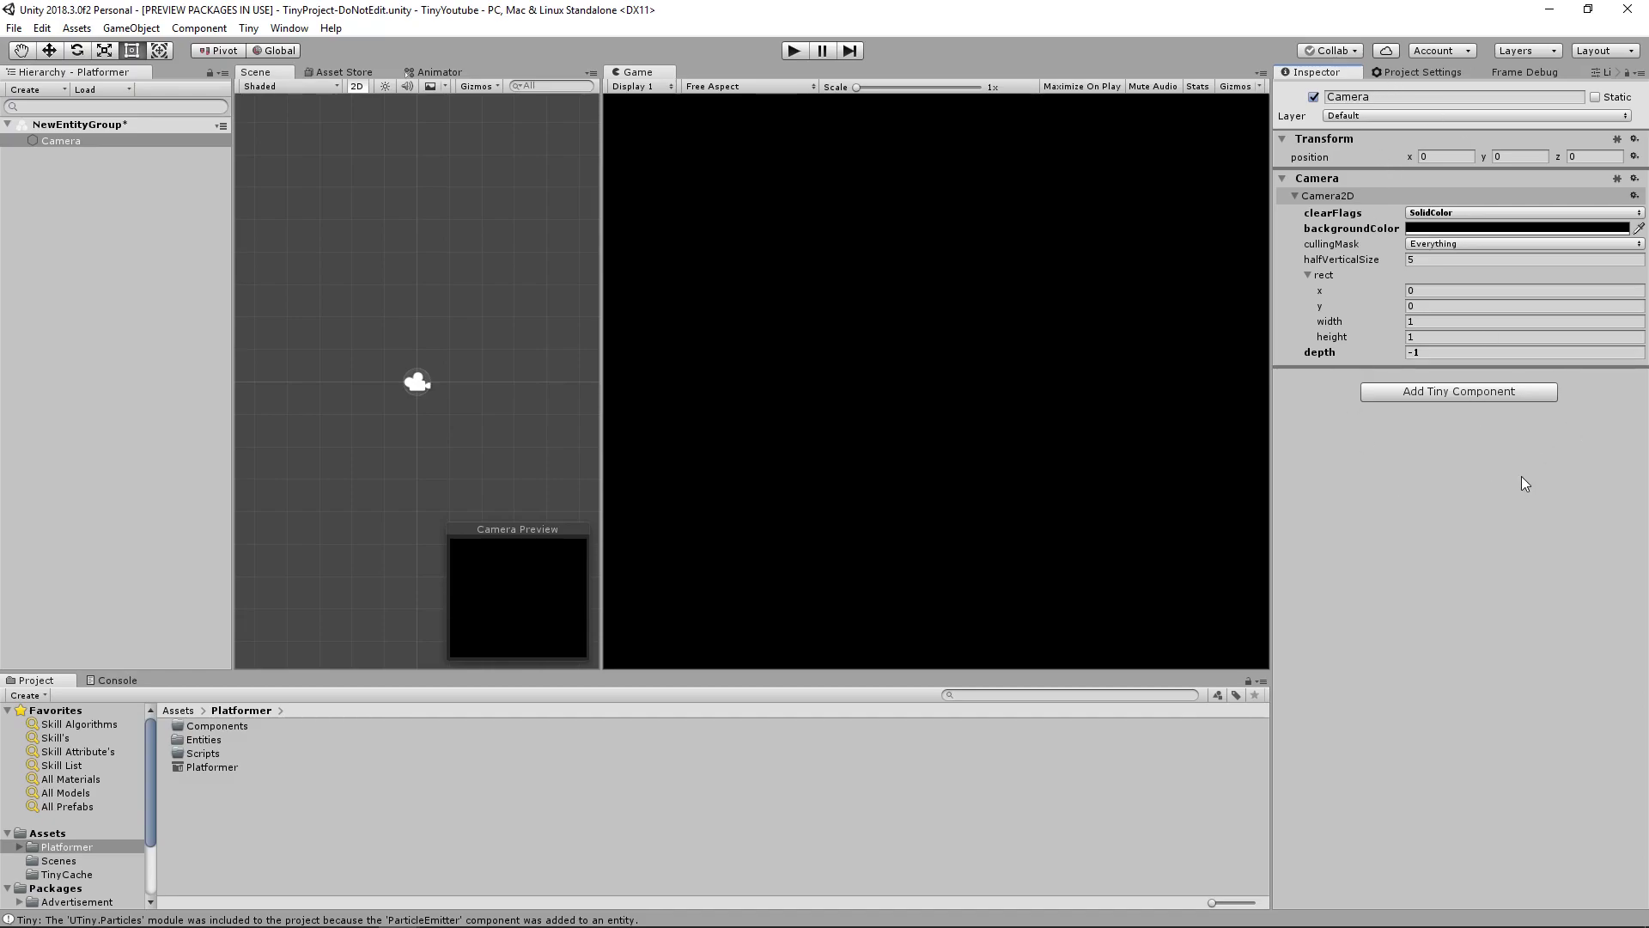